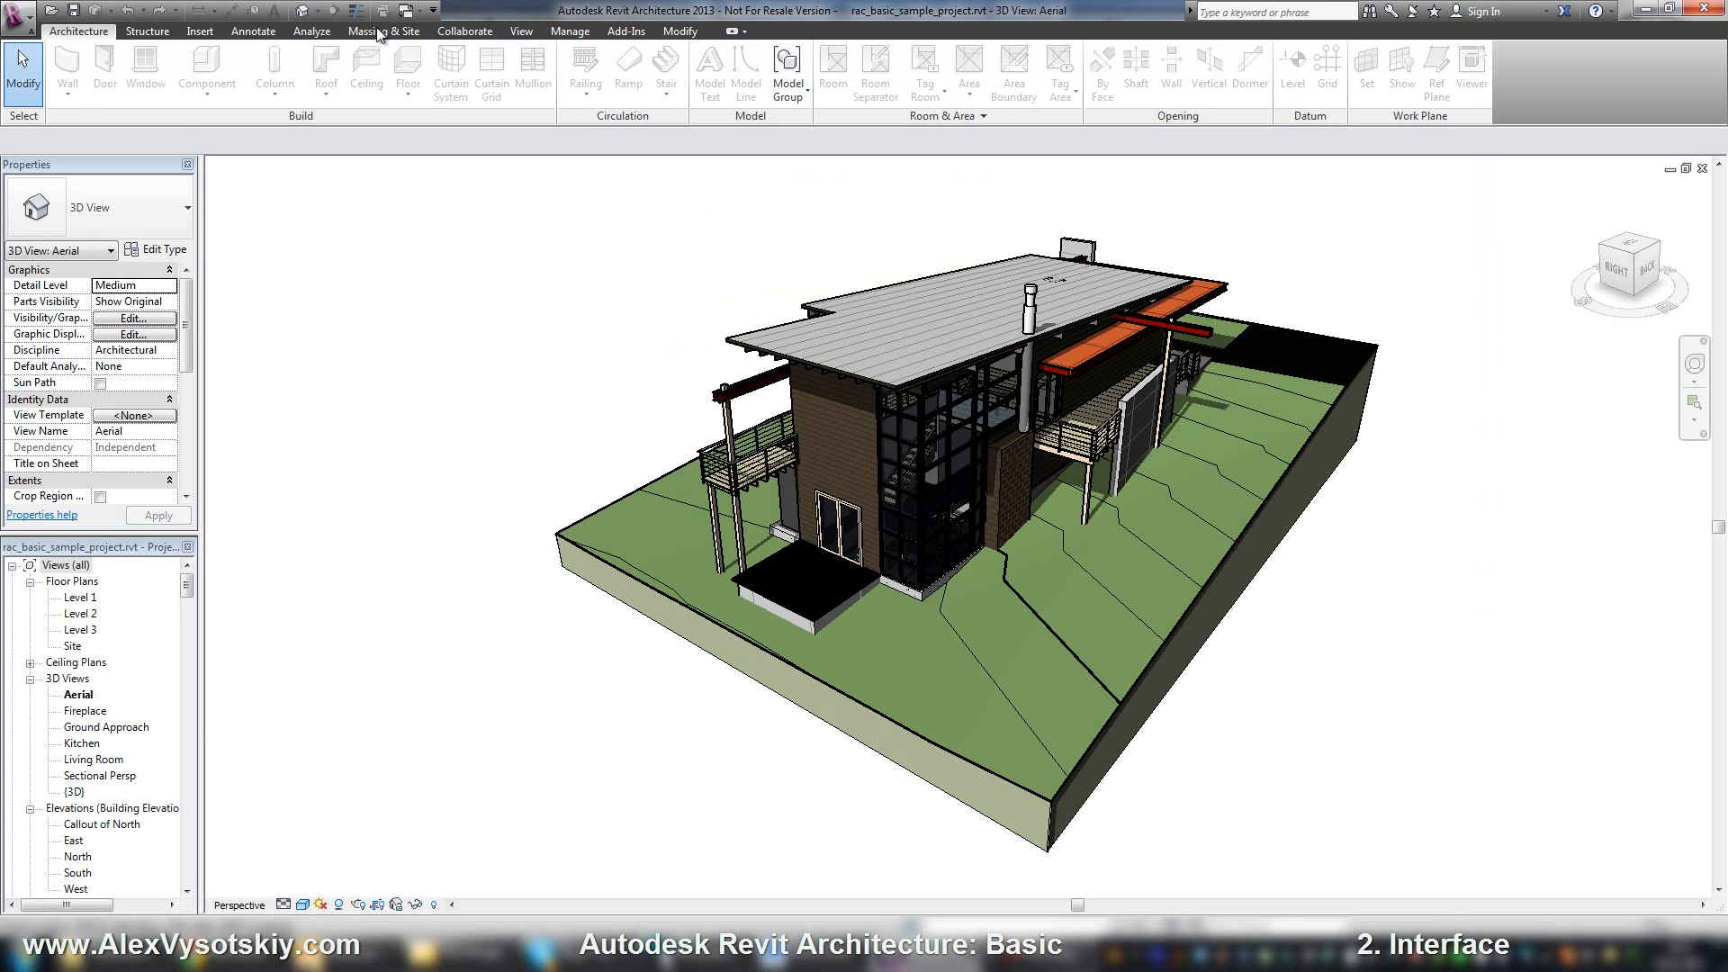
pyautogui.moveTo(682, 118)
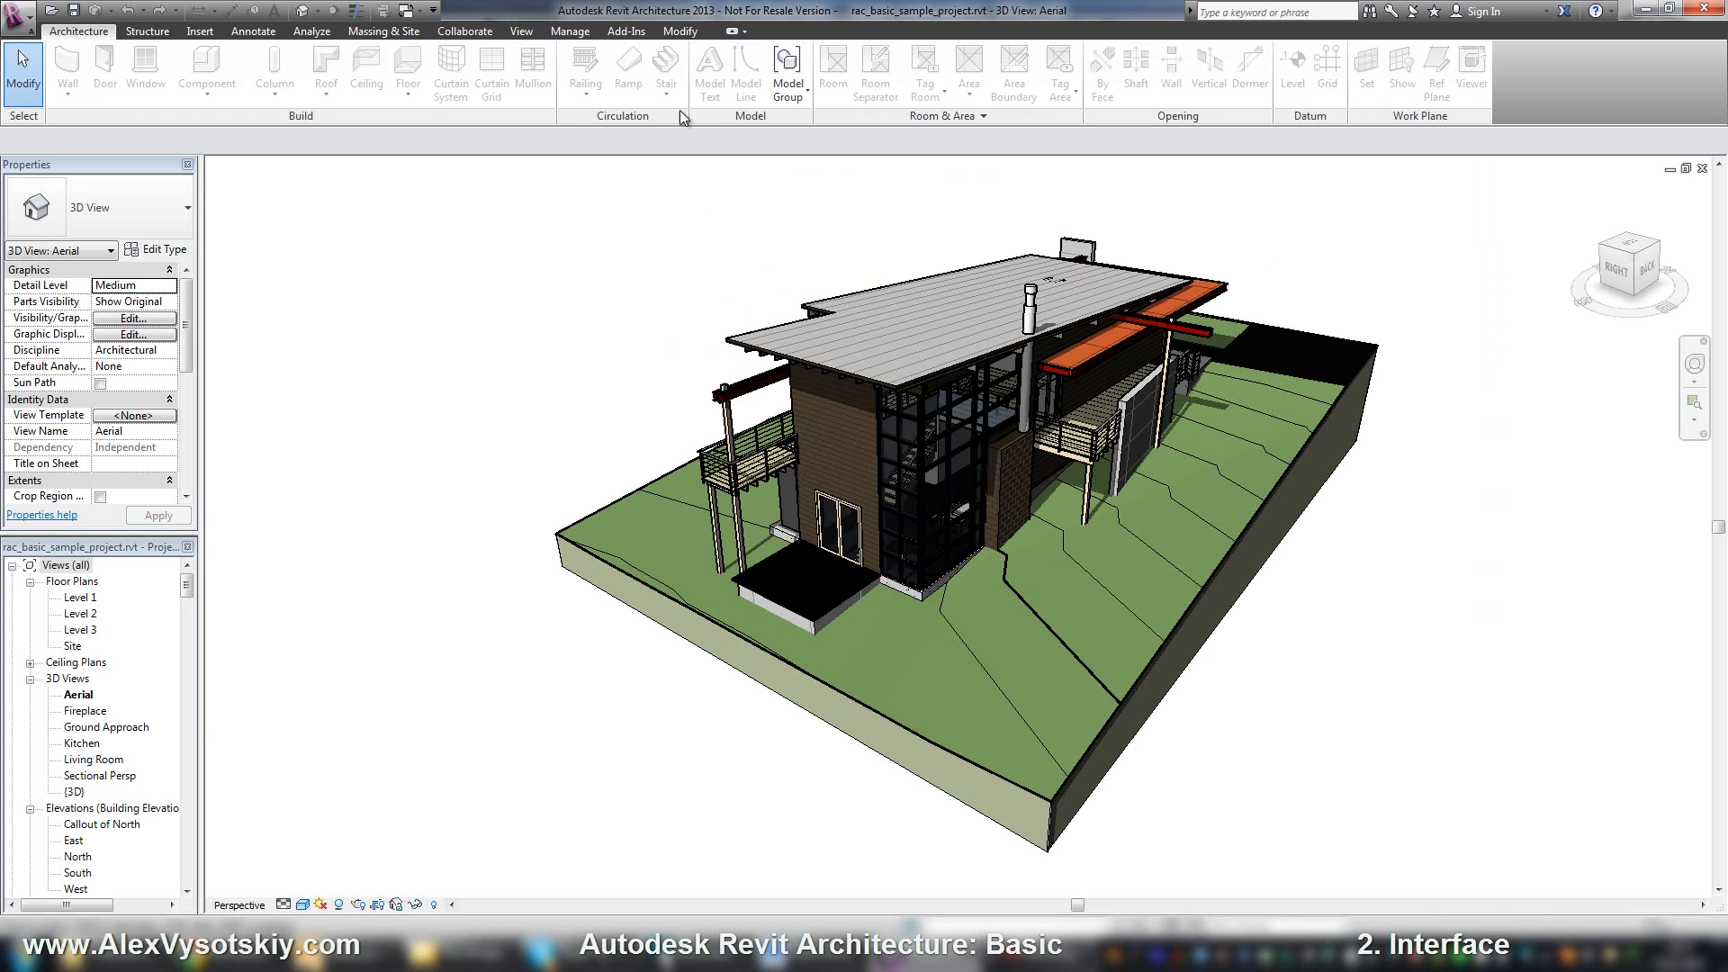
pyautogui.moveTo(90, 53)
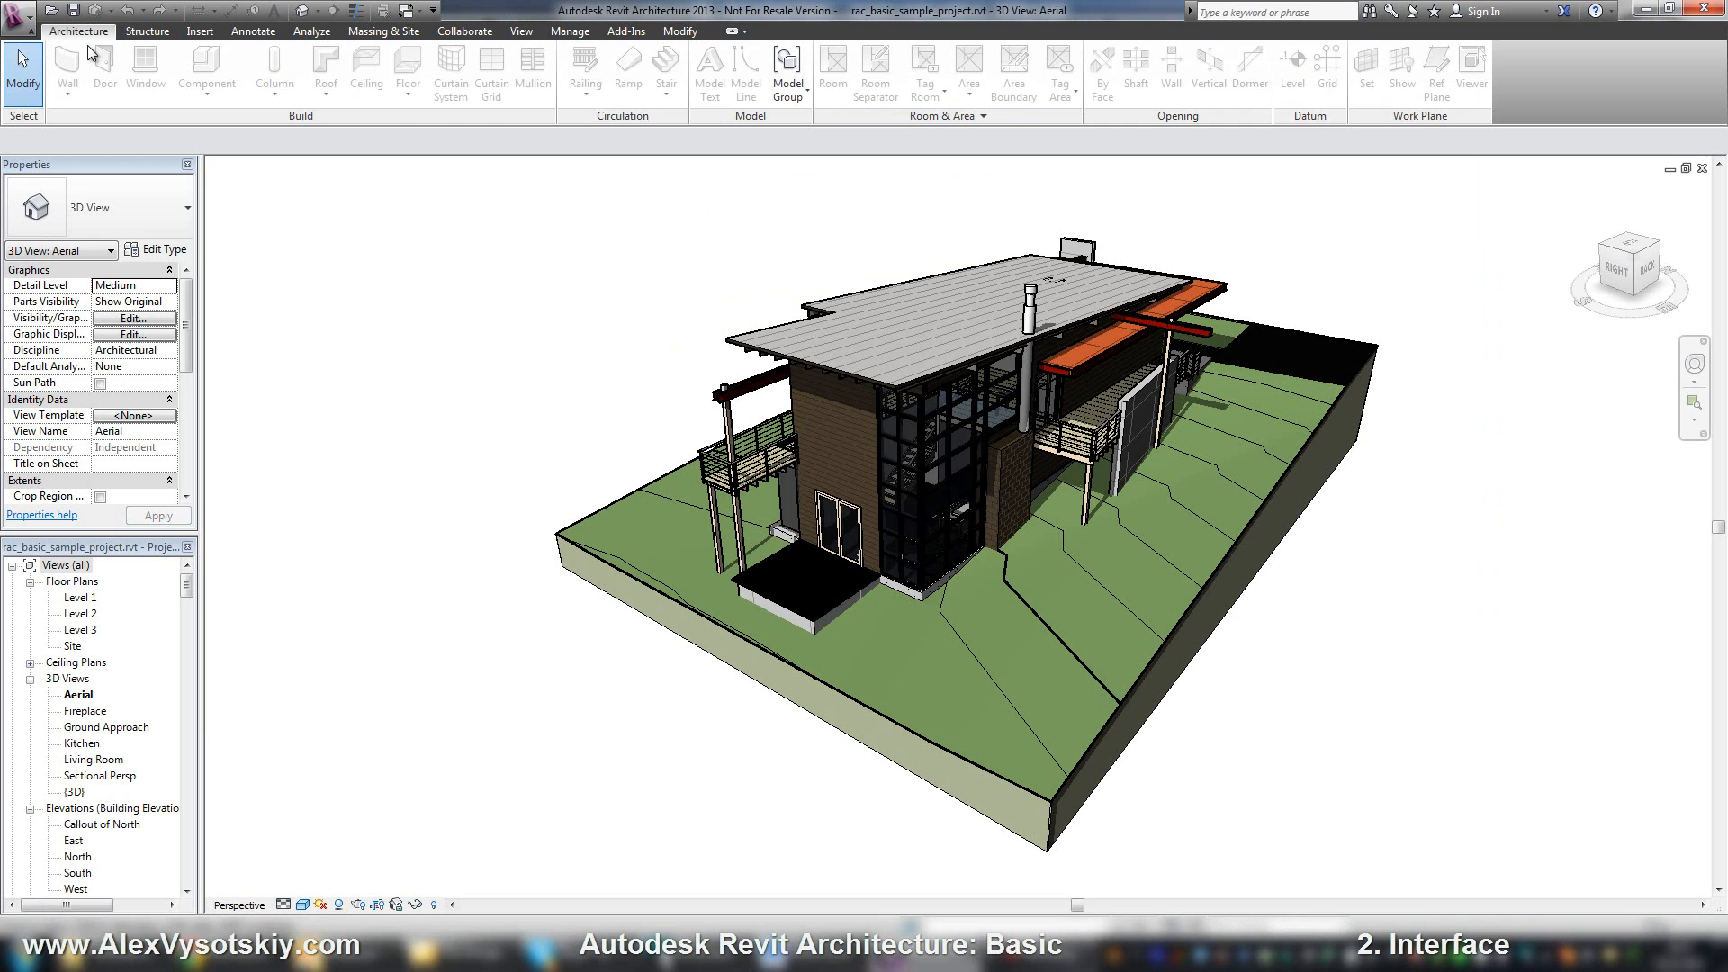
pyautogui.moveTo(1052, 40)
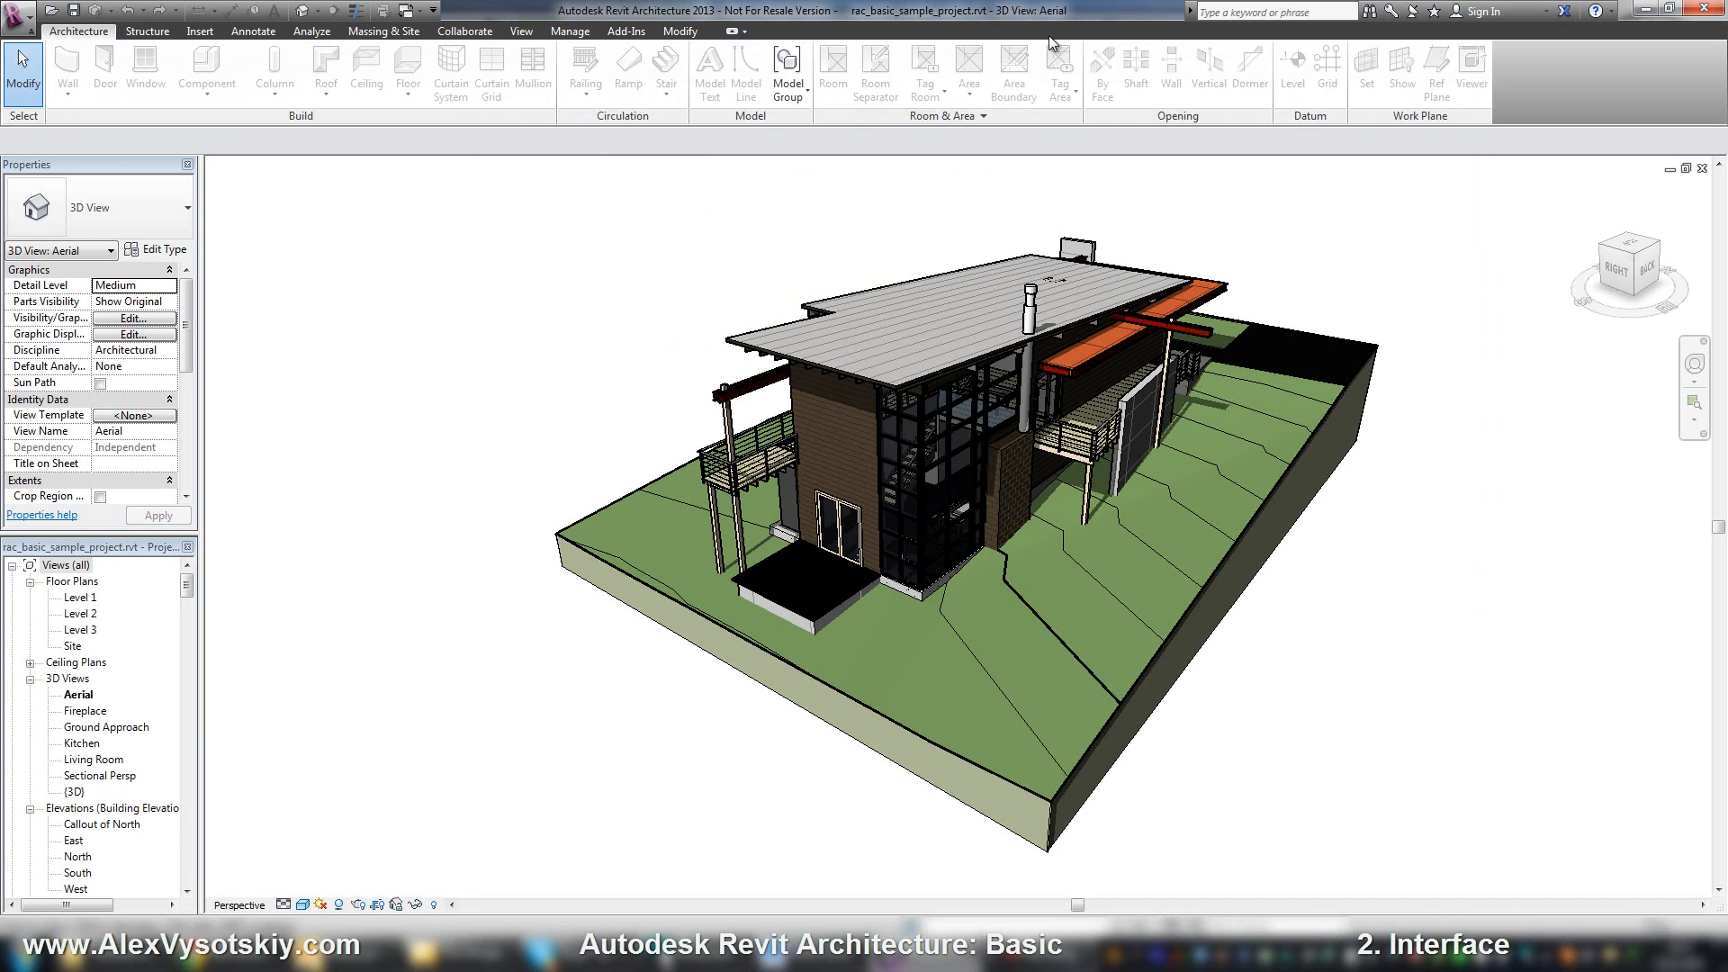
pyautogui.moveTo(72, 44)
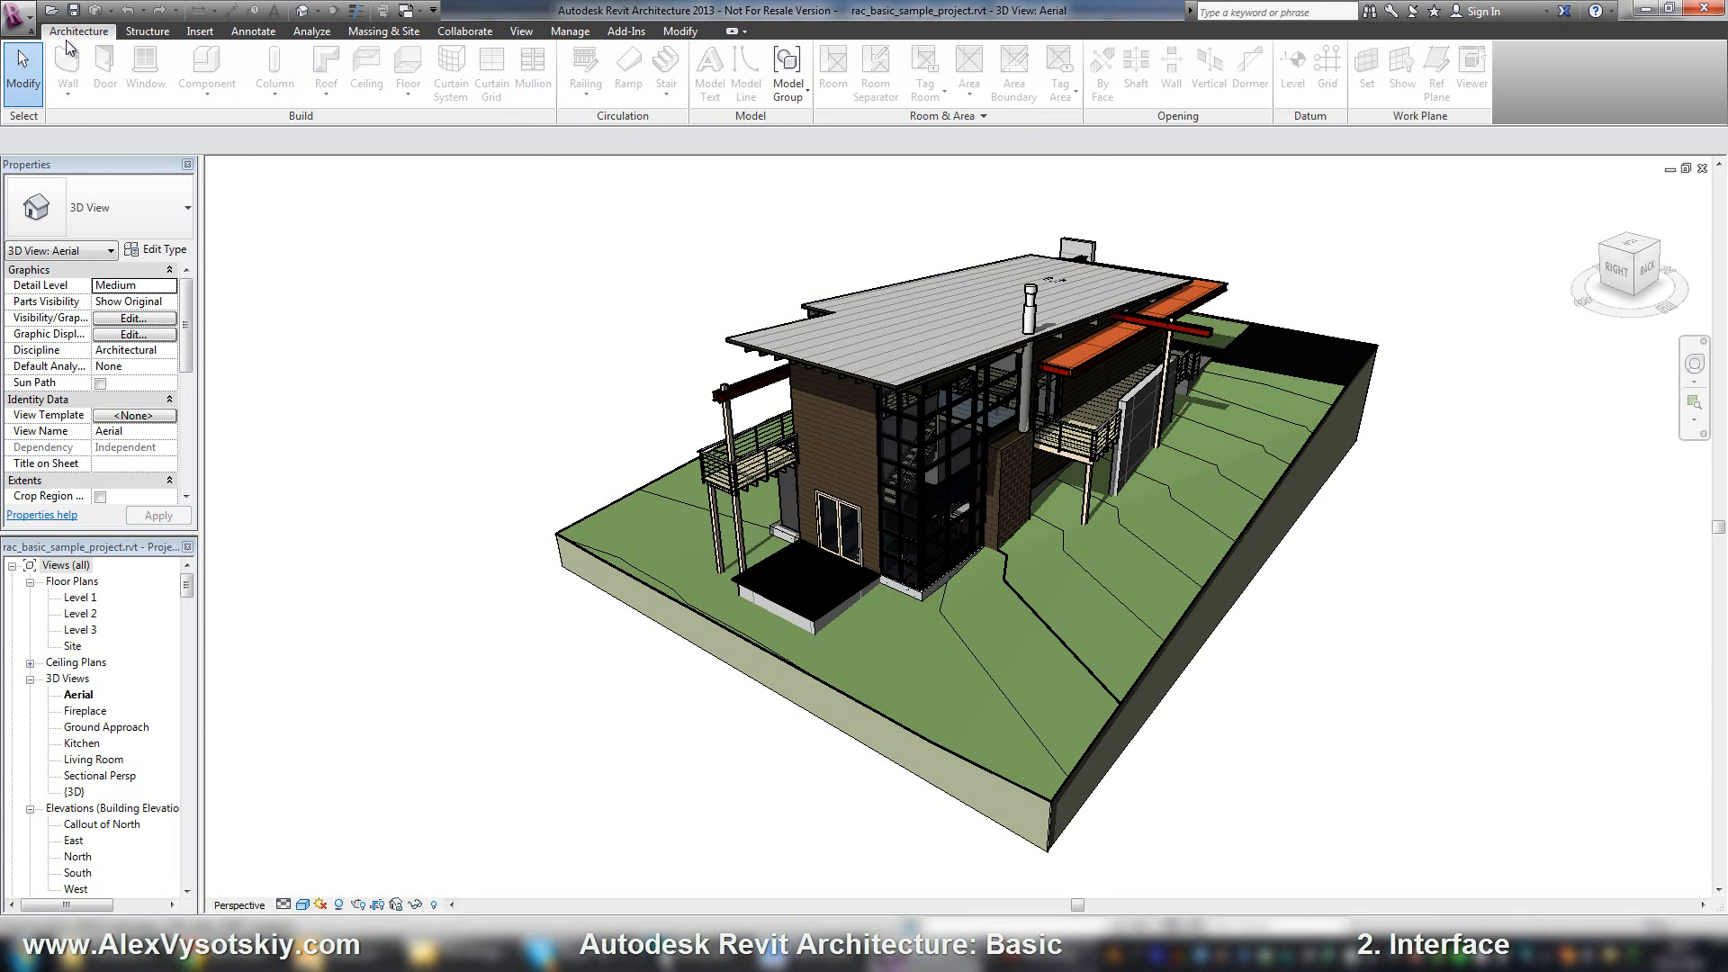
pyautogui.moveTo(308, 83)
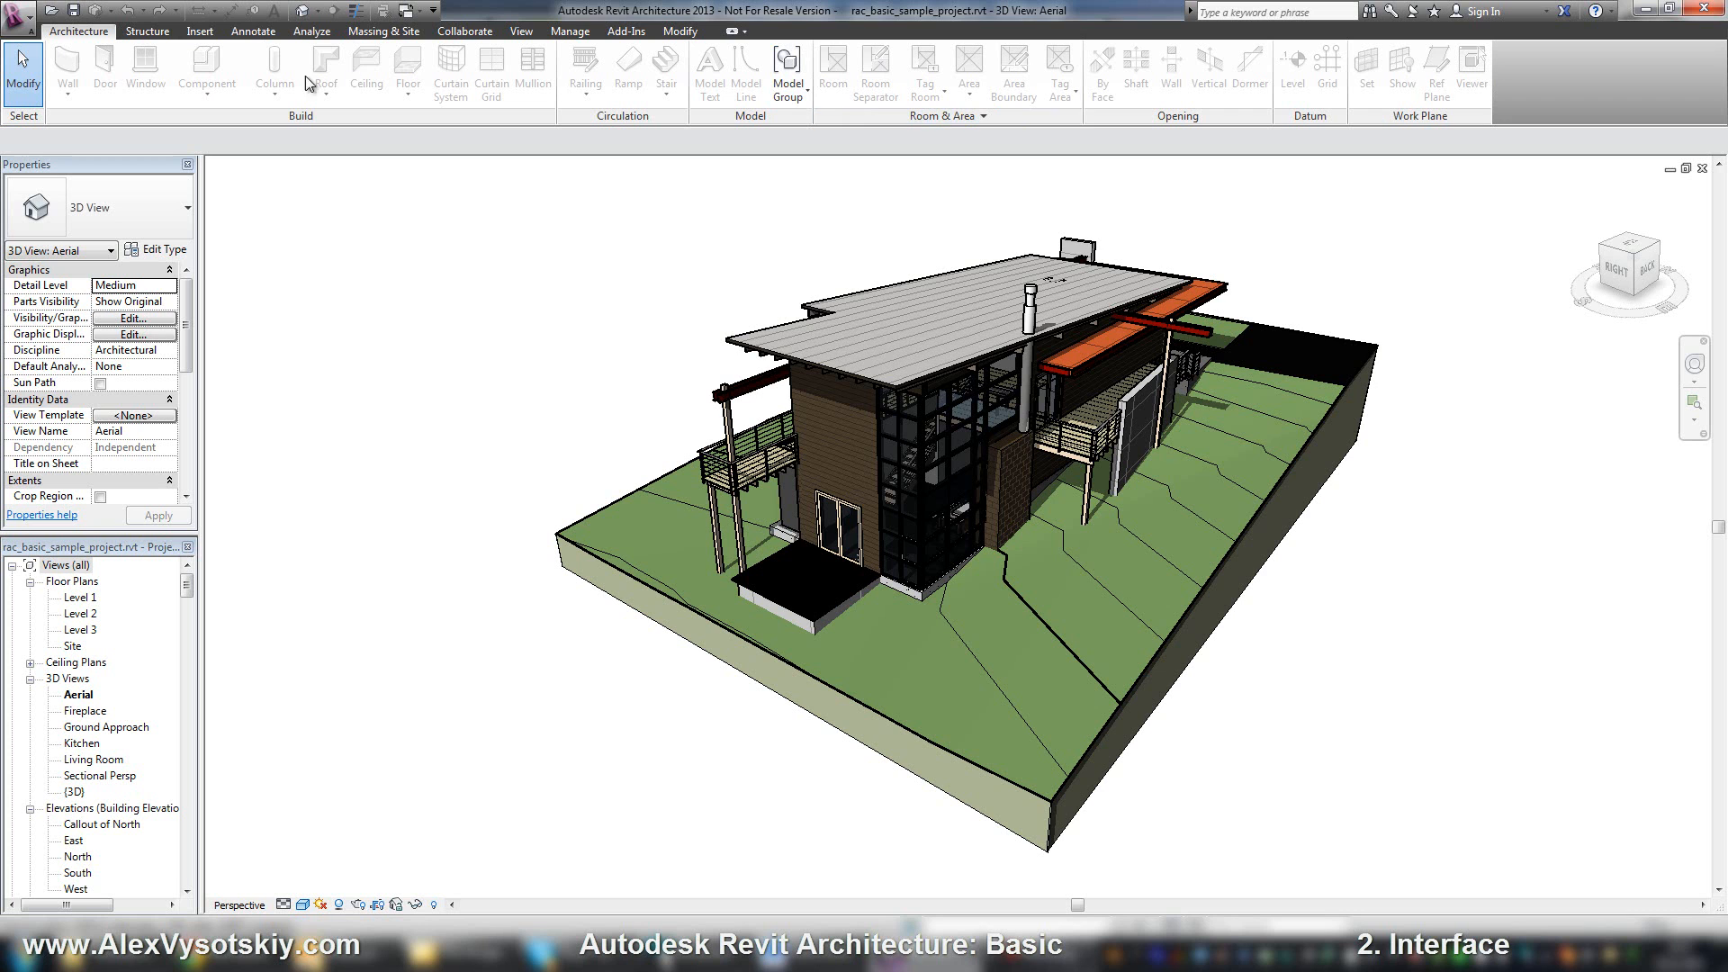
pyautogui.moveTo(667, 55)
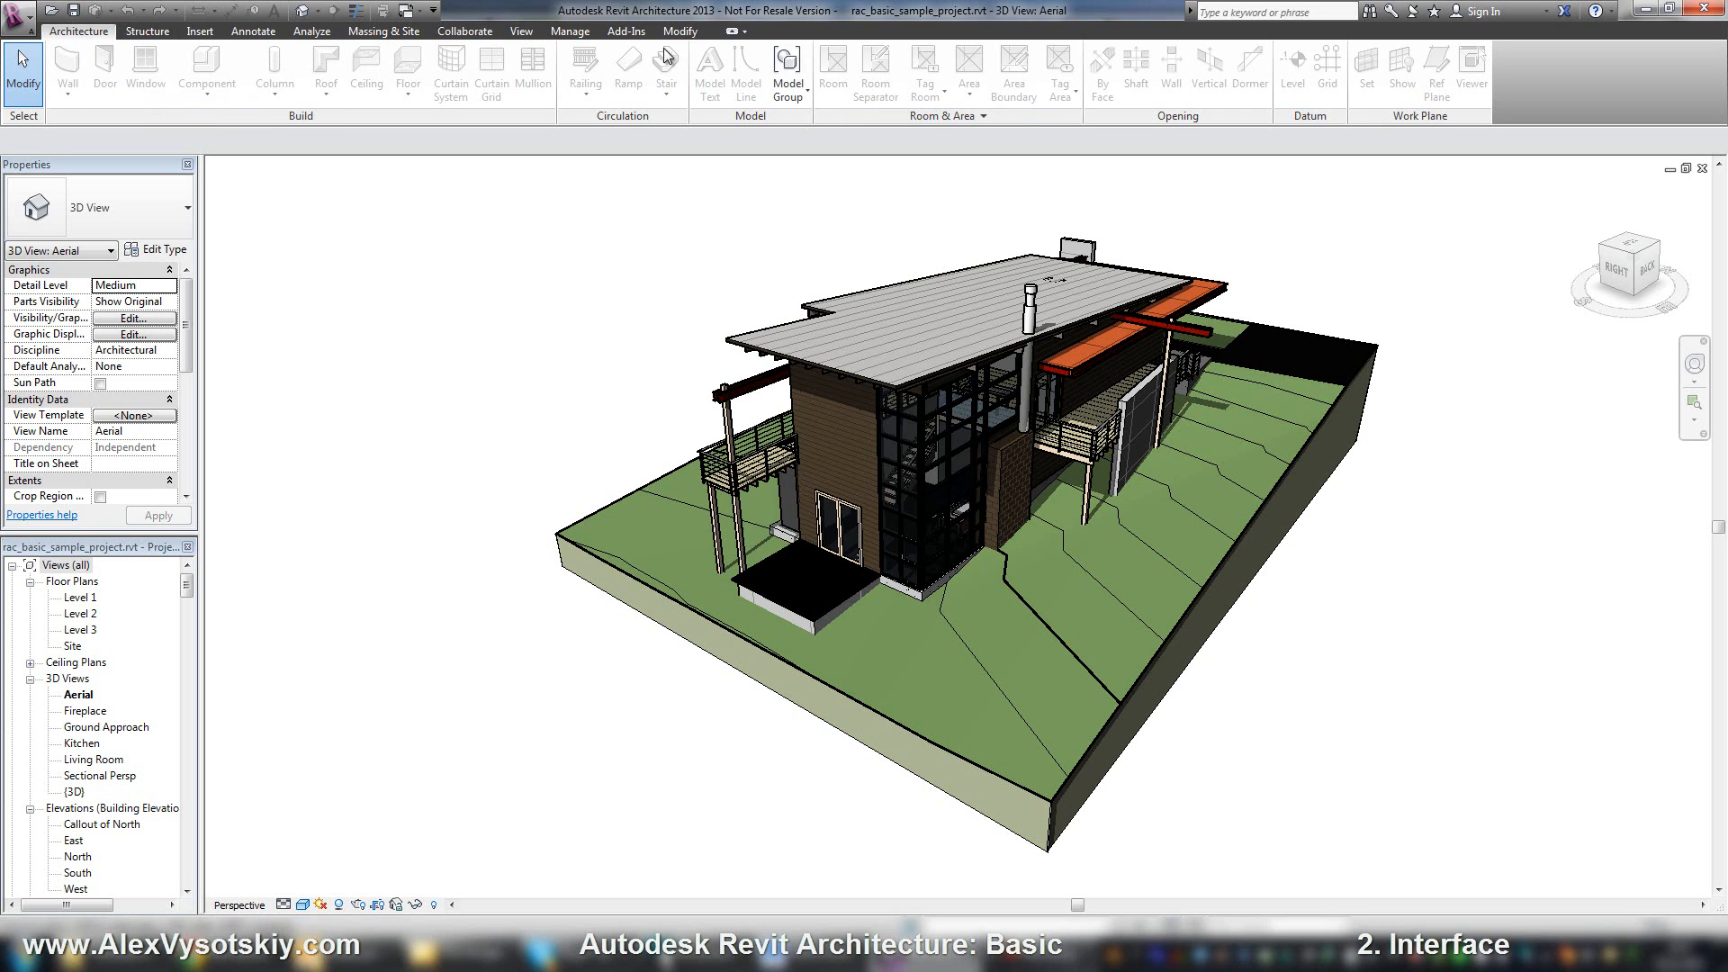
pyautogui.moveTo(146, 83)
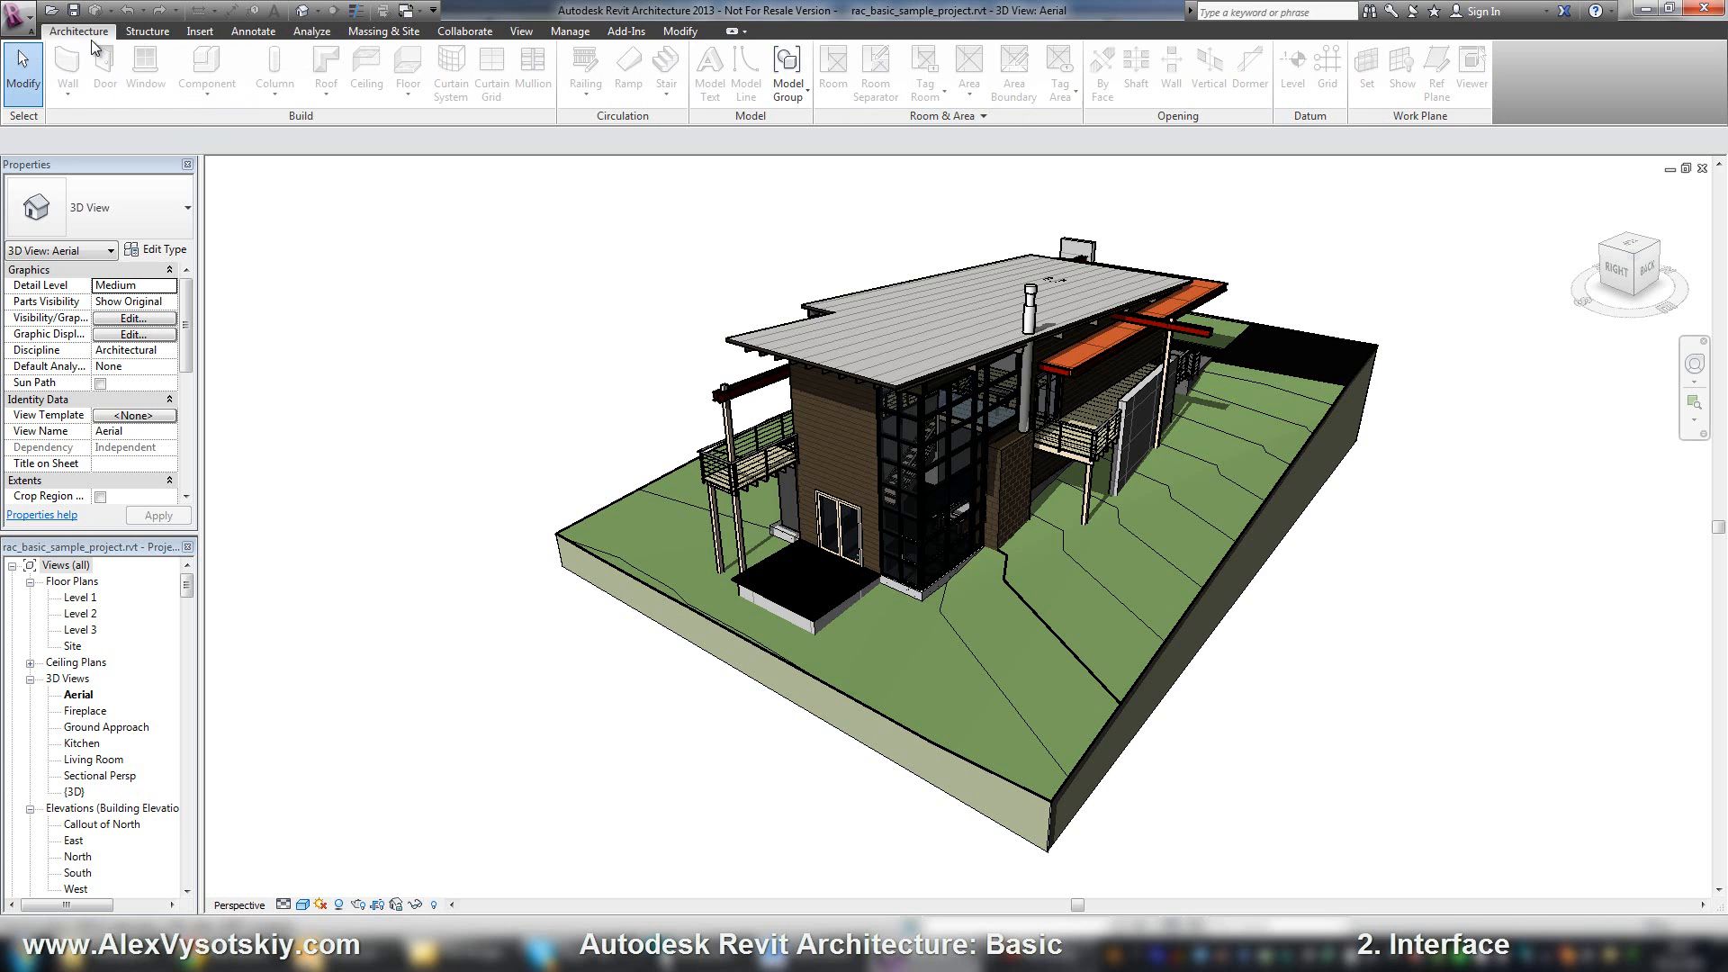
pyautogui.moveTo(160, 60)
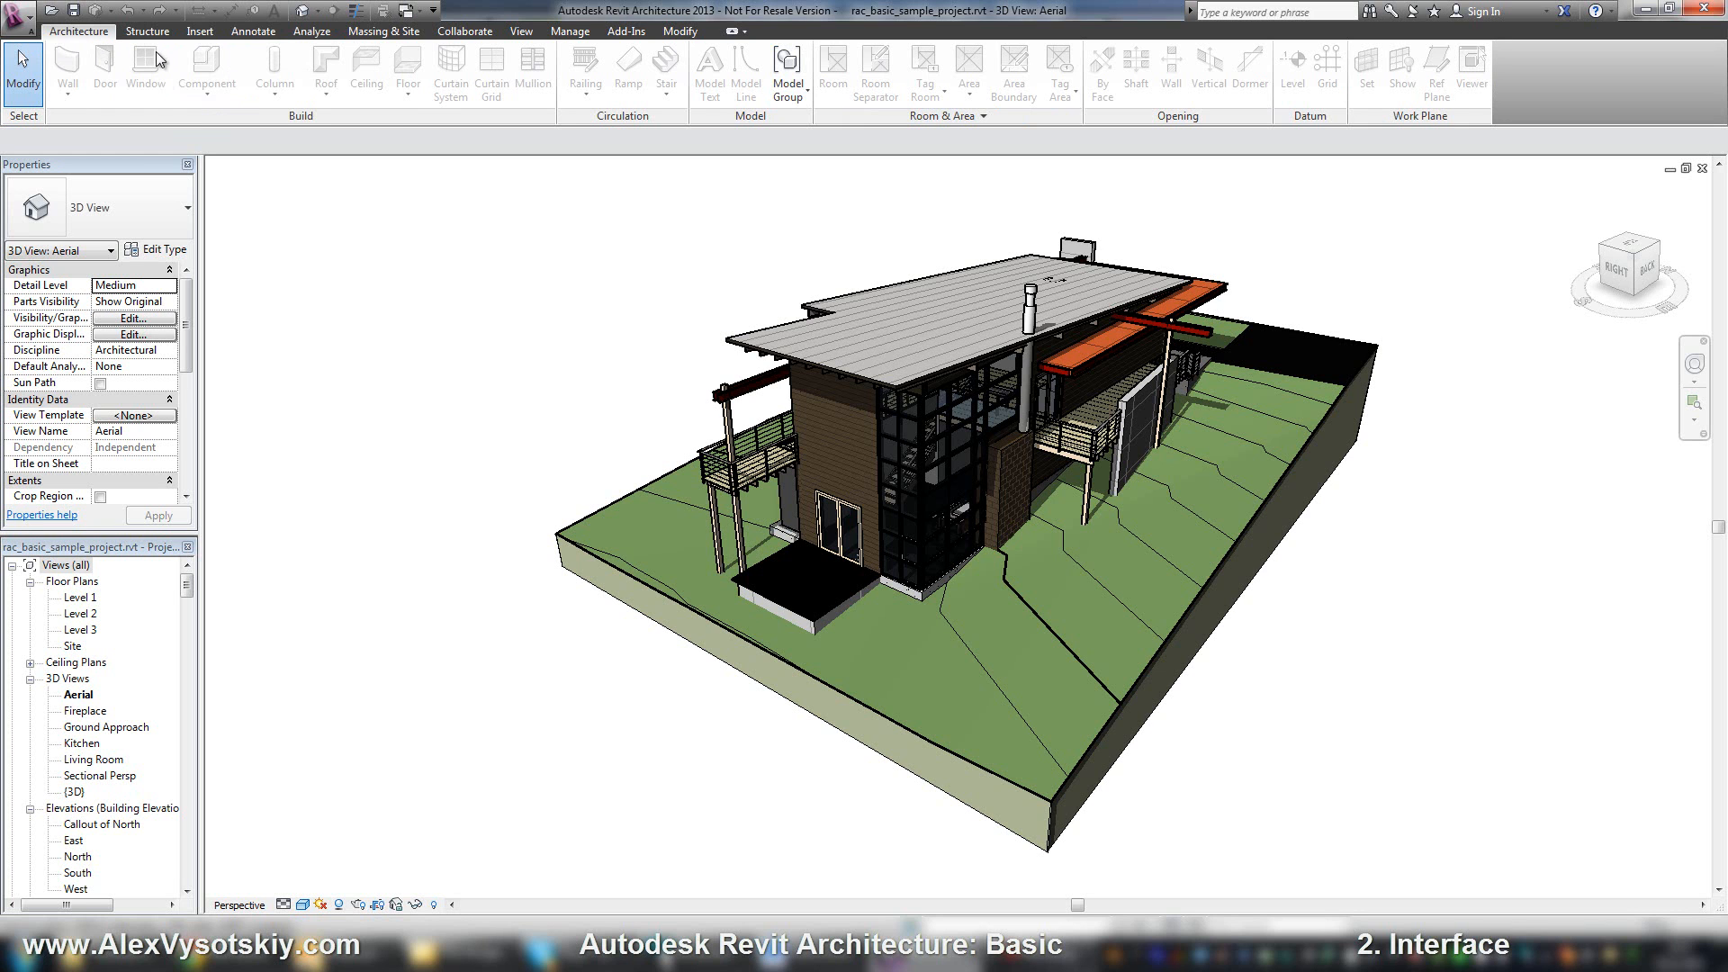
# Browse the Structure and Insert tabs, then open the house's default {3D} view
pyautogui.click(147, 30)
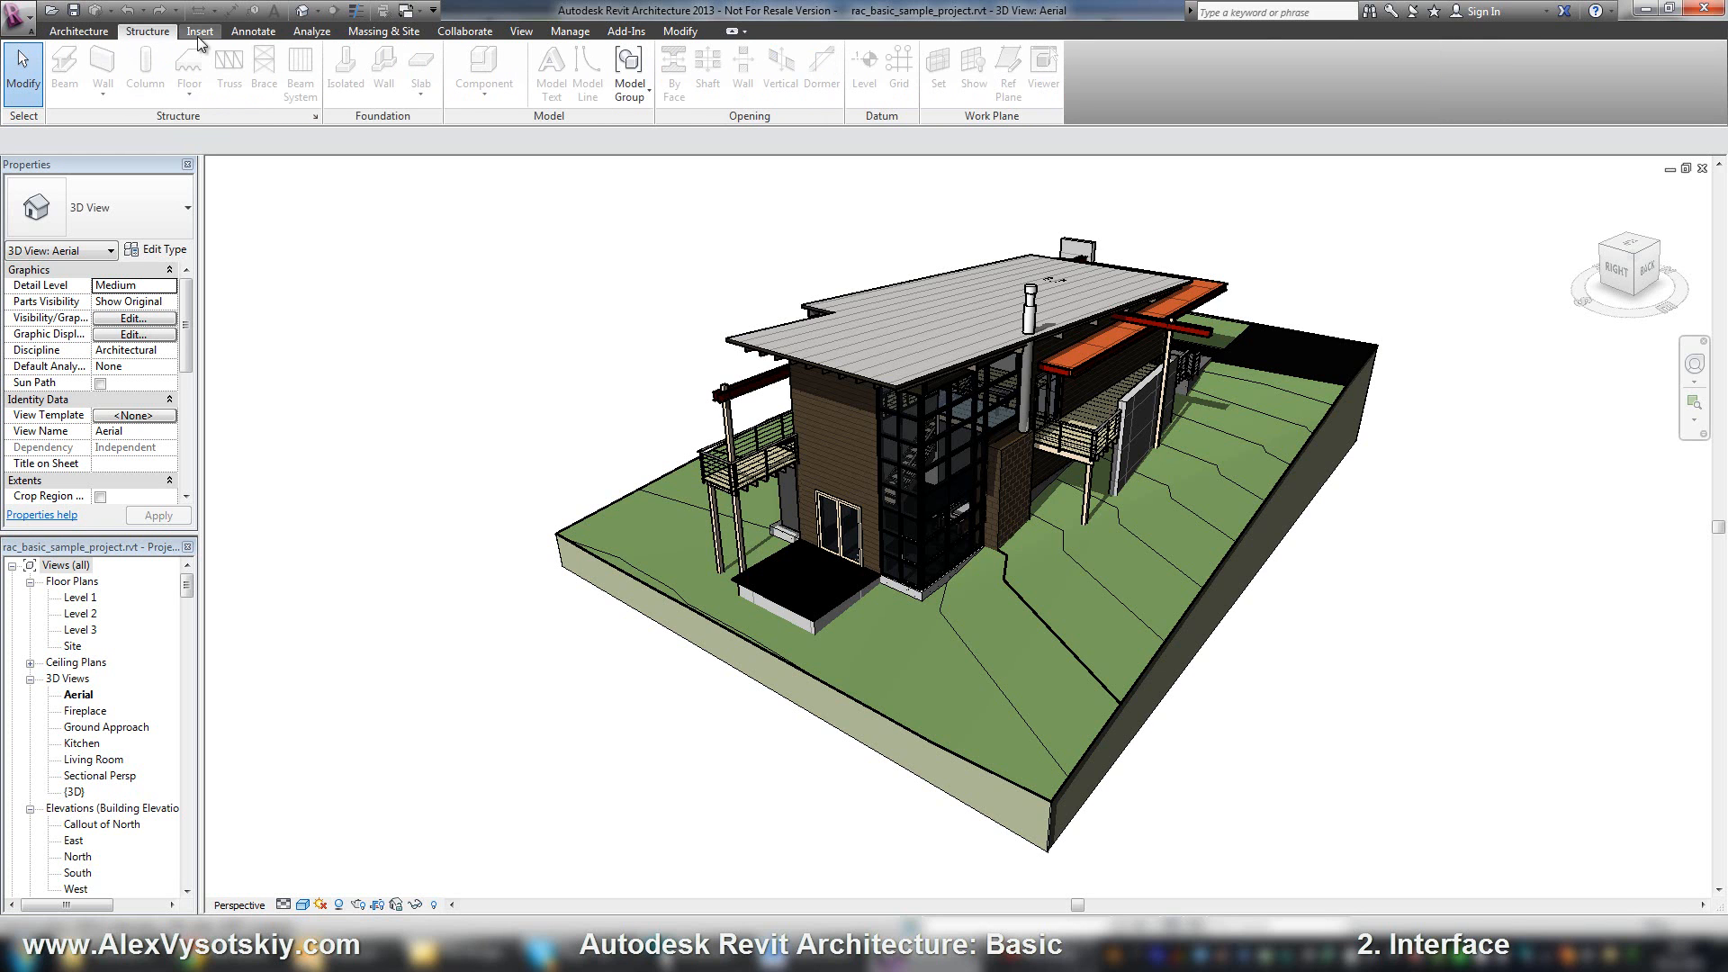
pyautogui.click(200, 30)
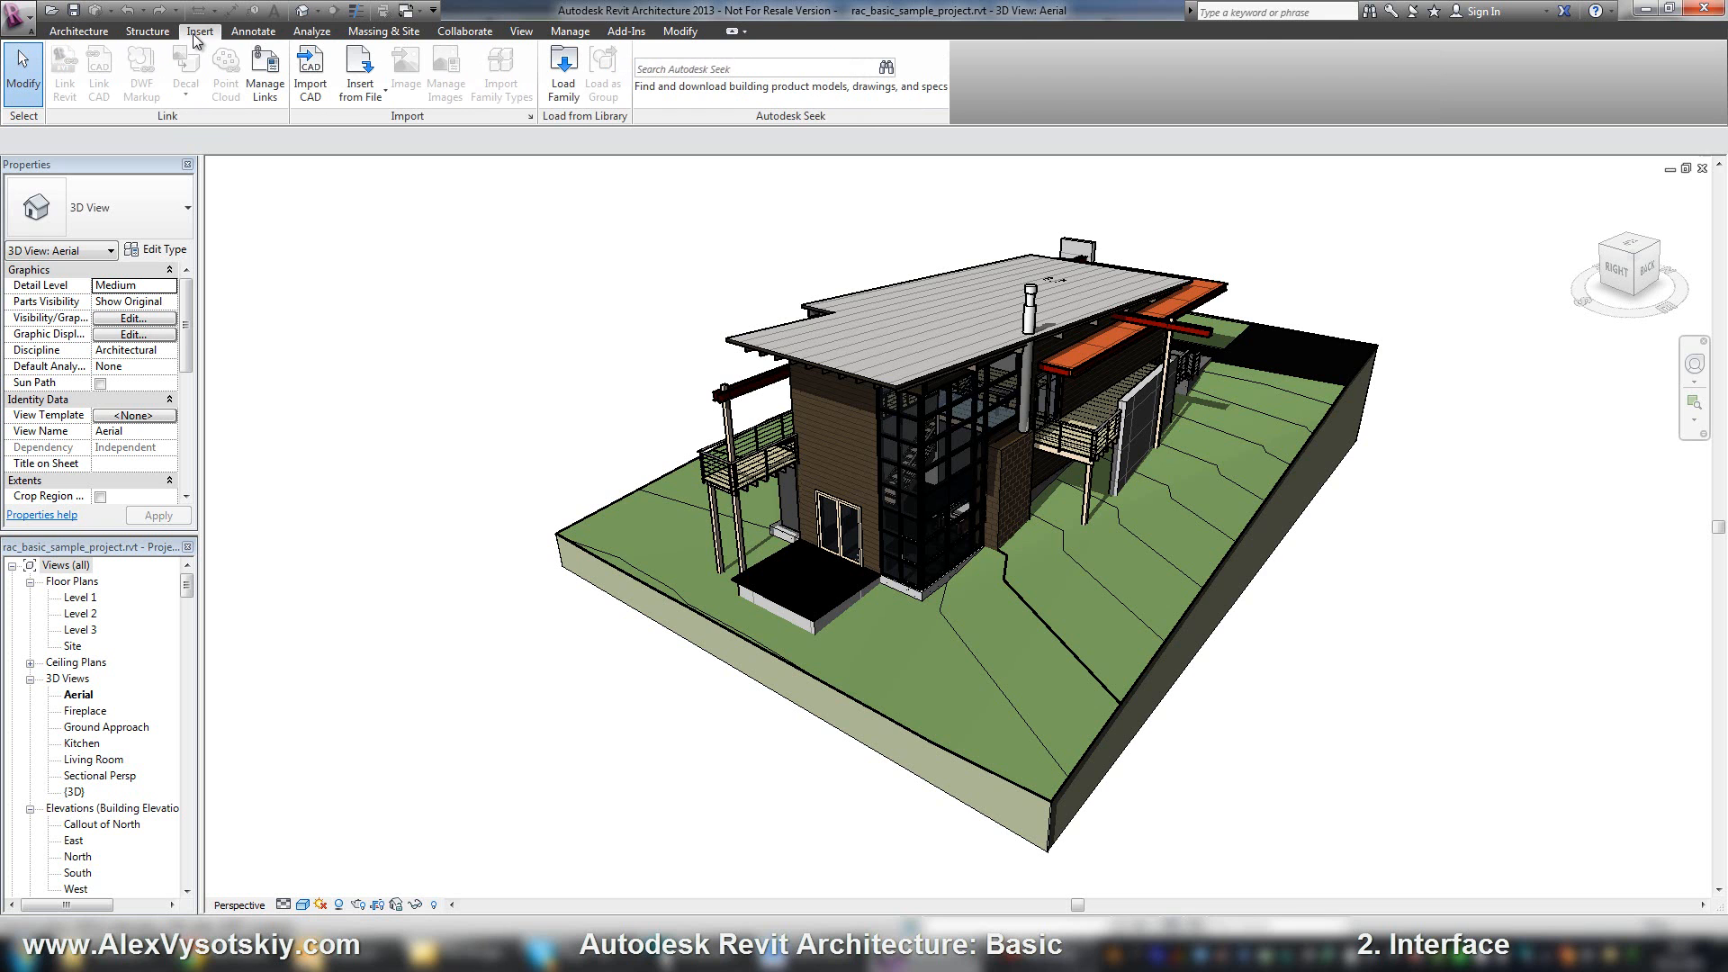
pyautogui.moveTo(162, 74)
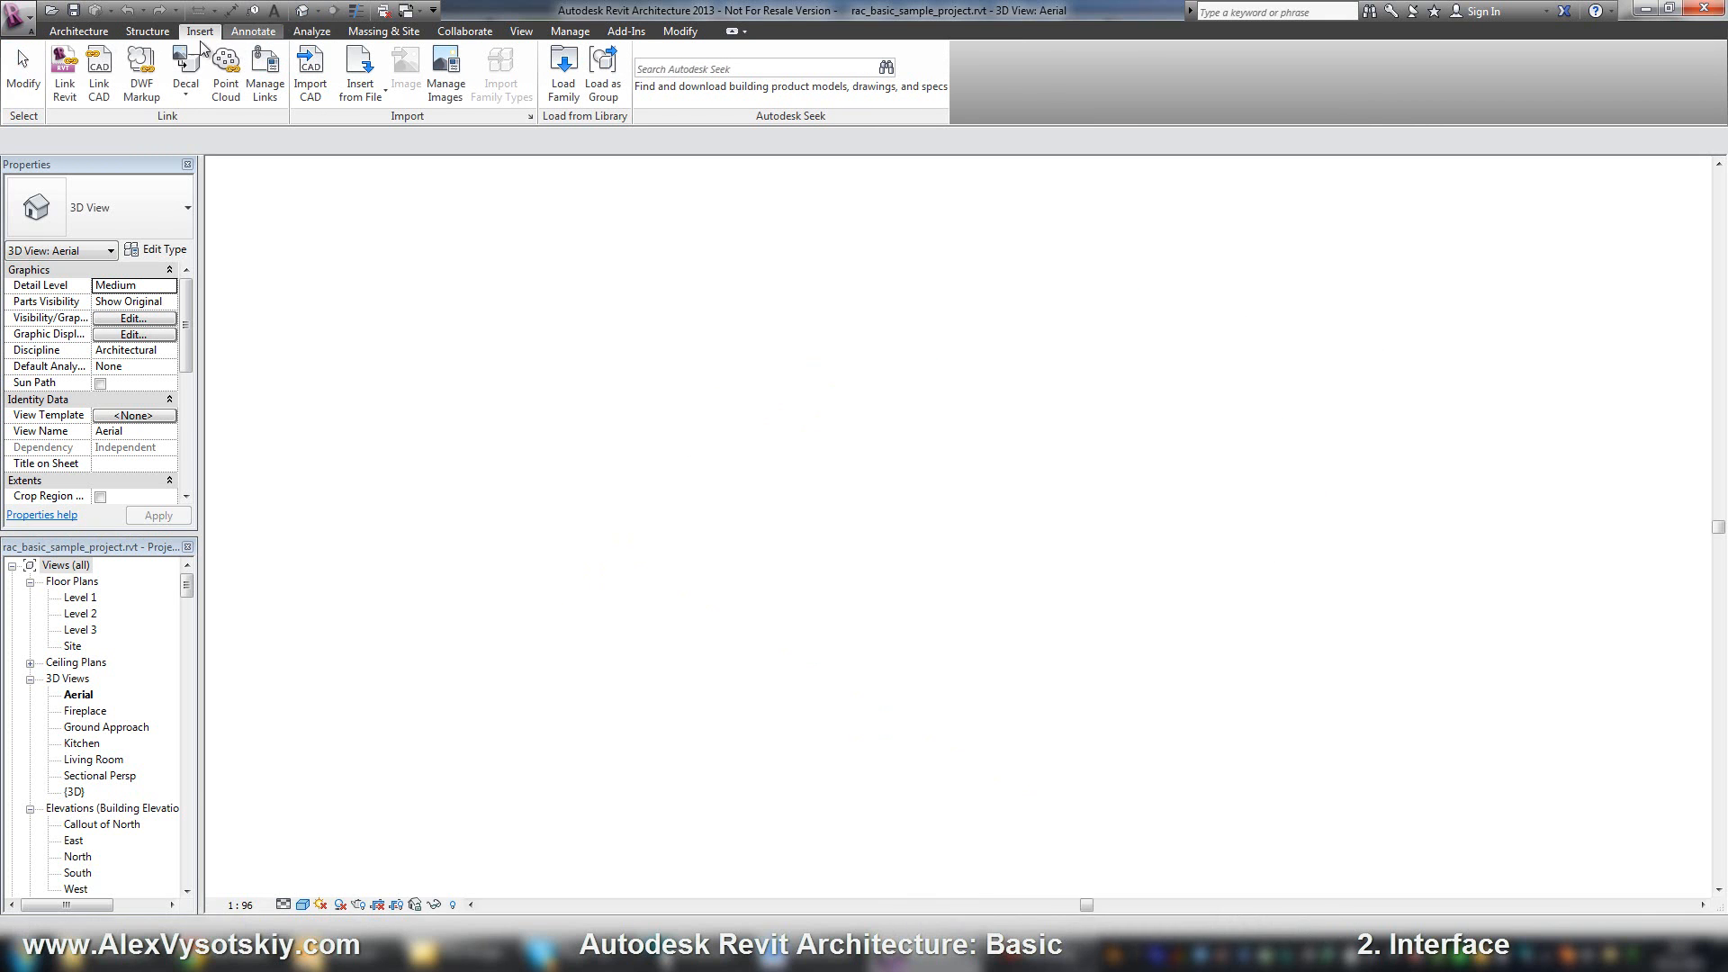
pyautogui.doubleClick(75, 792)
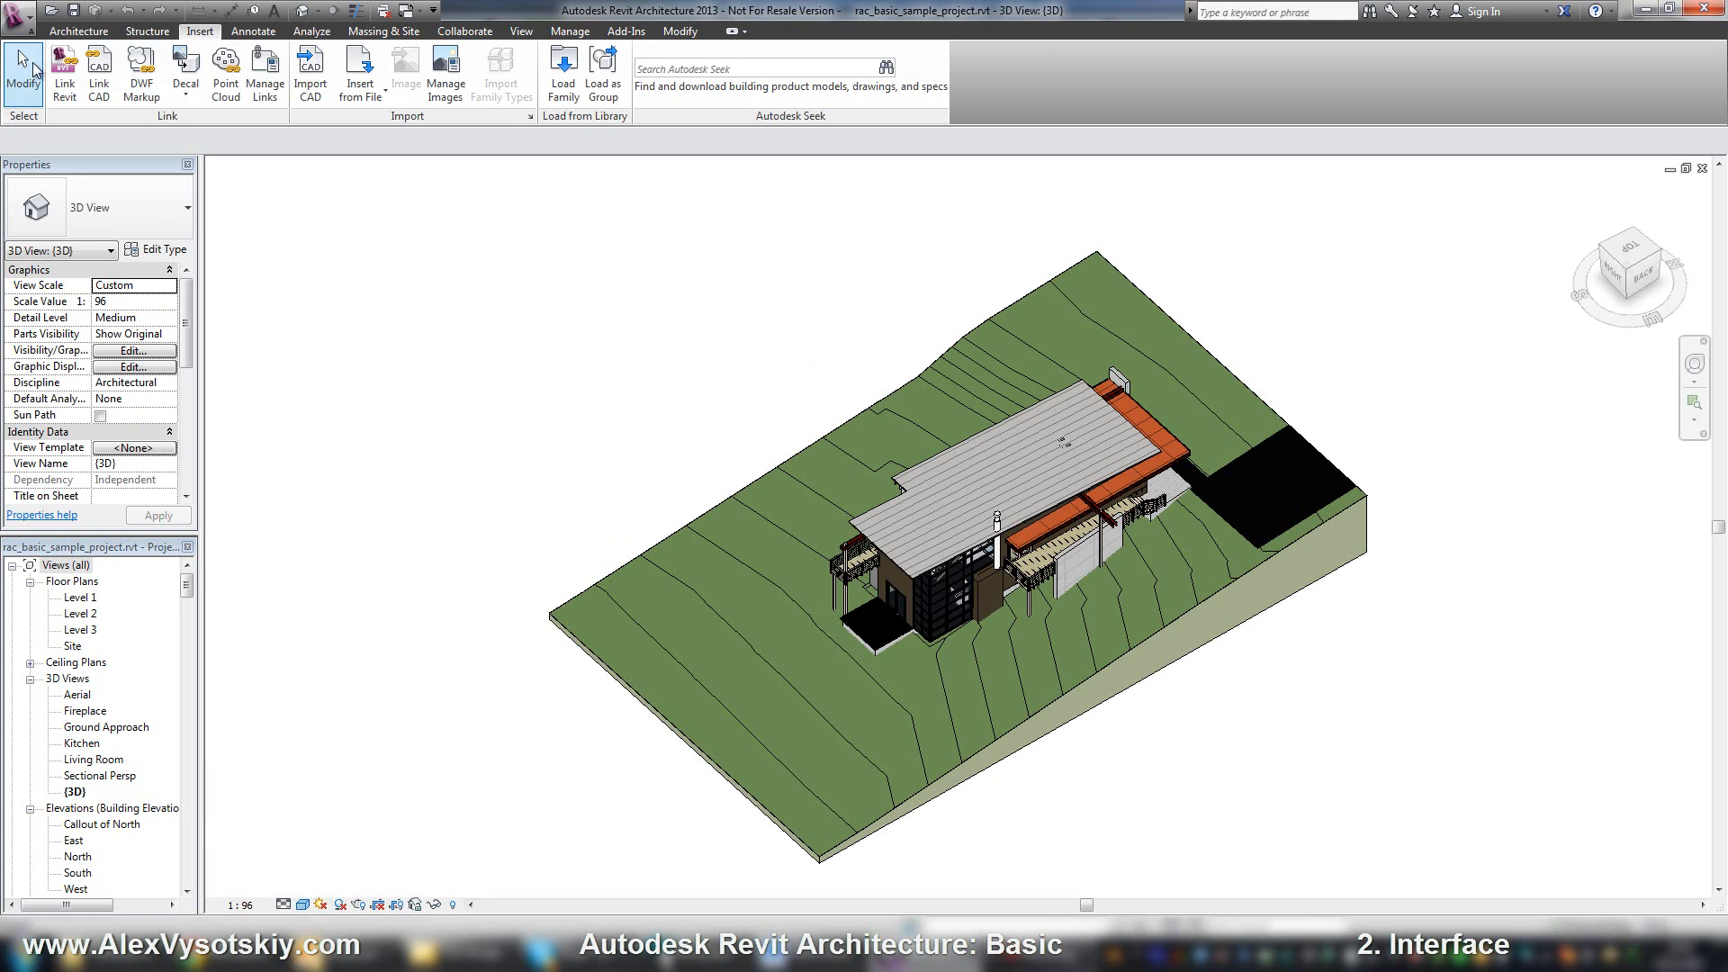
pyautogui.moveTo(90, 137)
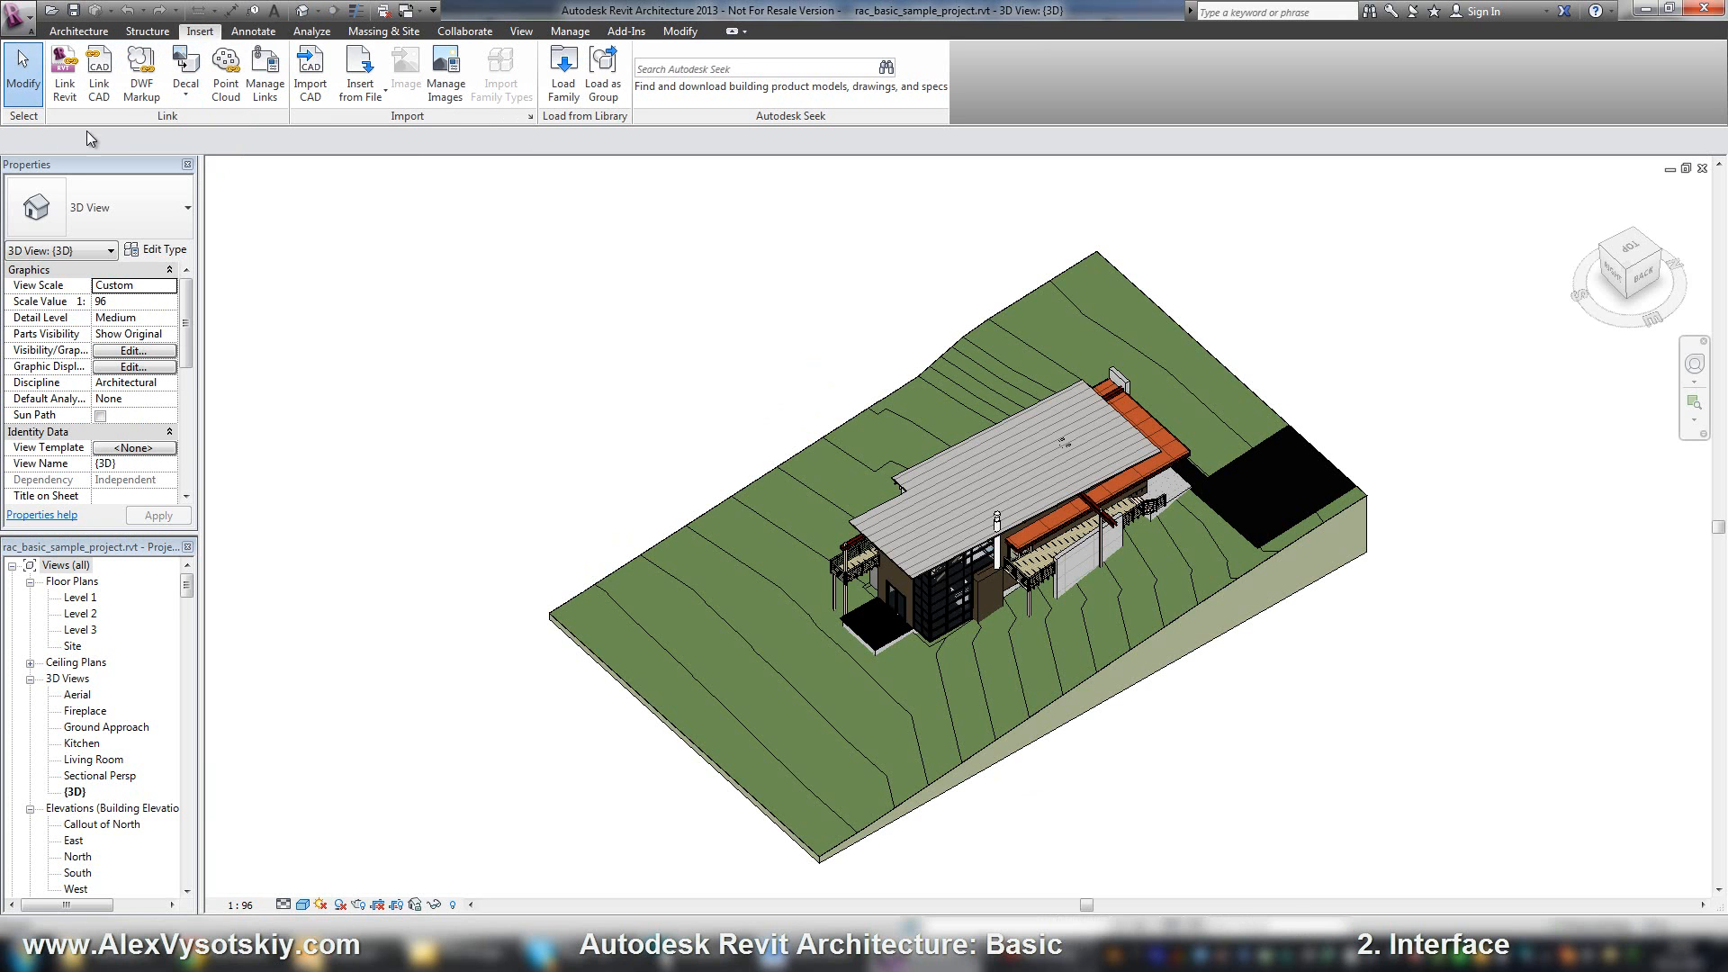
pyautogui.moveTo(305, 142)
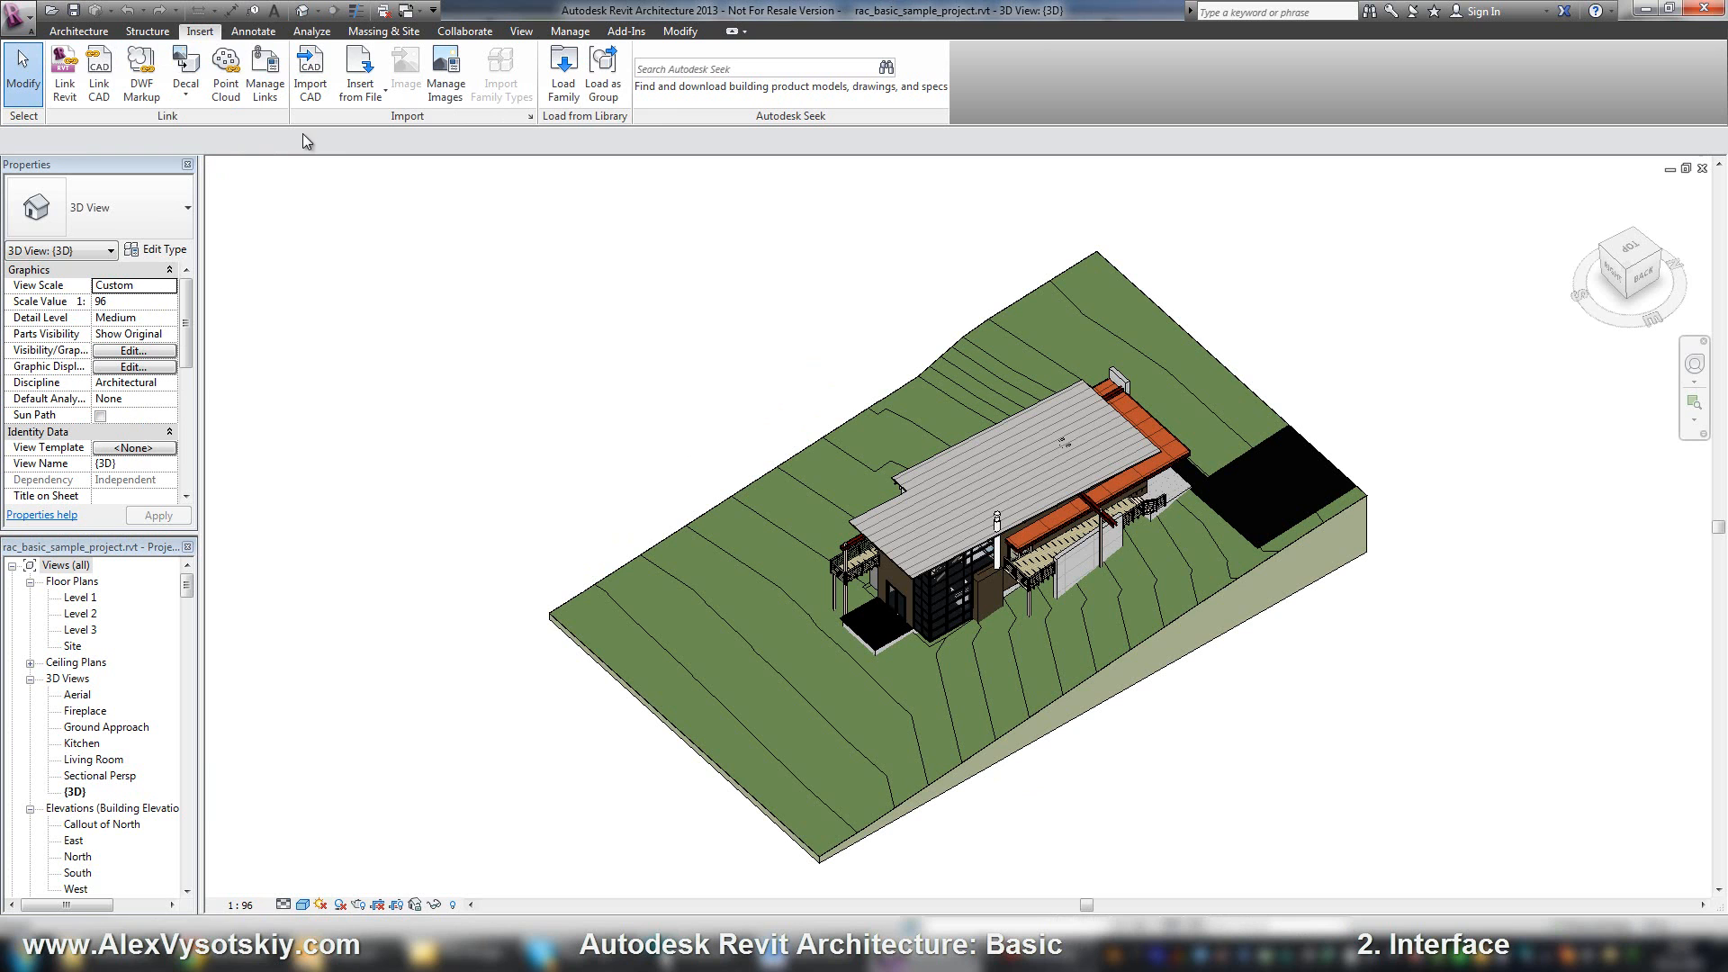
pyautogui.moveTo(380, 134)
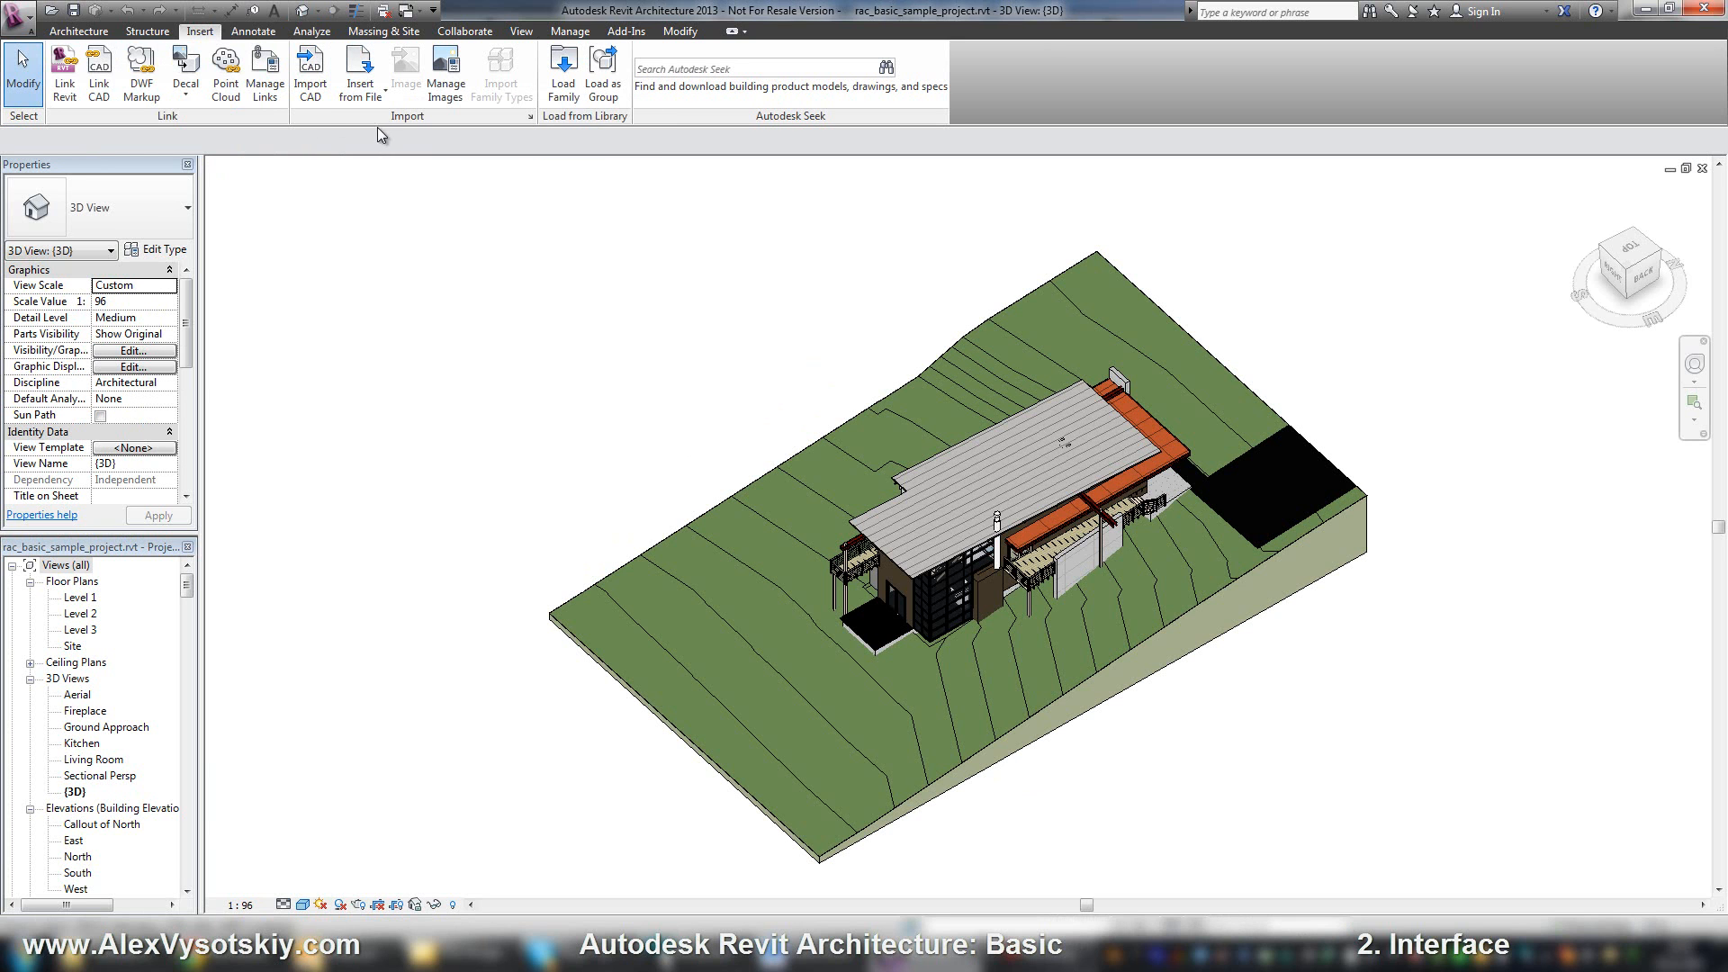
pyautogui.moveTo(252, 31)
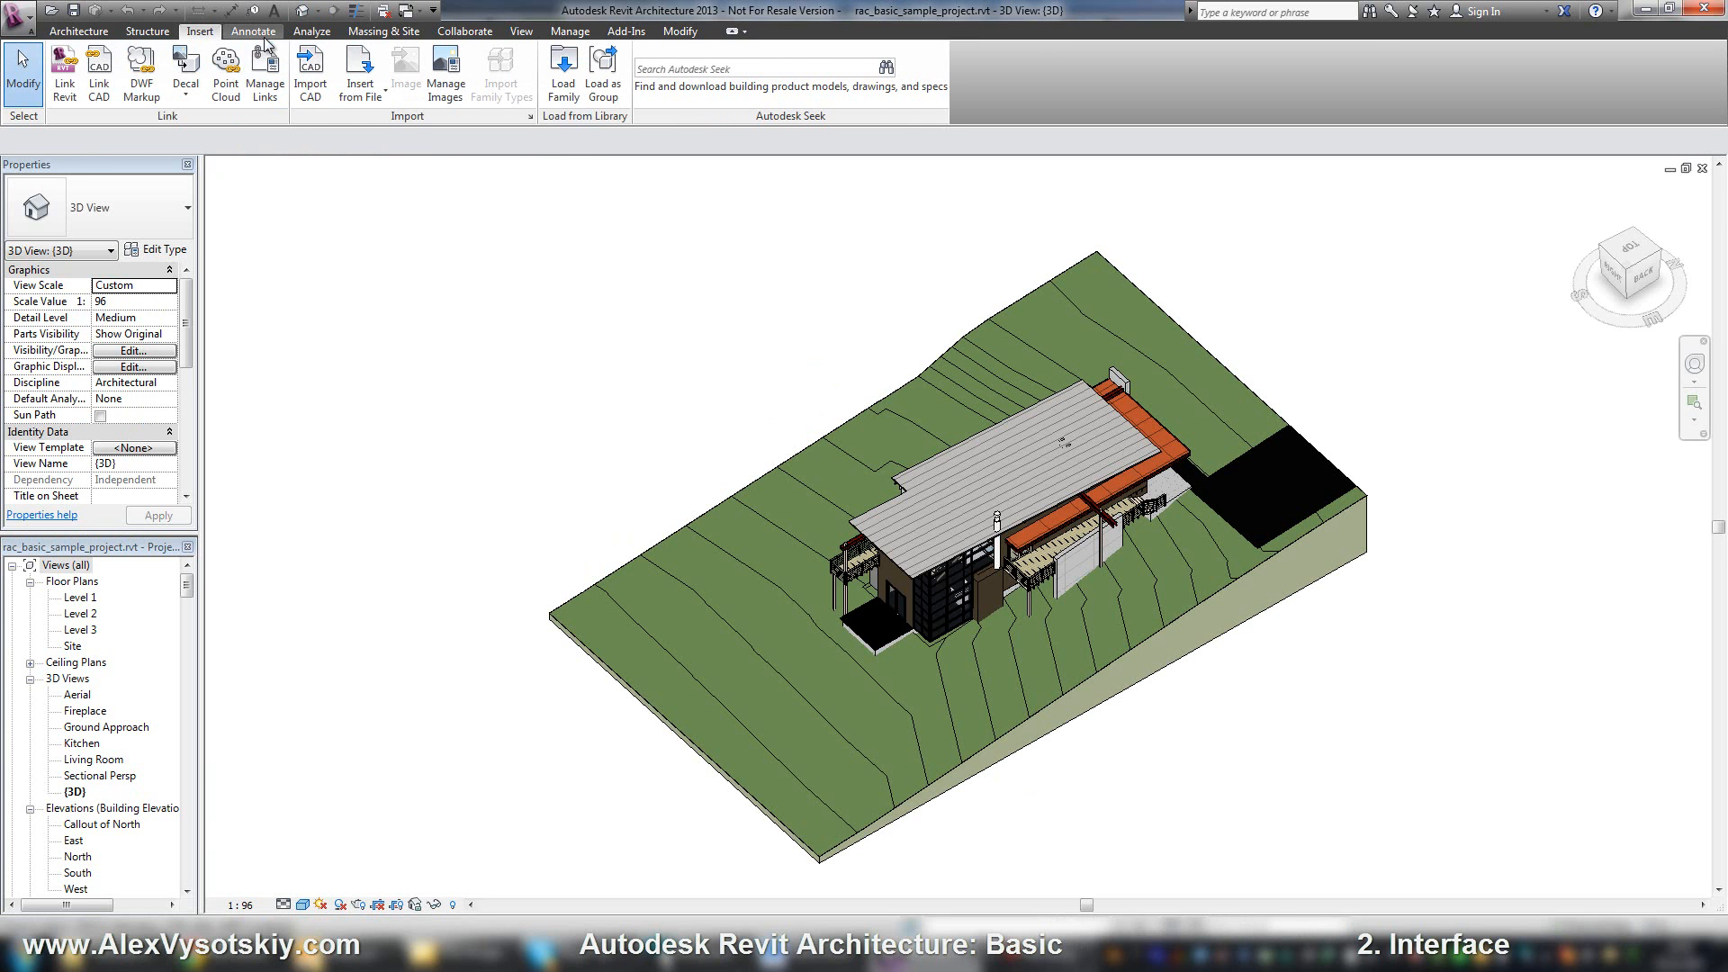
# Glance at the Annotate tab, then show the Analyze tab's Energy Analysis panel
pyautogui.click(253, 29)
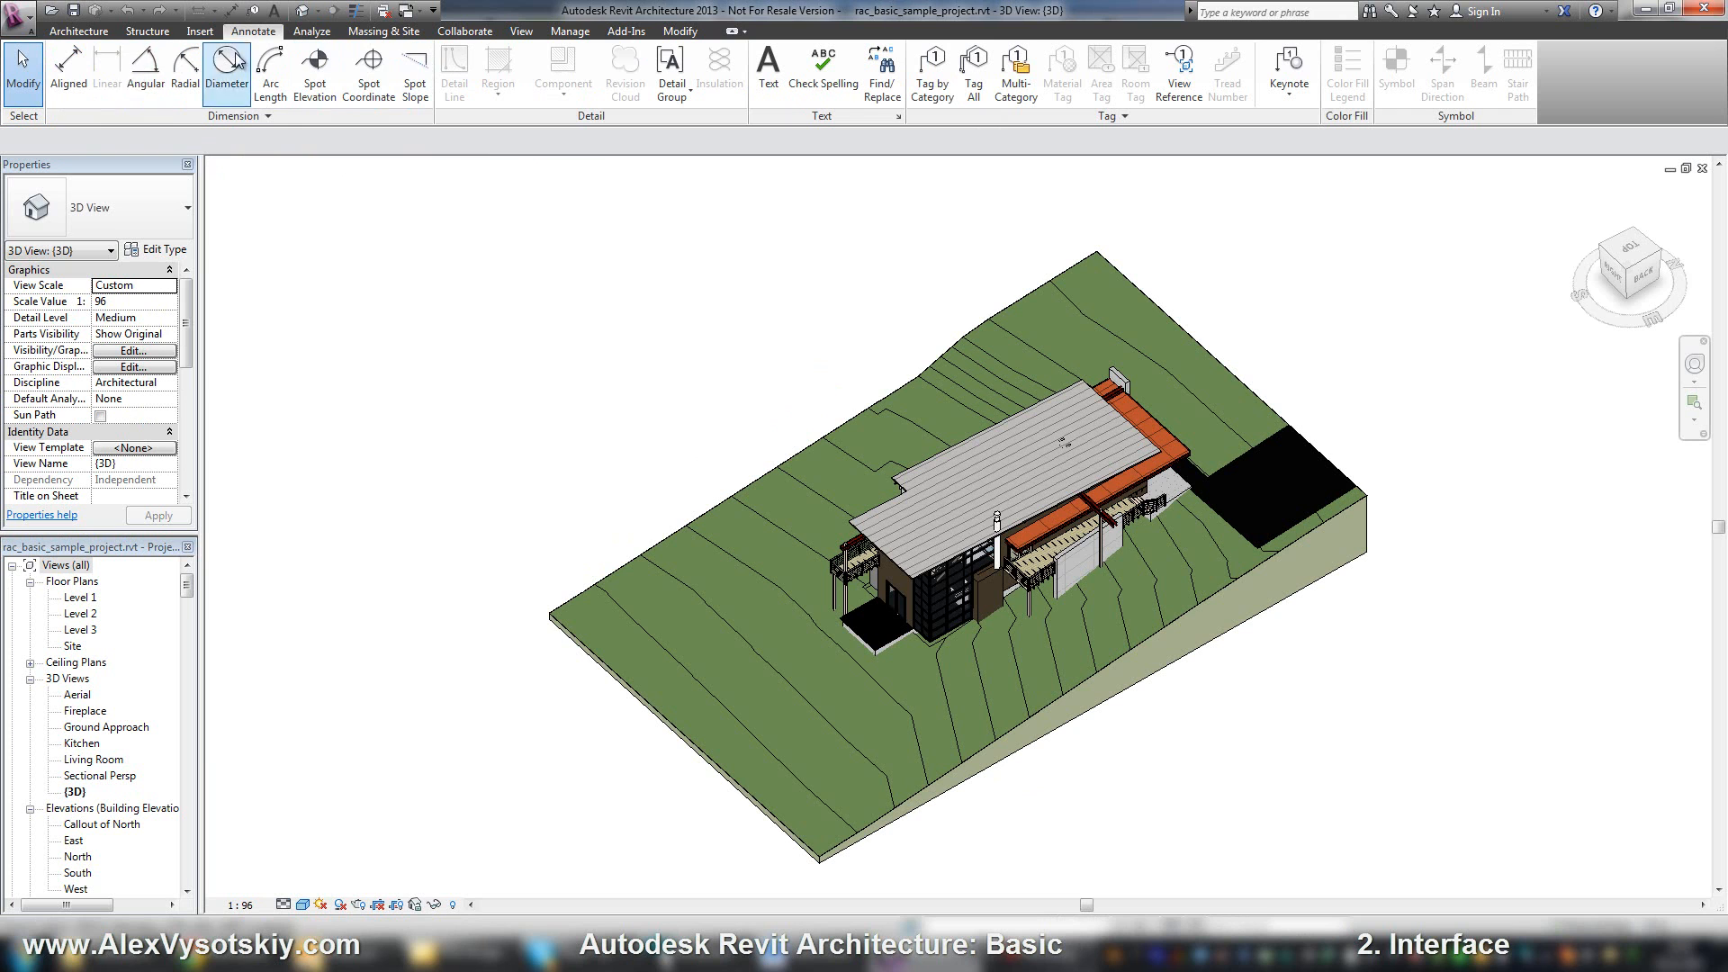
pyautogui.moveTo(786, 126)
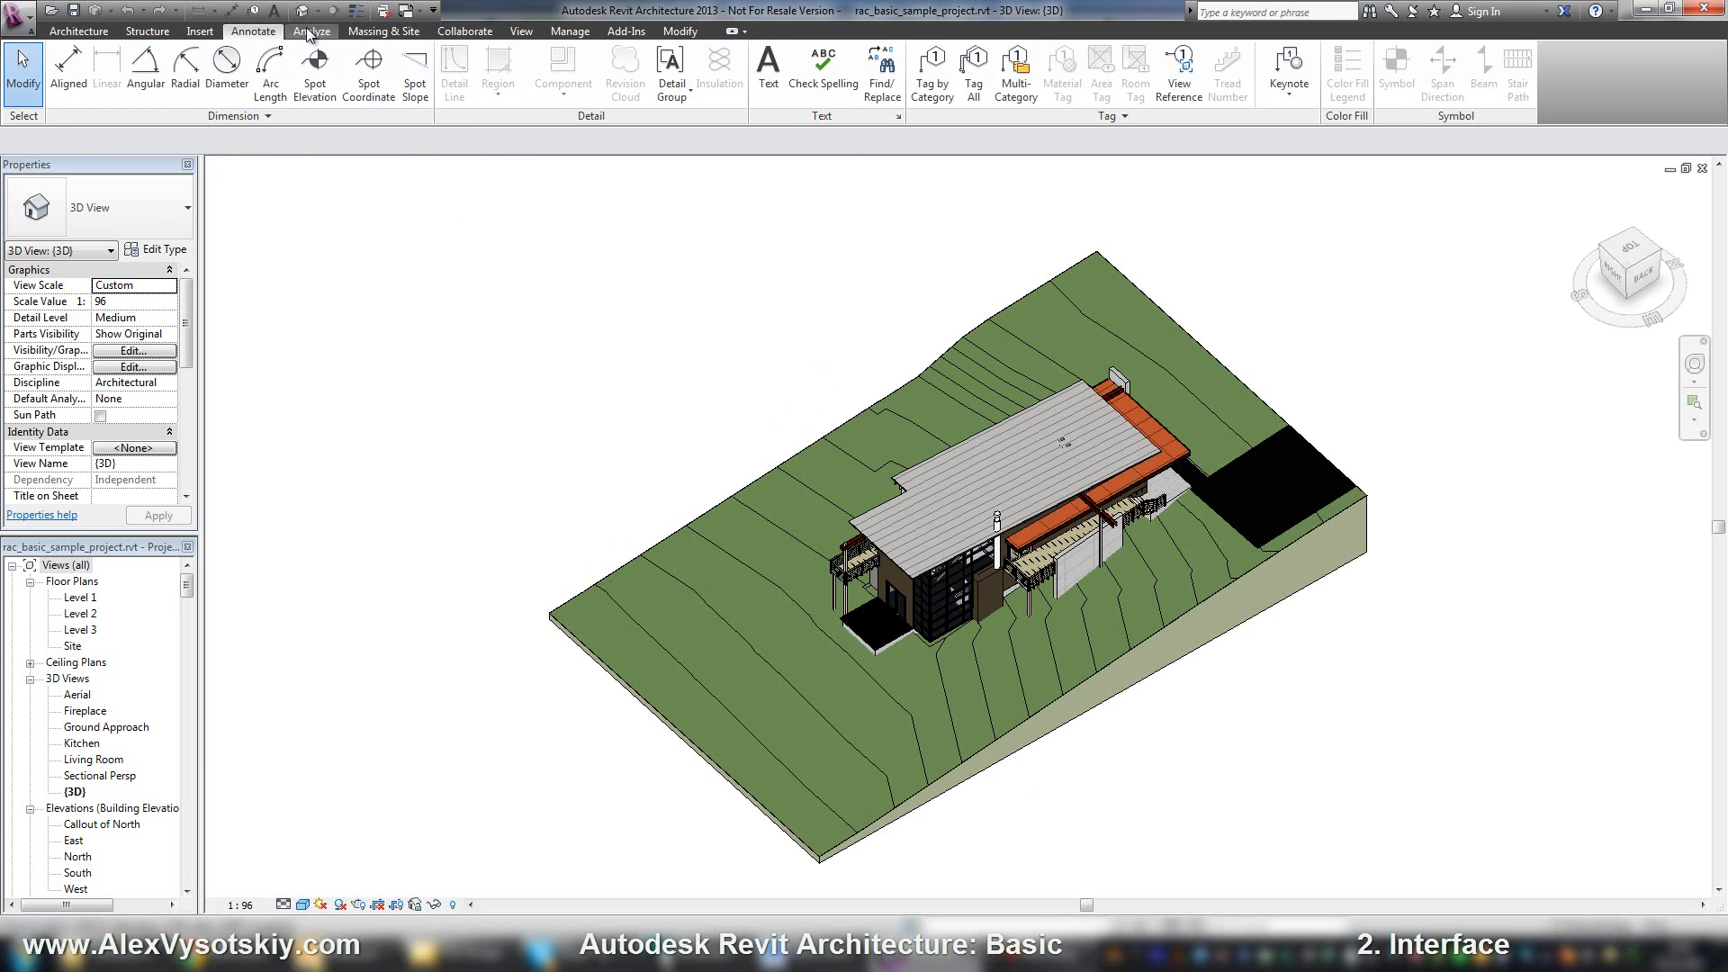
pyautogui.click(311, 29)
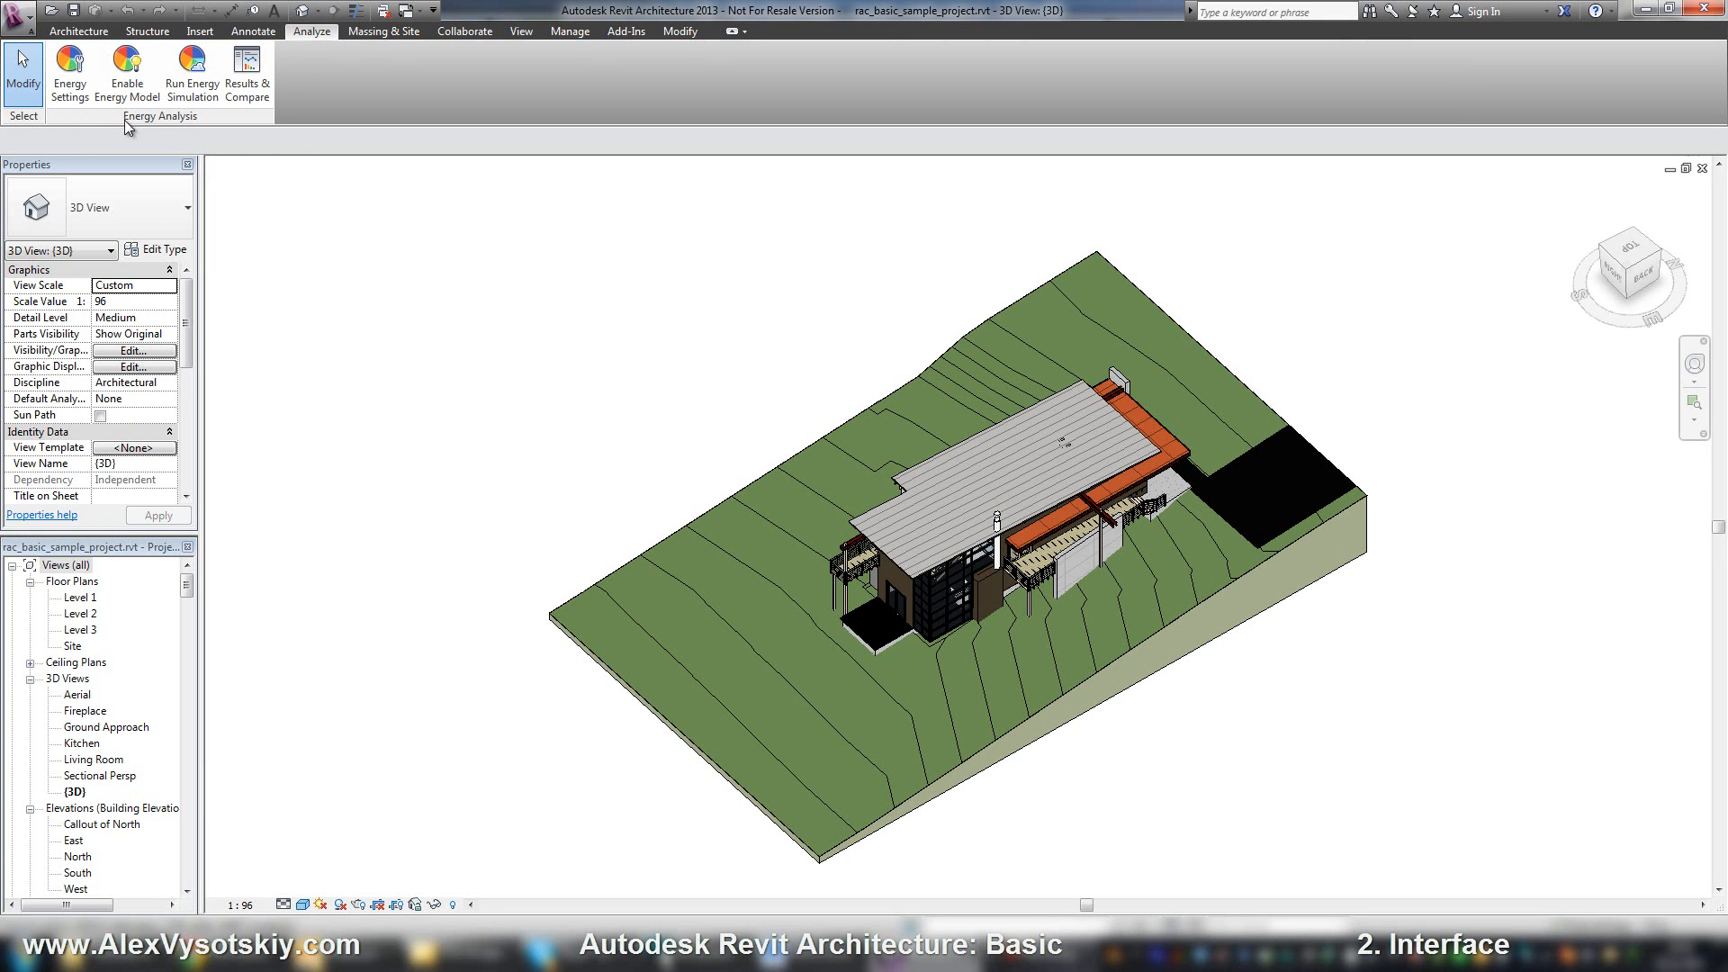
pyautogui.moveTo(340, 268)
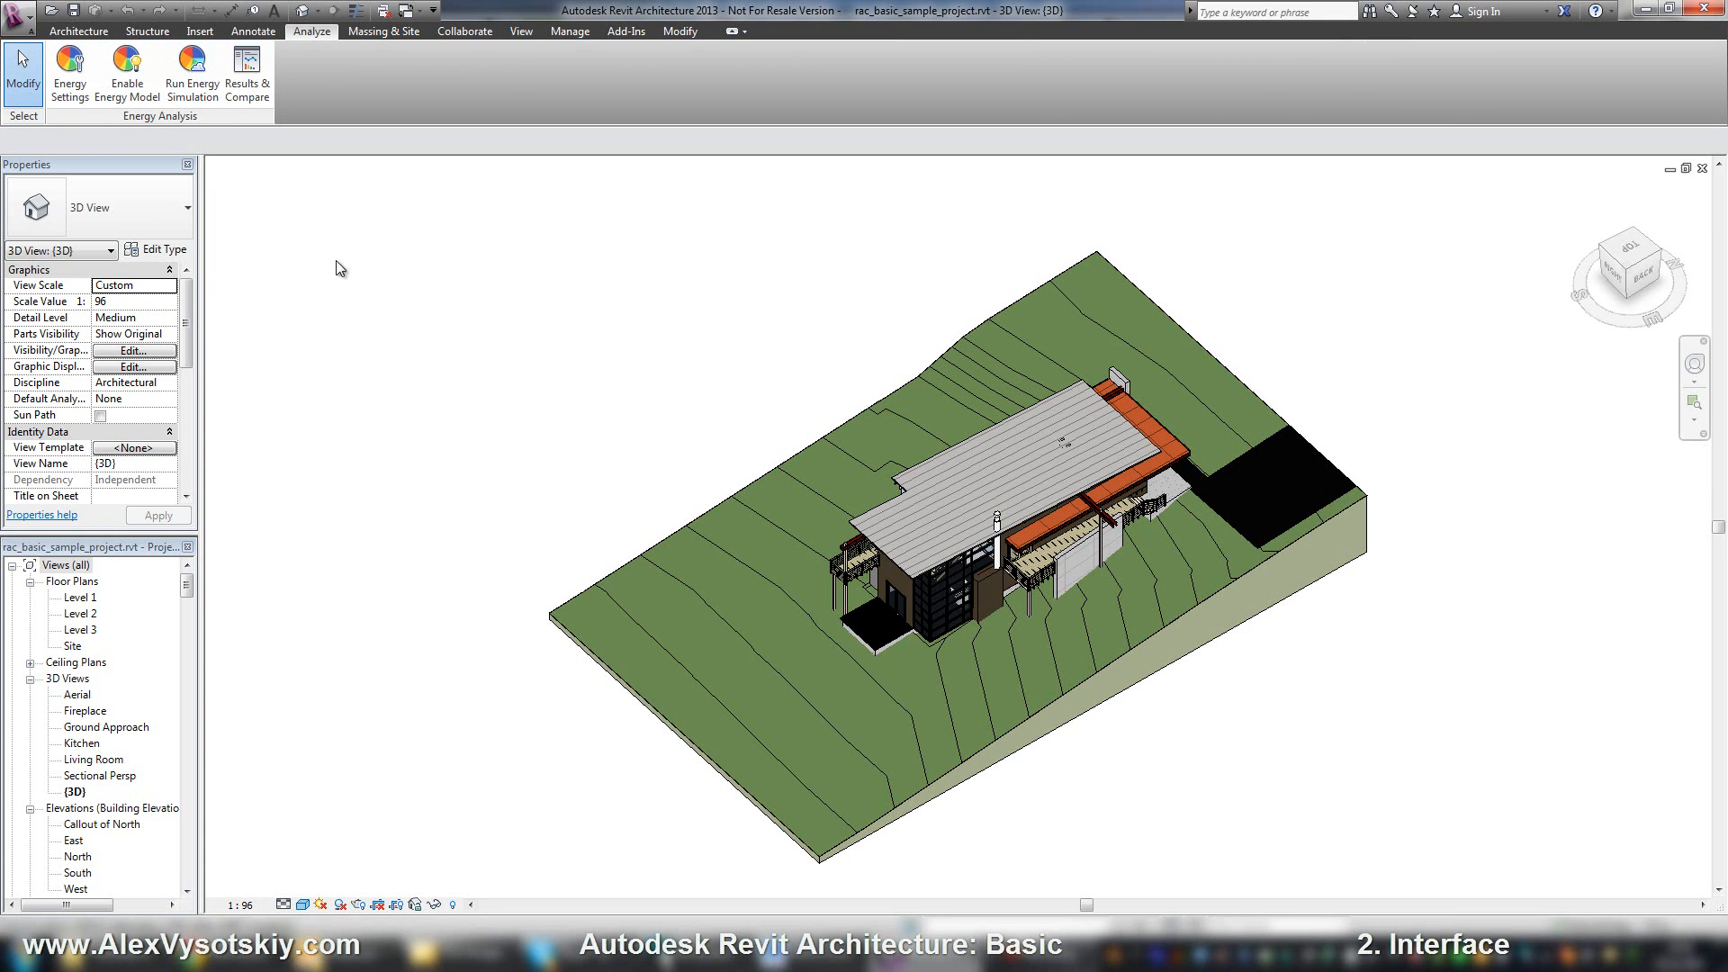
pyautogui.moveTo(1629, 279)
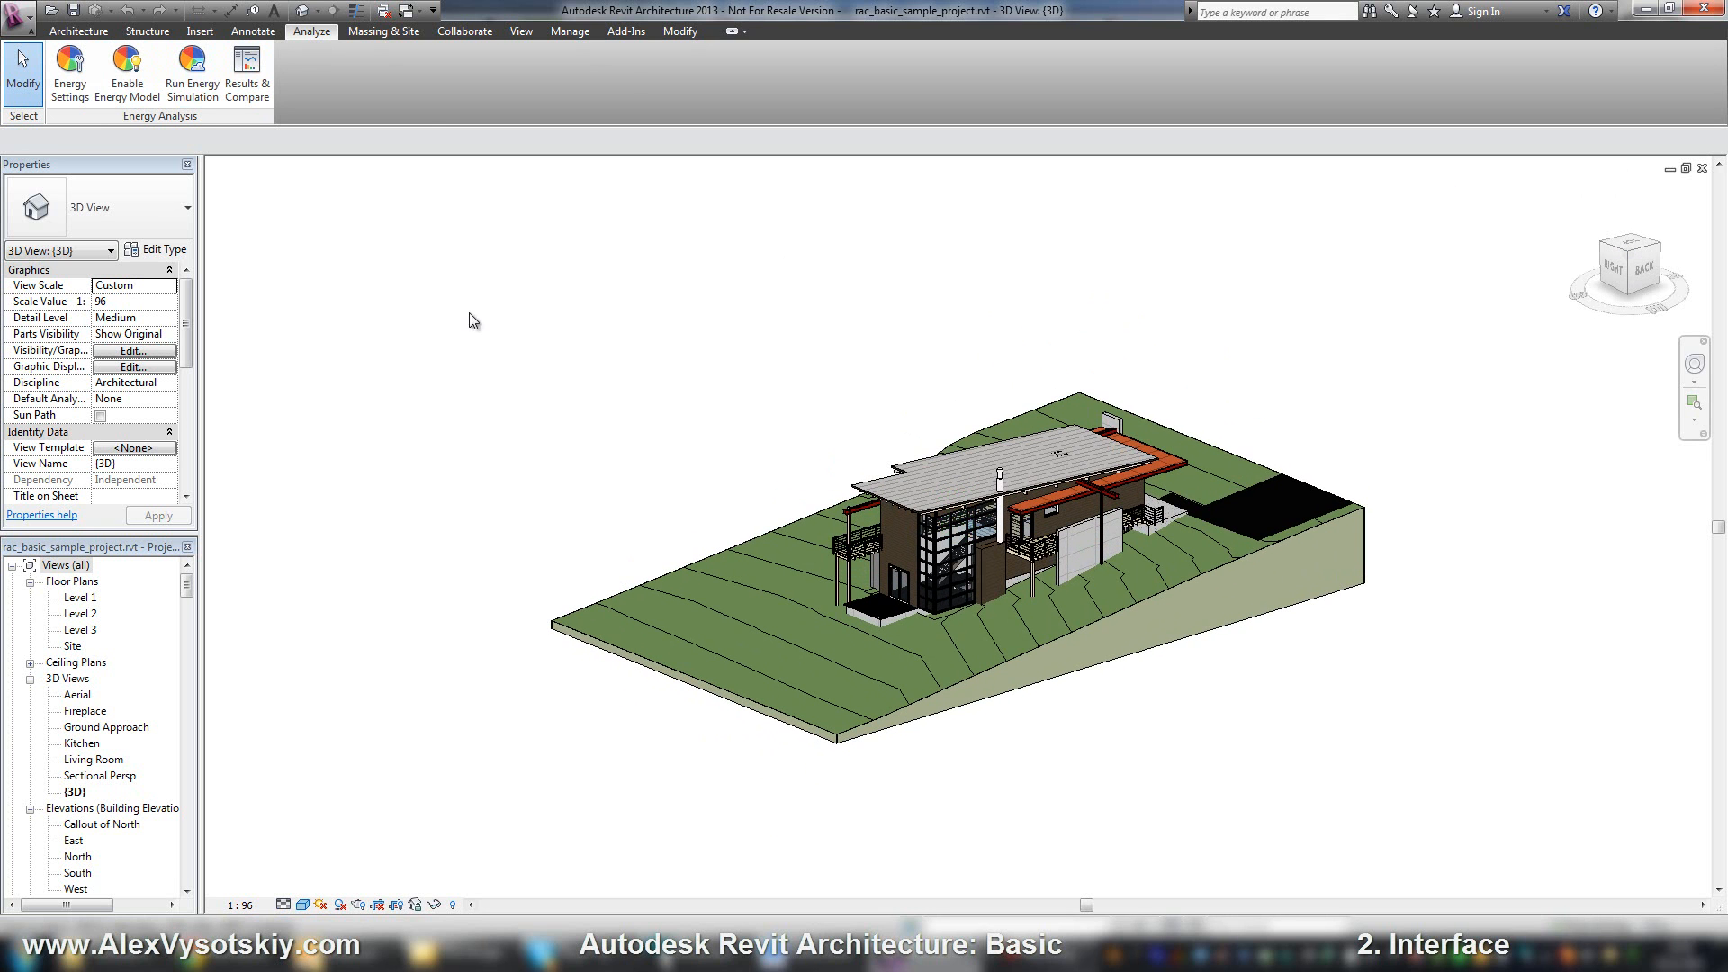
# Show the Massing & Site tab with Show Mass, Topsurface and Modify Site tools
pyautogui.click(382, 29)
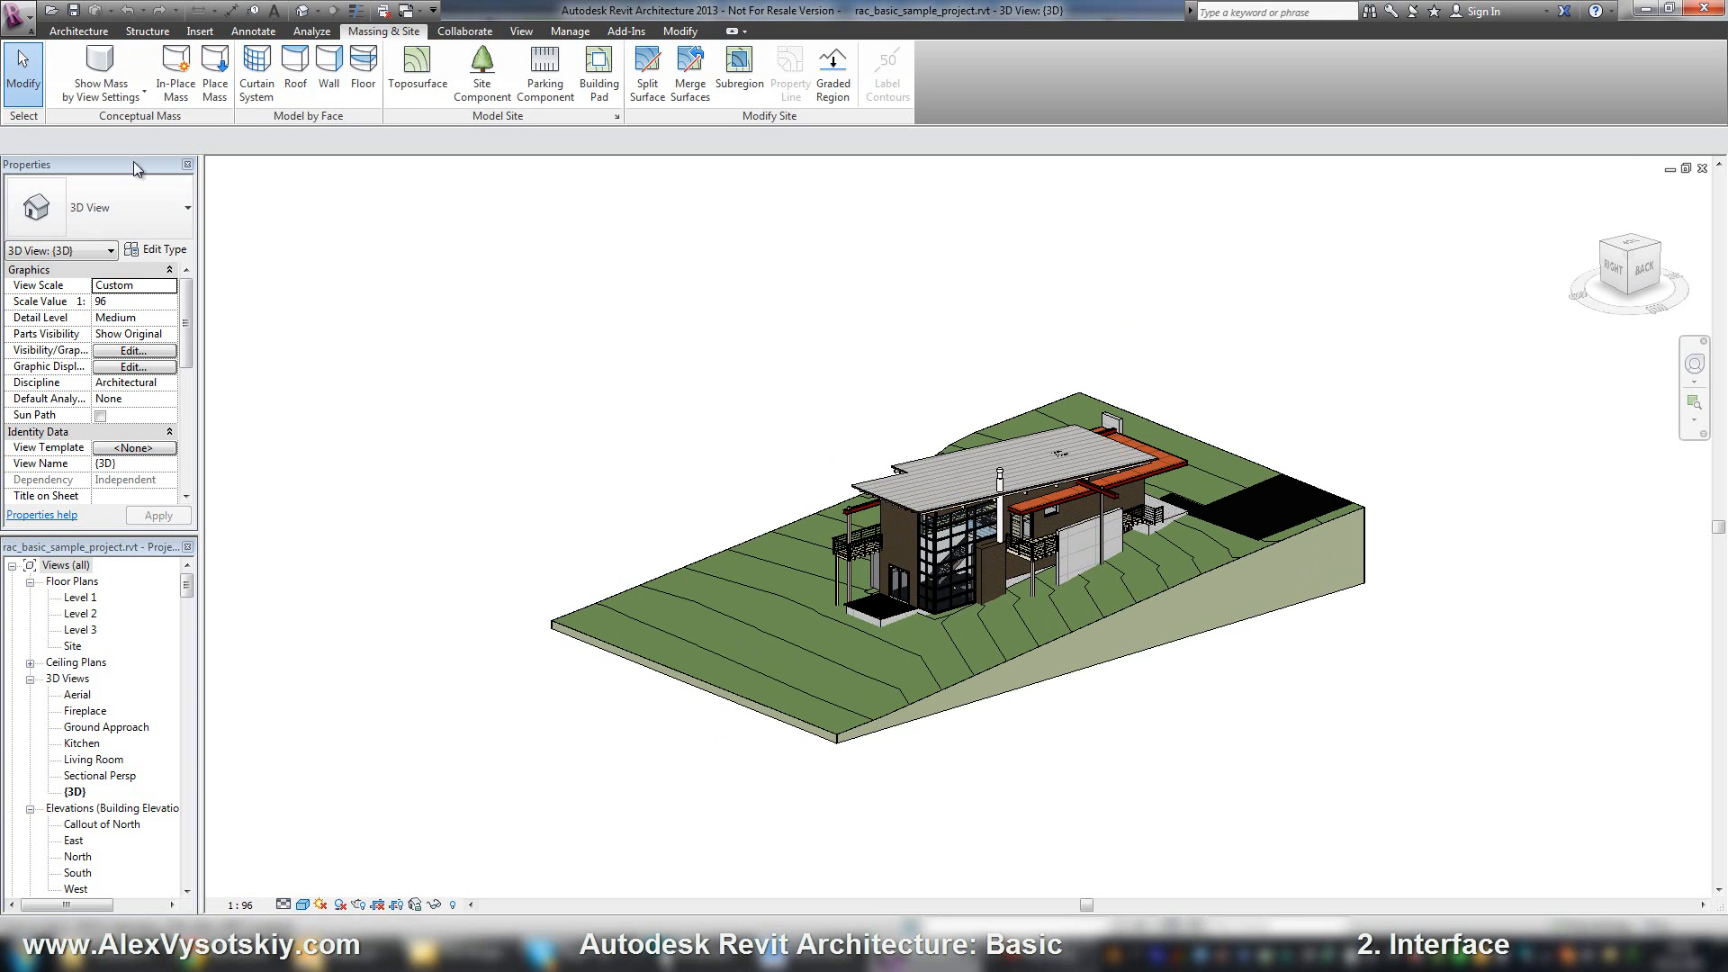
pyautogui.moveTo(99, 69)
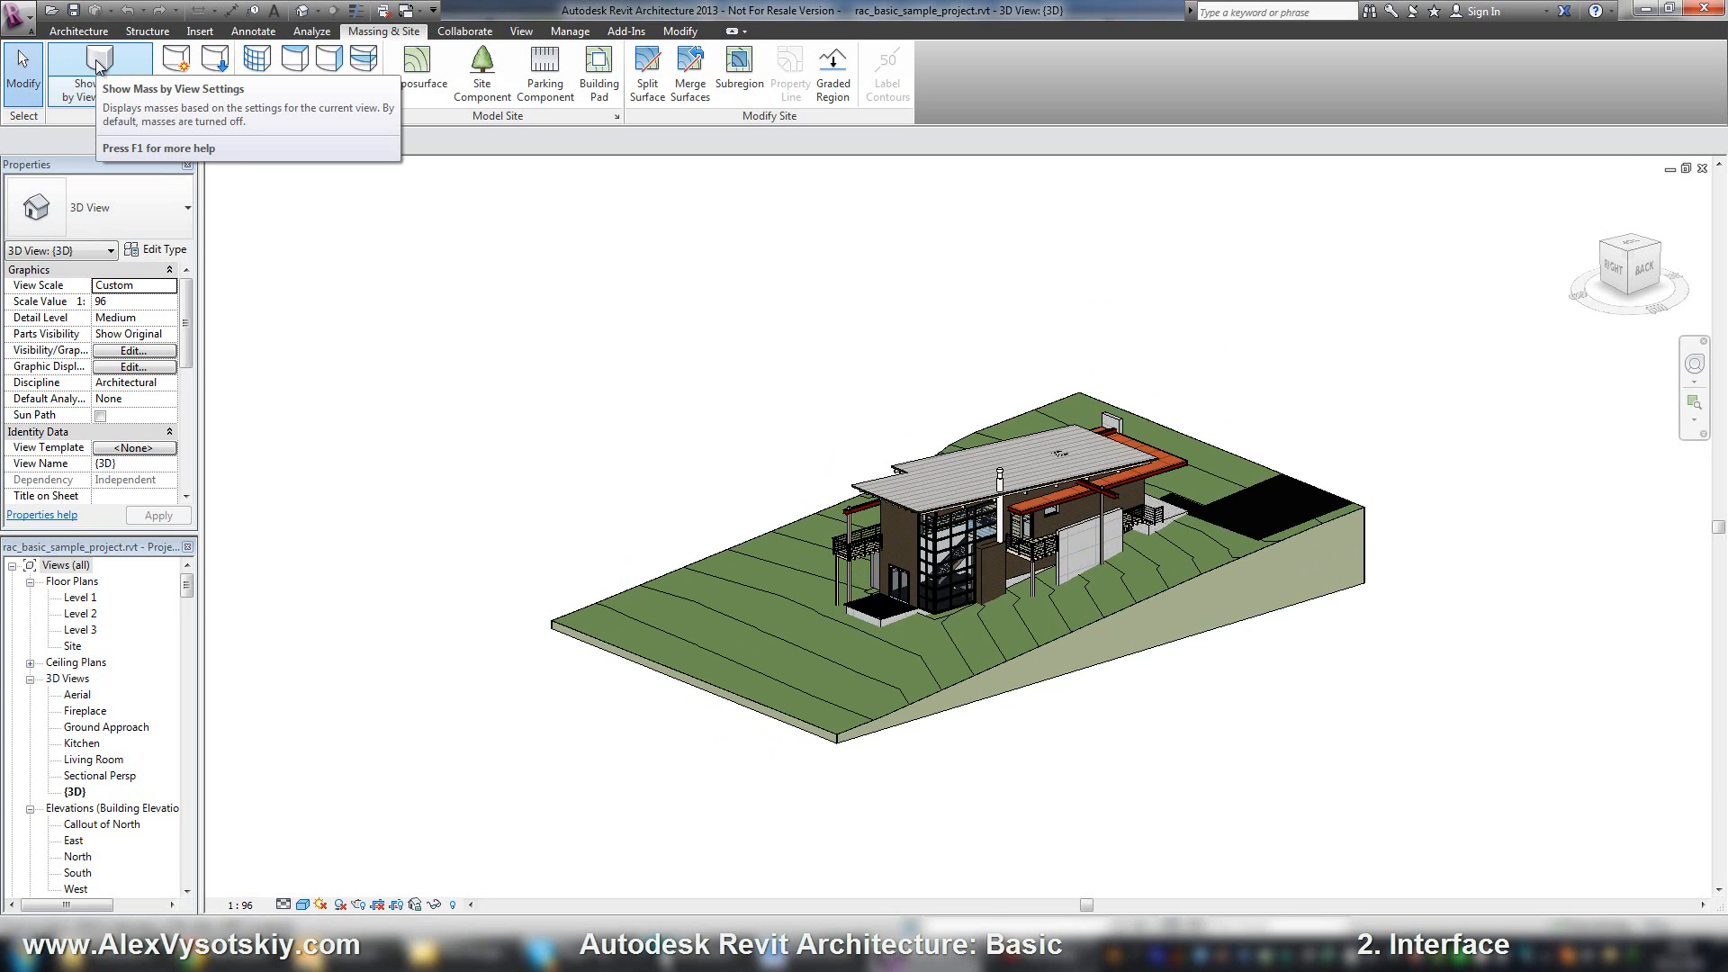
pyautogui.moveTo(143, 128)
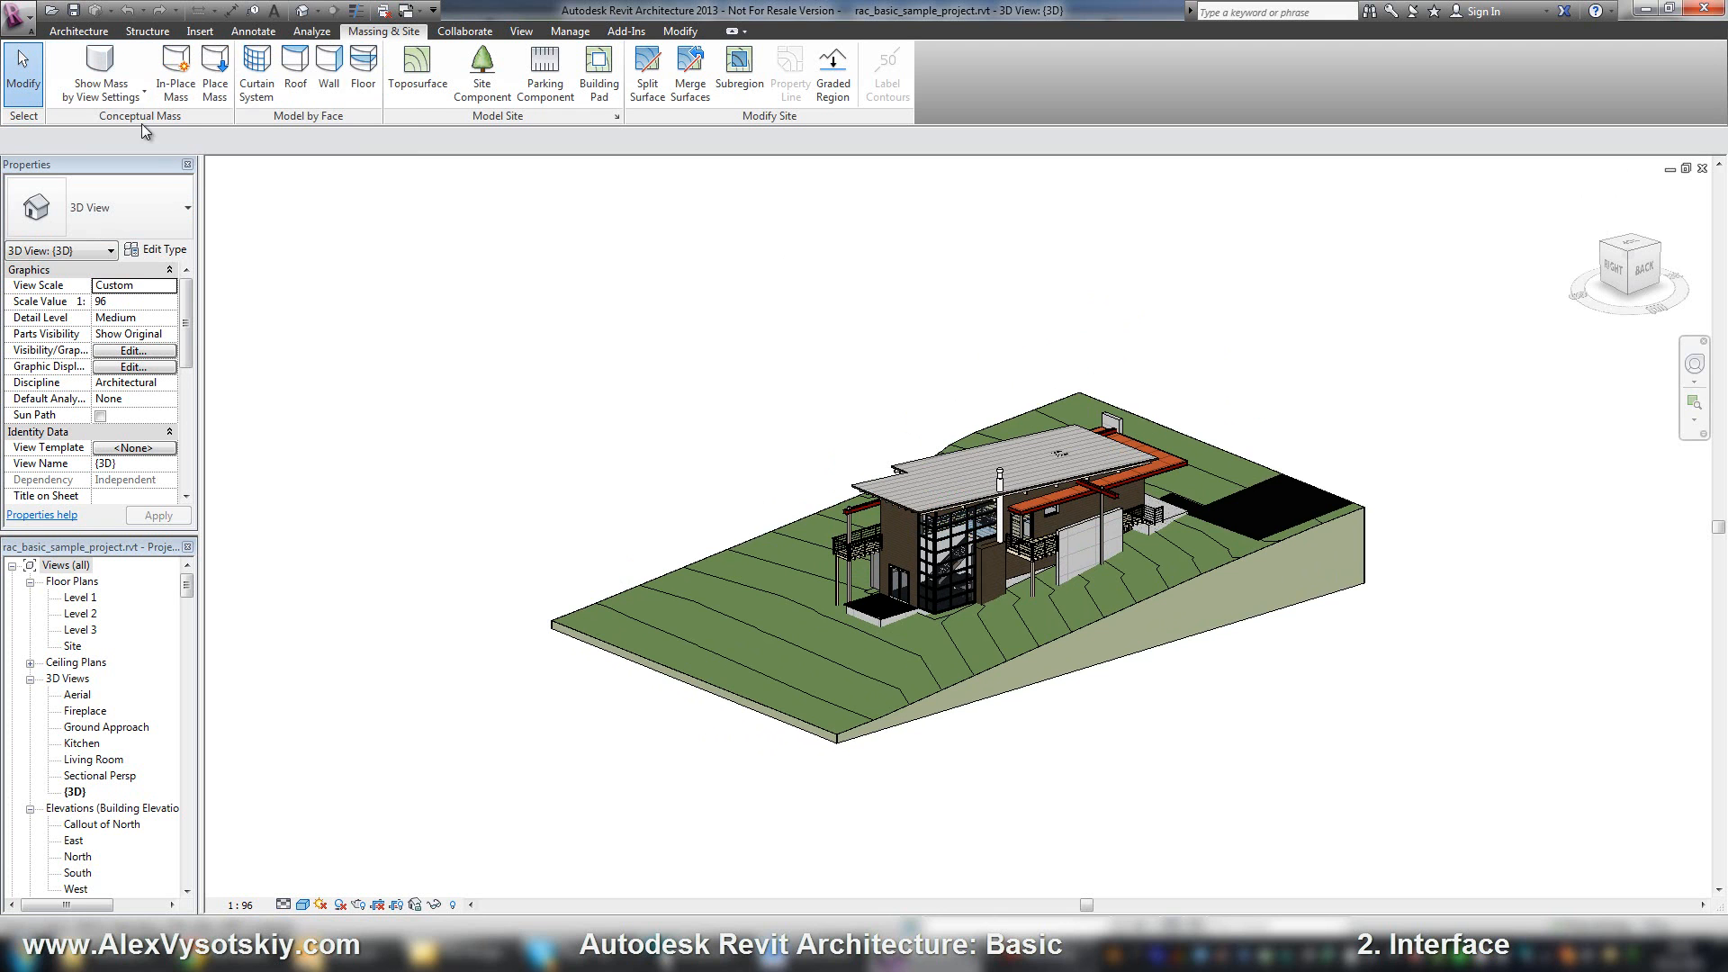
pyautogui.moveTo(417, 70)
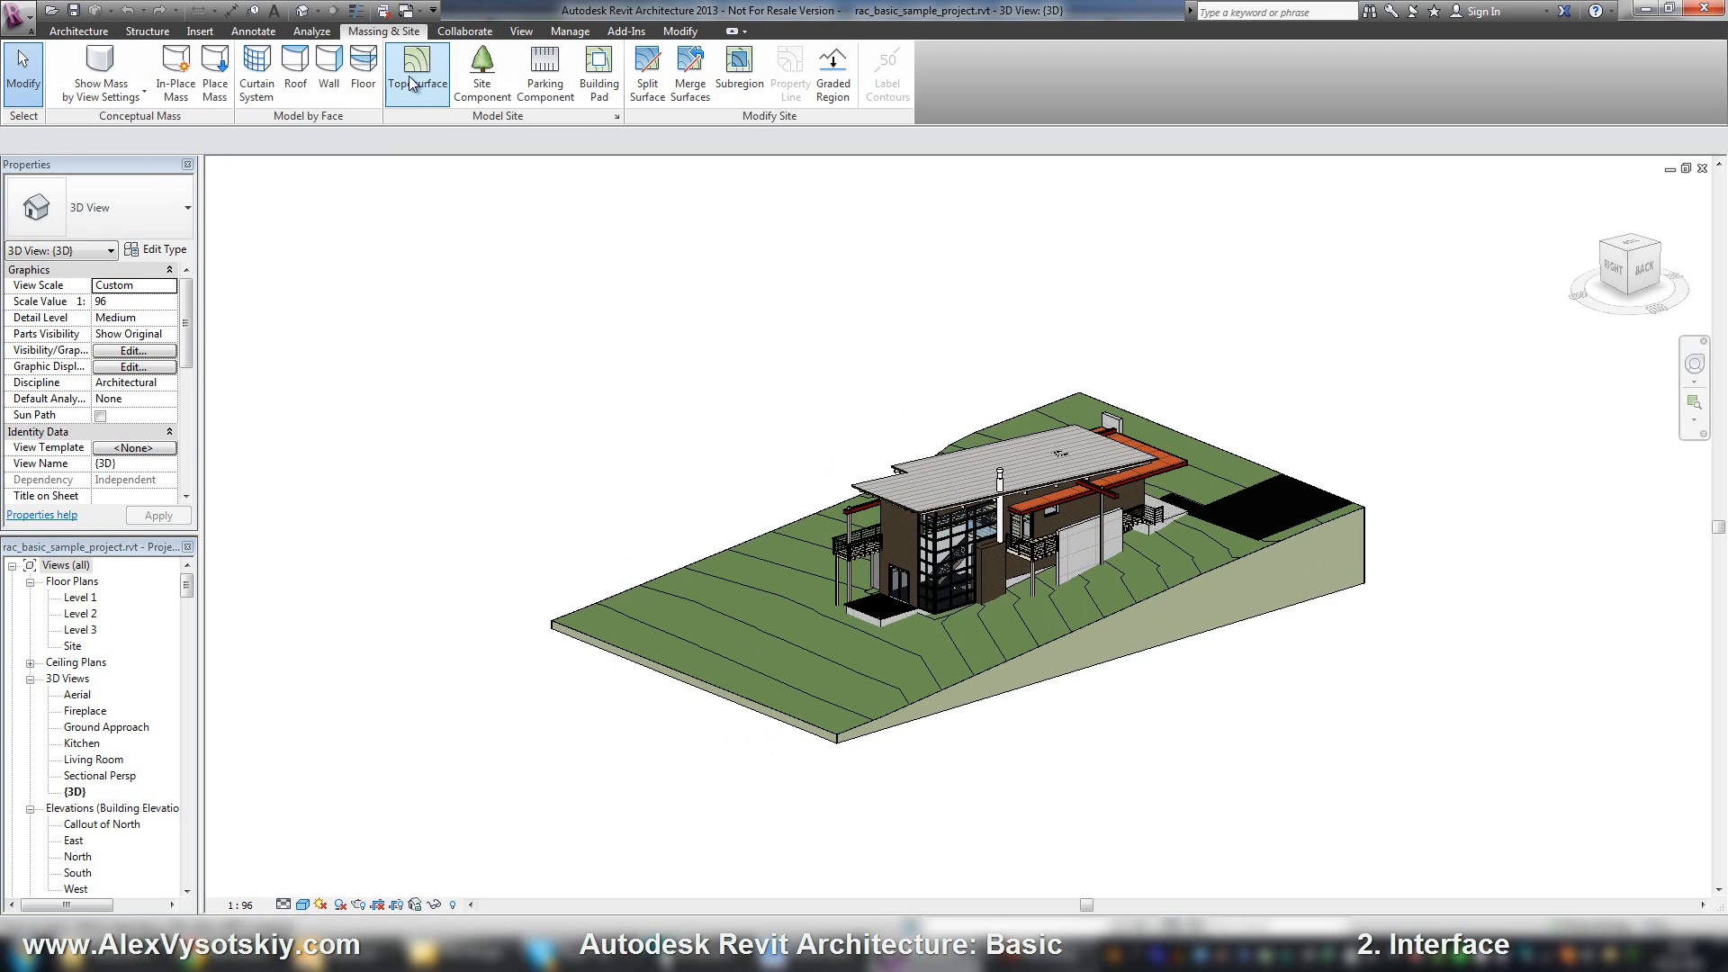
pyautogui.moveTo(259, 129)
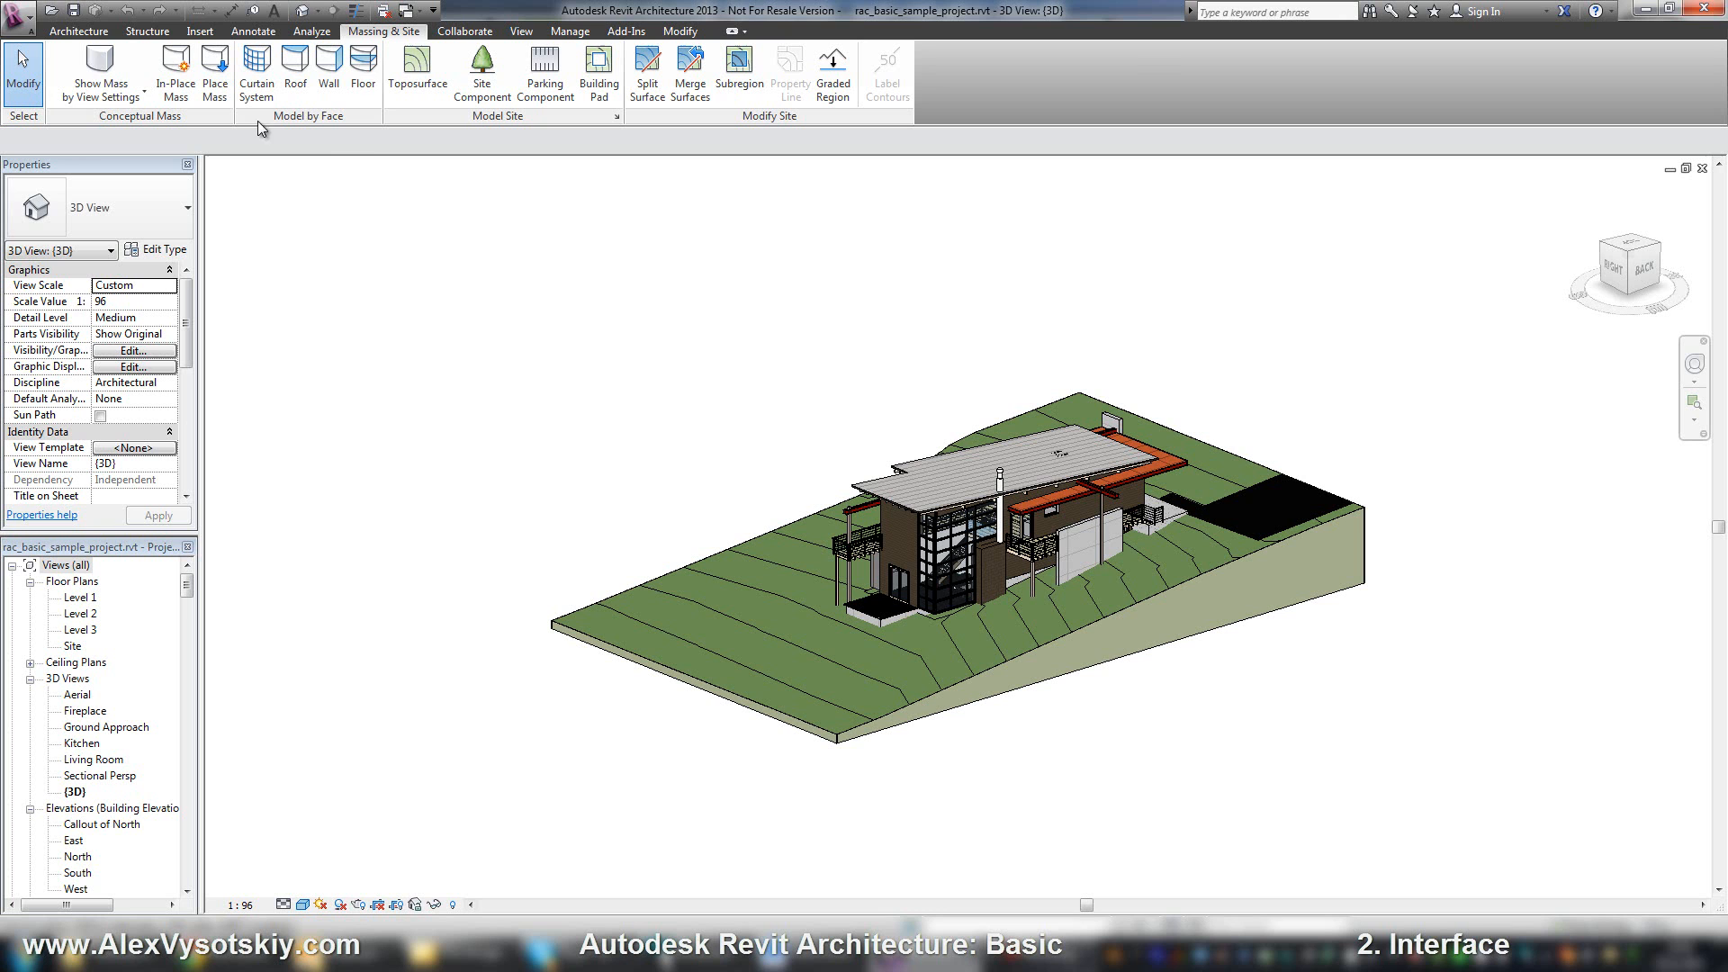
pyautogui.moveTo(433, 127)
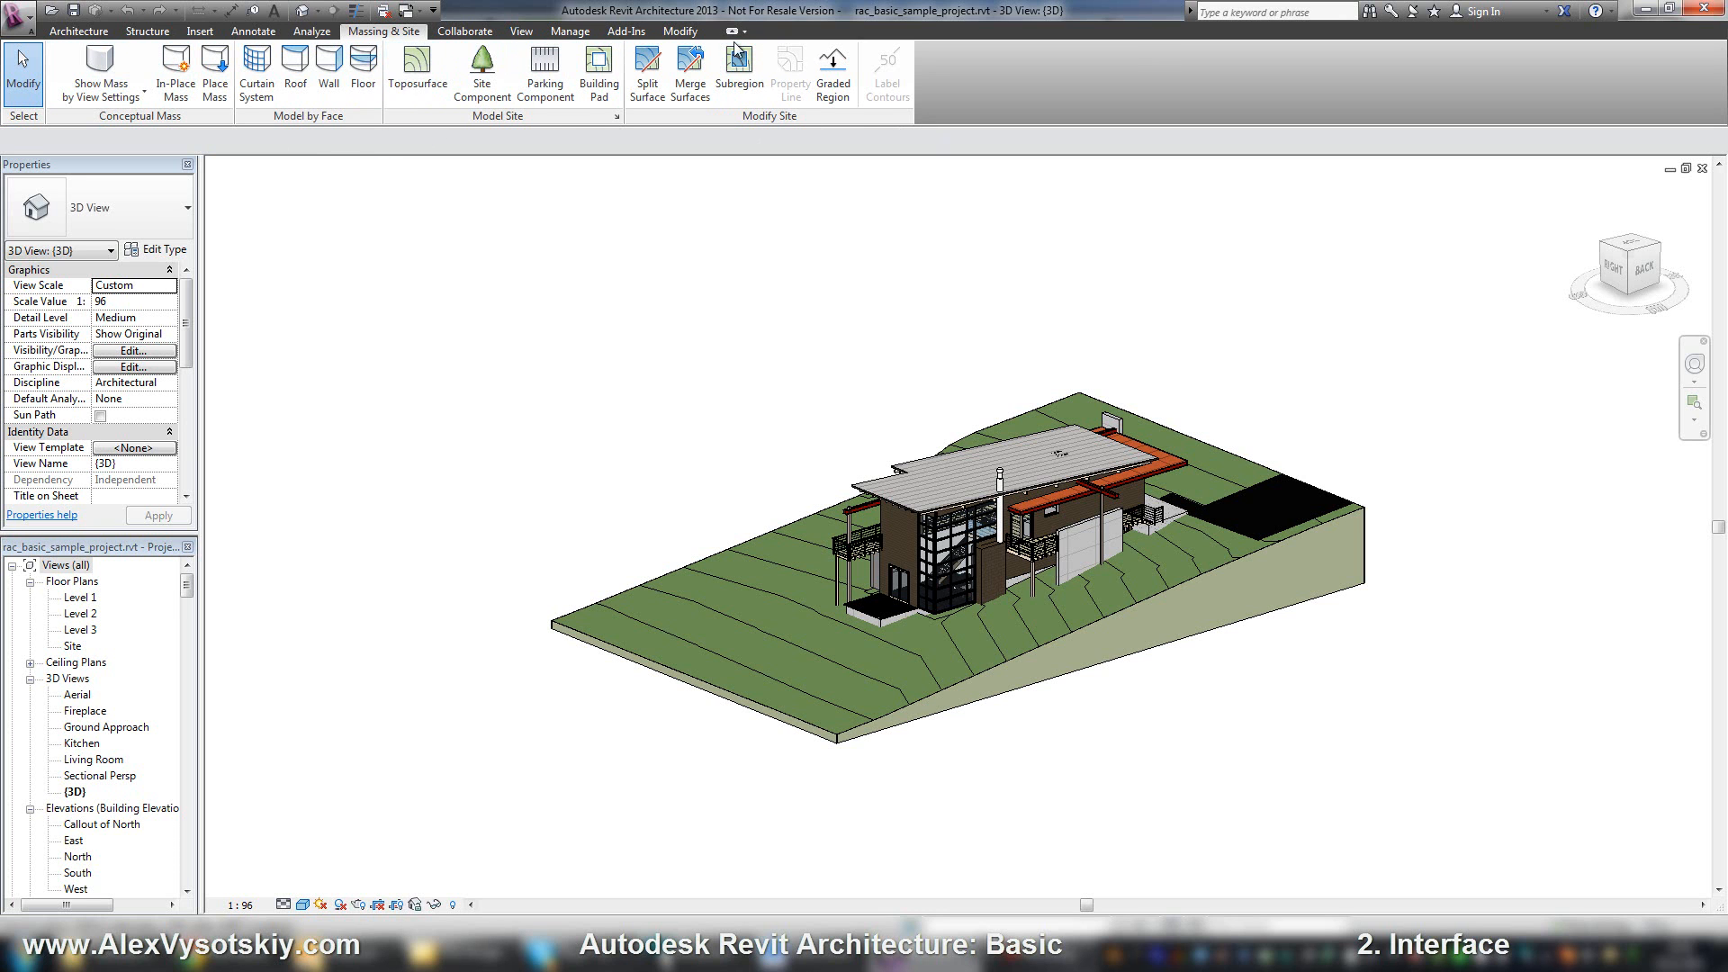
pyautogui.moveTo(465, 30)
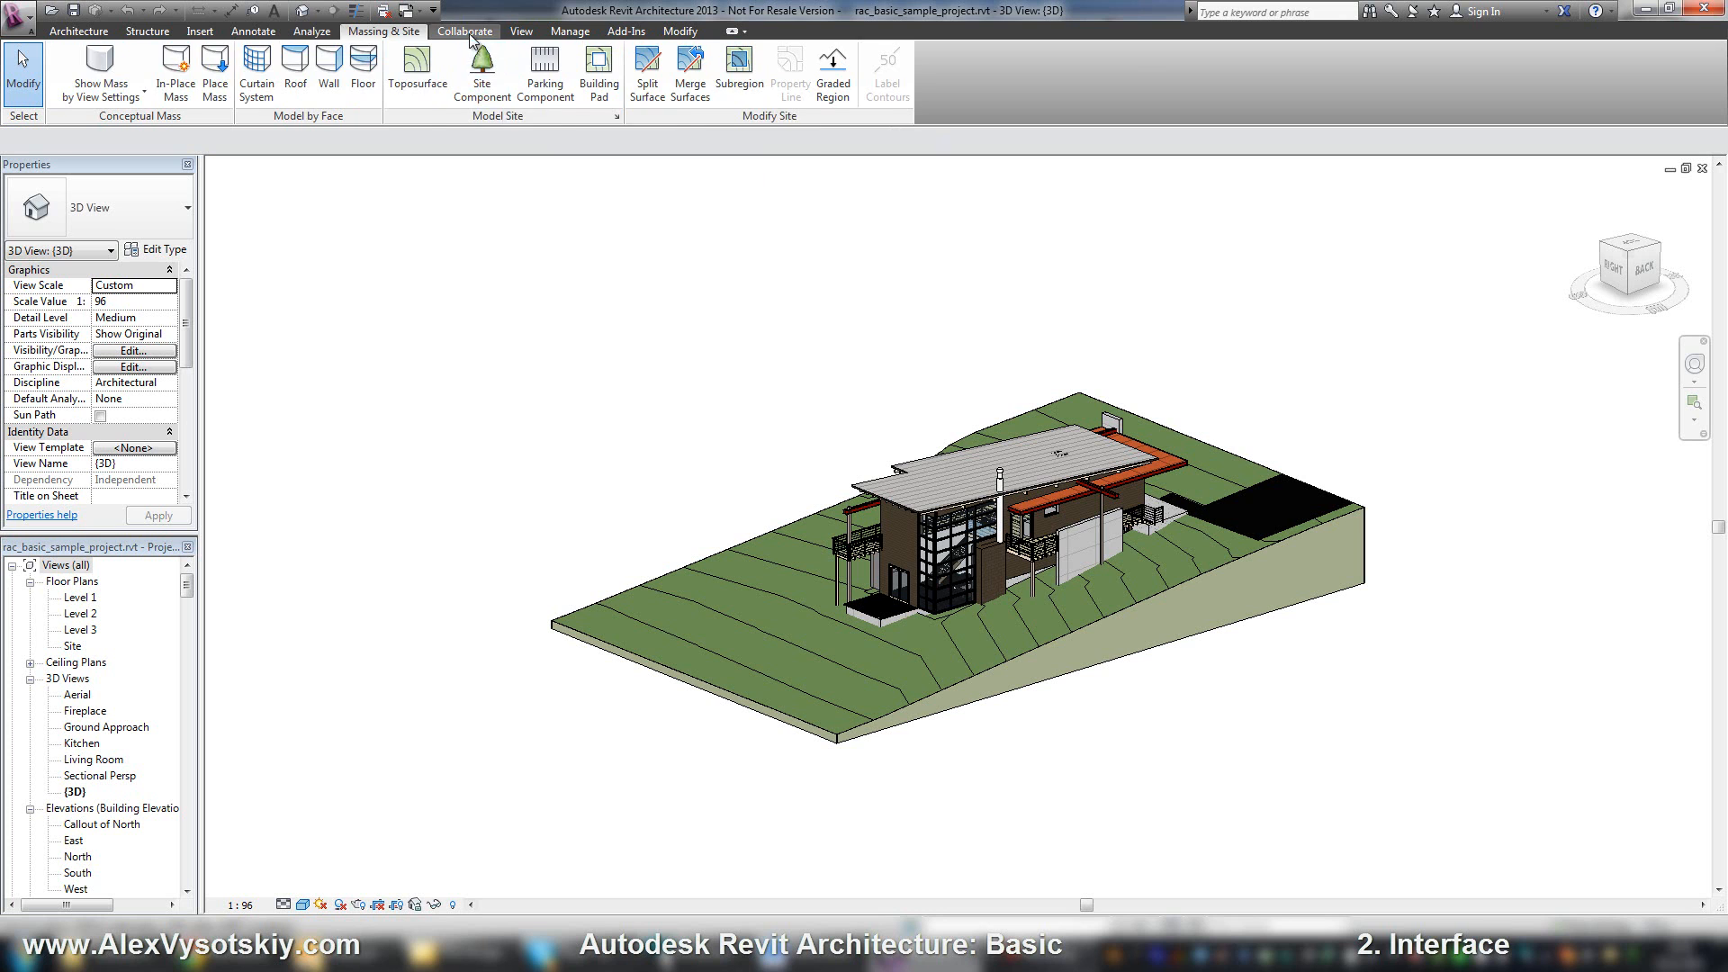
# Show the Collaborate tab's Worksets, Synchronize and Coordinate panels
pyautogui.click(464, 30)
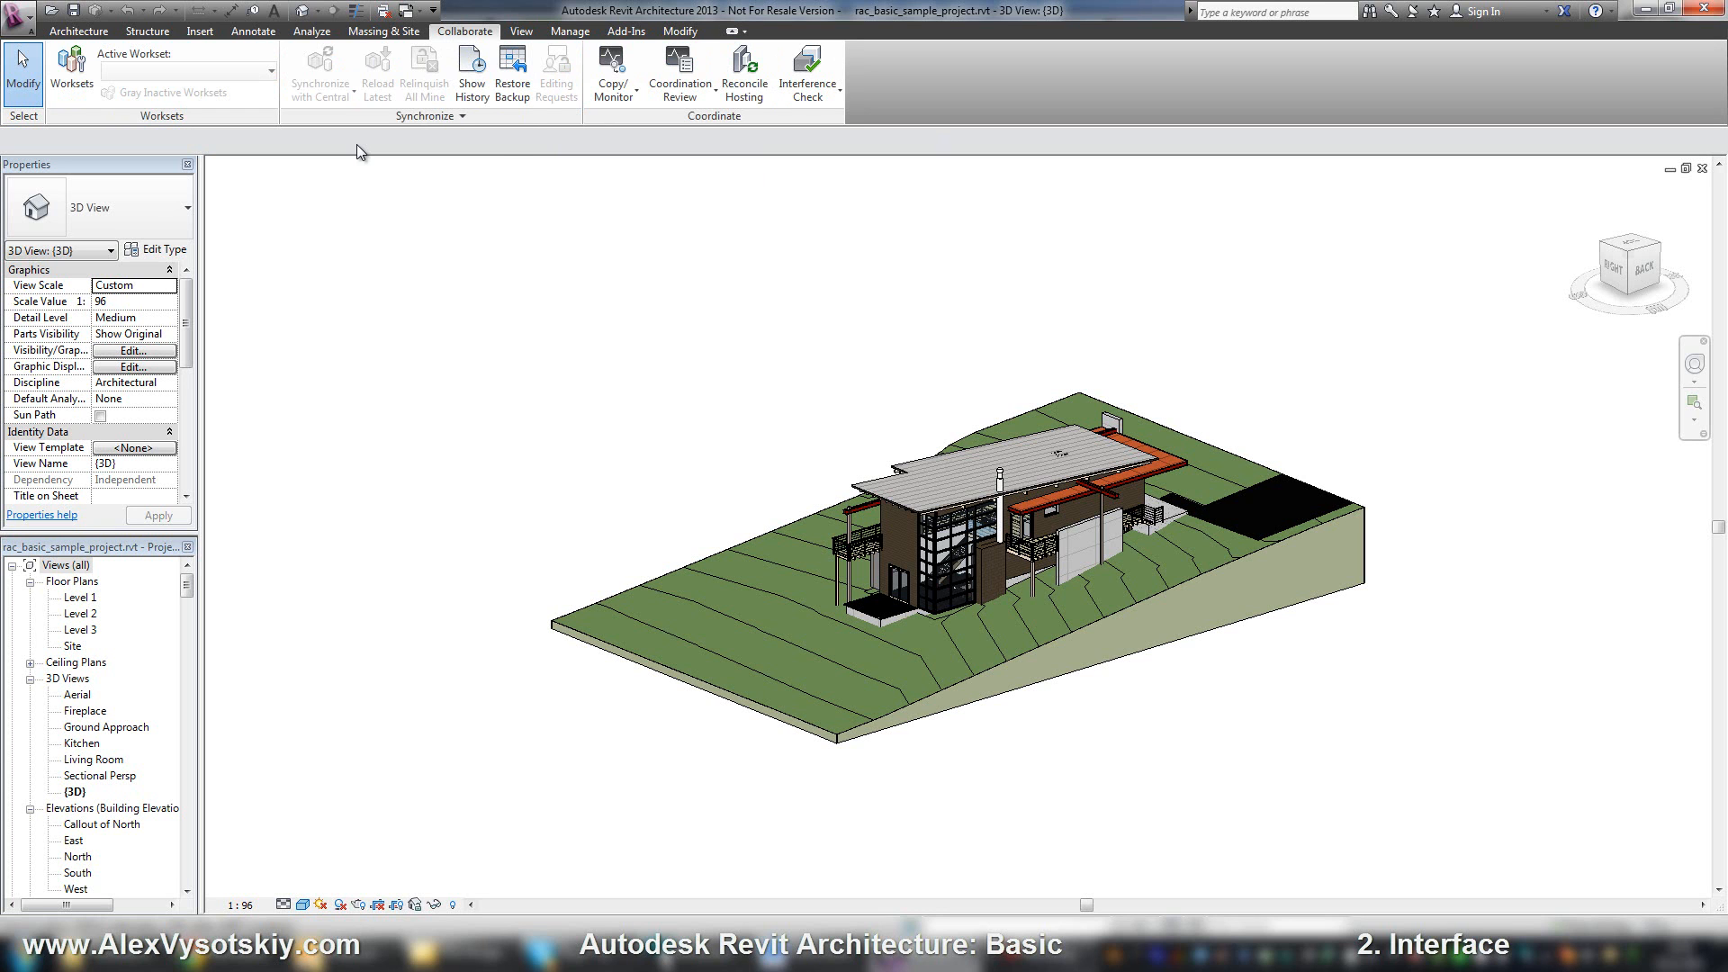
pyautogui.moveTo(890, 144)
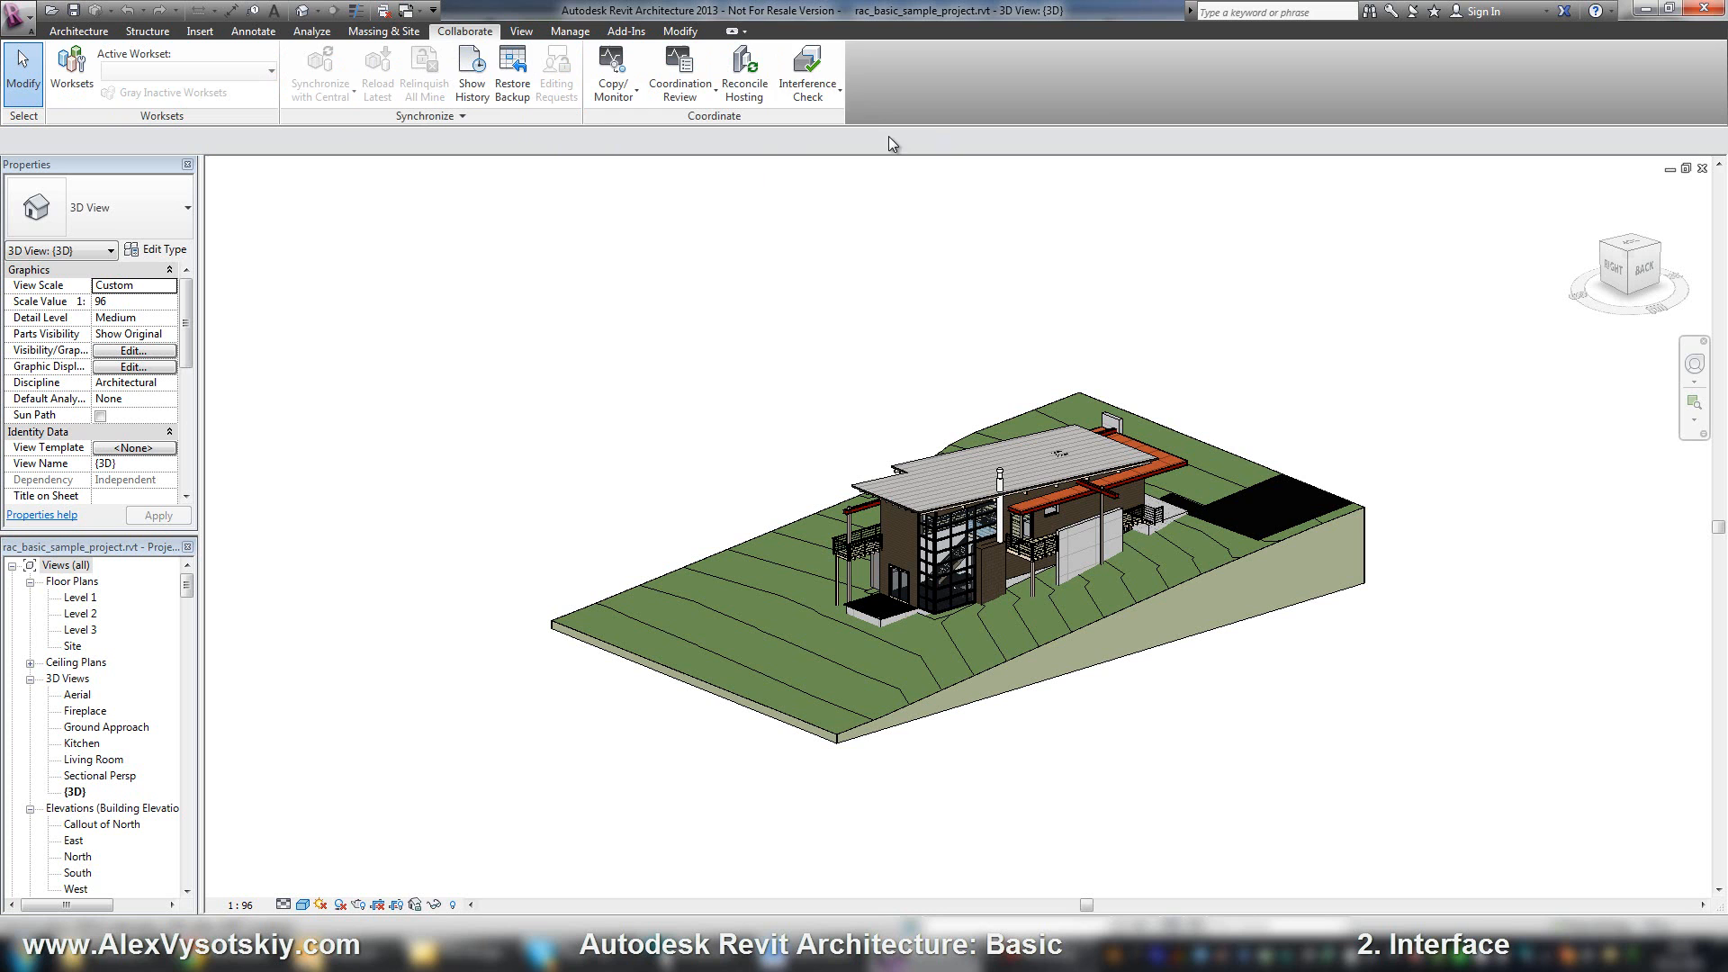
pyautogui.moveTo(806, 72)
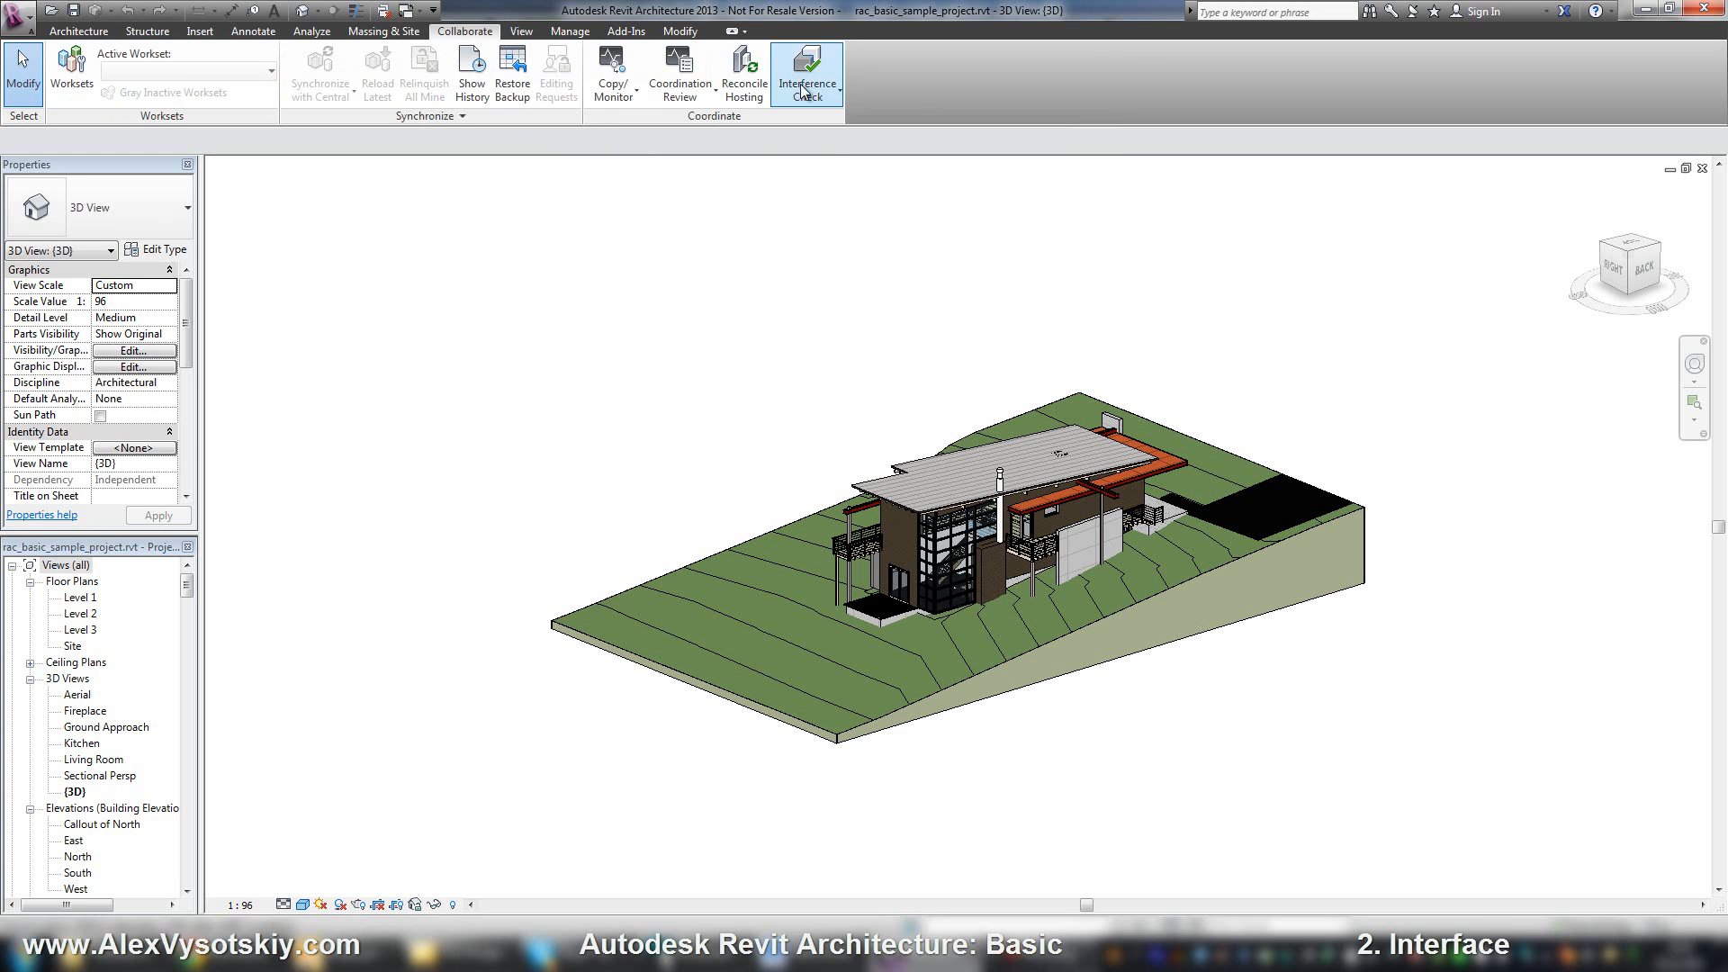
pyautogui.moveTo(625, 151)
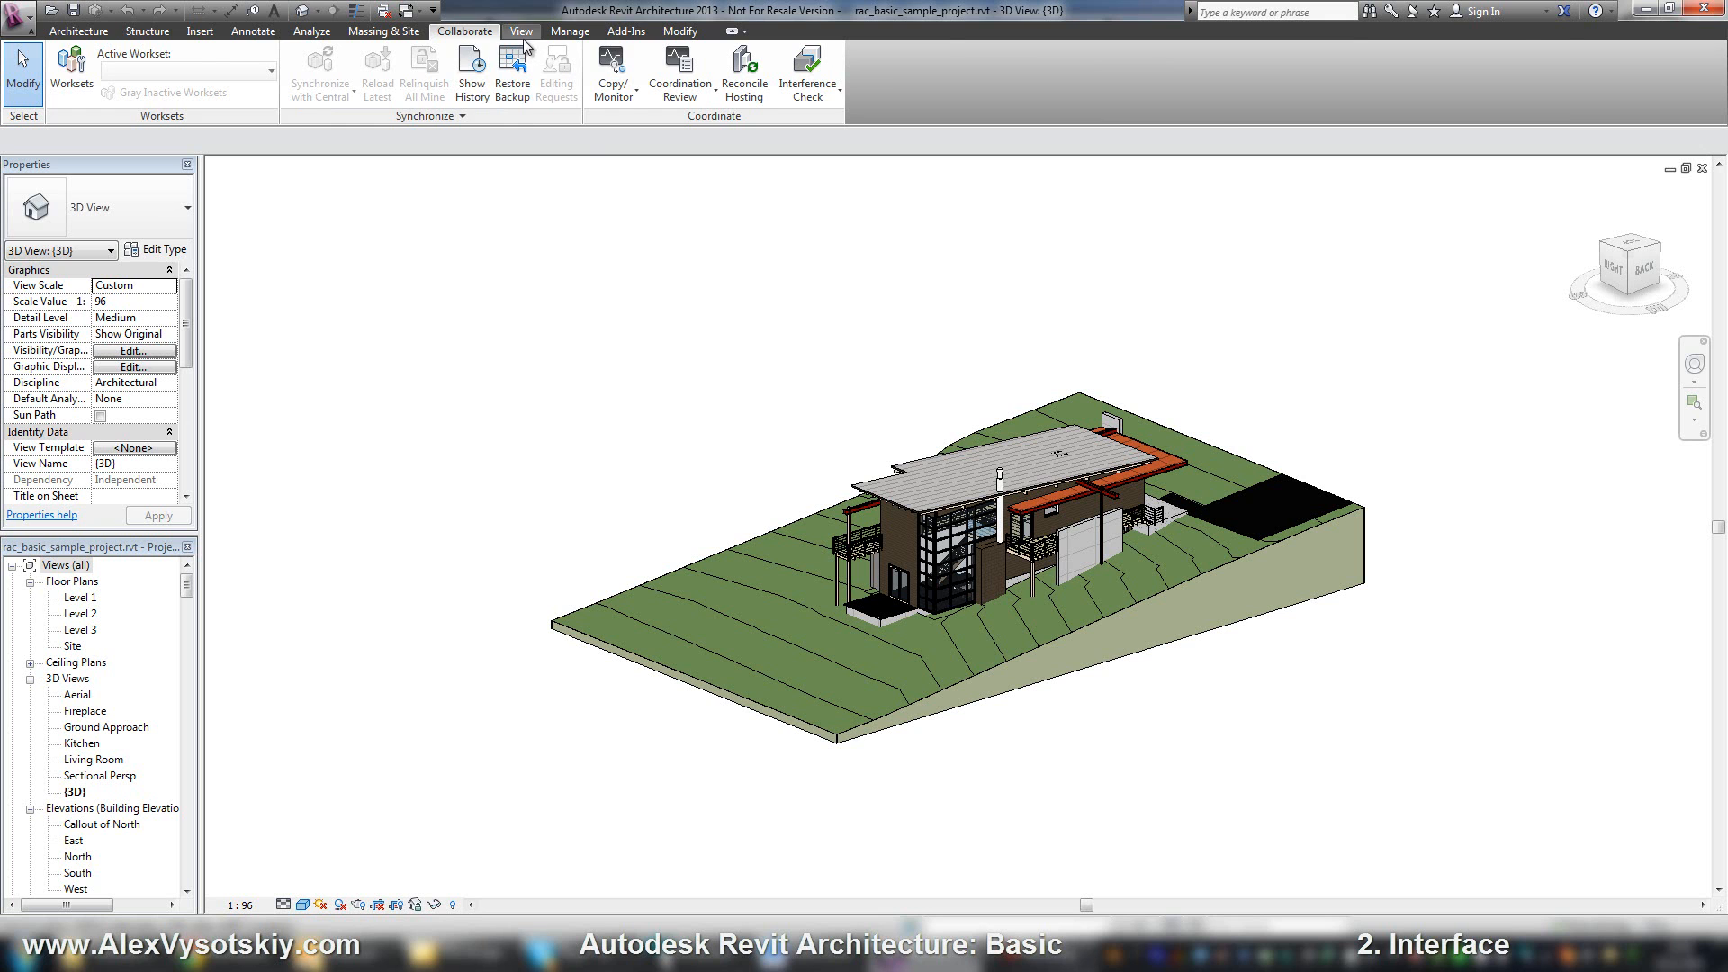
# Show the View tab's Graphics, Create, Sheet Composition and Windows panels
pyautogui.click(520, 31)
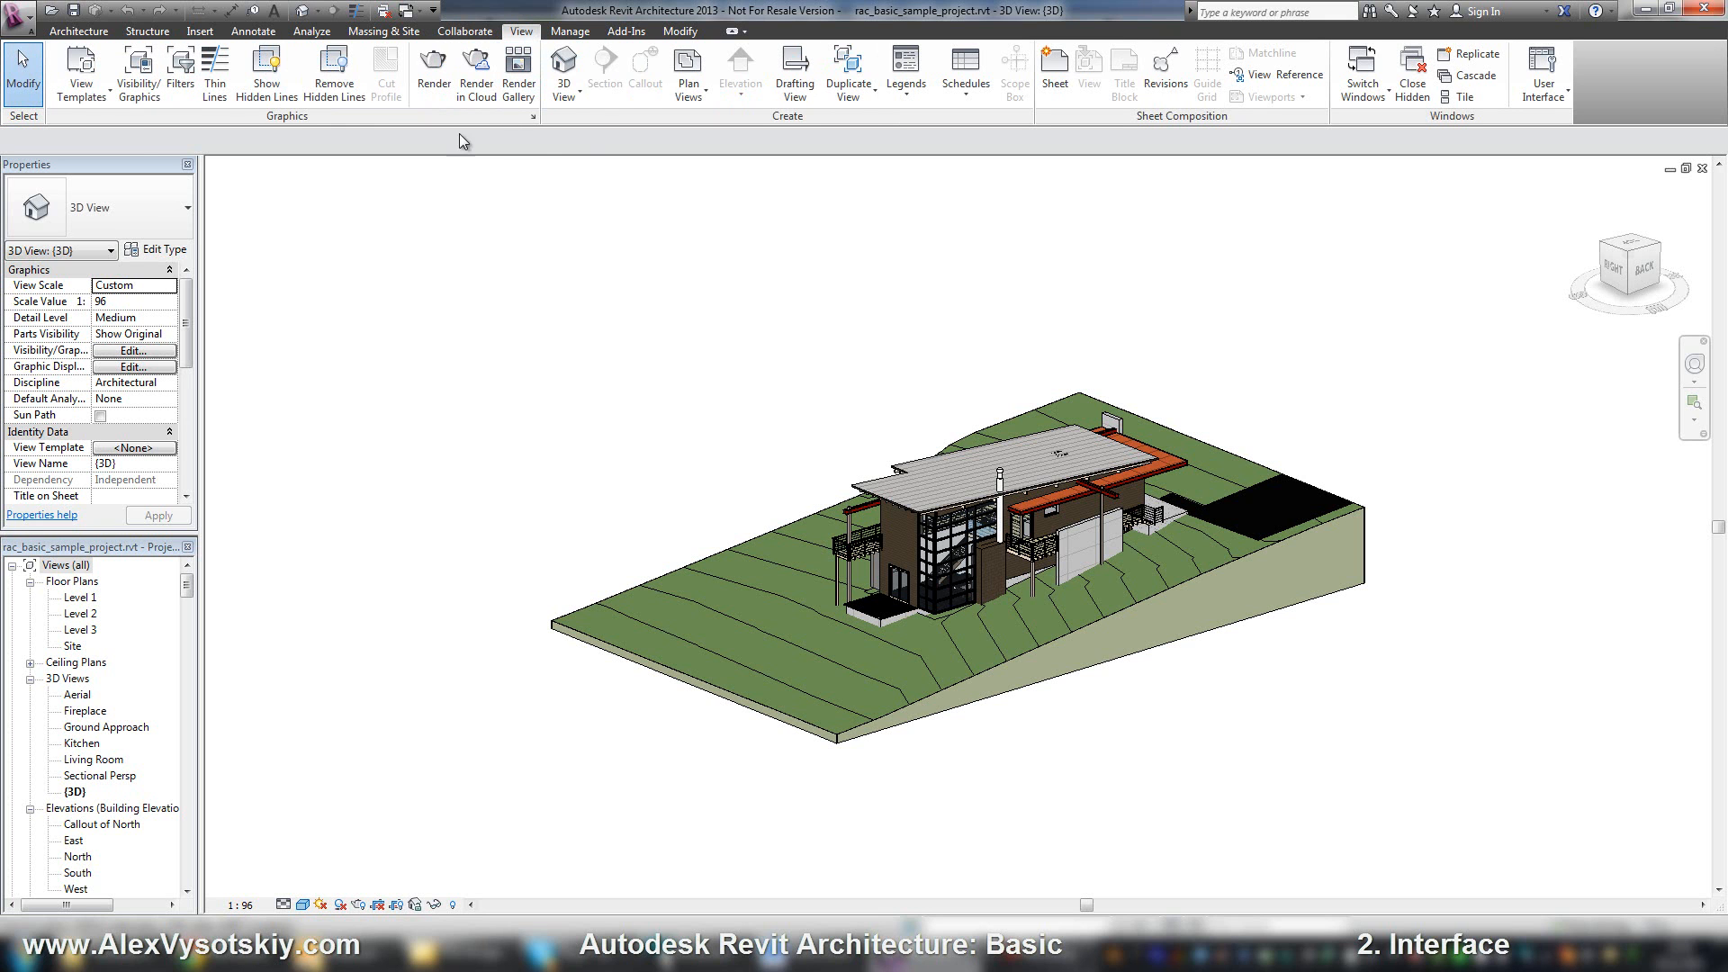
pyautogui.moveTo(139, 136)
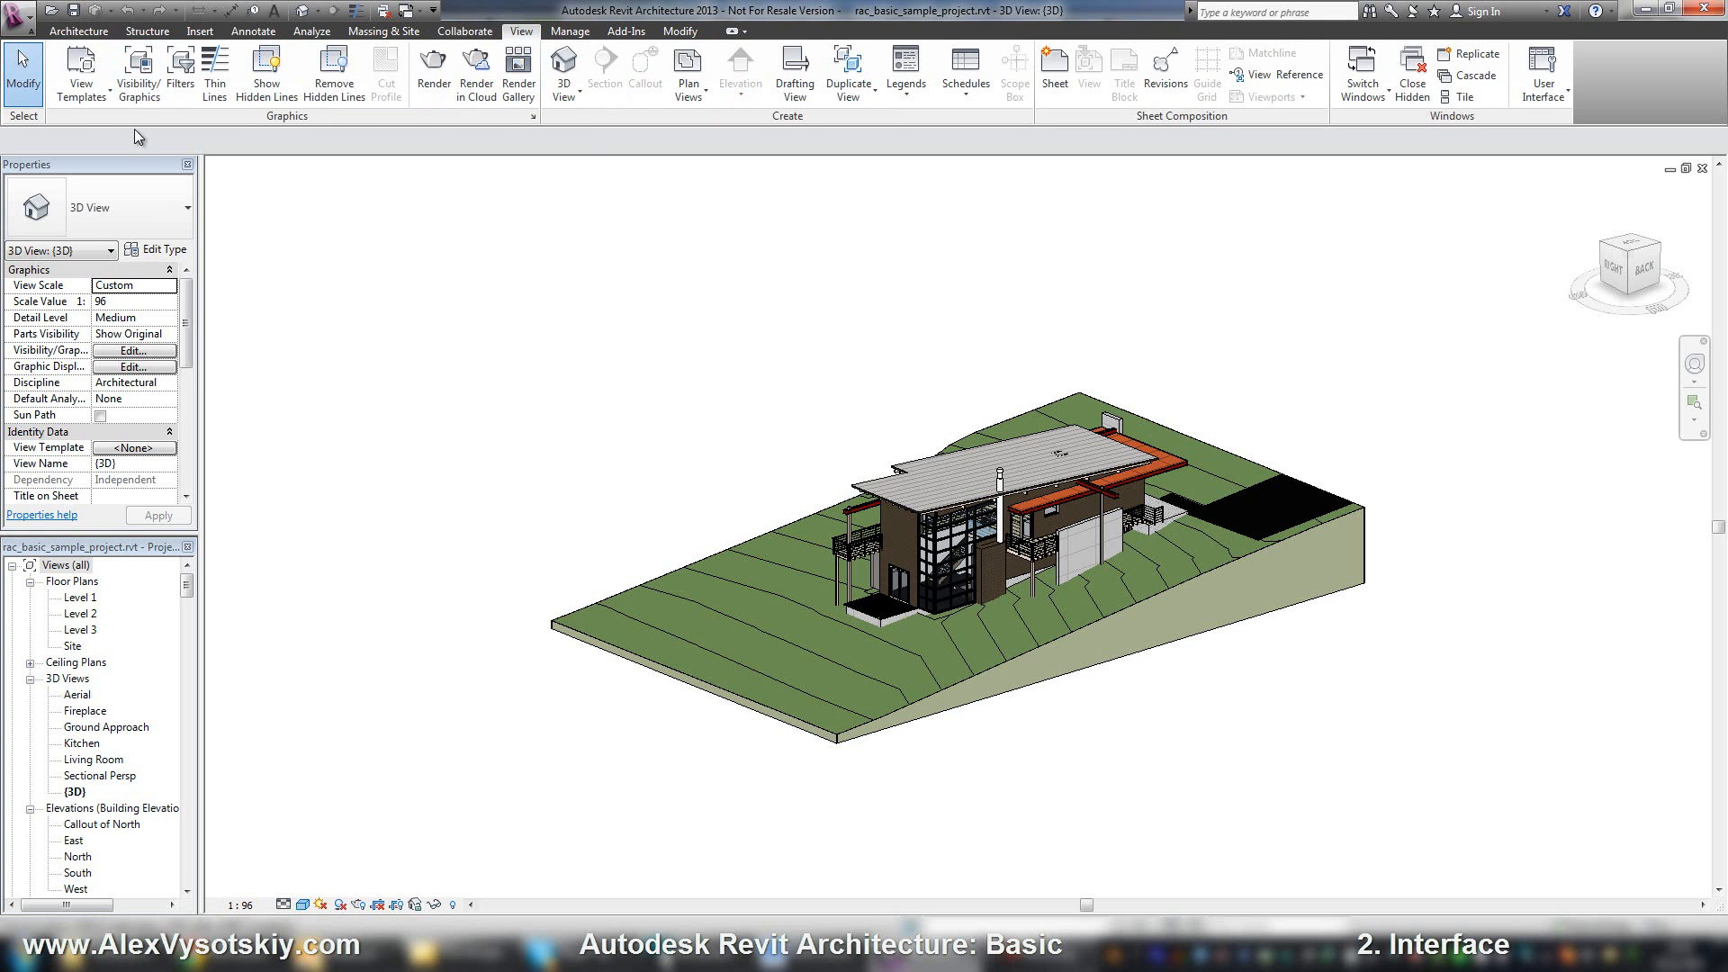
pyautogui.moveTo(143, 138)
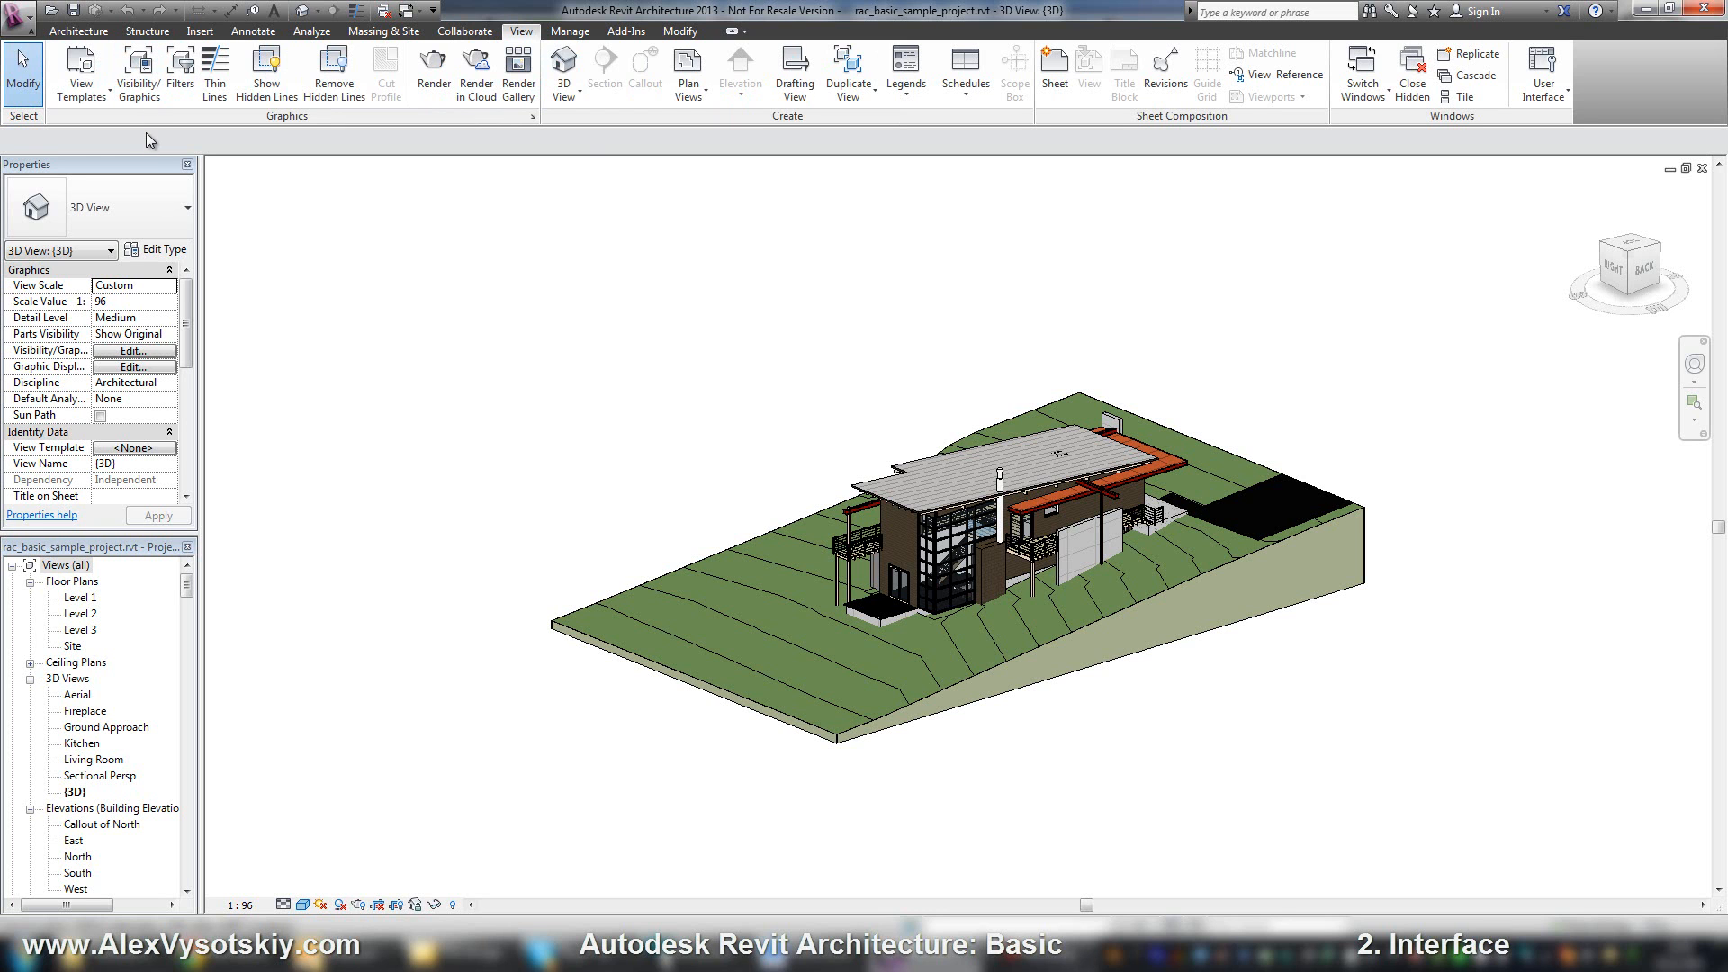
pyautogui.moveTo(196, 118)
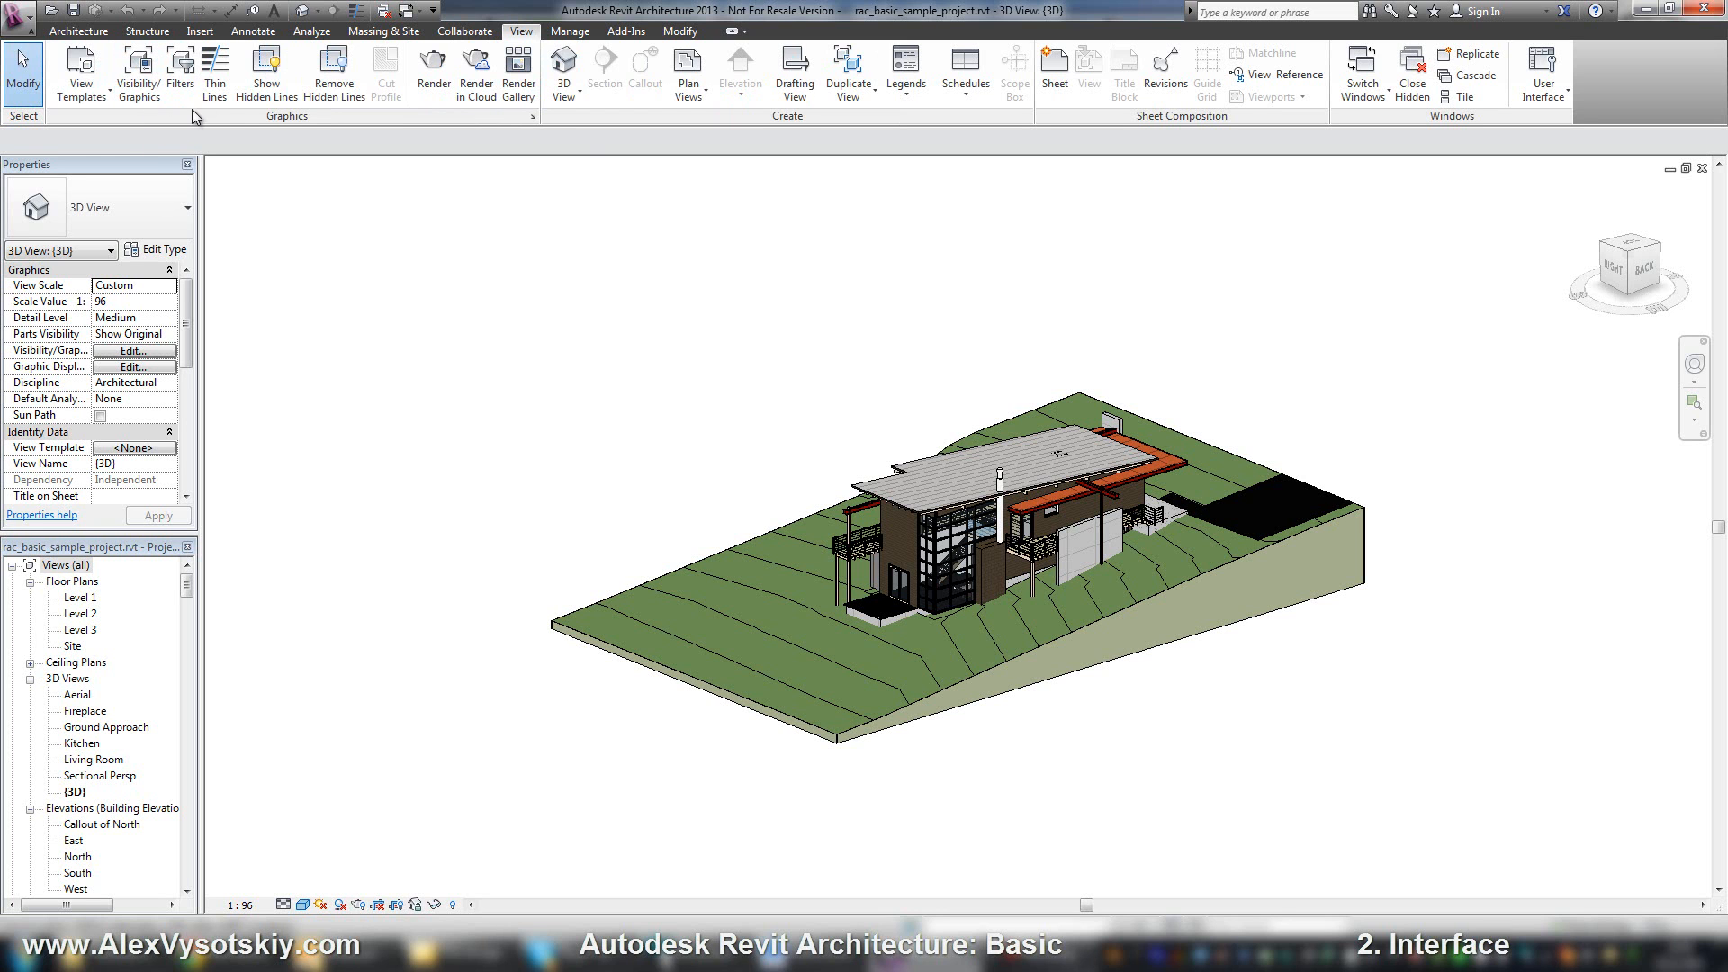
pyautogui.moveTo(476, 73)
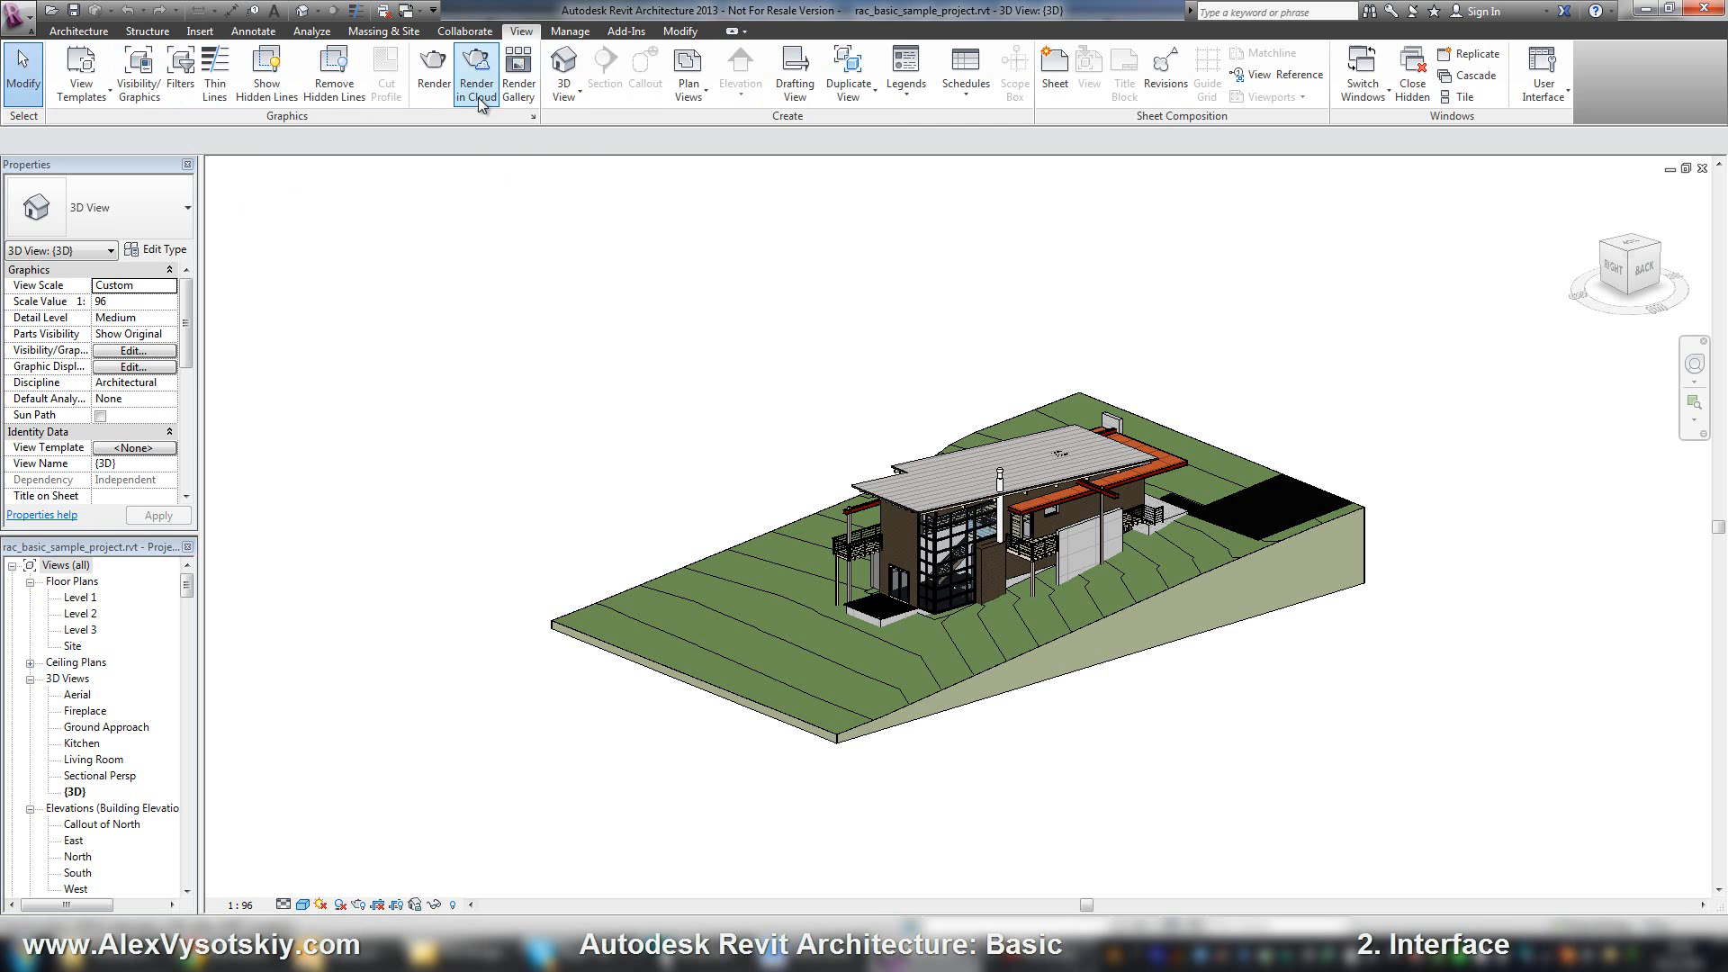
pyautogui.click(563, 74)
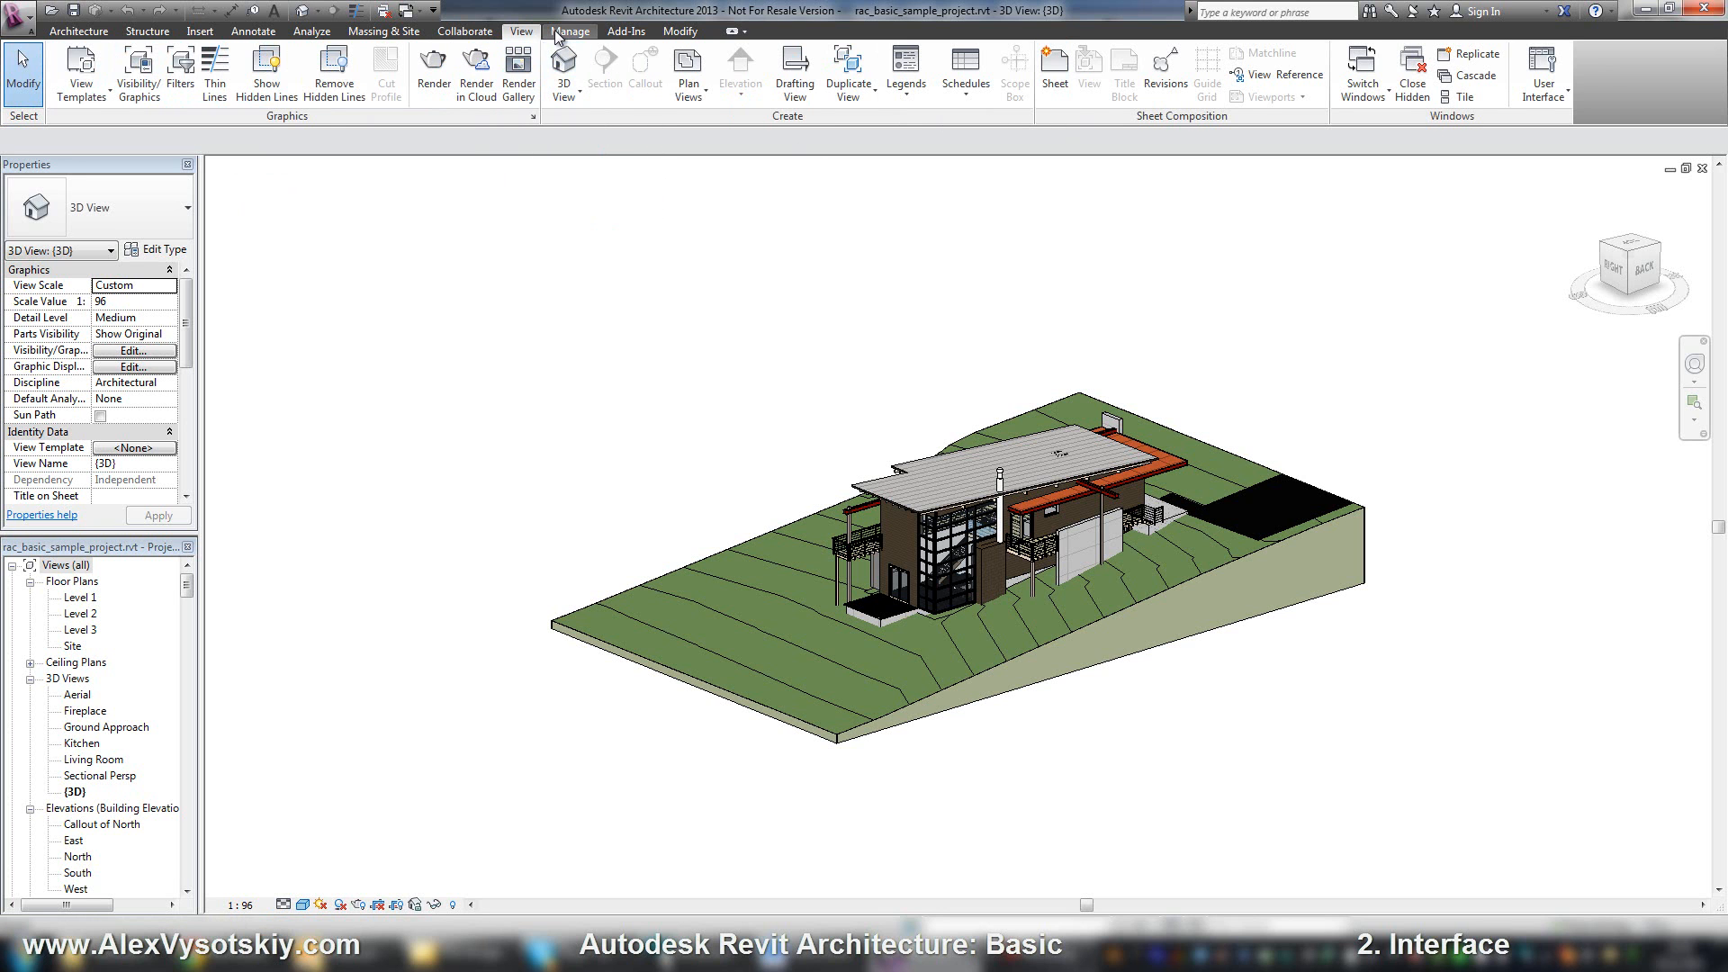
# Show the Manage tab's Settings, Project Location, Manage Project and Inquiry panels
pyautogui.click(570, 30)
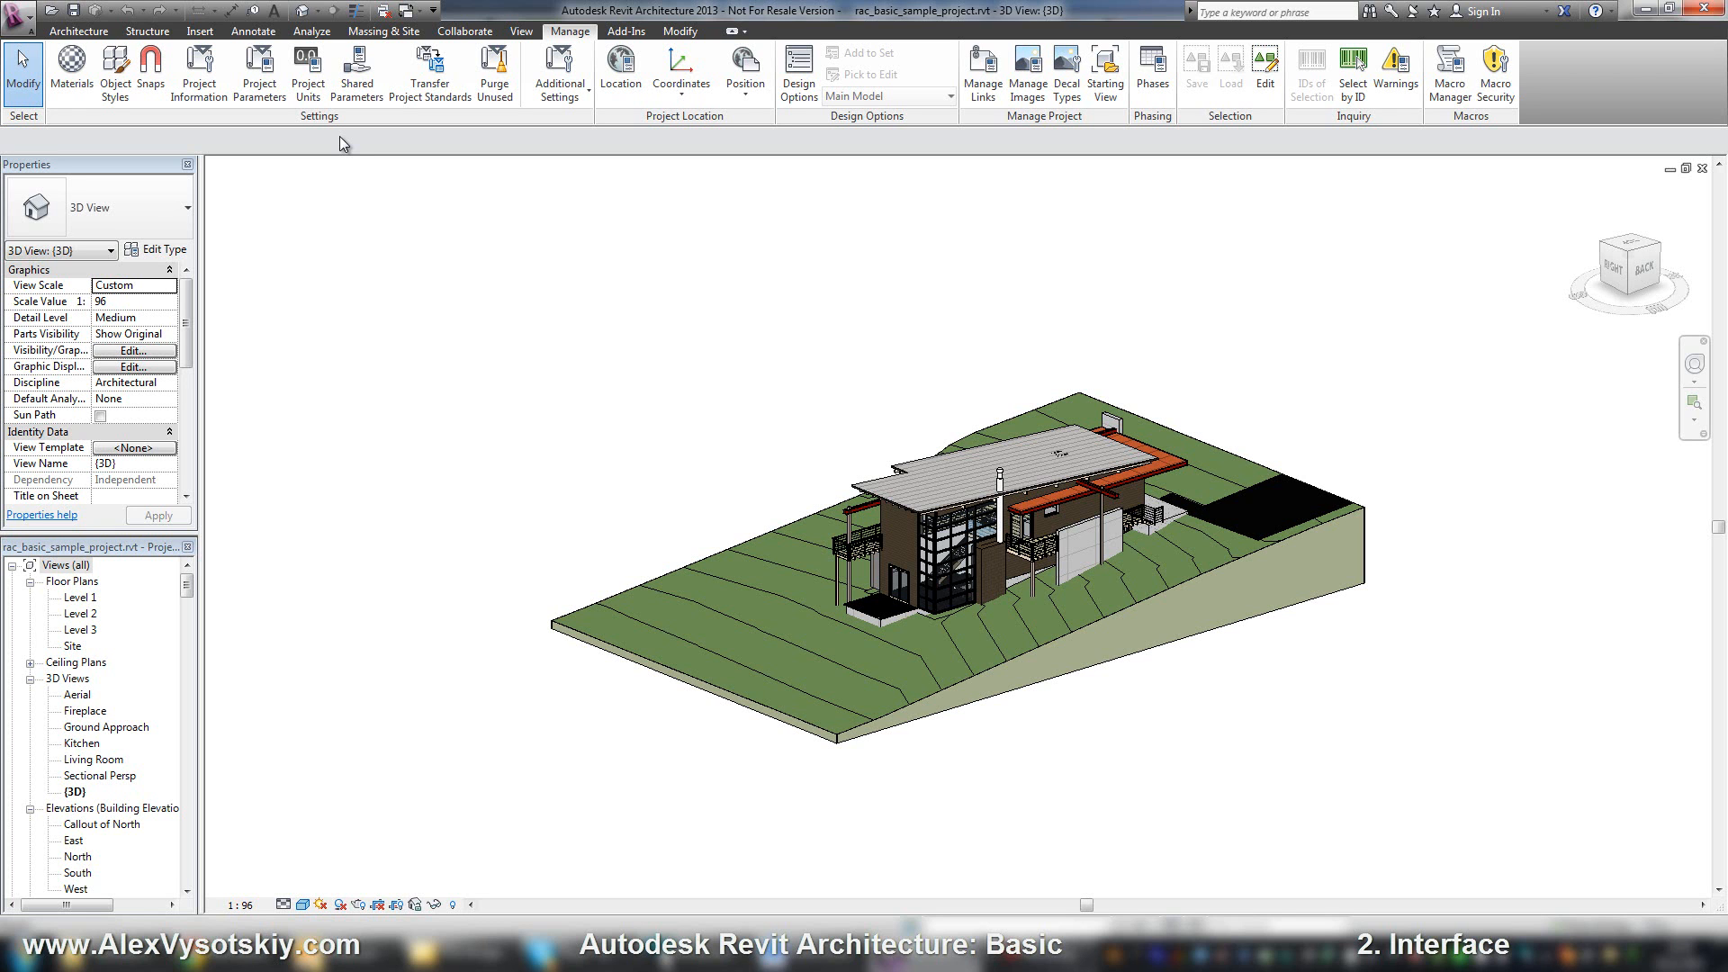
pyautogui.moveTo(625, 30)
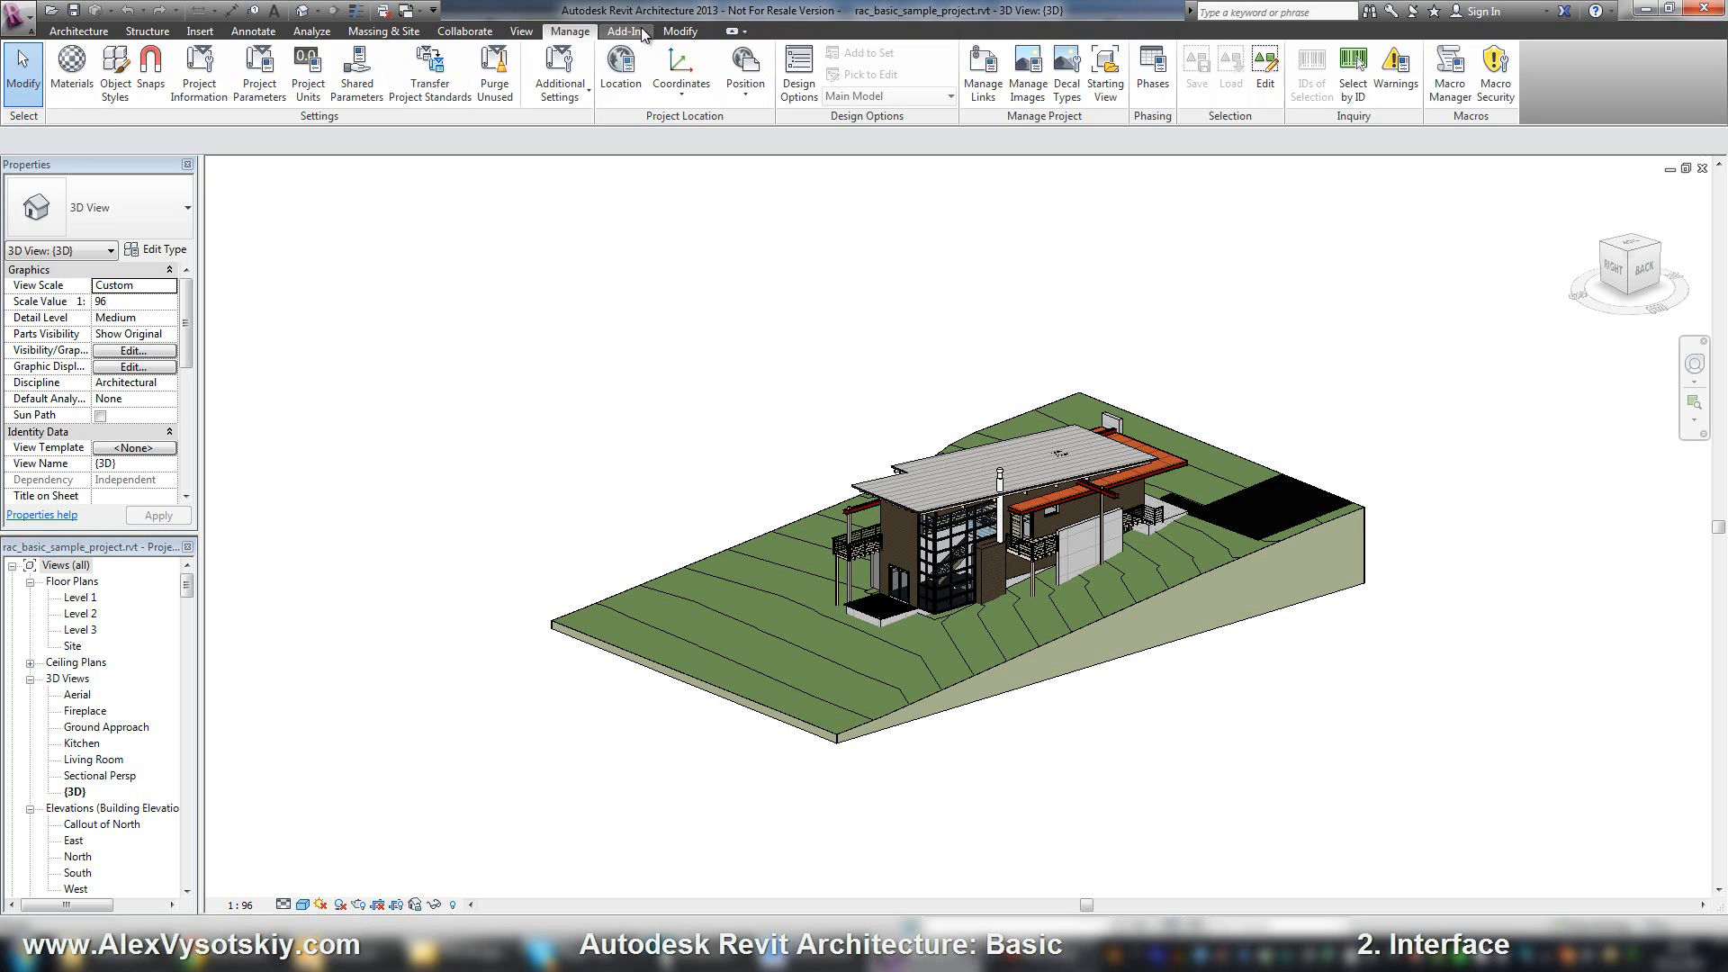
# Show the Add-Ins tab, whose only command is Launch Chronicle
pyautogui.click(624, 30)
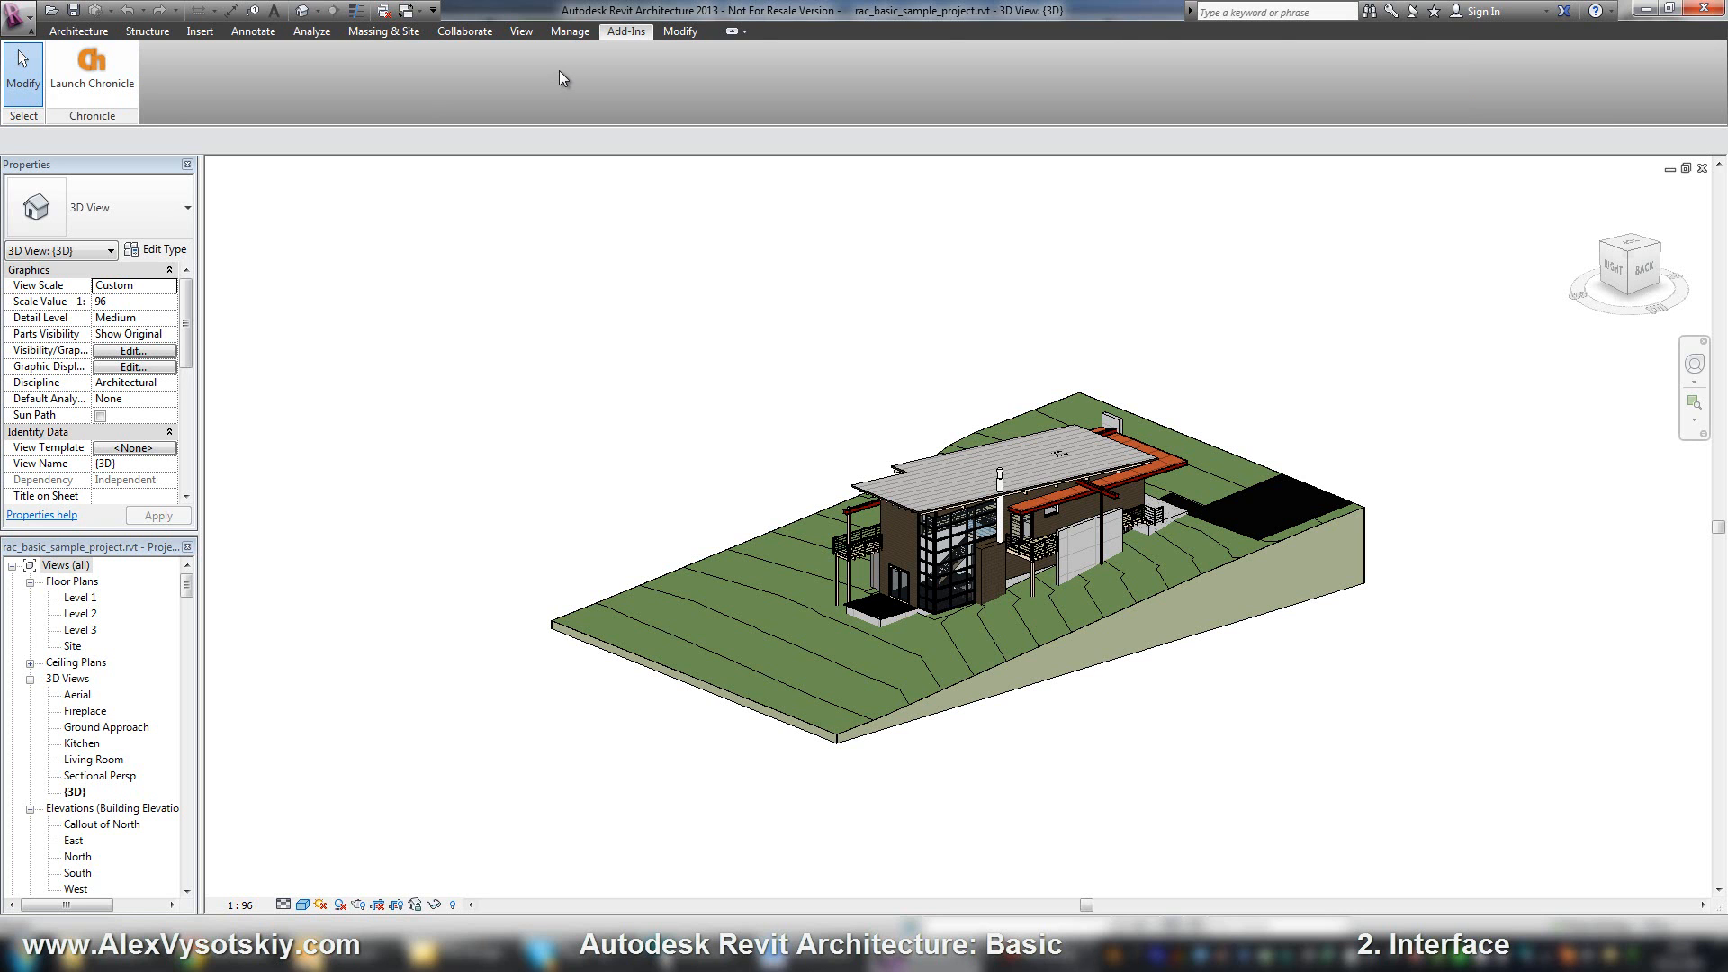
pyautogui.moveTo(163, 70)
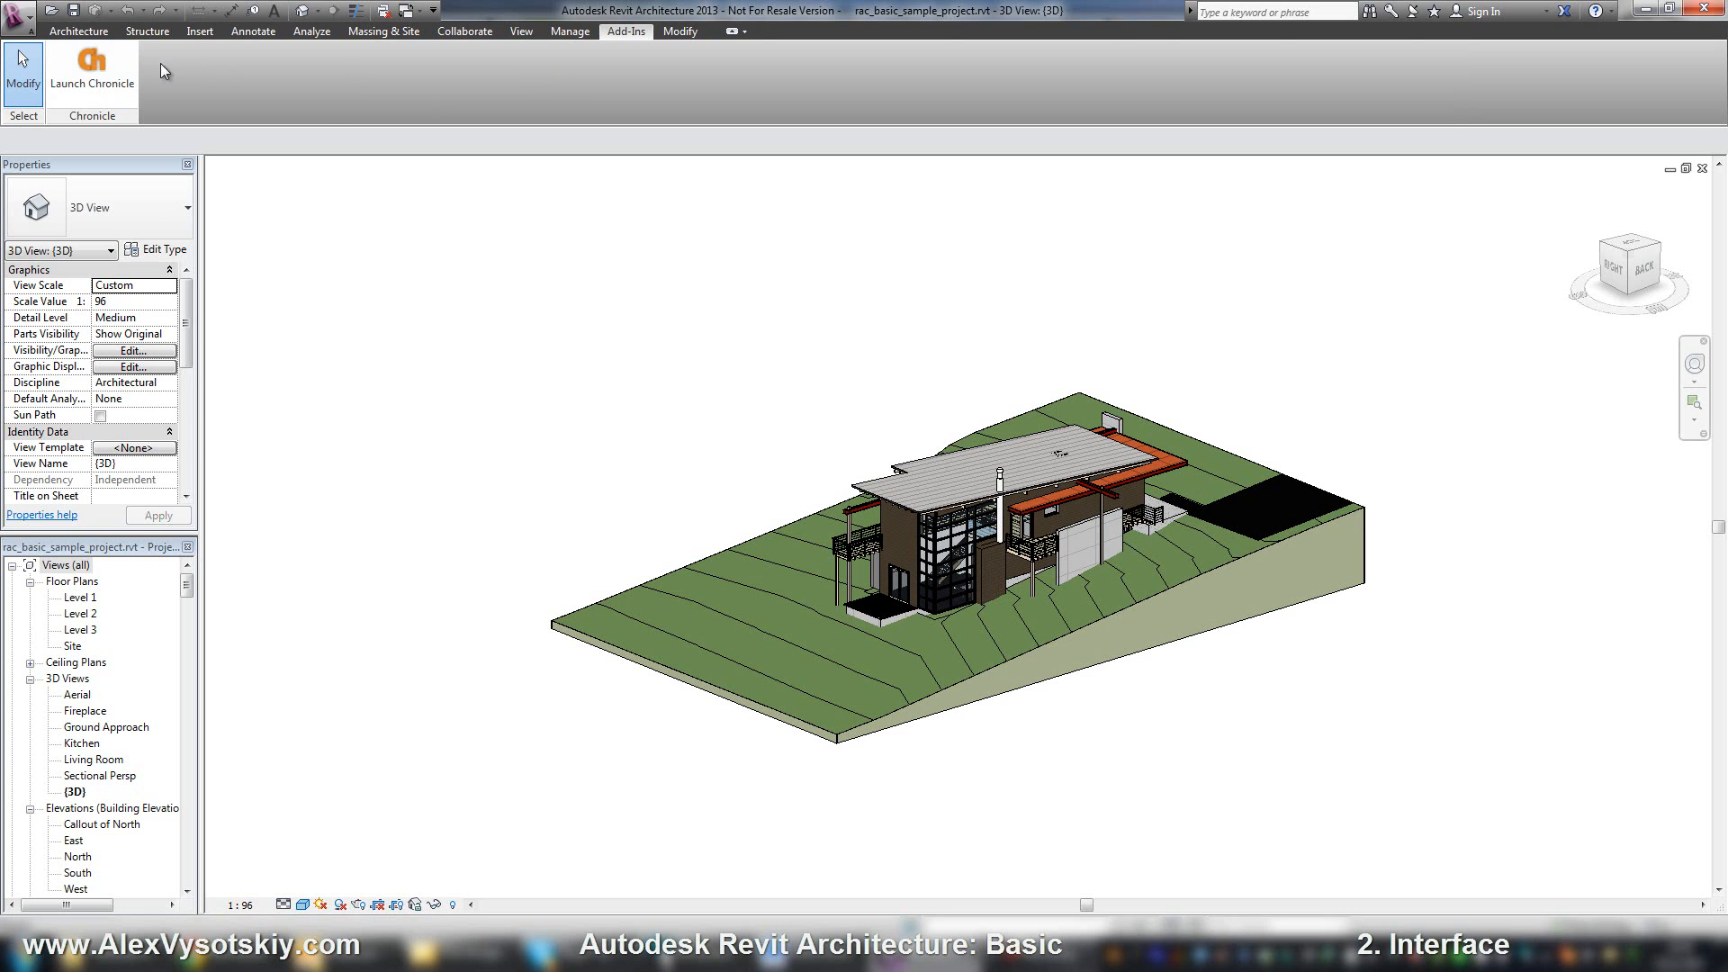
pyautogui.moveTo(93, 72)
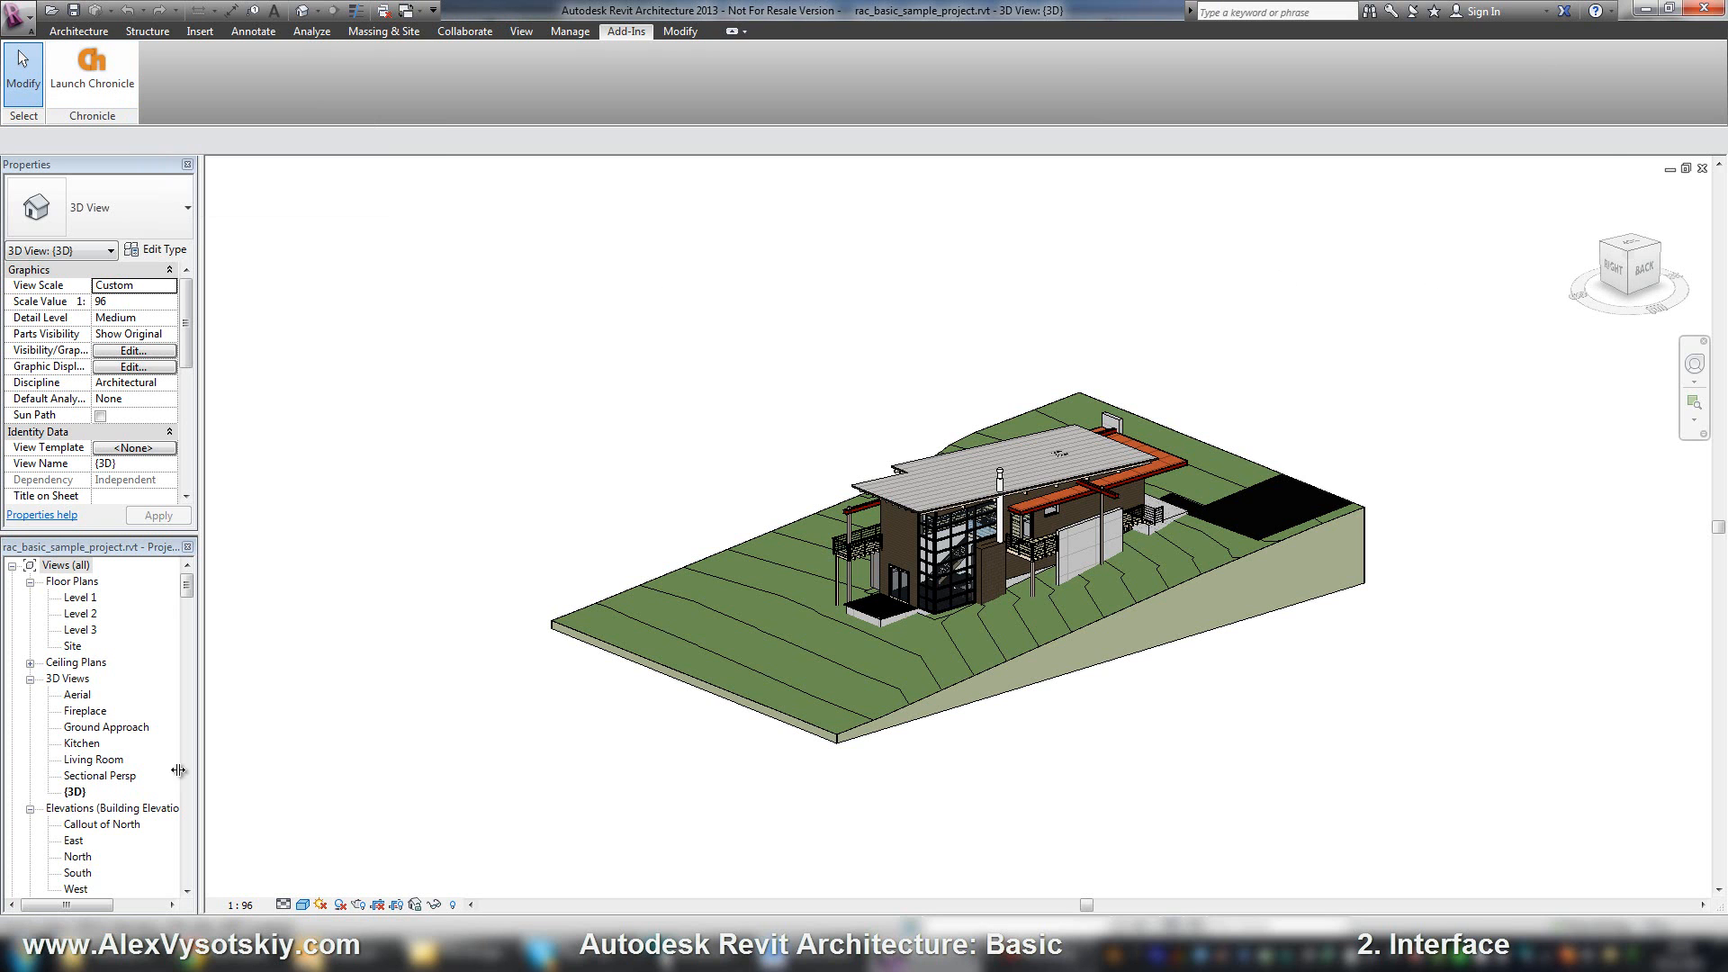
pyautogui.moveTo(687, 63)
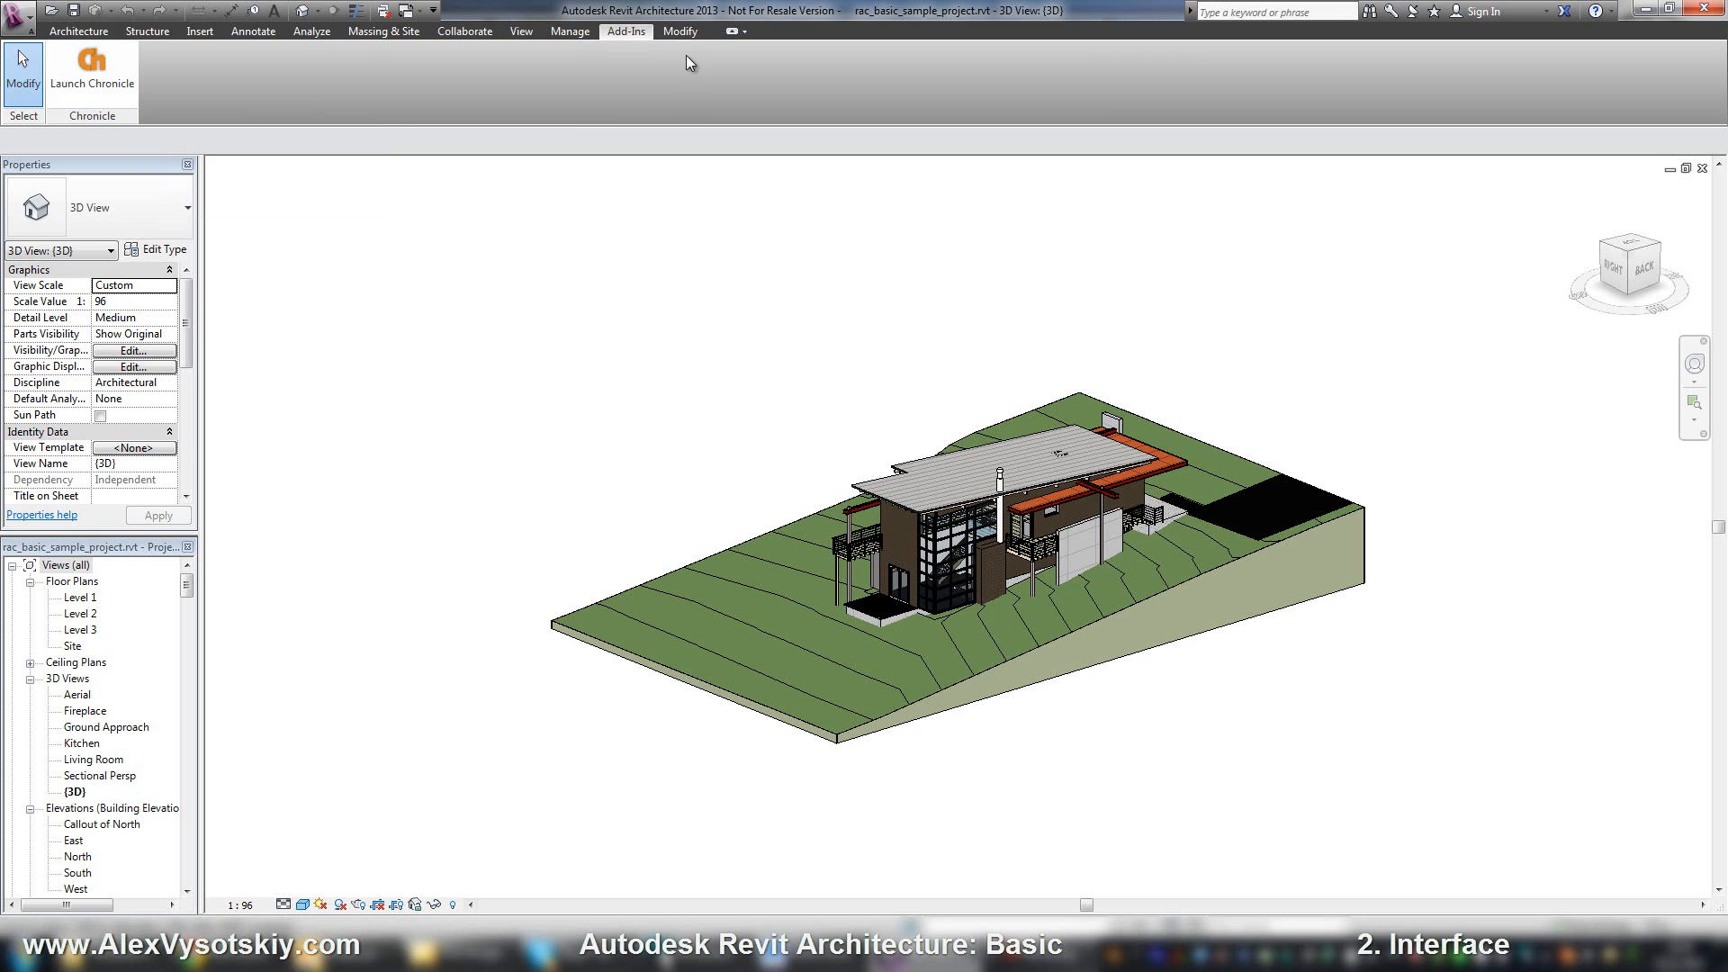
# Show the Modify tab's clipboard, geometry, modify and measure tools
pyautogui.click(679, 30)
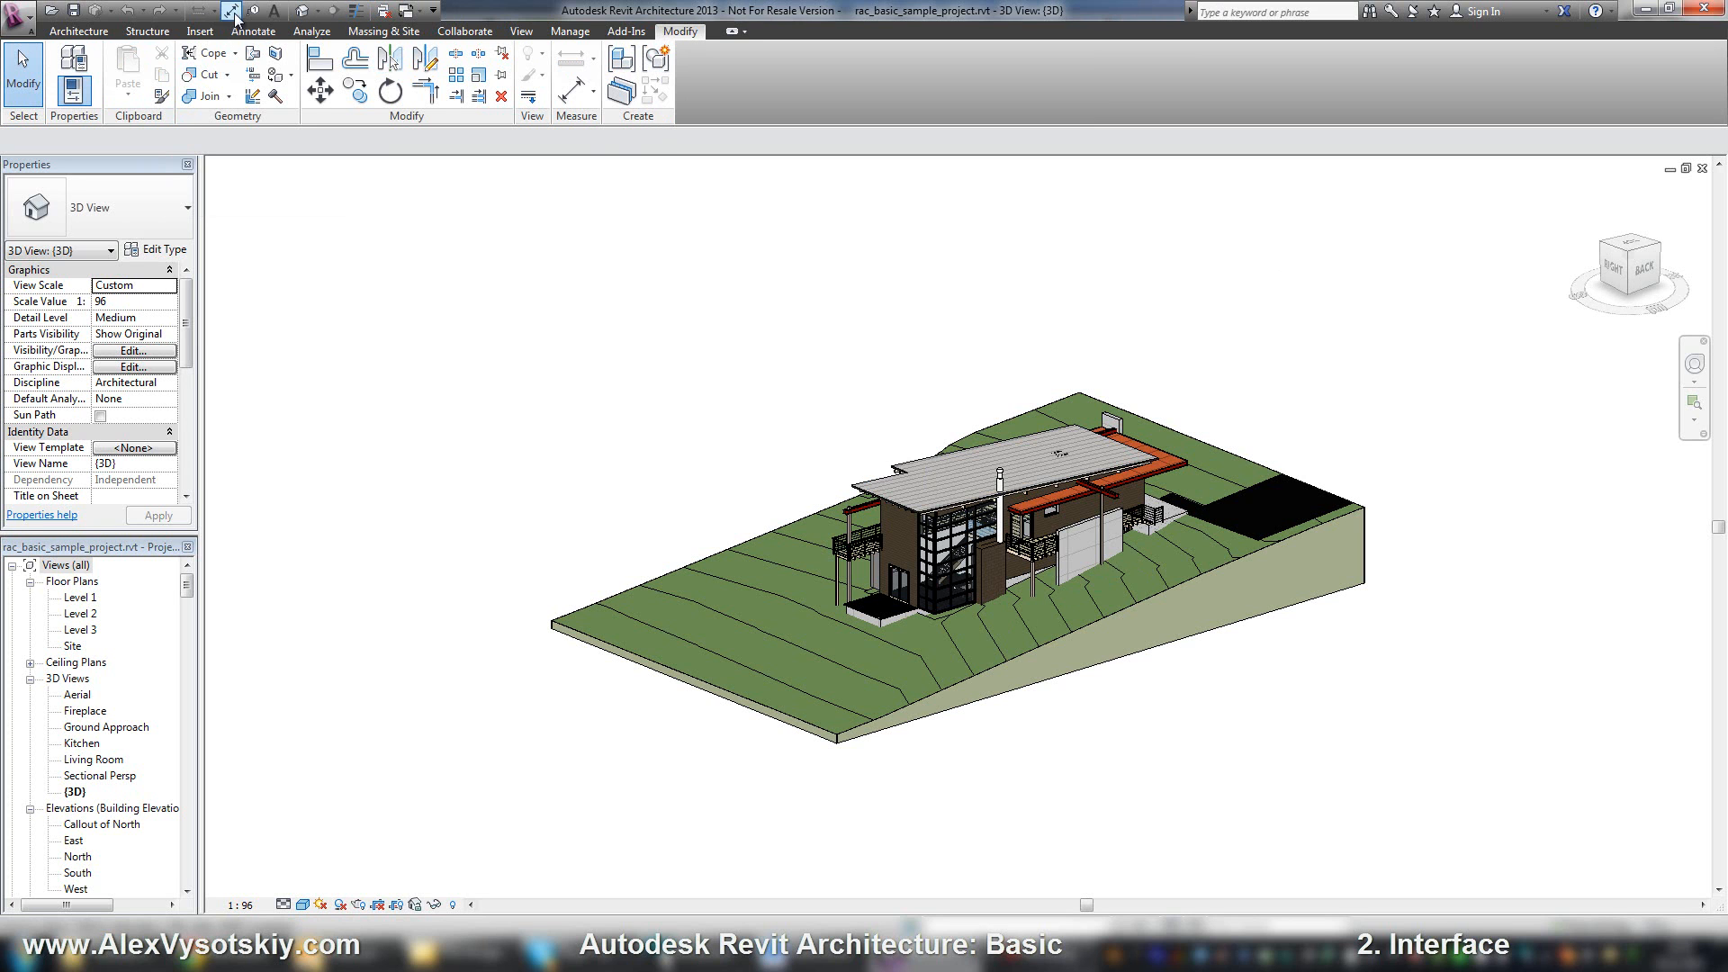
pyautogui.moveTo(595, 118)
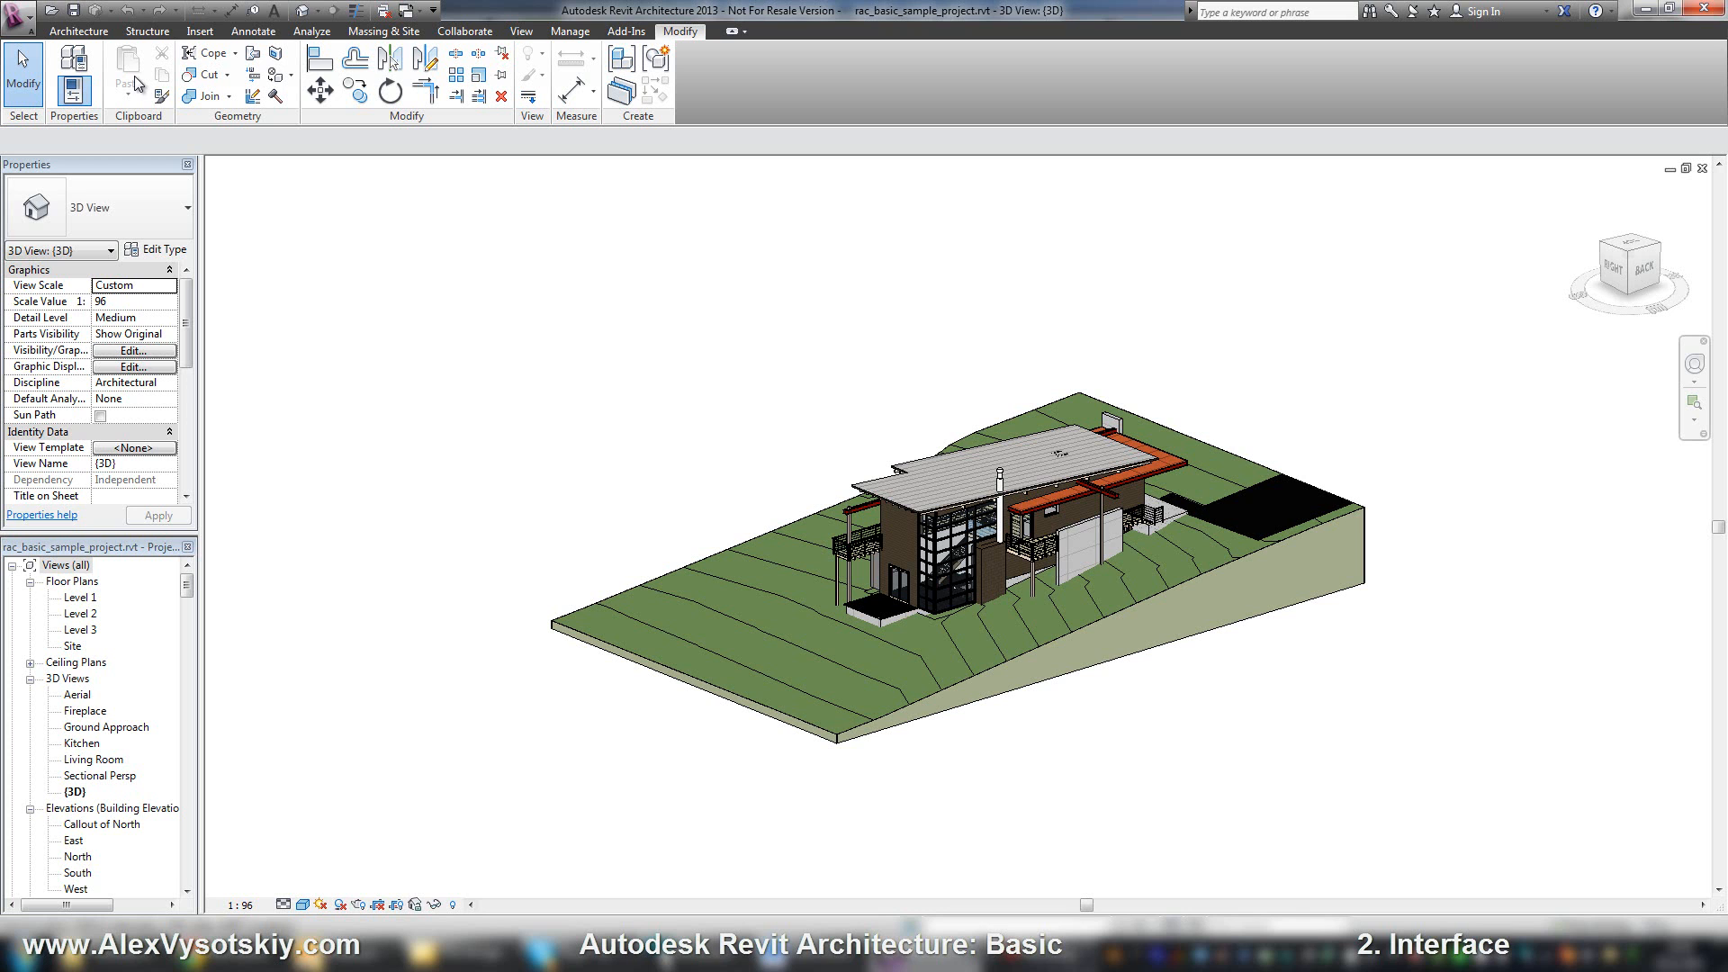
pyautogui.moveTo(747, 291)
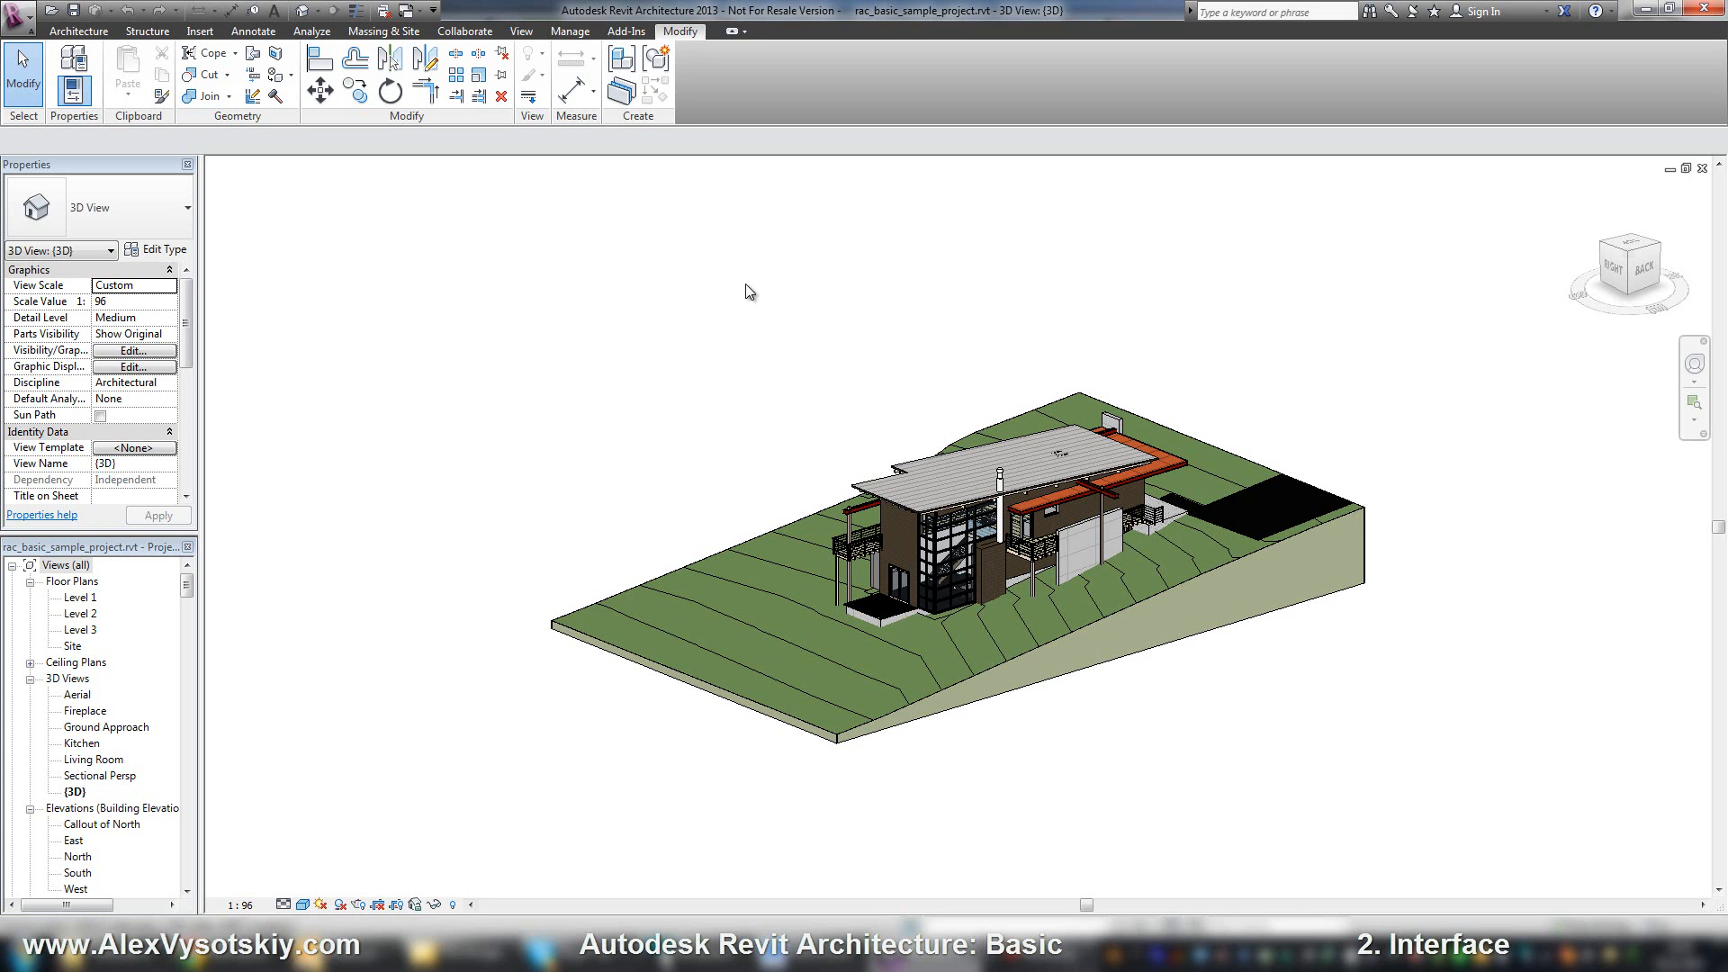
pyautogui.moveTo(512, 122)
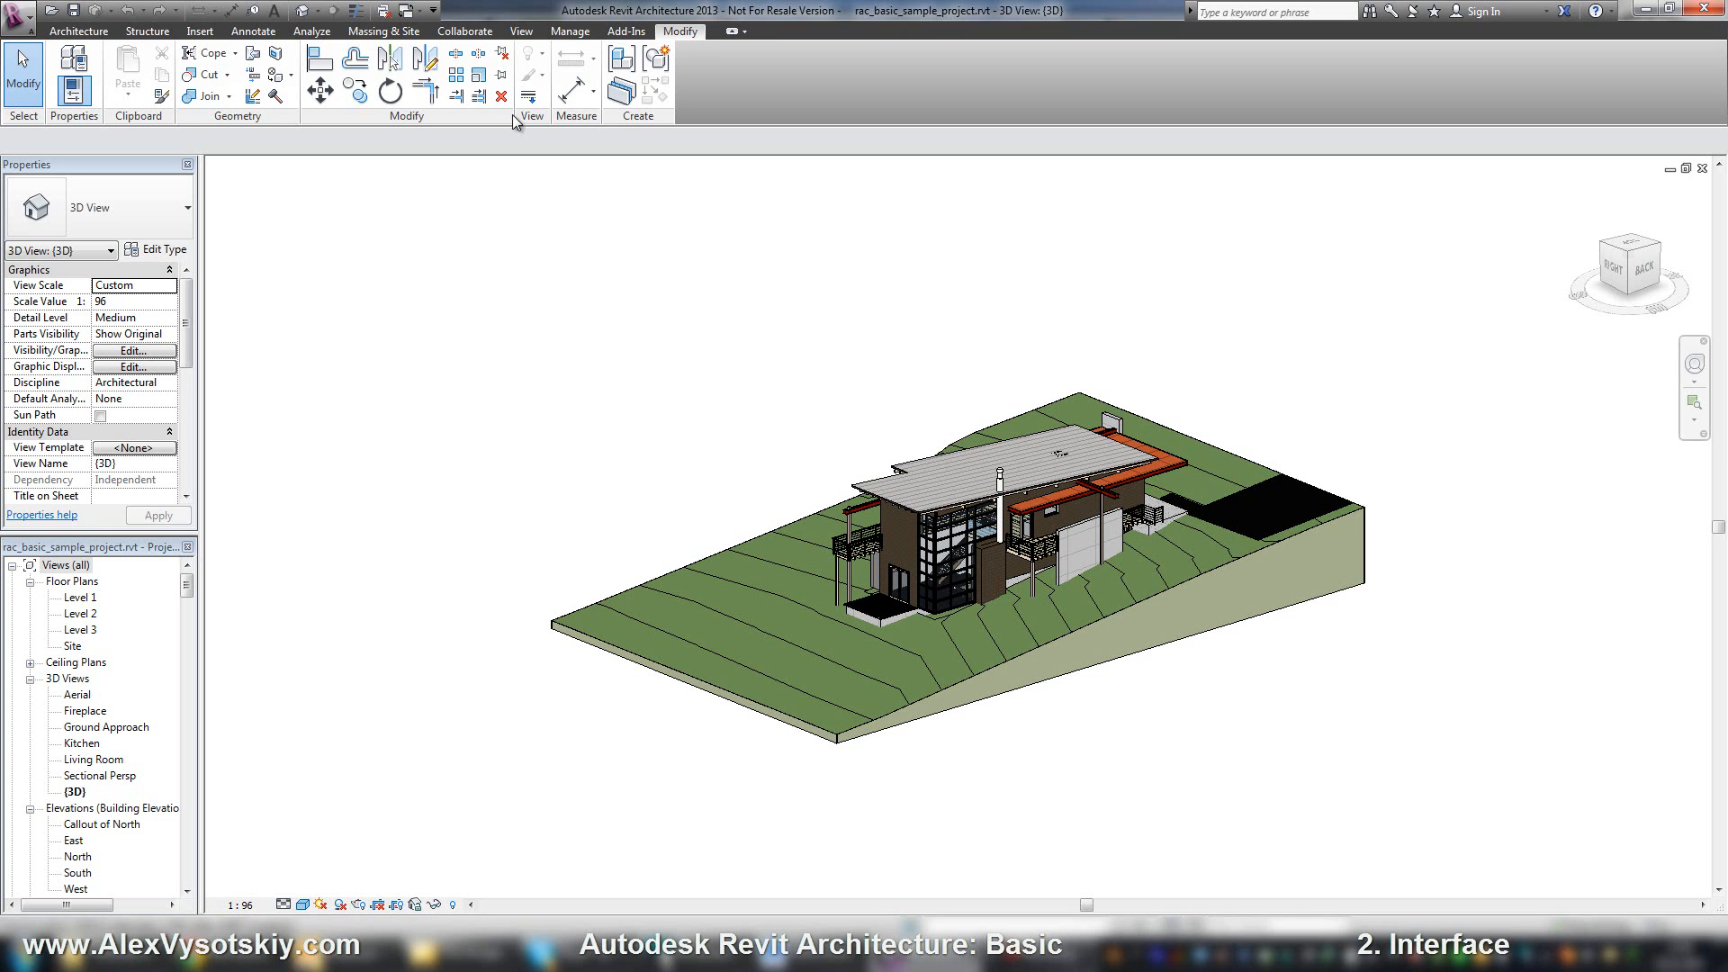
pyautogui.moveTo(210, 52)
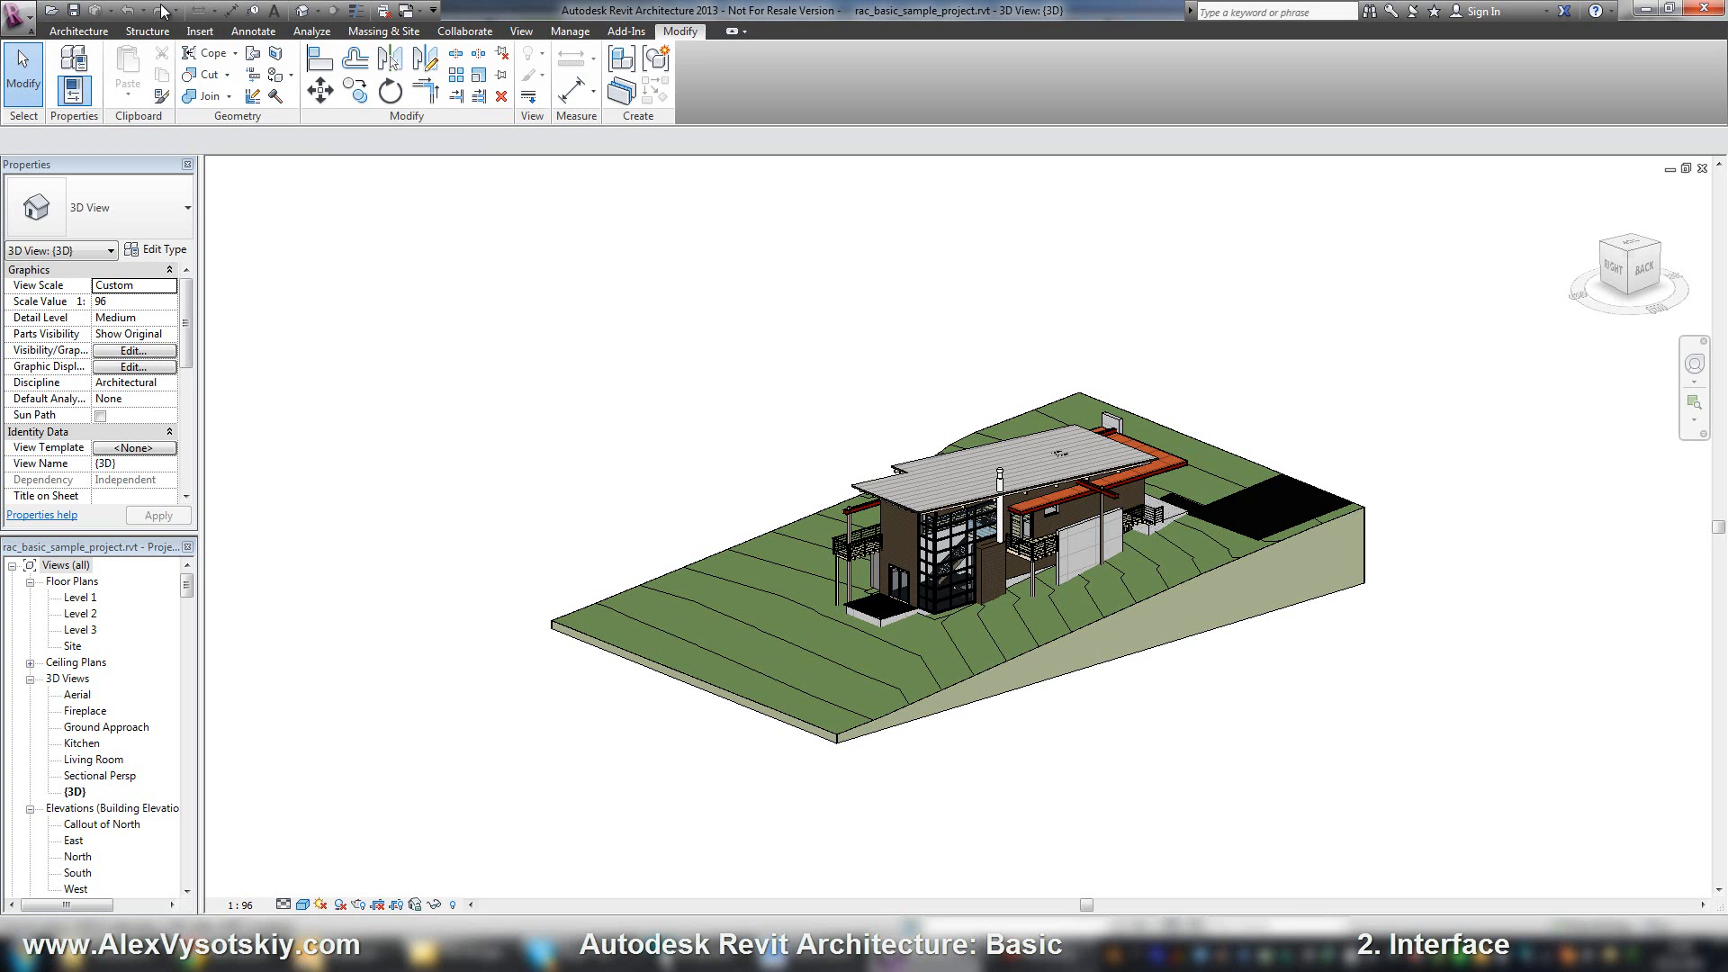
pyautogui.moveTo(417, 26)
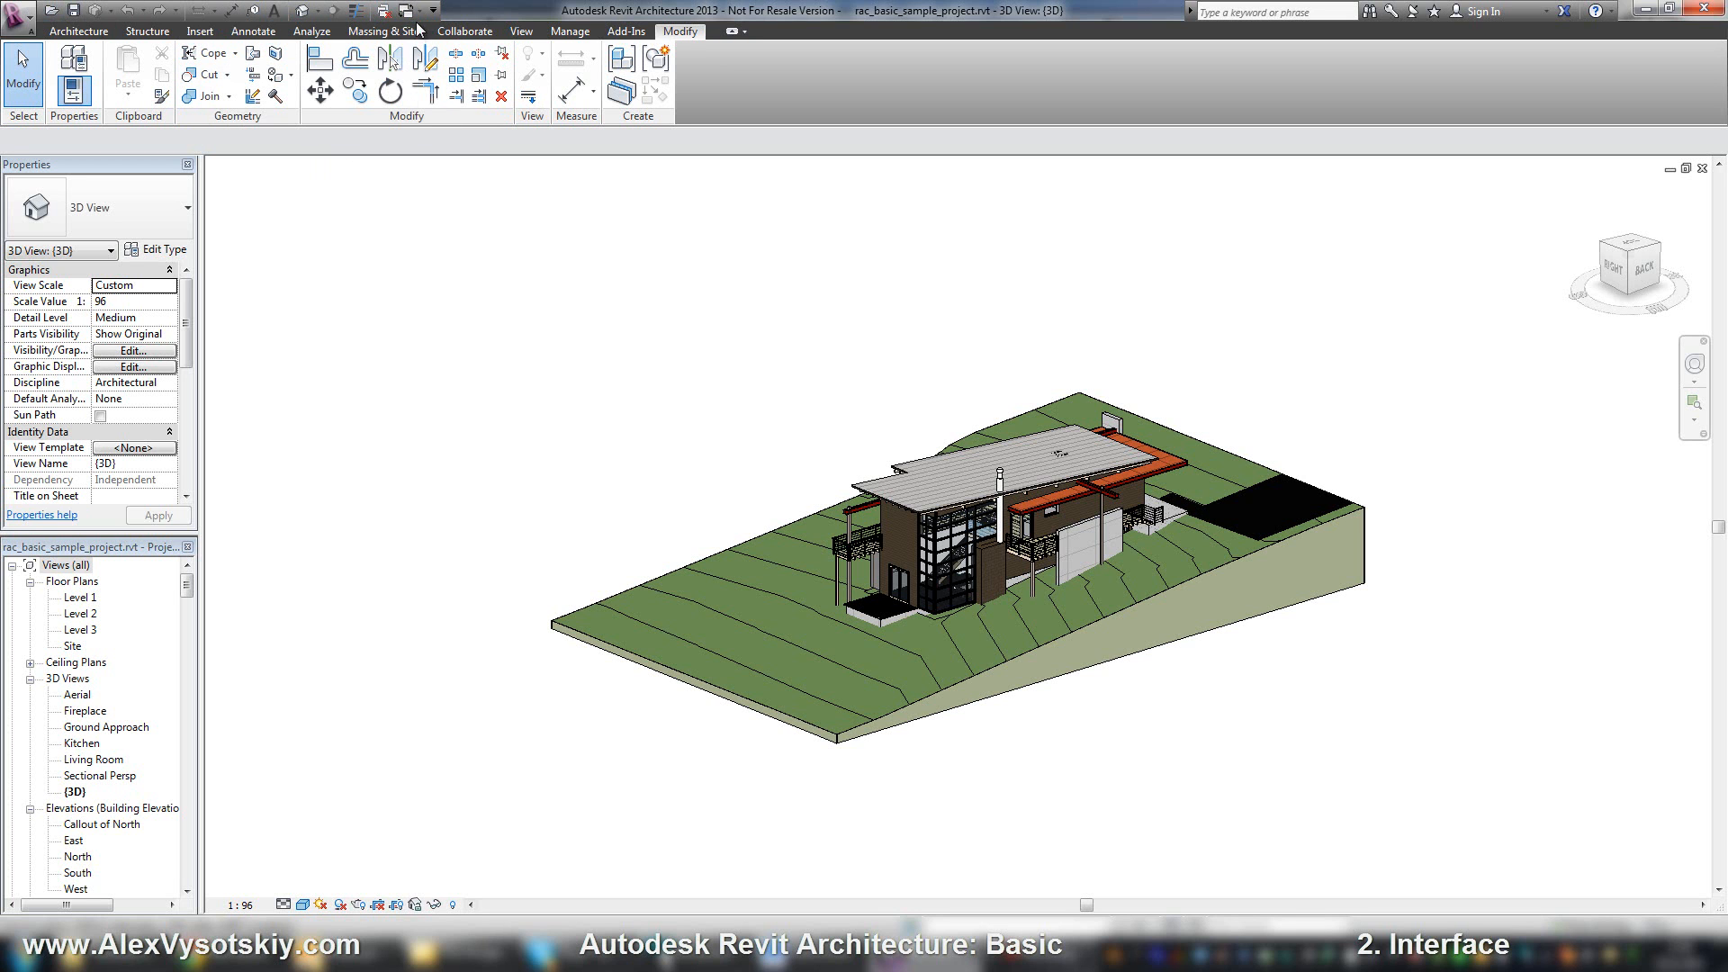
pyautogui.moveTo(239, 9)
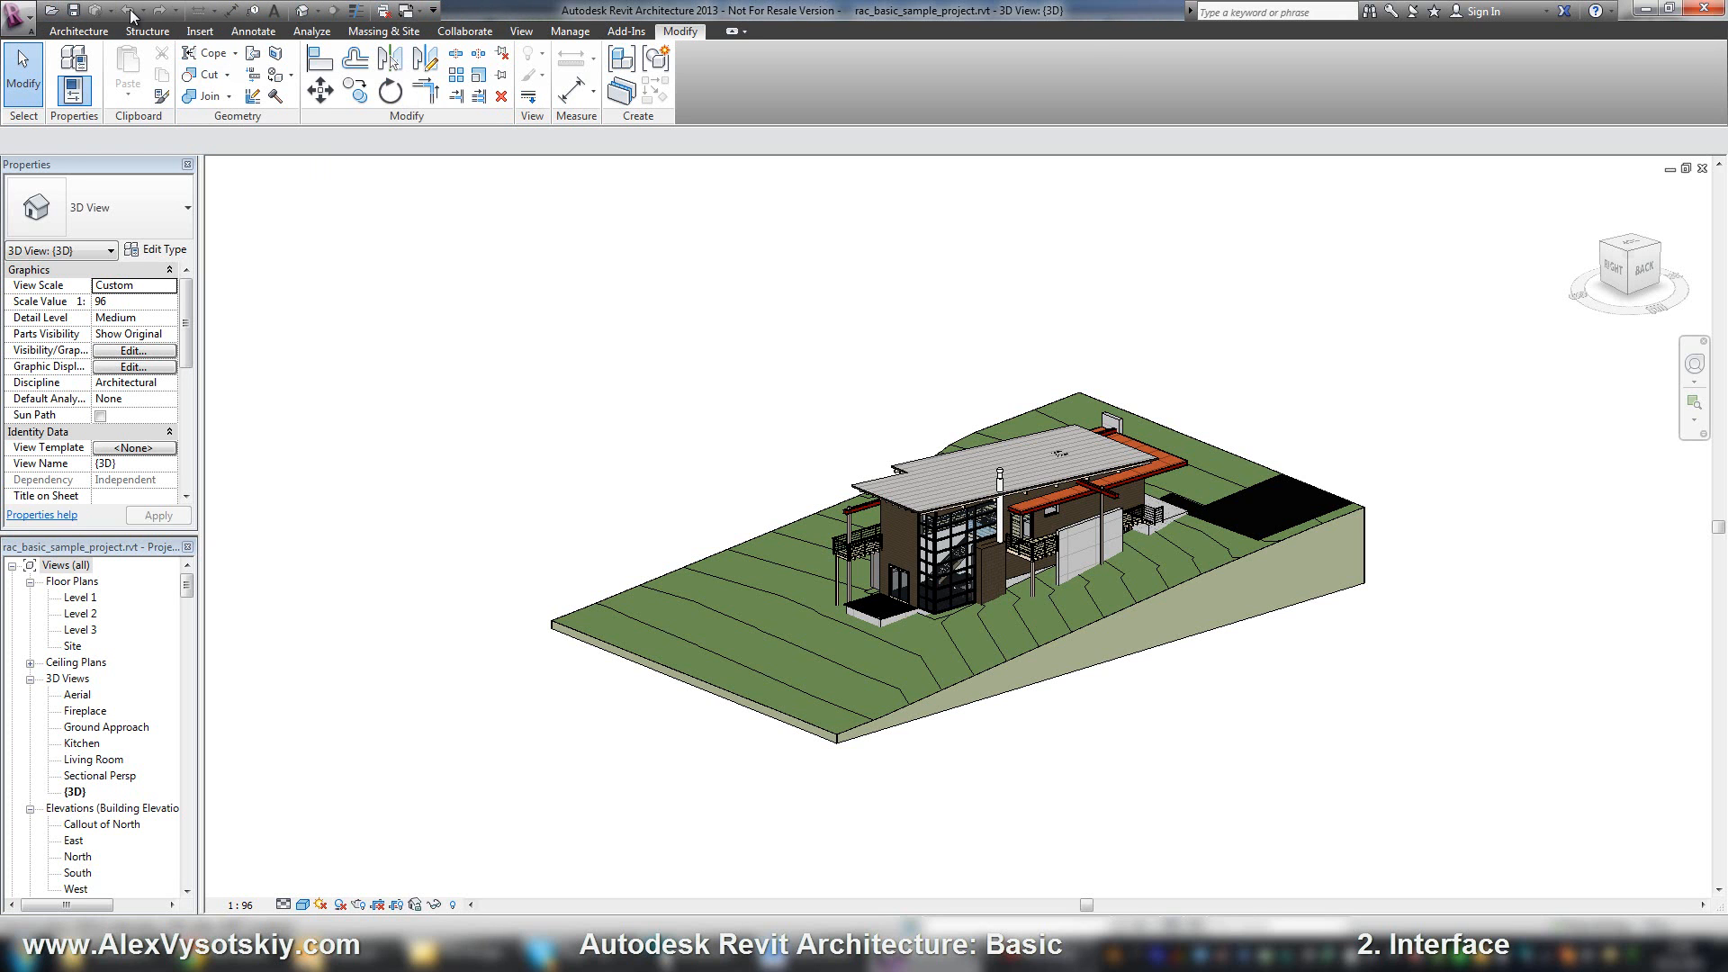
pyautogui.moveTo(319, 70)
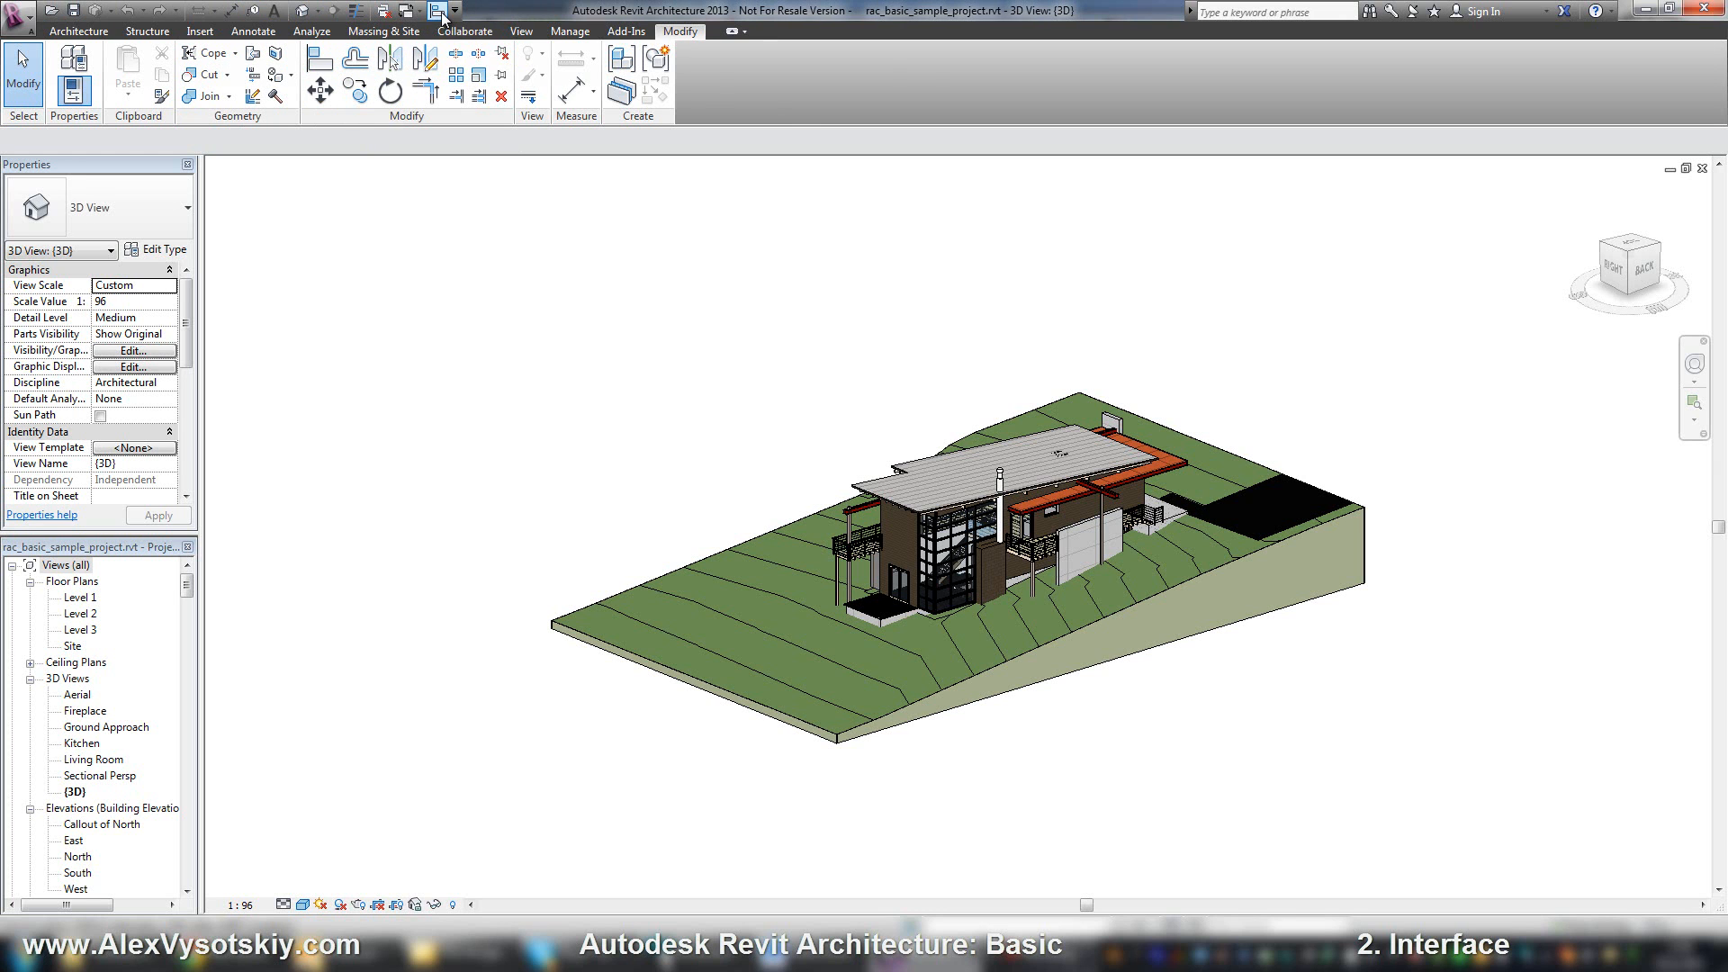
pyautogui.moveTo(784, 108)
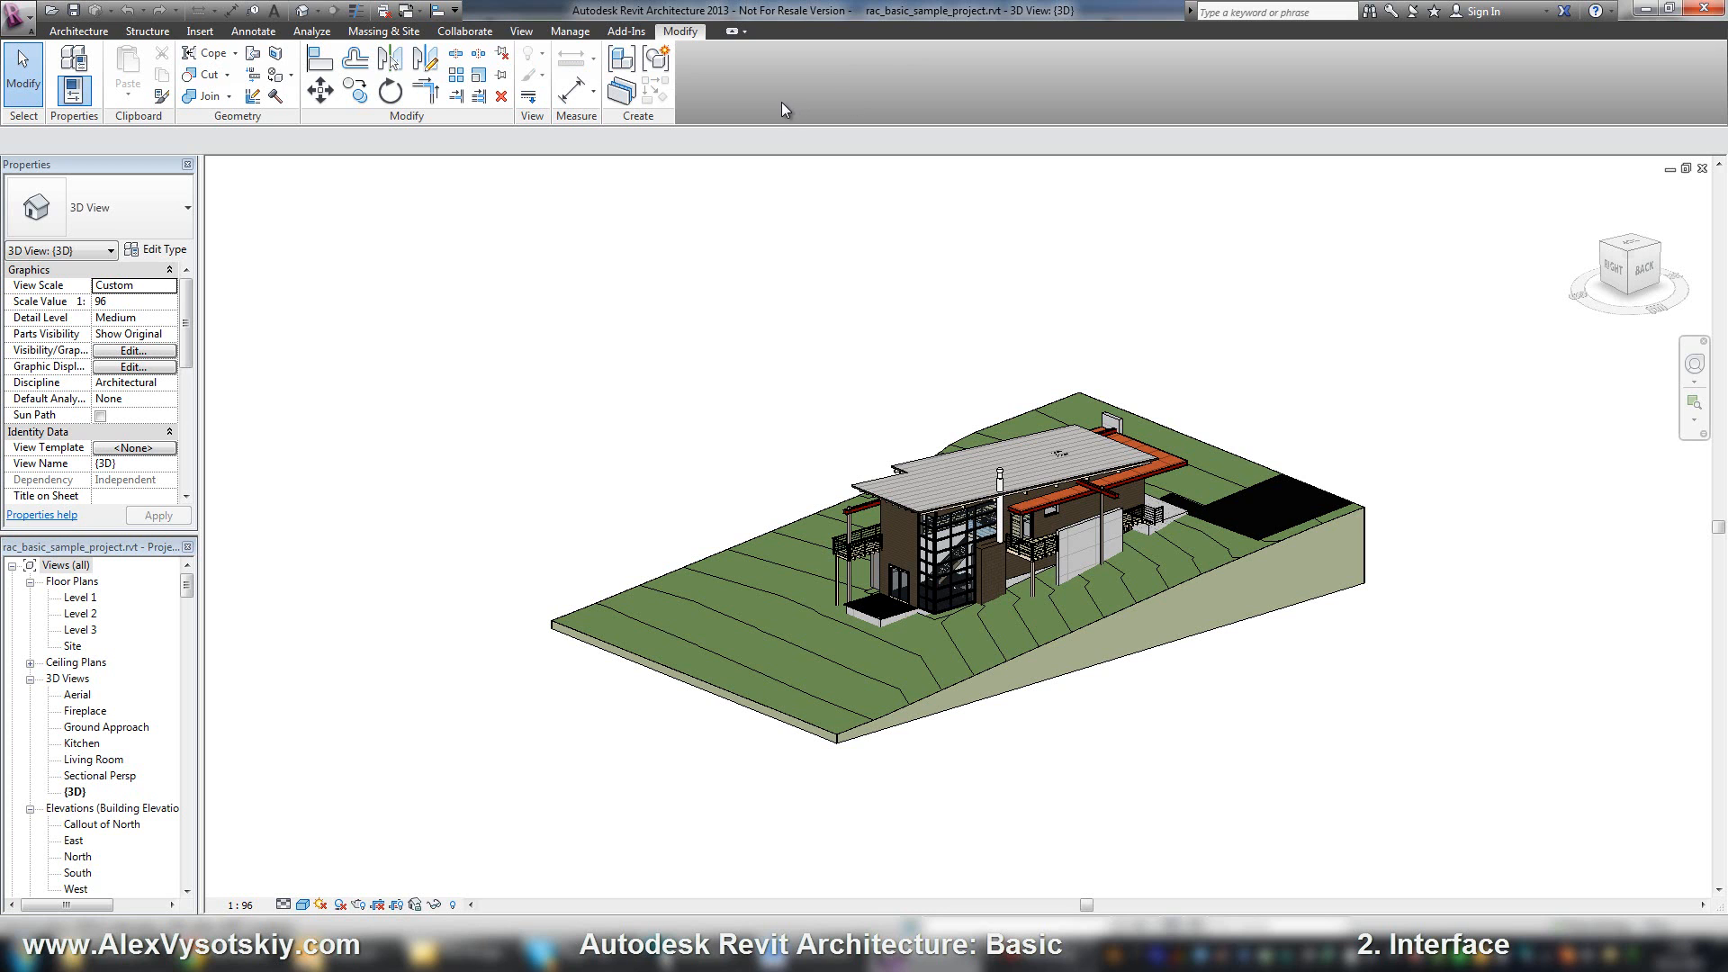
pyautogui.moveTo(936, 30)
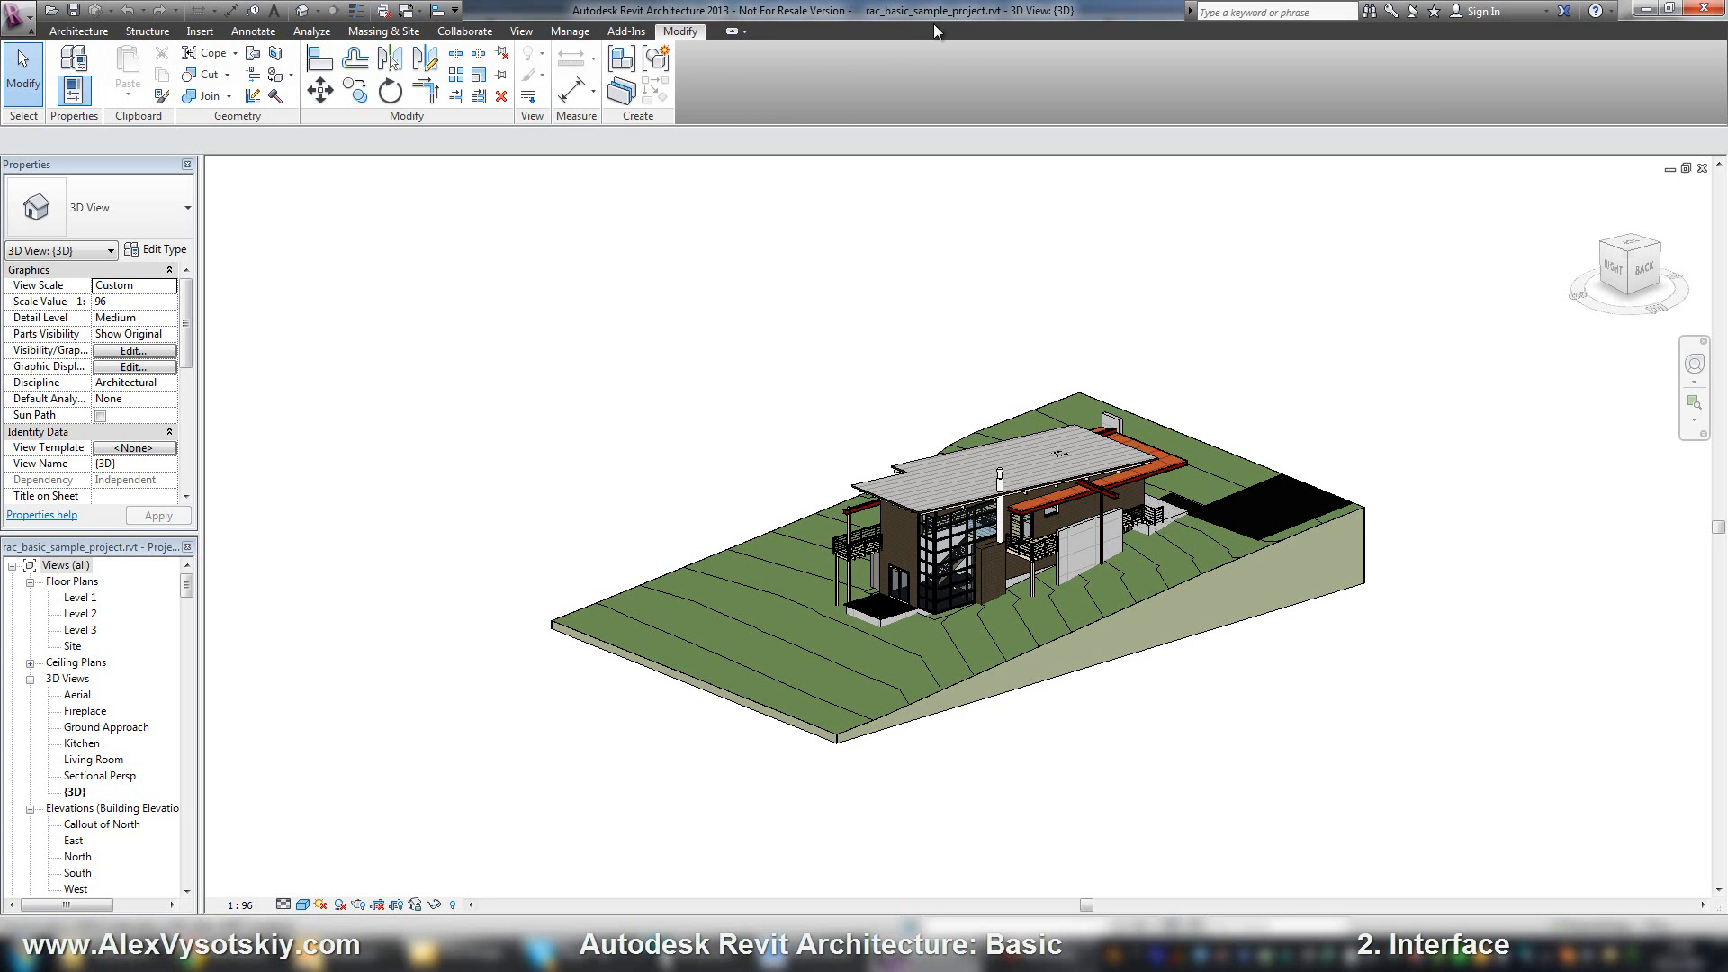
pyautogui.moveTo(748, 20)
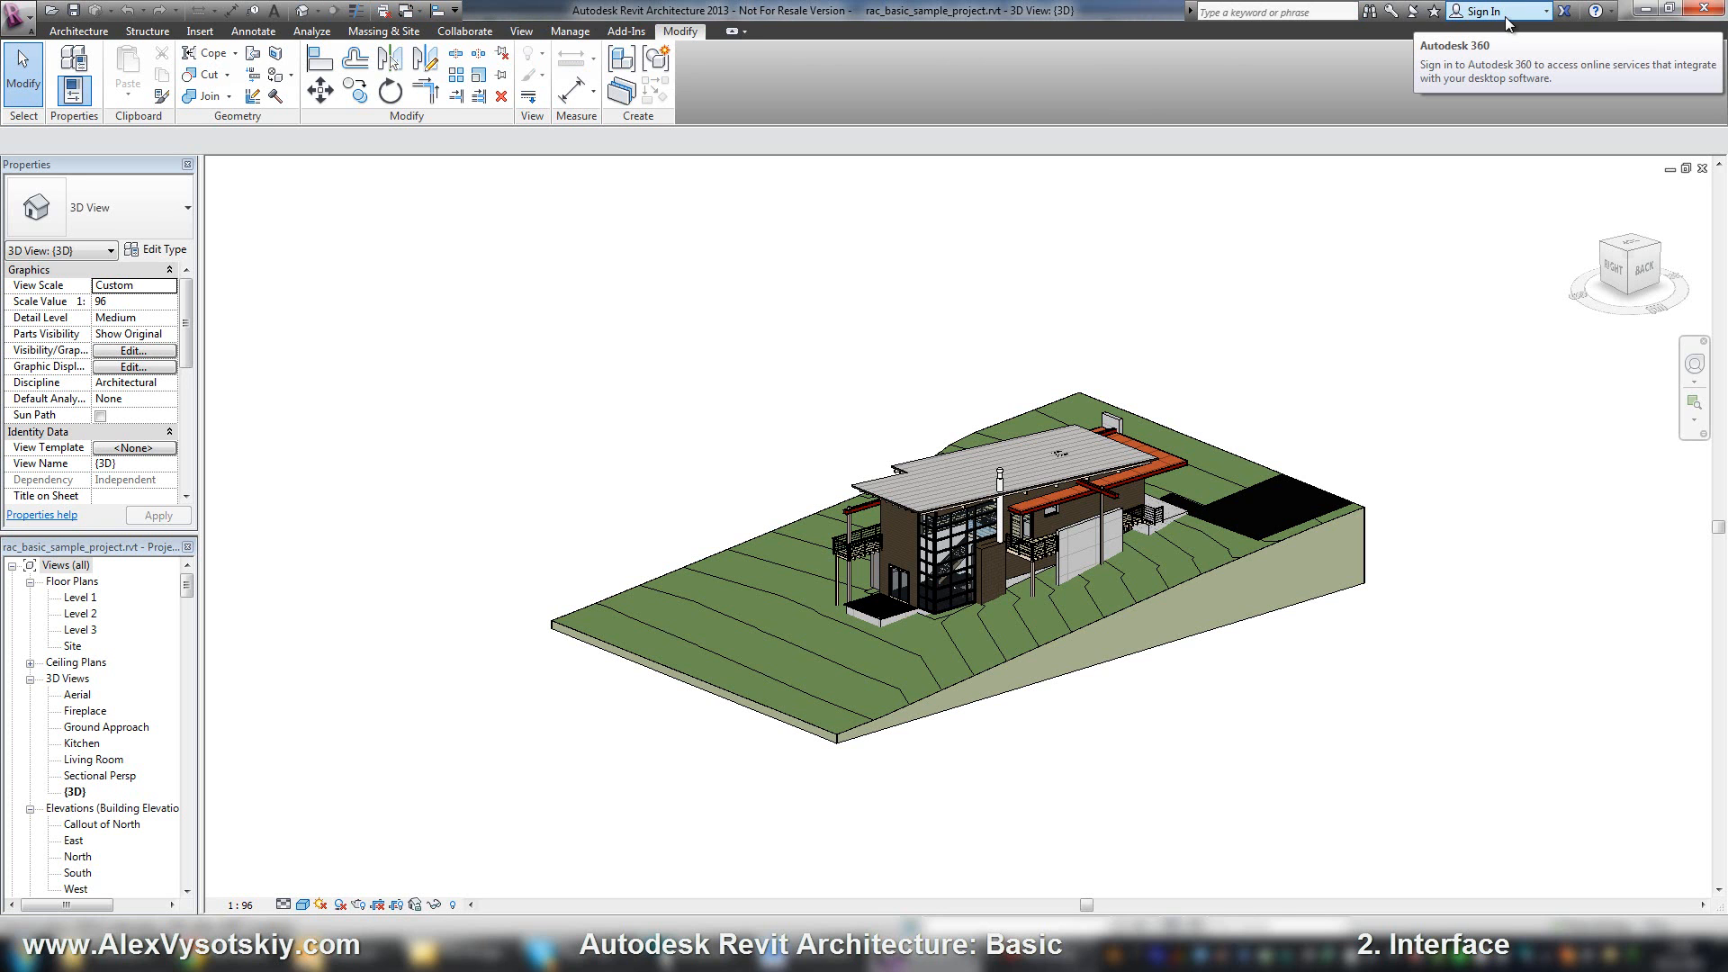
pyautogui.moveTo(1567, 10)
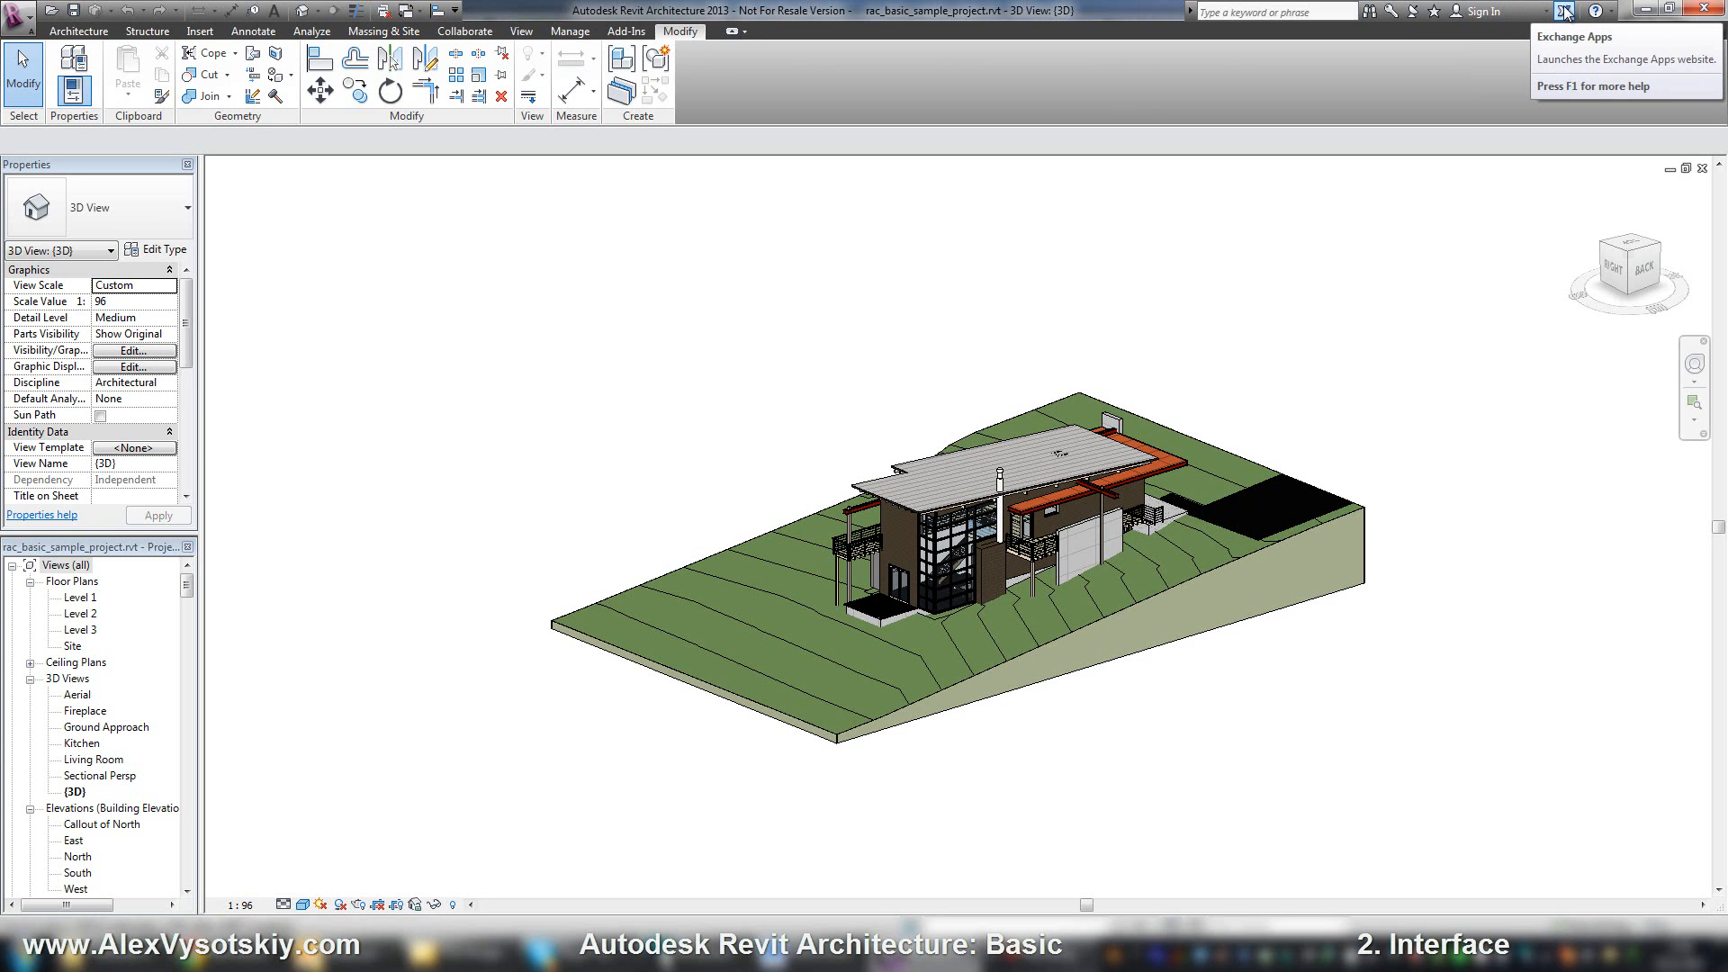
pyautogui.moveTo(1593, 10)
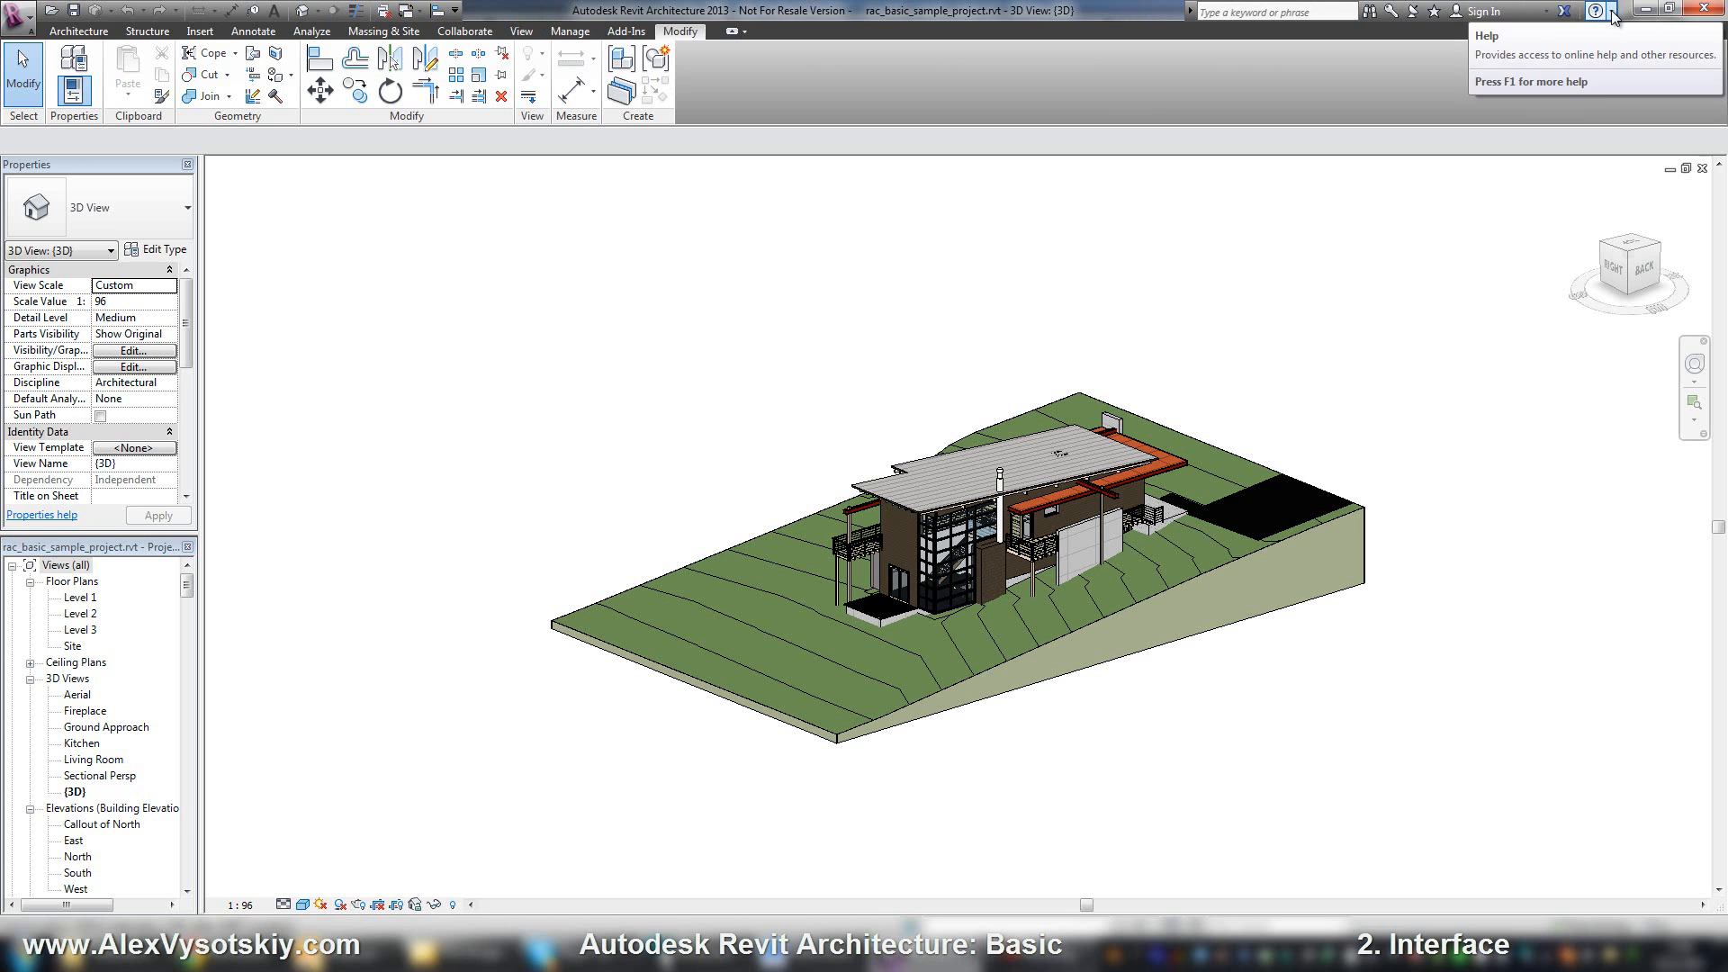
pyautogui.moveTo(1204, 249)
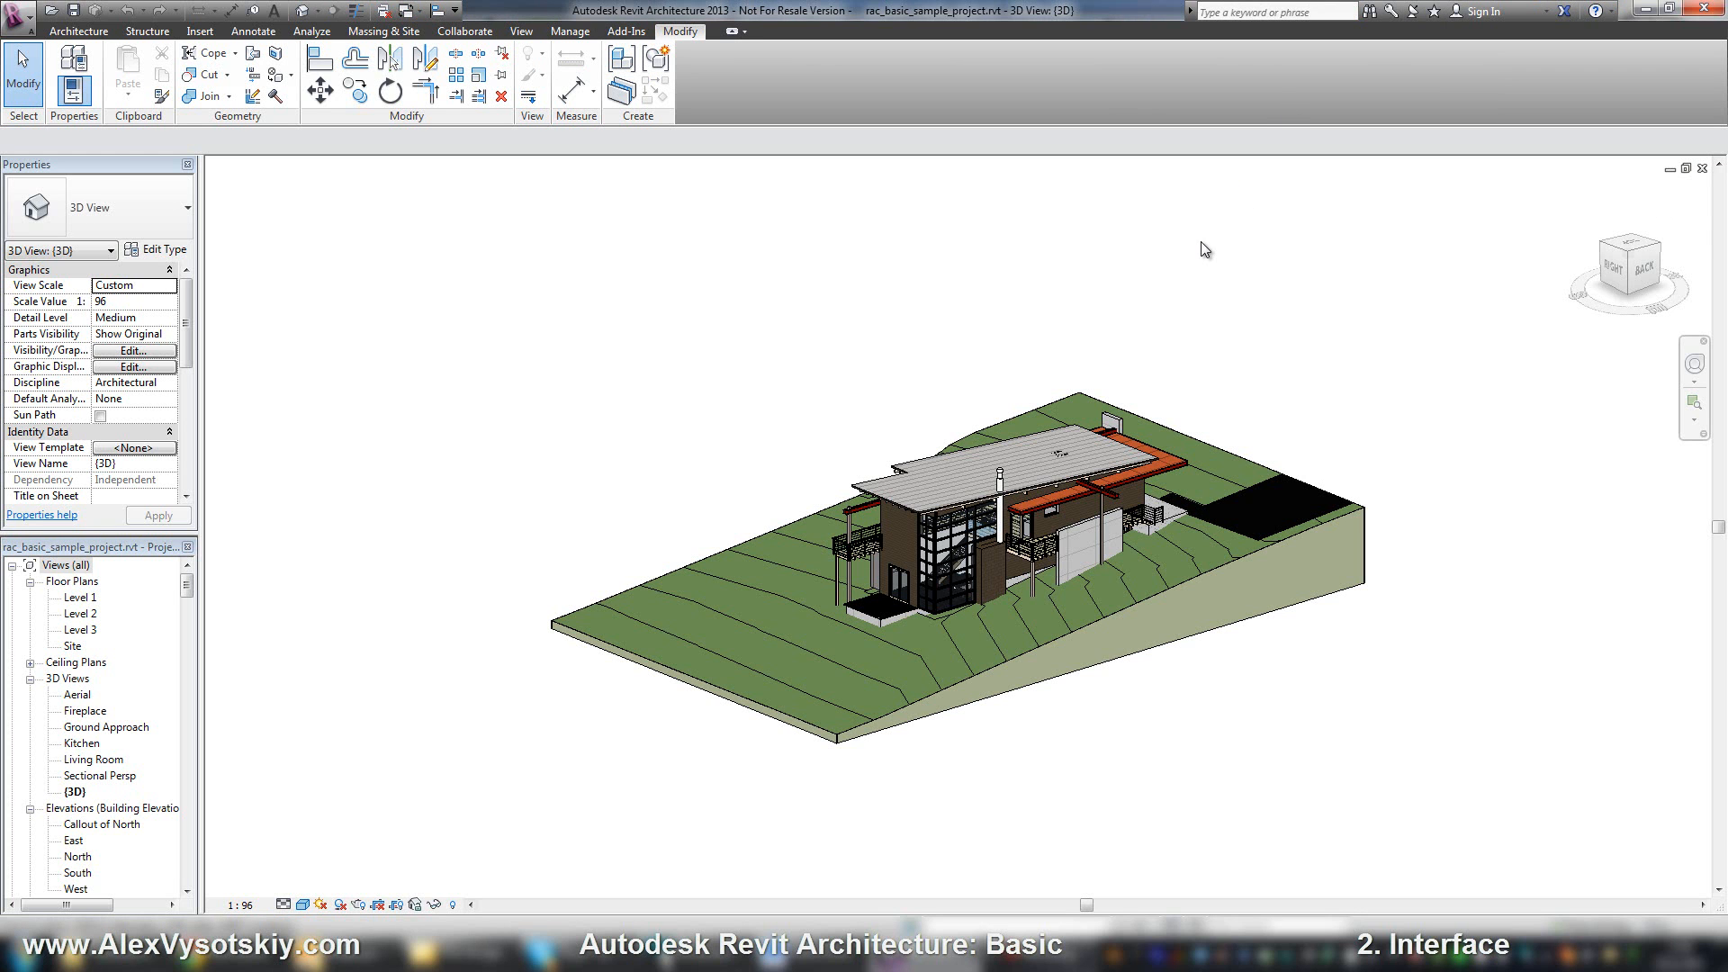
pyautogui.moveTo(593, 305)
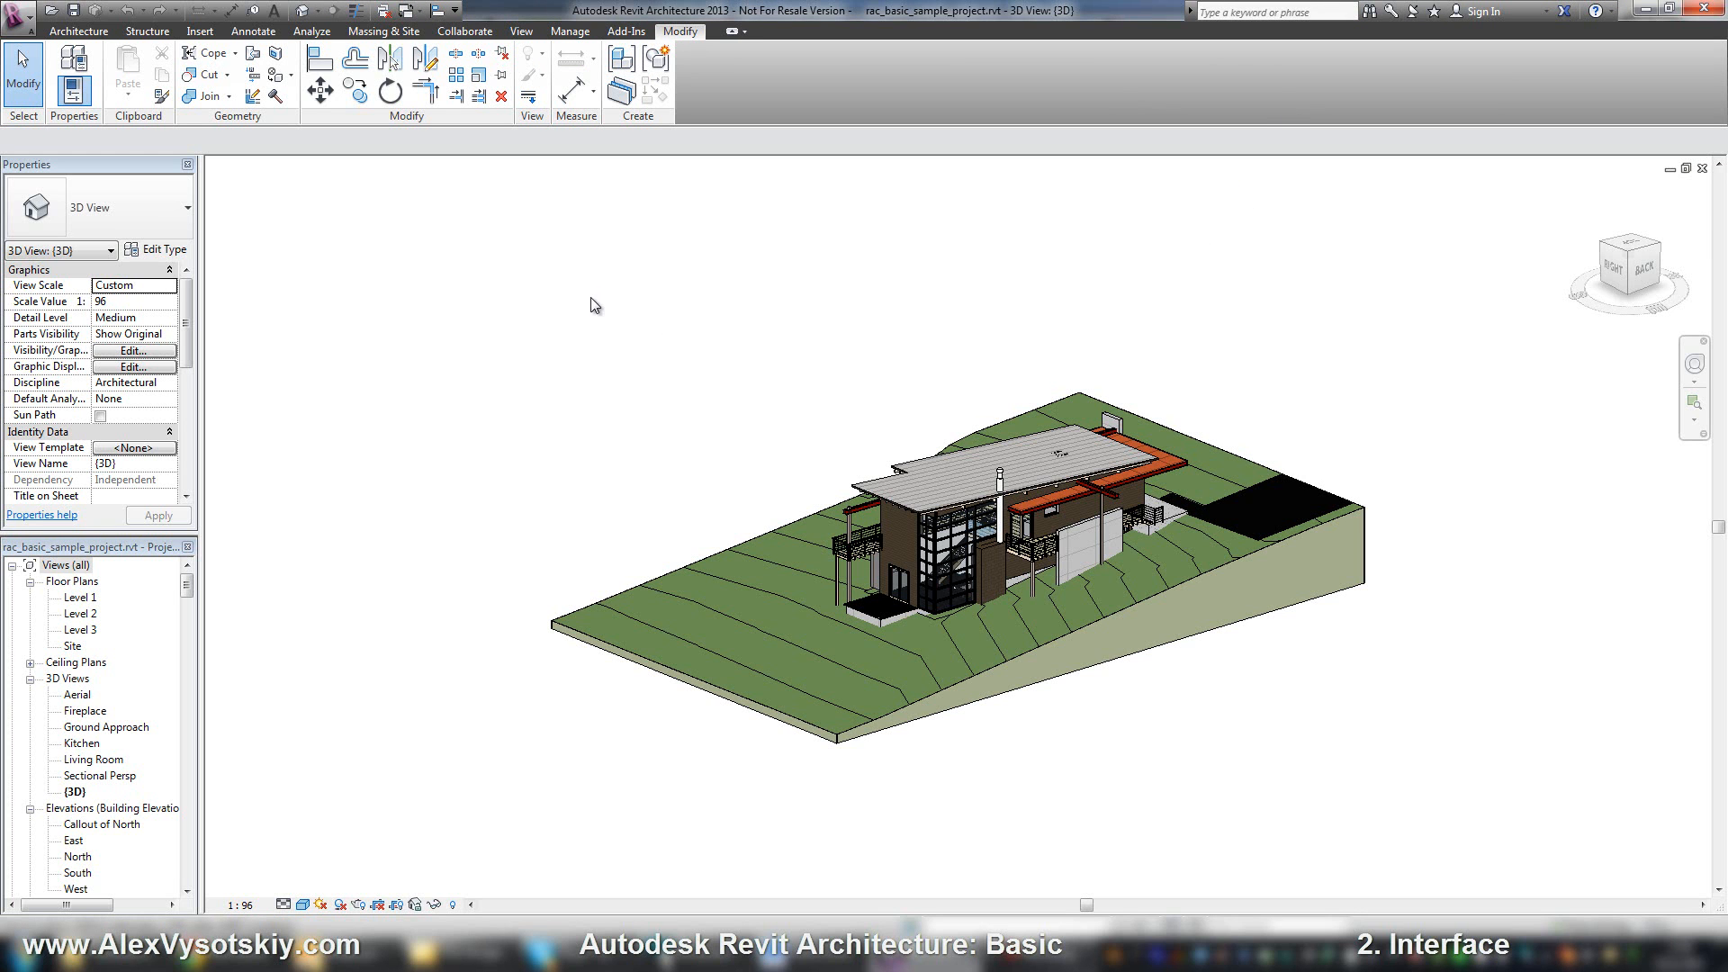
pyautogui.moveTo(201, 306)
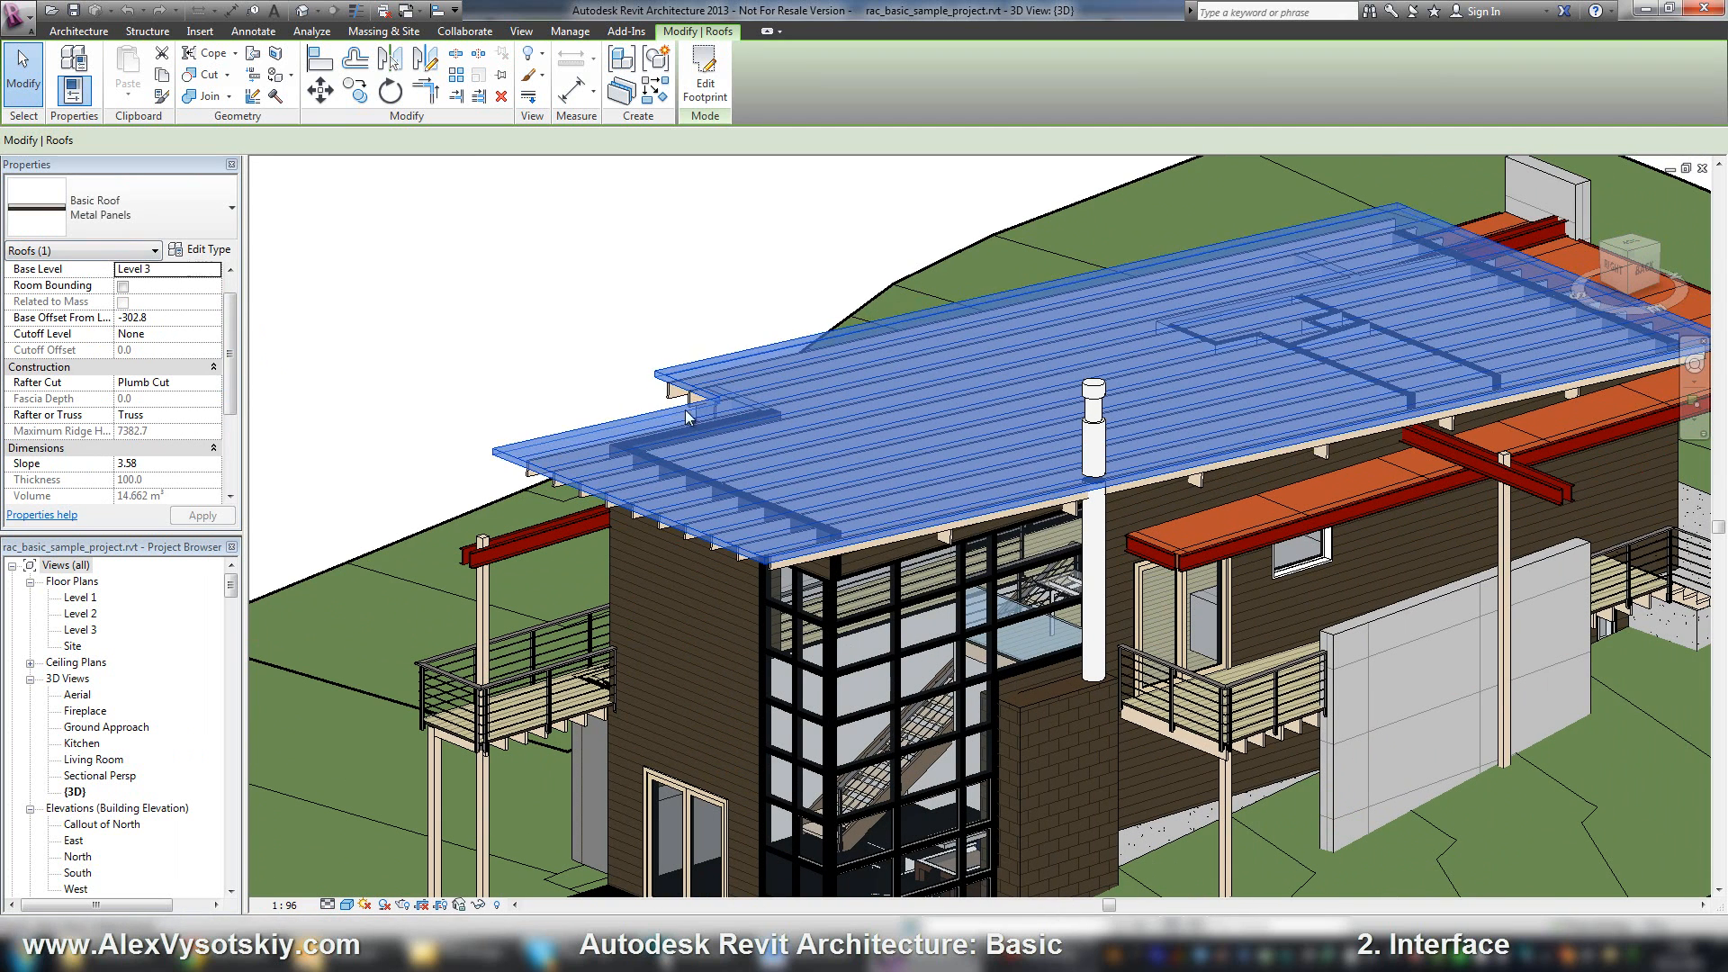
# Zoom in on the house and scroll through the metal panel roof's properties
pyautogui.scroll(-3)
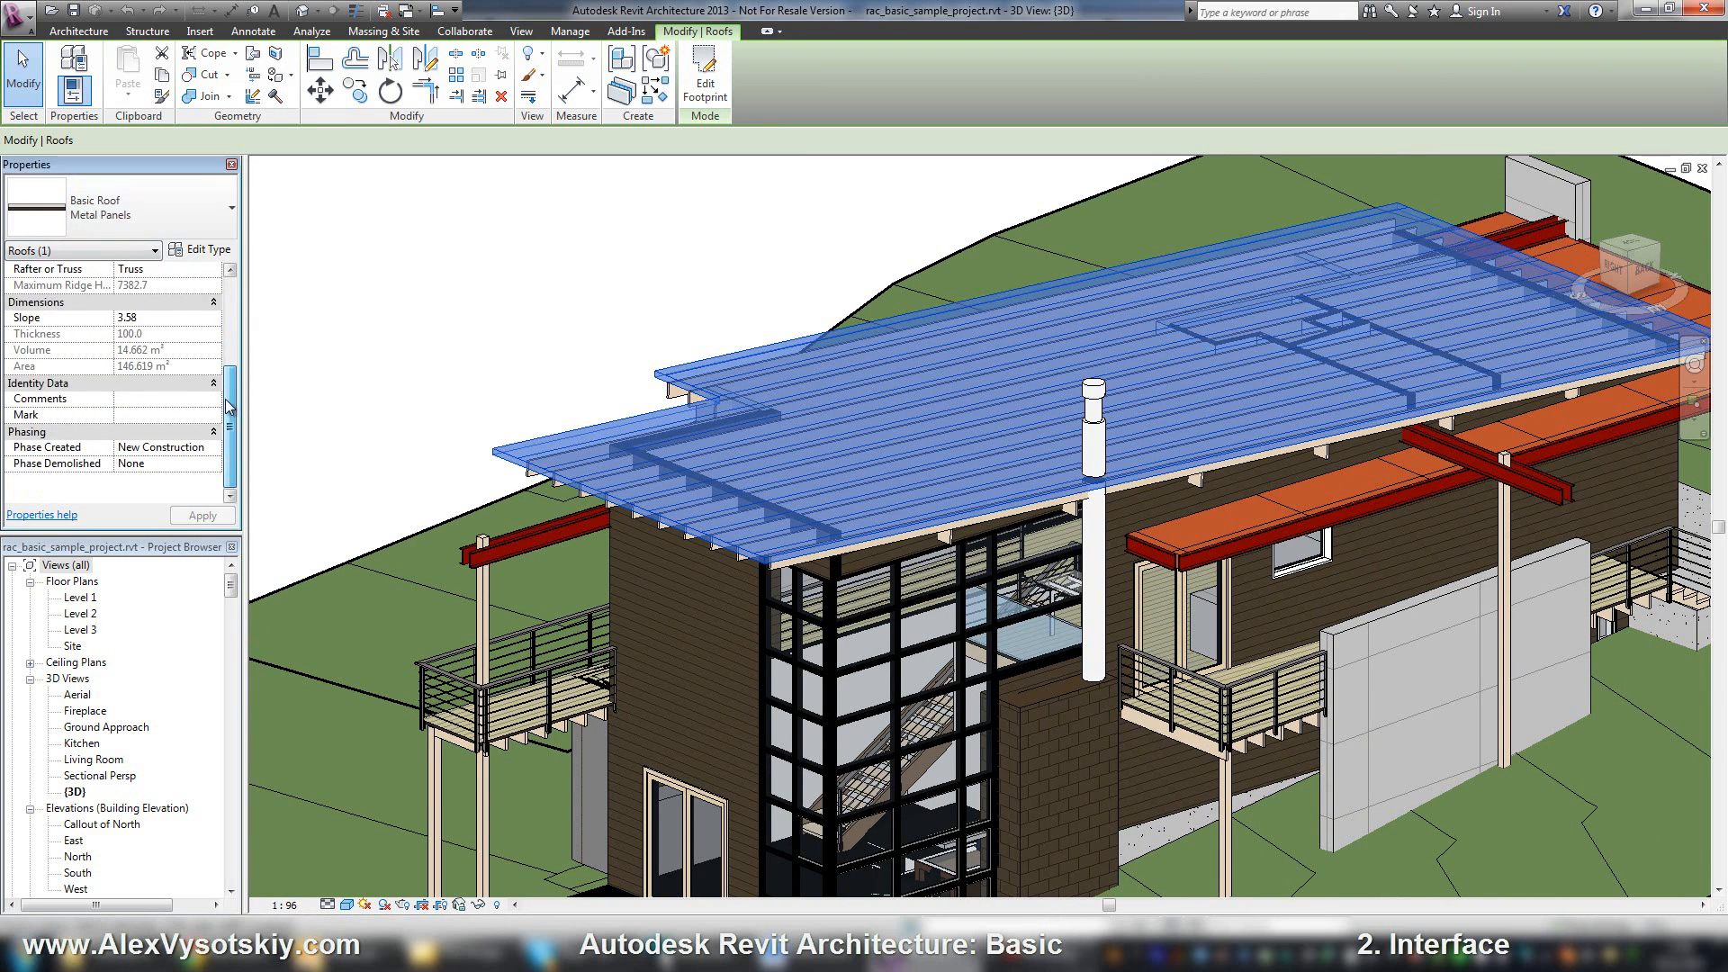
pyautogui.scroll(3)
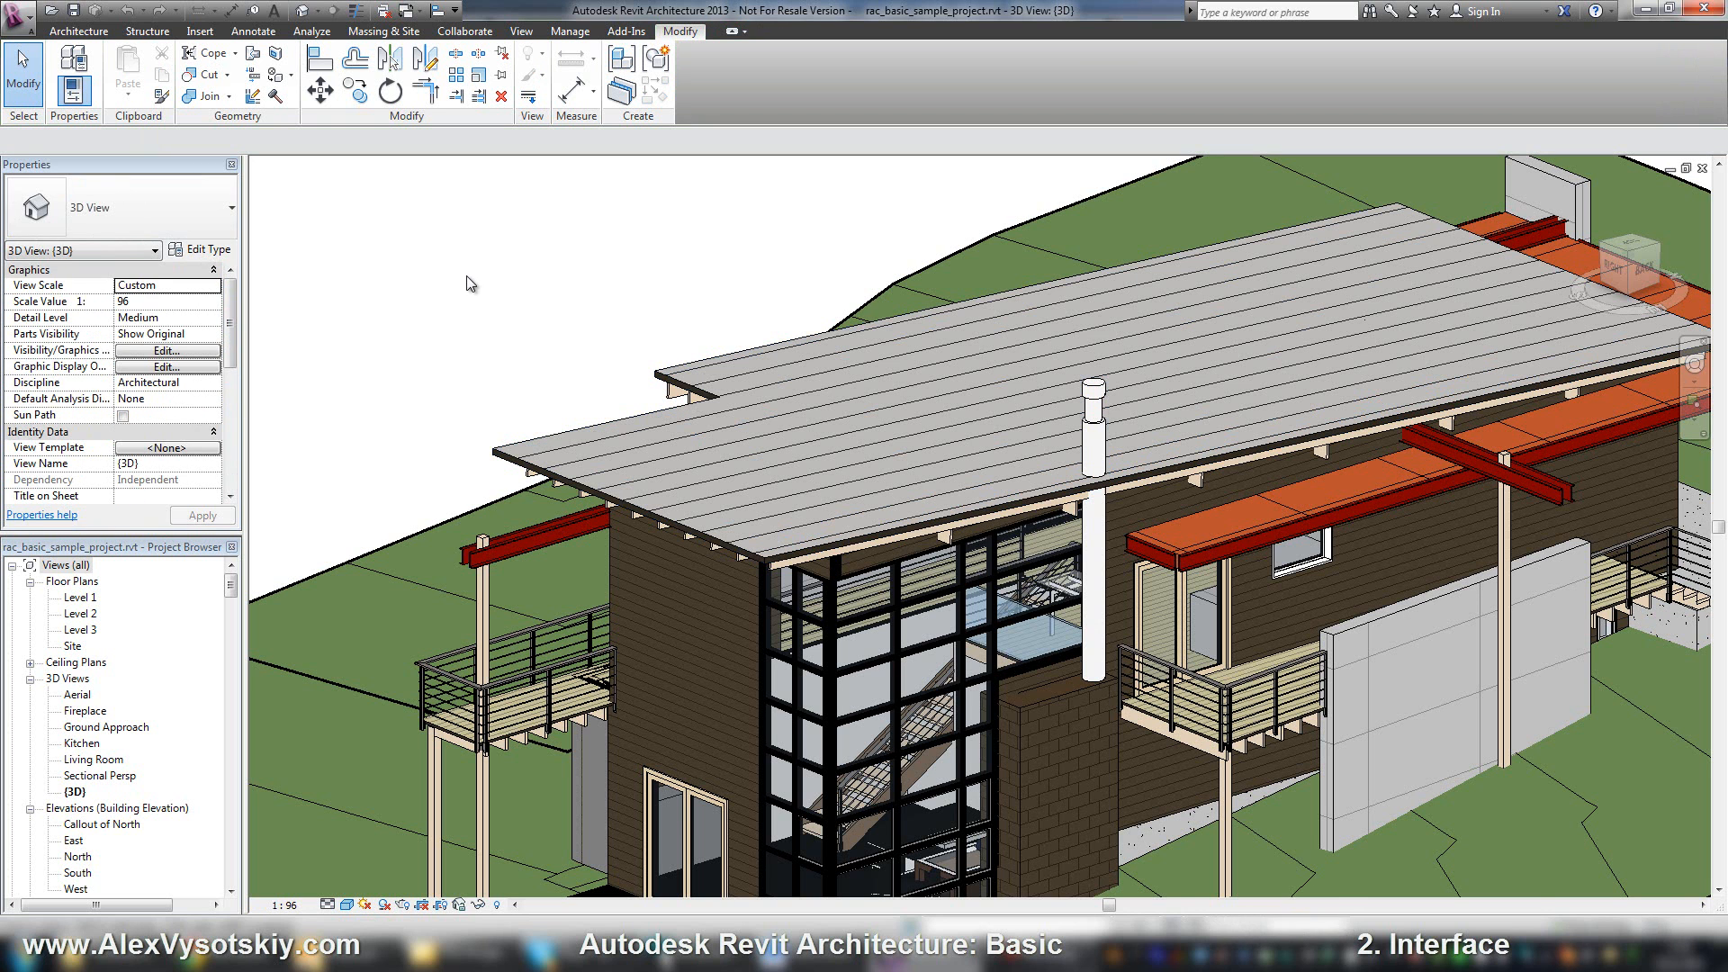
pyautogui.moveTo(397, 313)
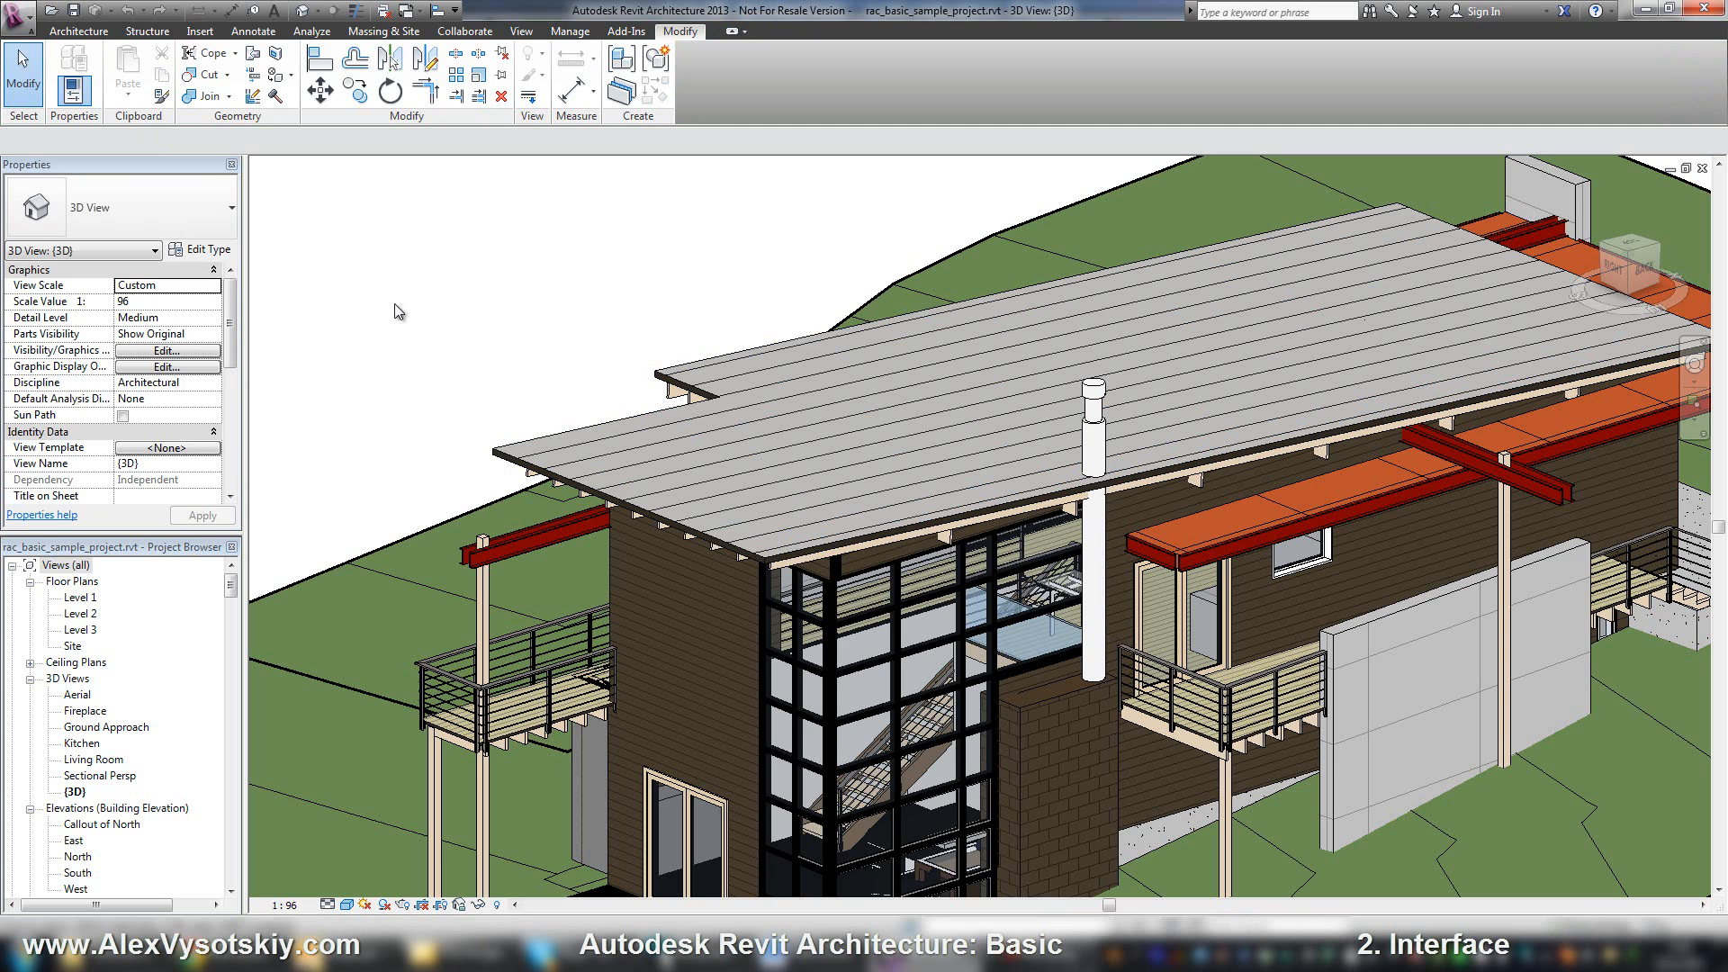
pyautogui.moveTo(157, 290)
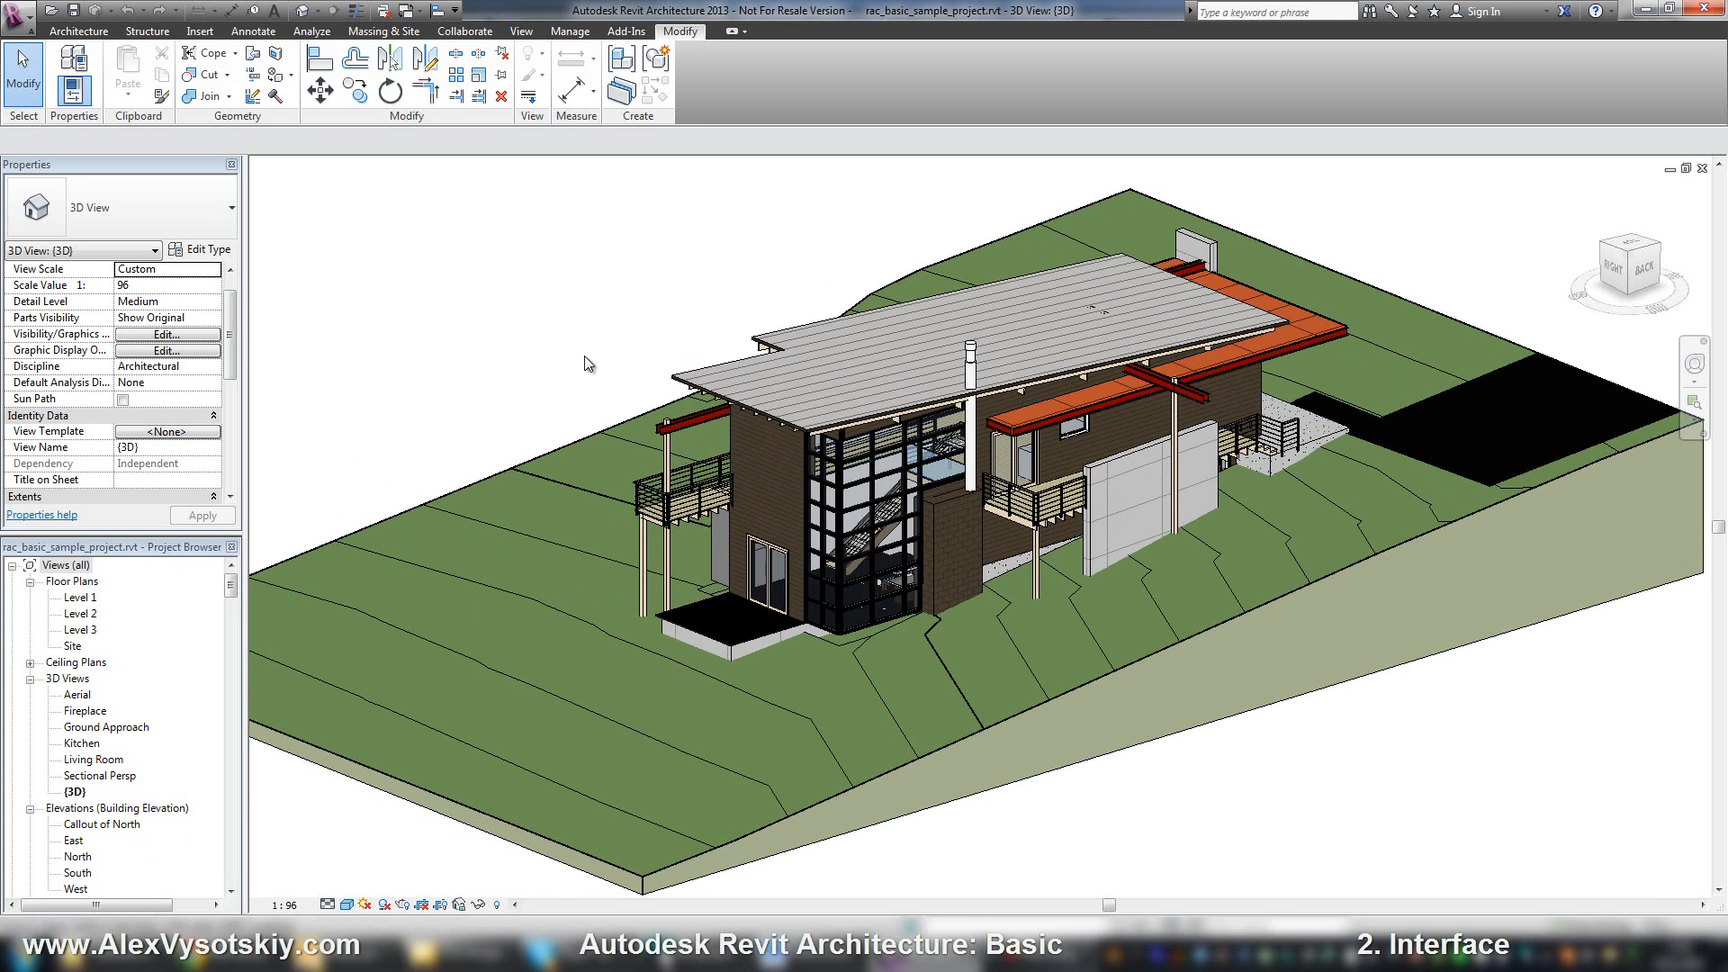
pyautogui.click(1257, 442)
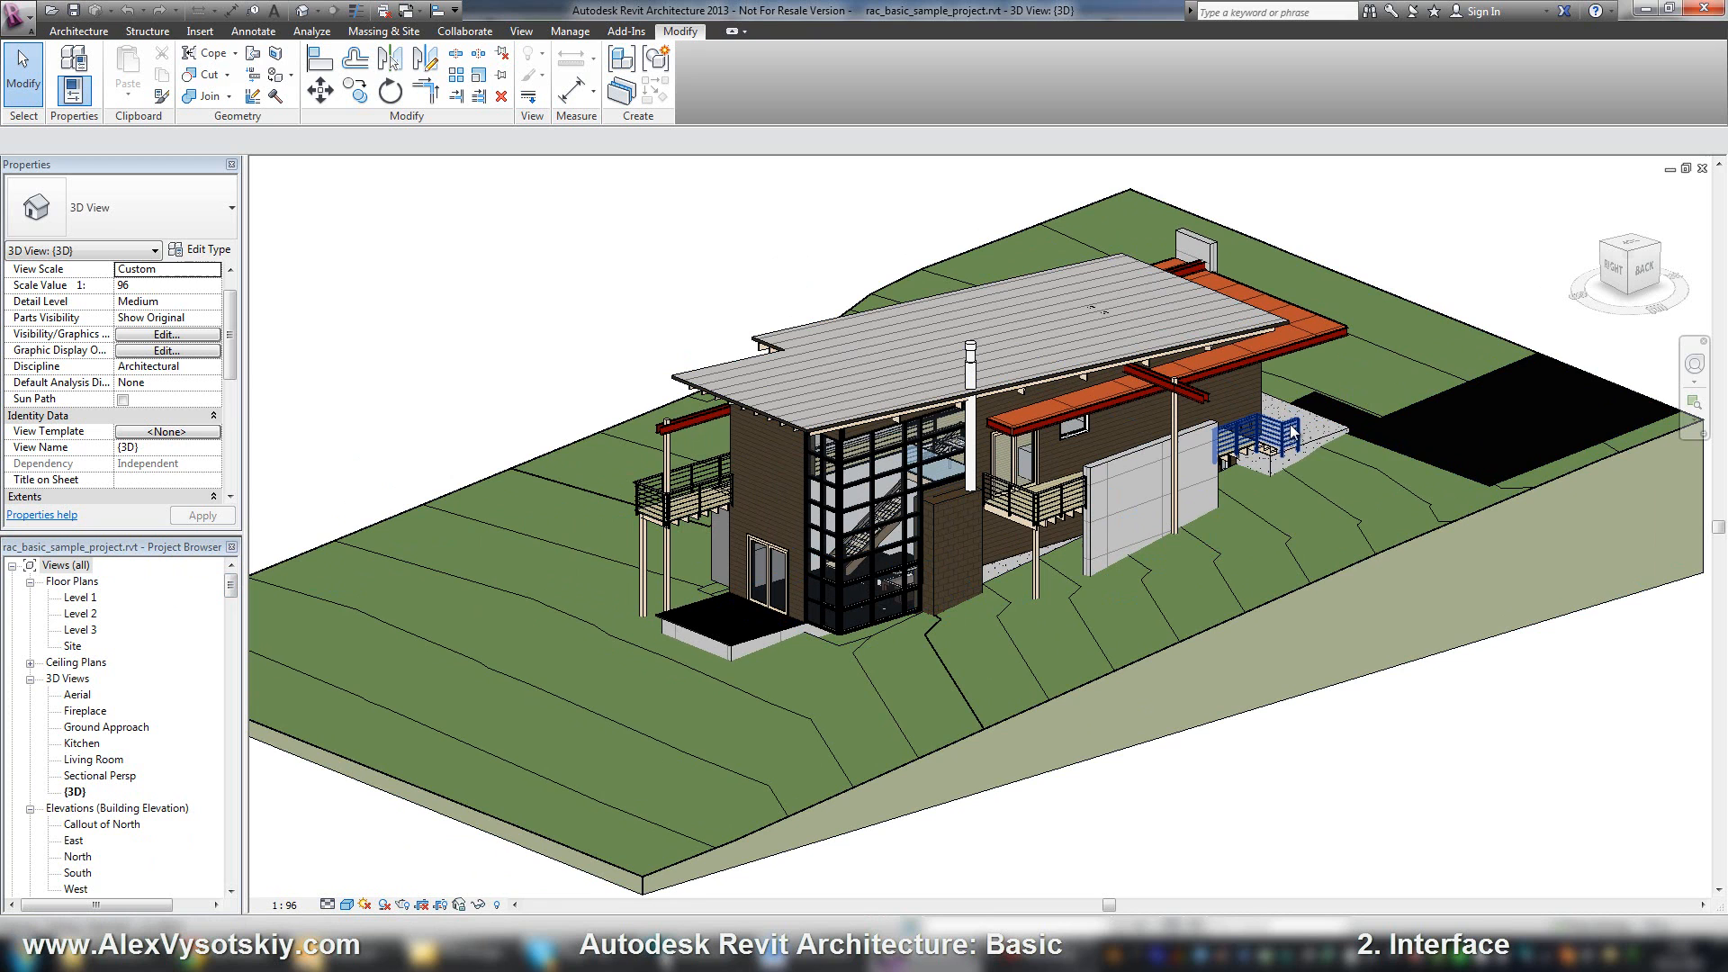
pyautogui.moveTo(1248, 441)
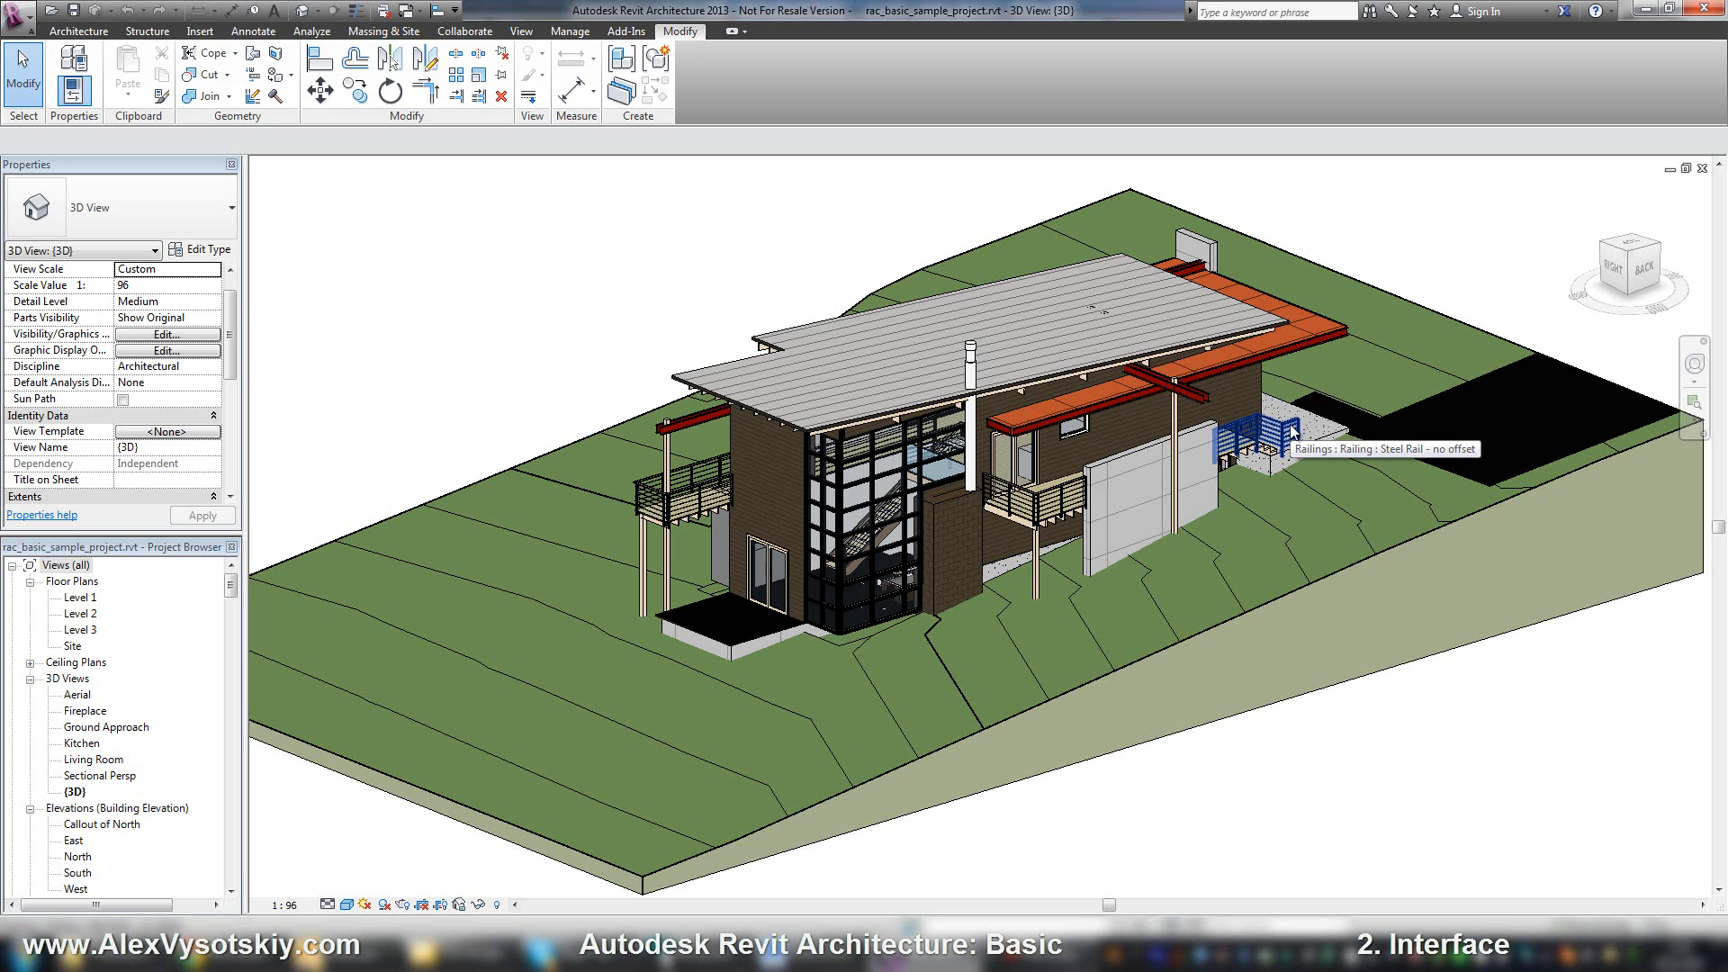
pyautogui.moveTo(1287, 449)
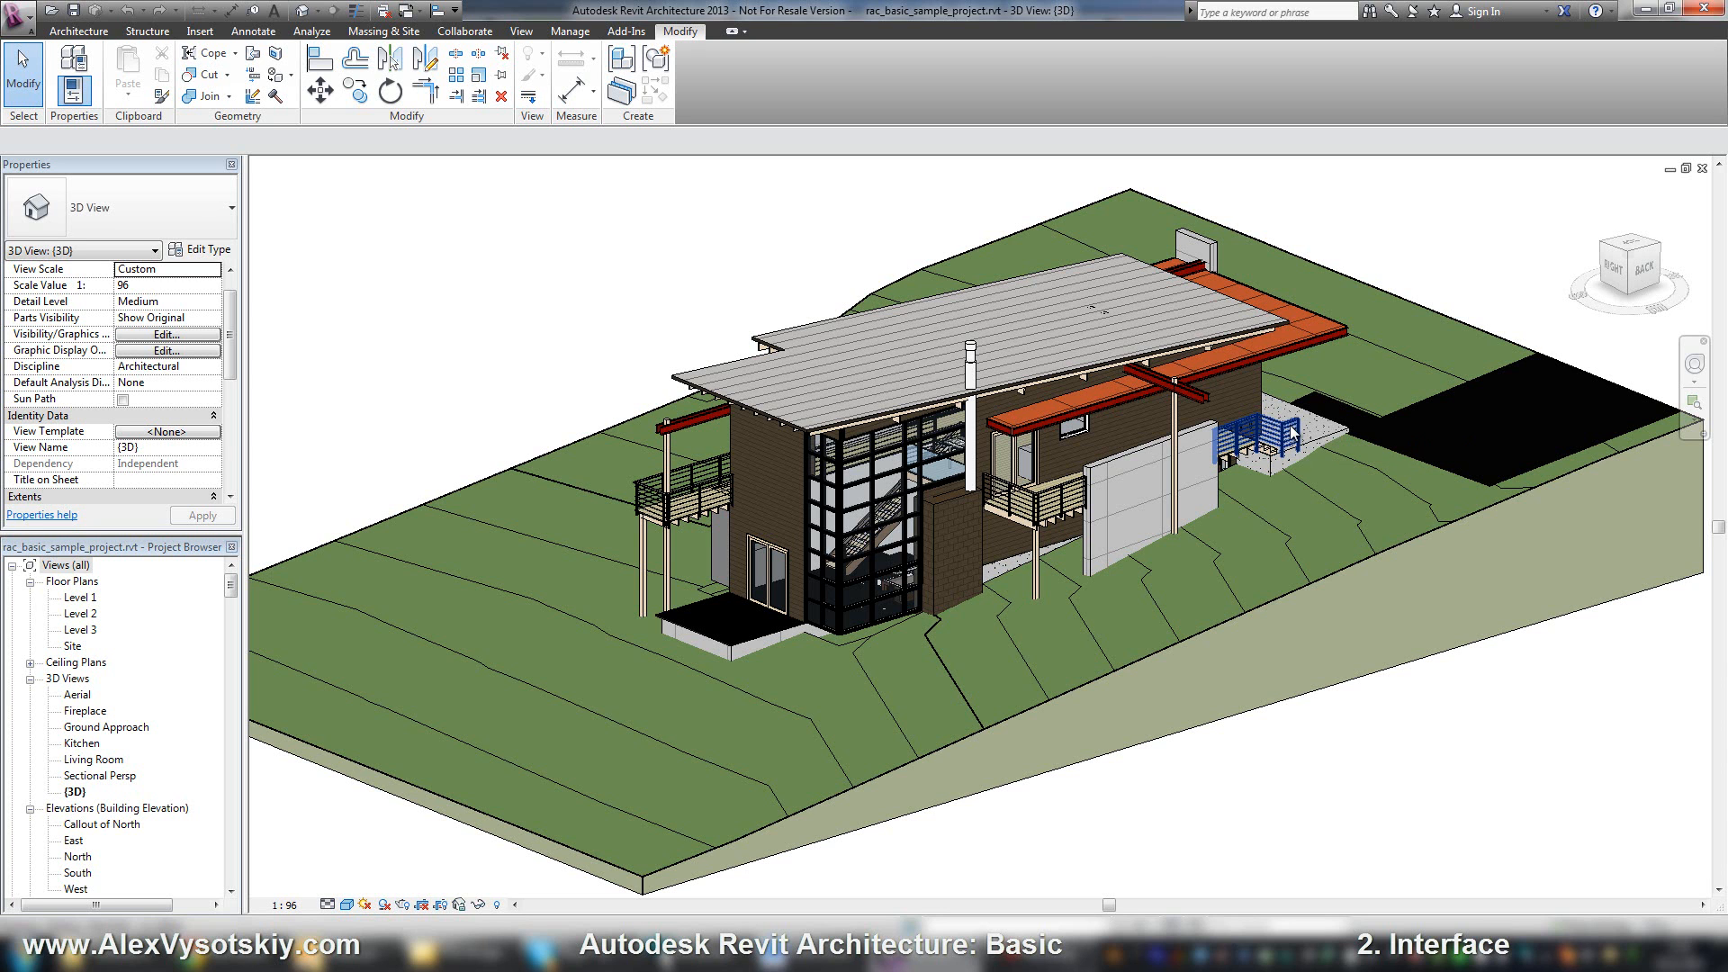
pyautogui.moveTo(1276, 434)
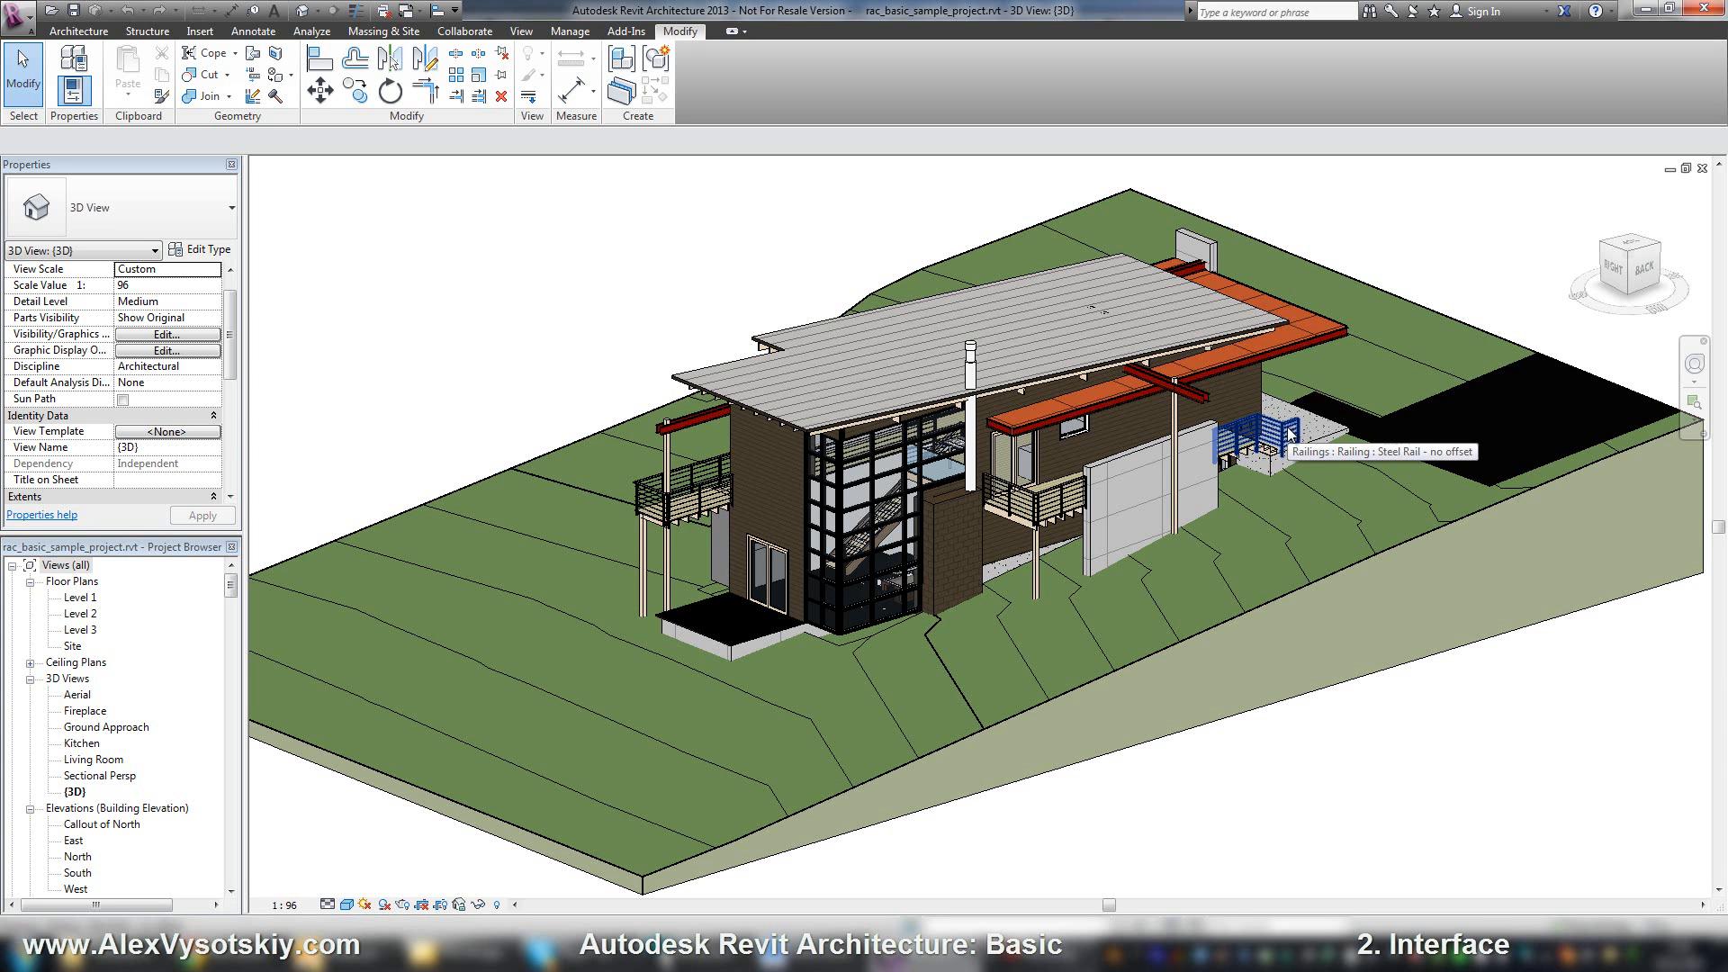
pyautogui.moveTo(604, 523)
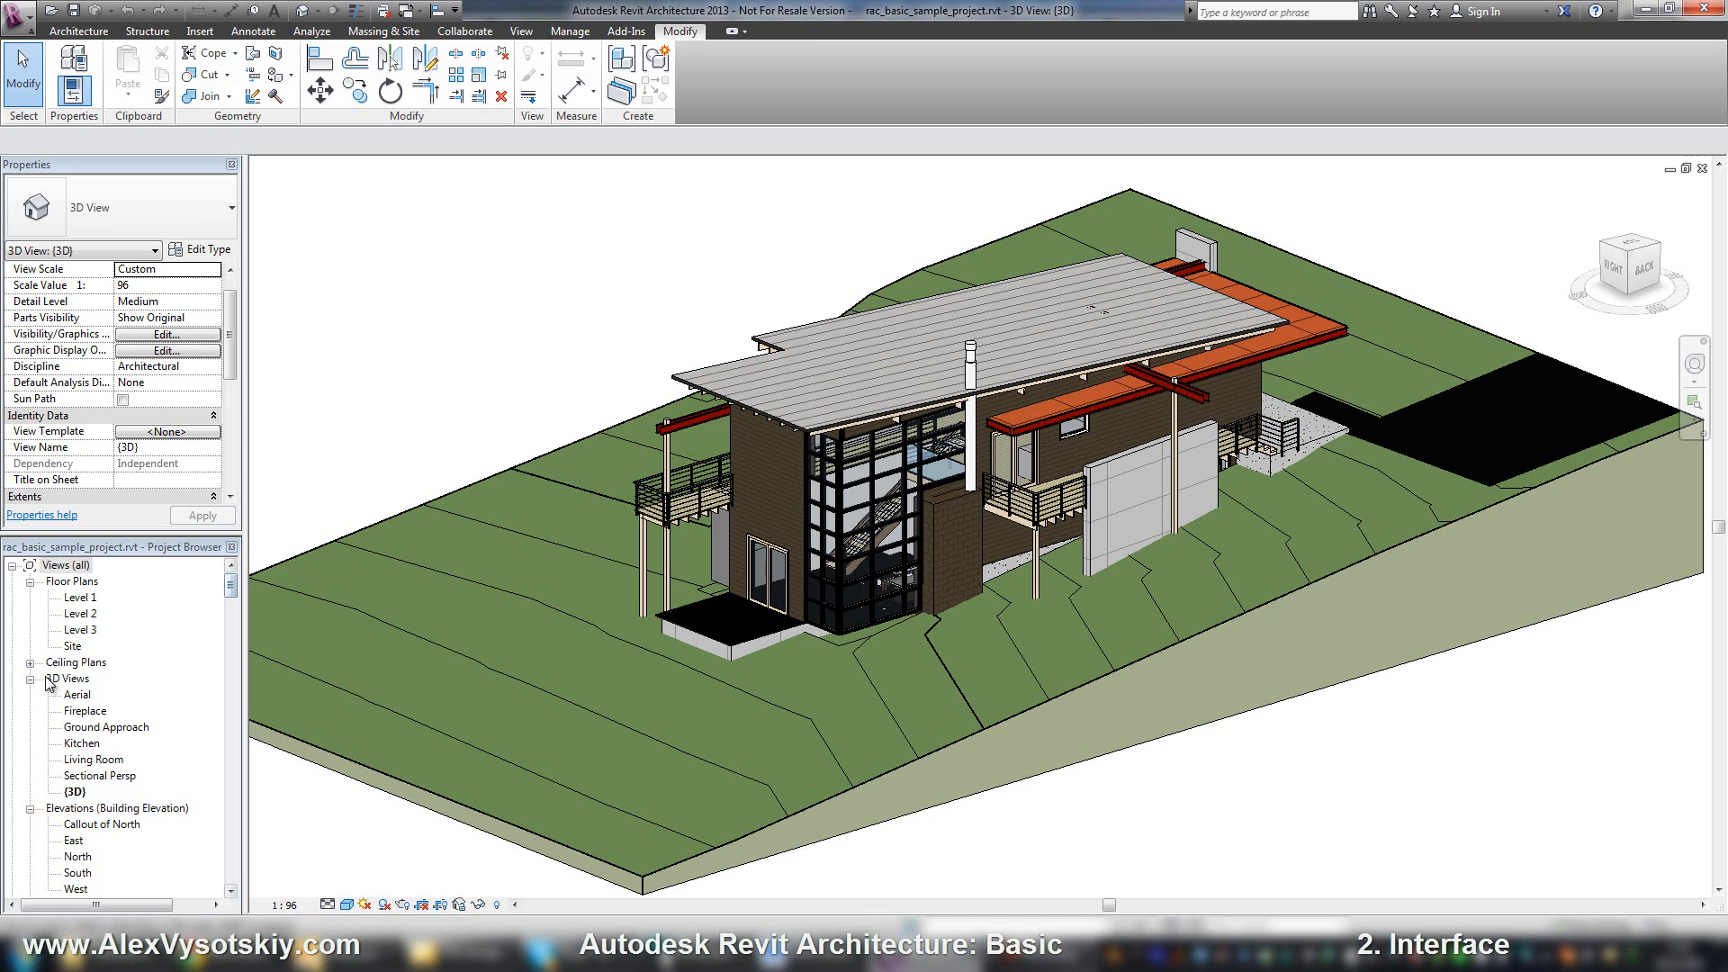
# Open the Level 1, Level 3 and Site plans and the Level 2 ceiling plan
pyautogui.doubleClick(80, 596)
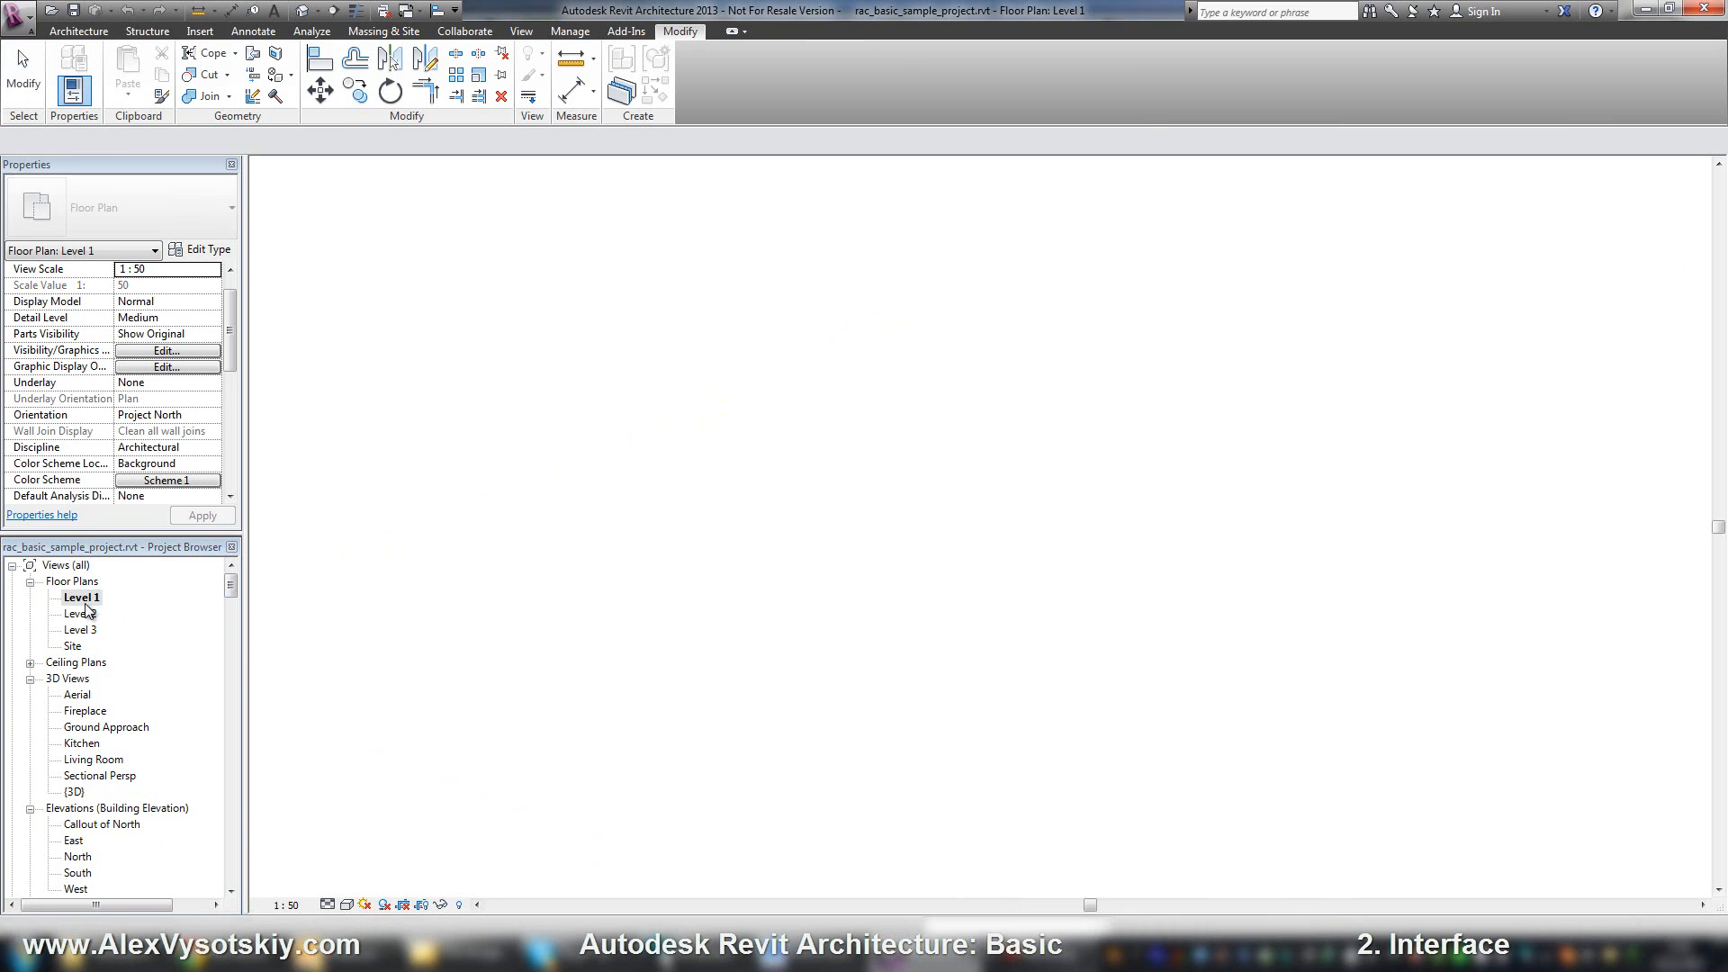
pyautogui.doubleClick(80, 629)
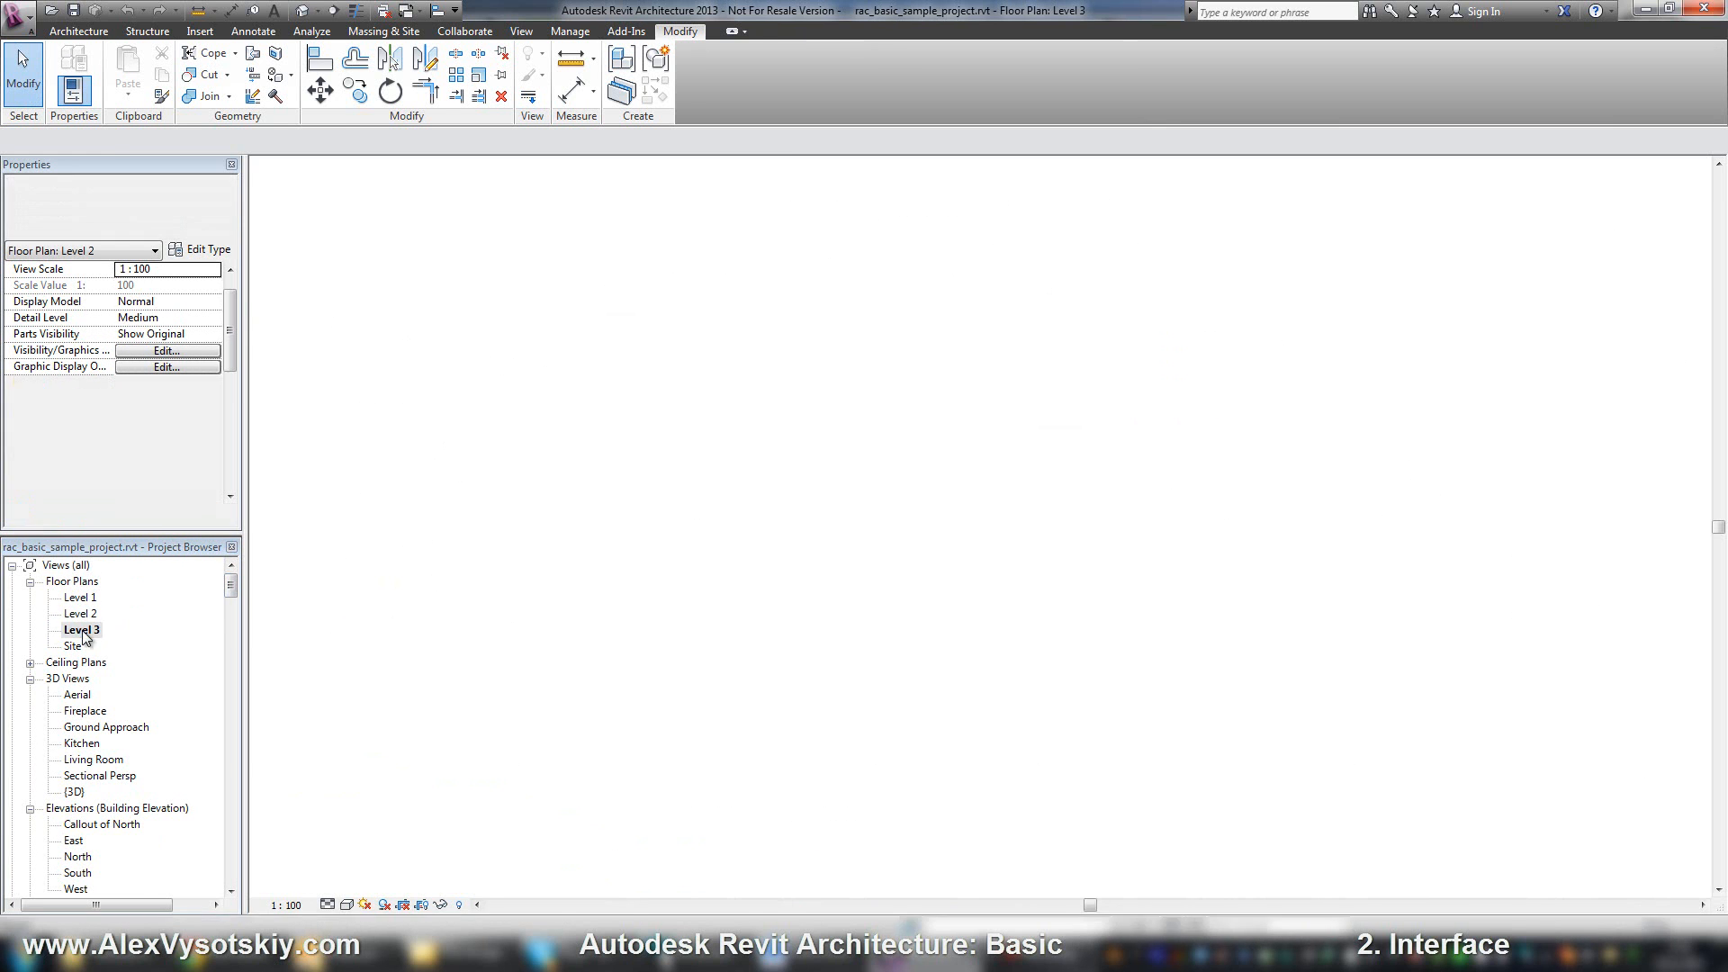
pyautogui.doubleClick(72, 647)
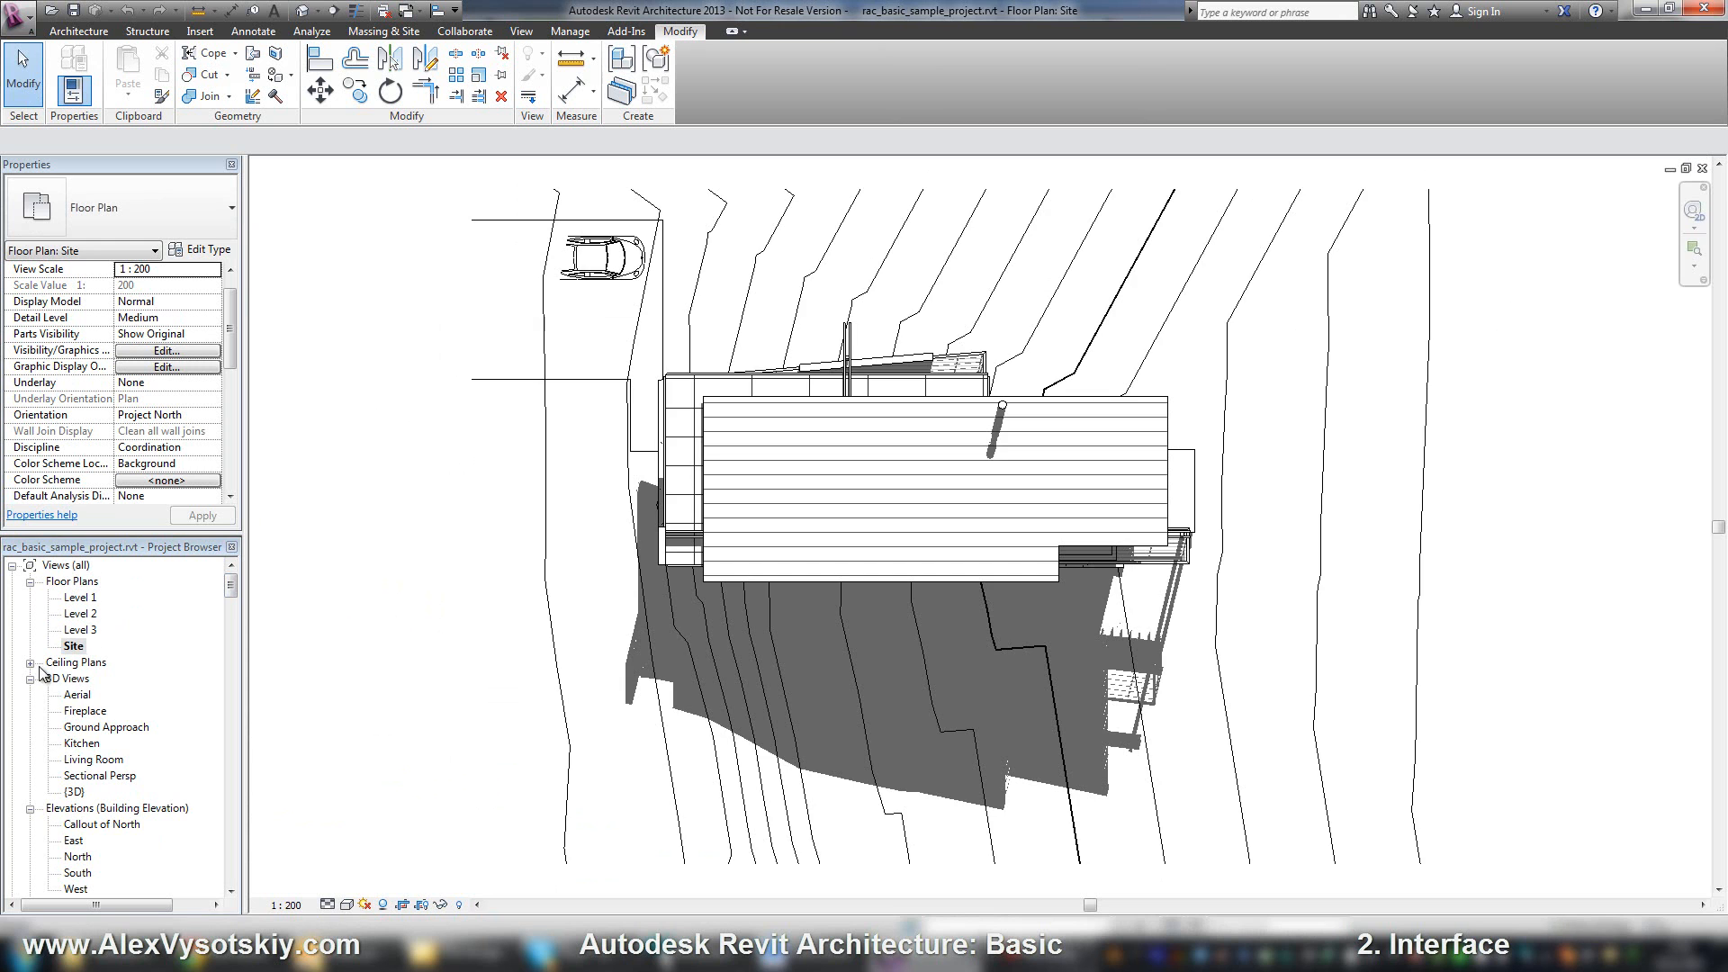
pyautogui.doubleClick(79, 694)
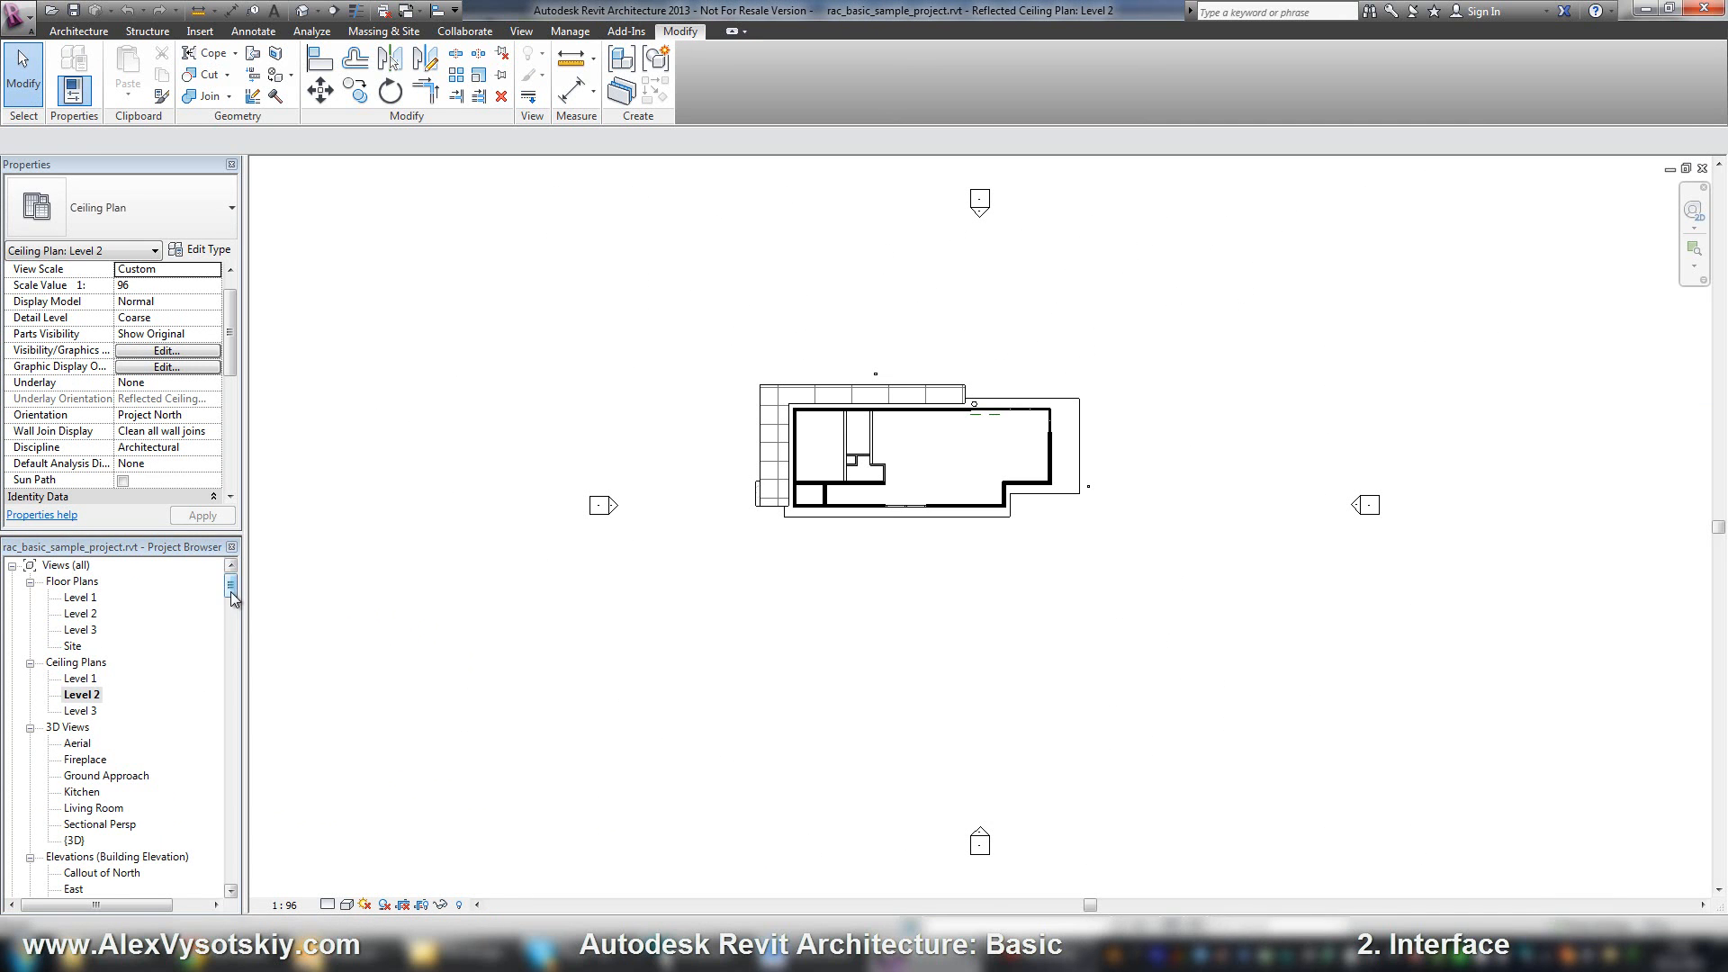
# Open the North and West elevations, then Section 1 with the View tab showing
pyautogui.doubleClick(78, 630)
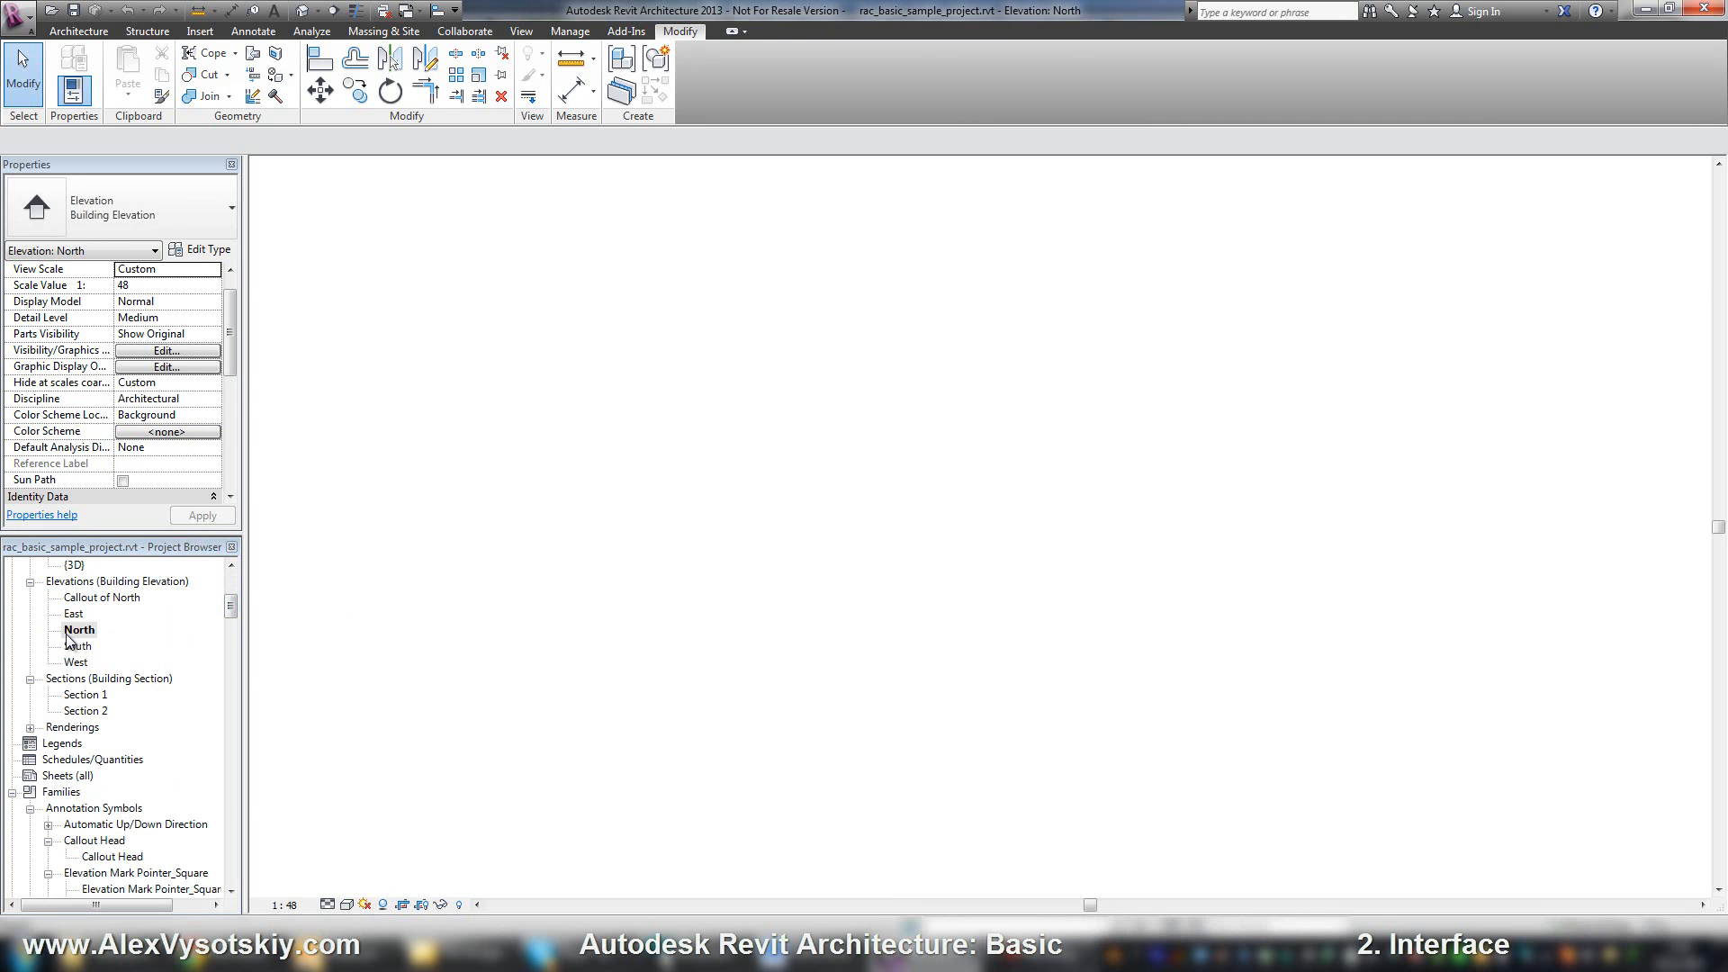
pyautogui.doubleClick(76, 661)
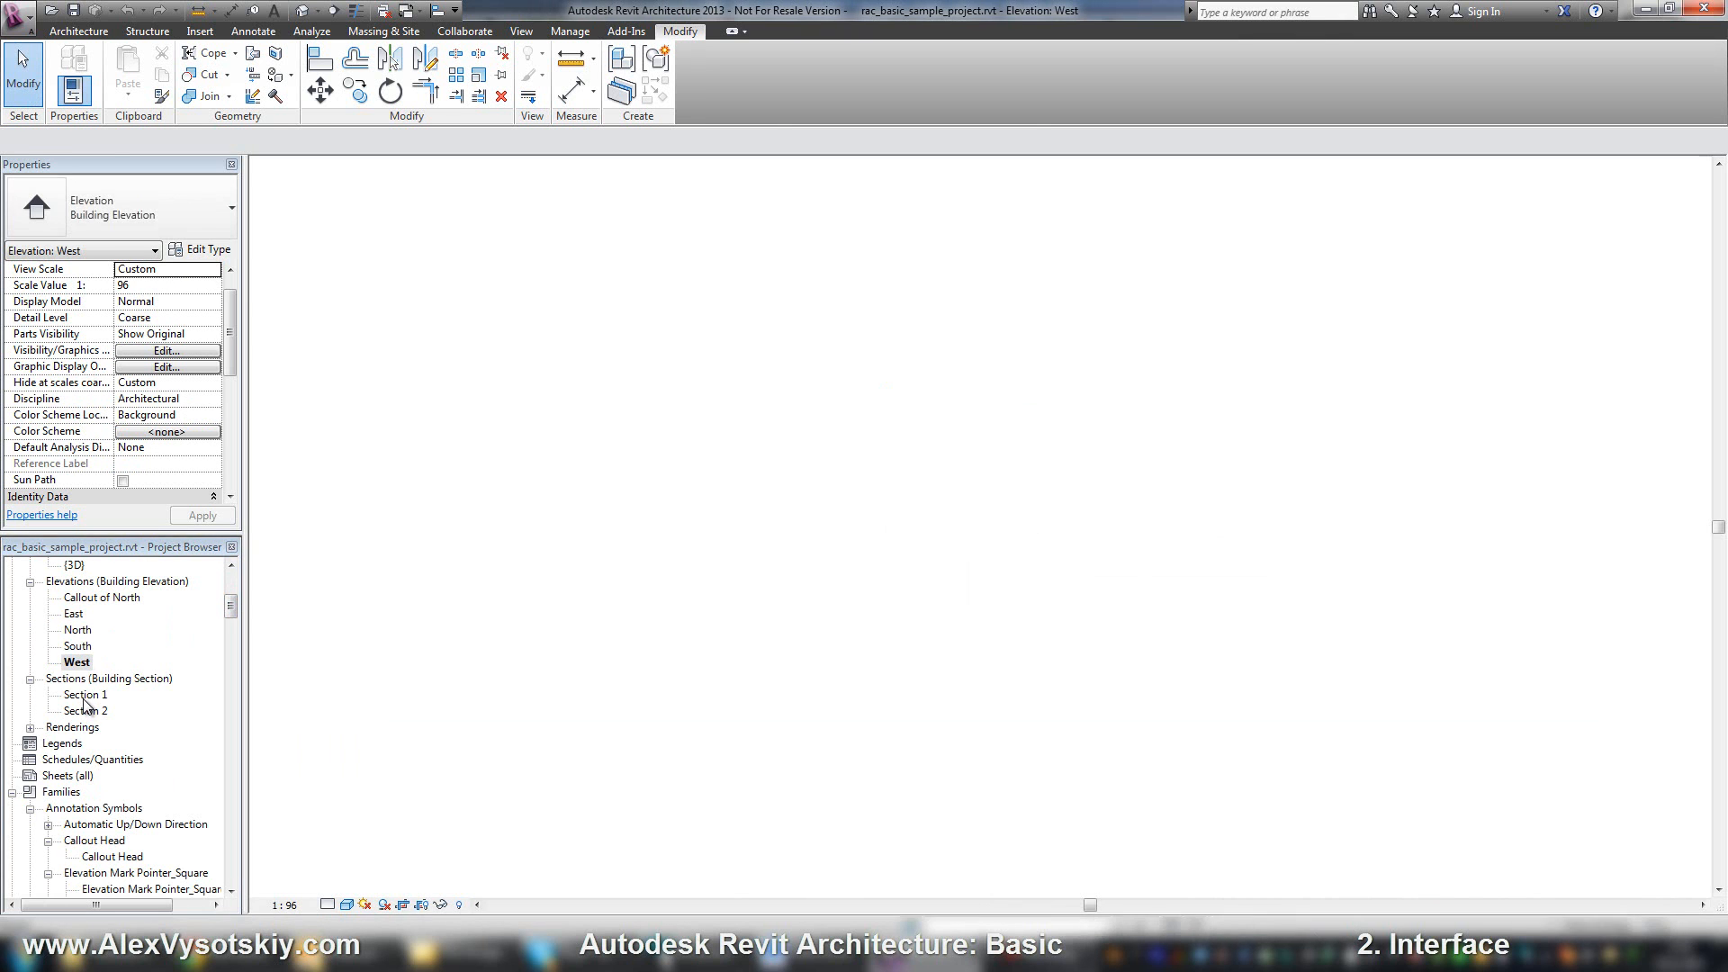
pyautogui.doubleClick(86, 695)
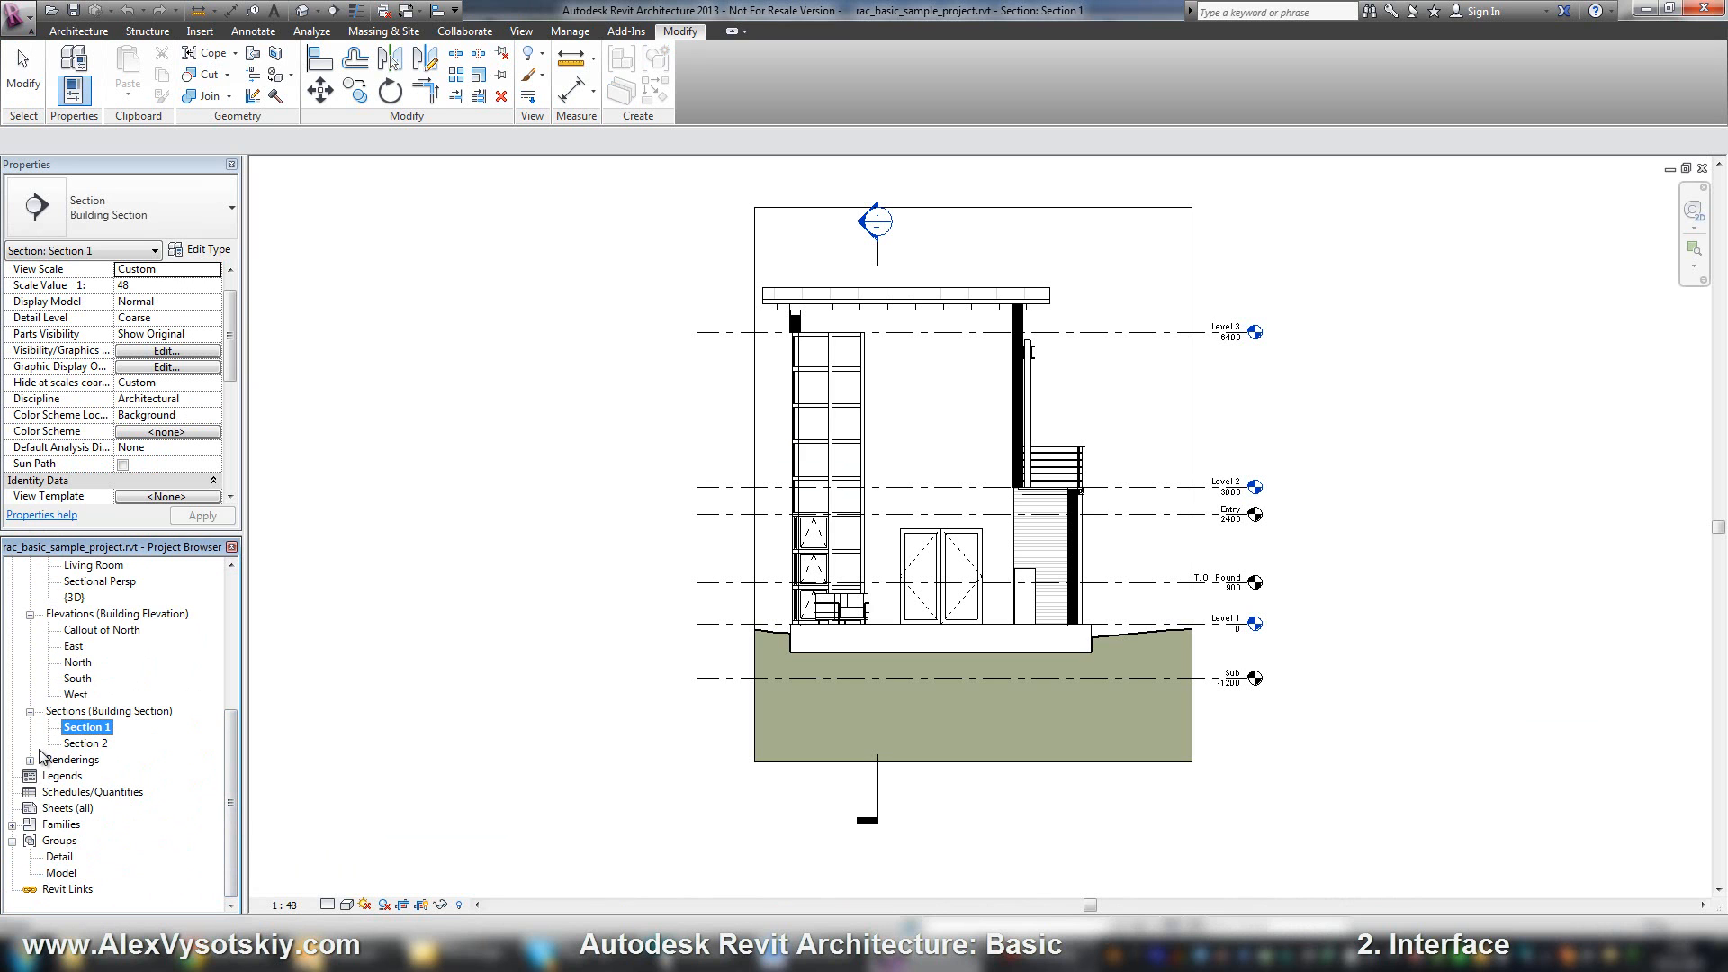
pyautogui.scroll(3)
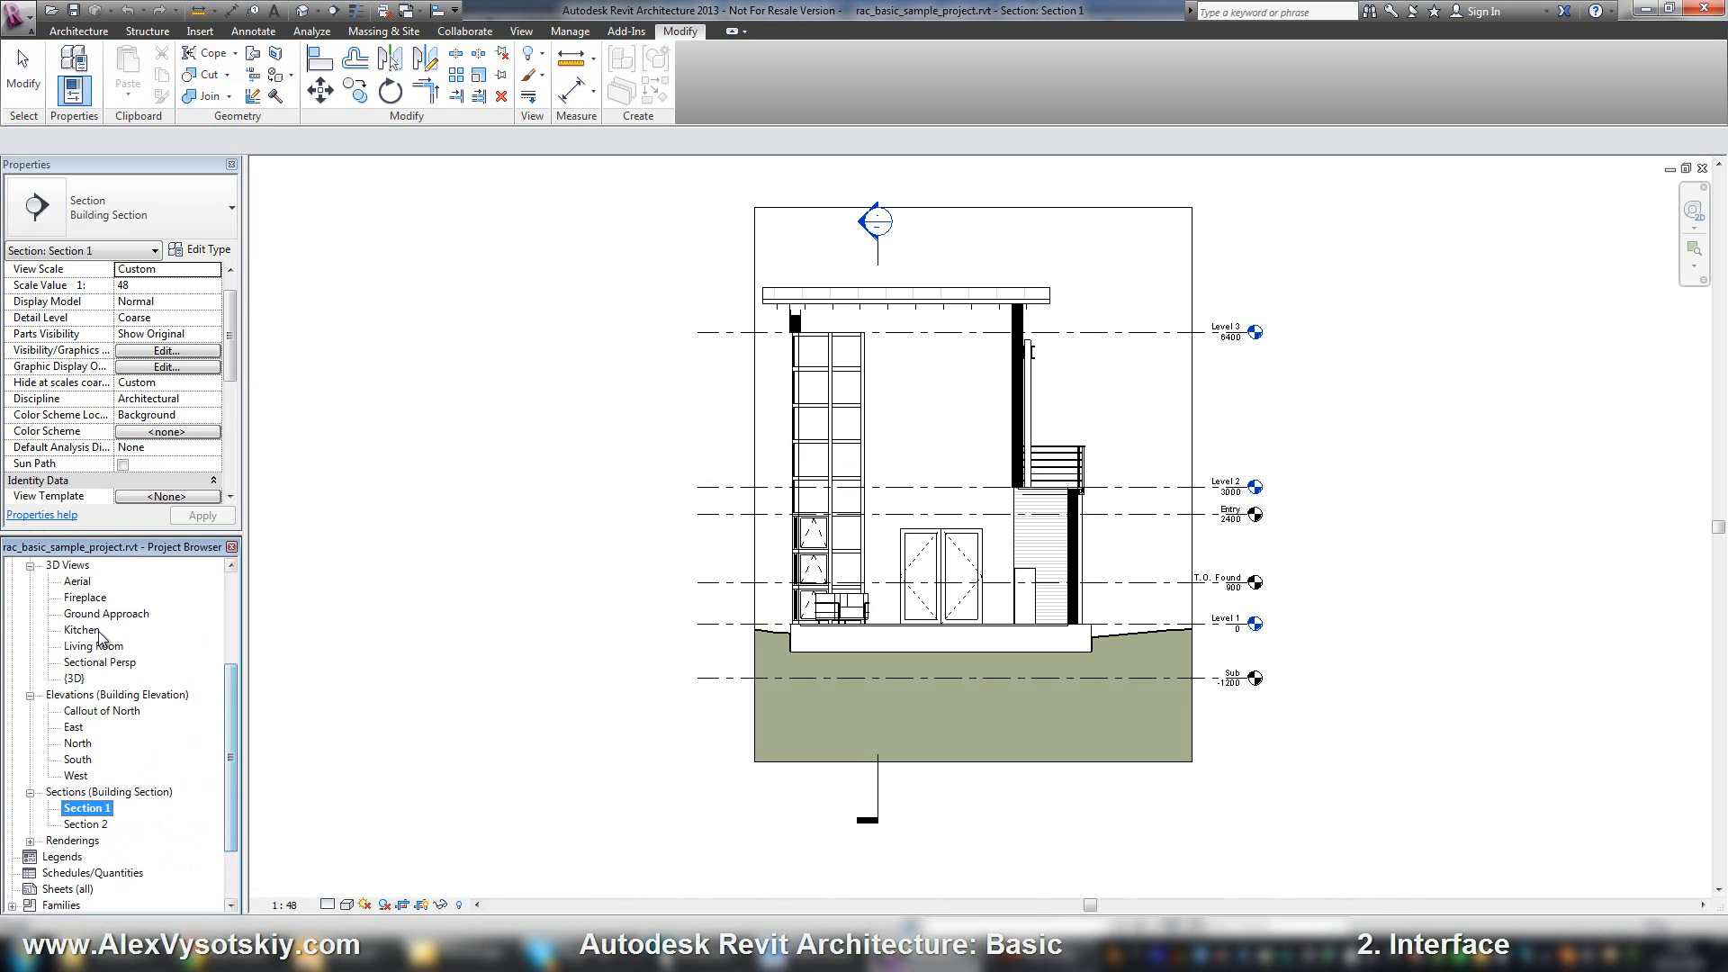
pyautogui.click(521, 30)
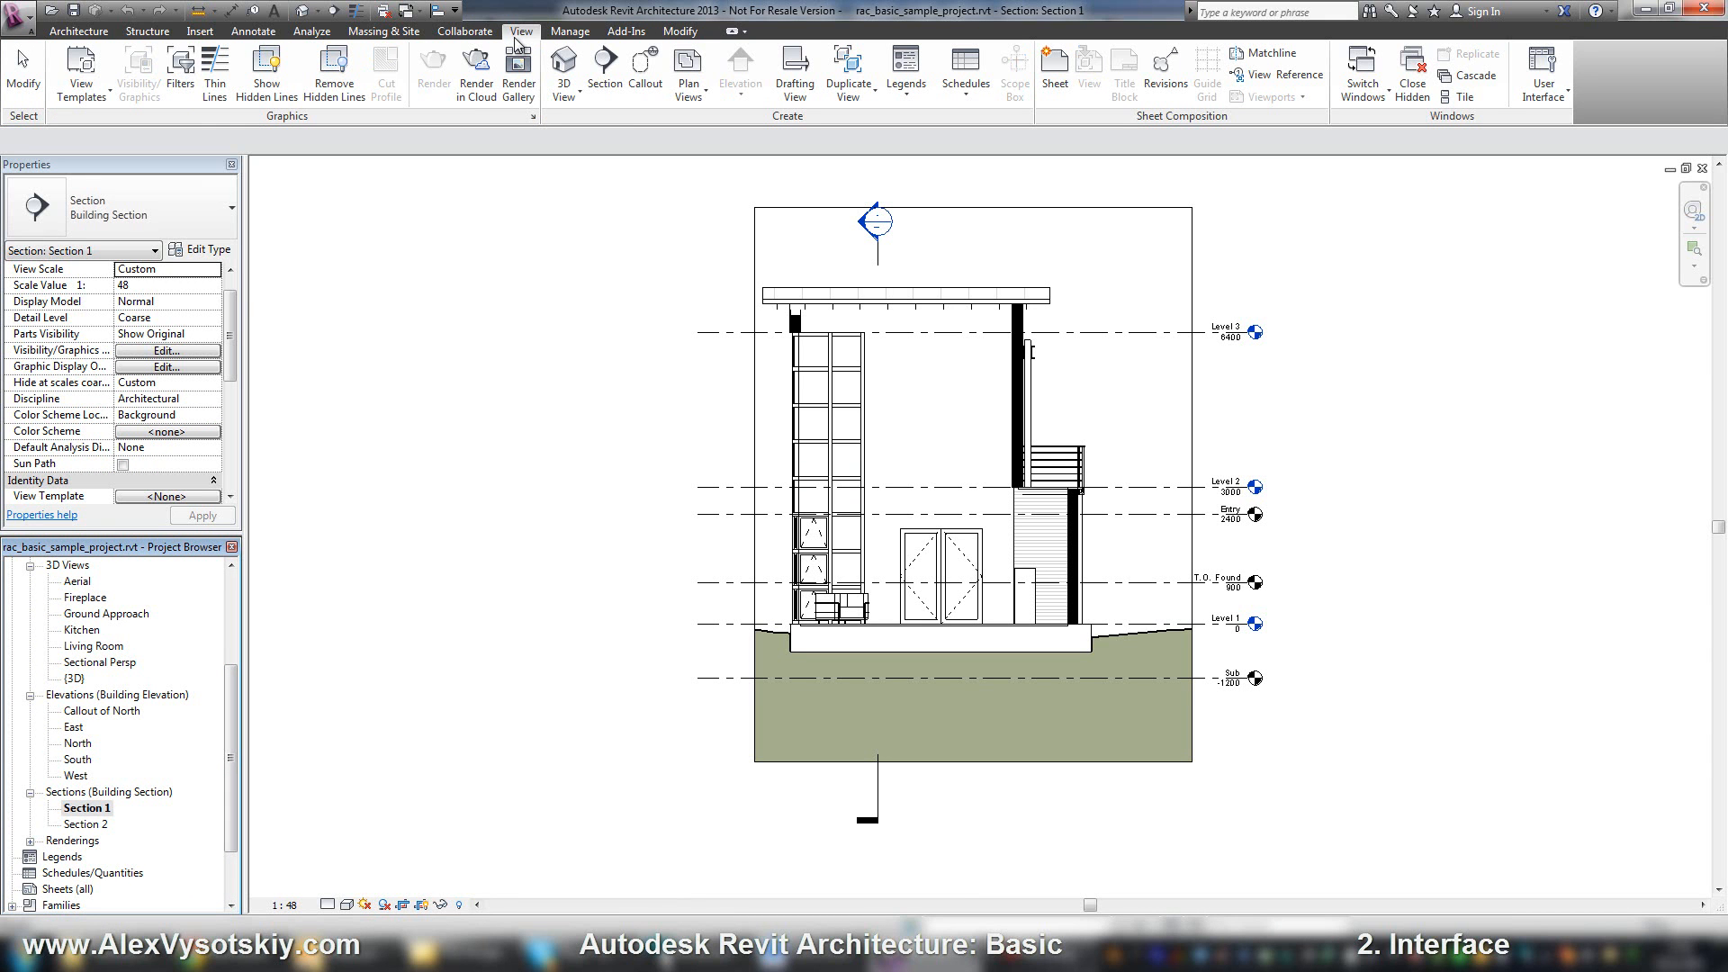
pyautogui.moveTo(965, 68)
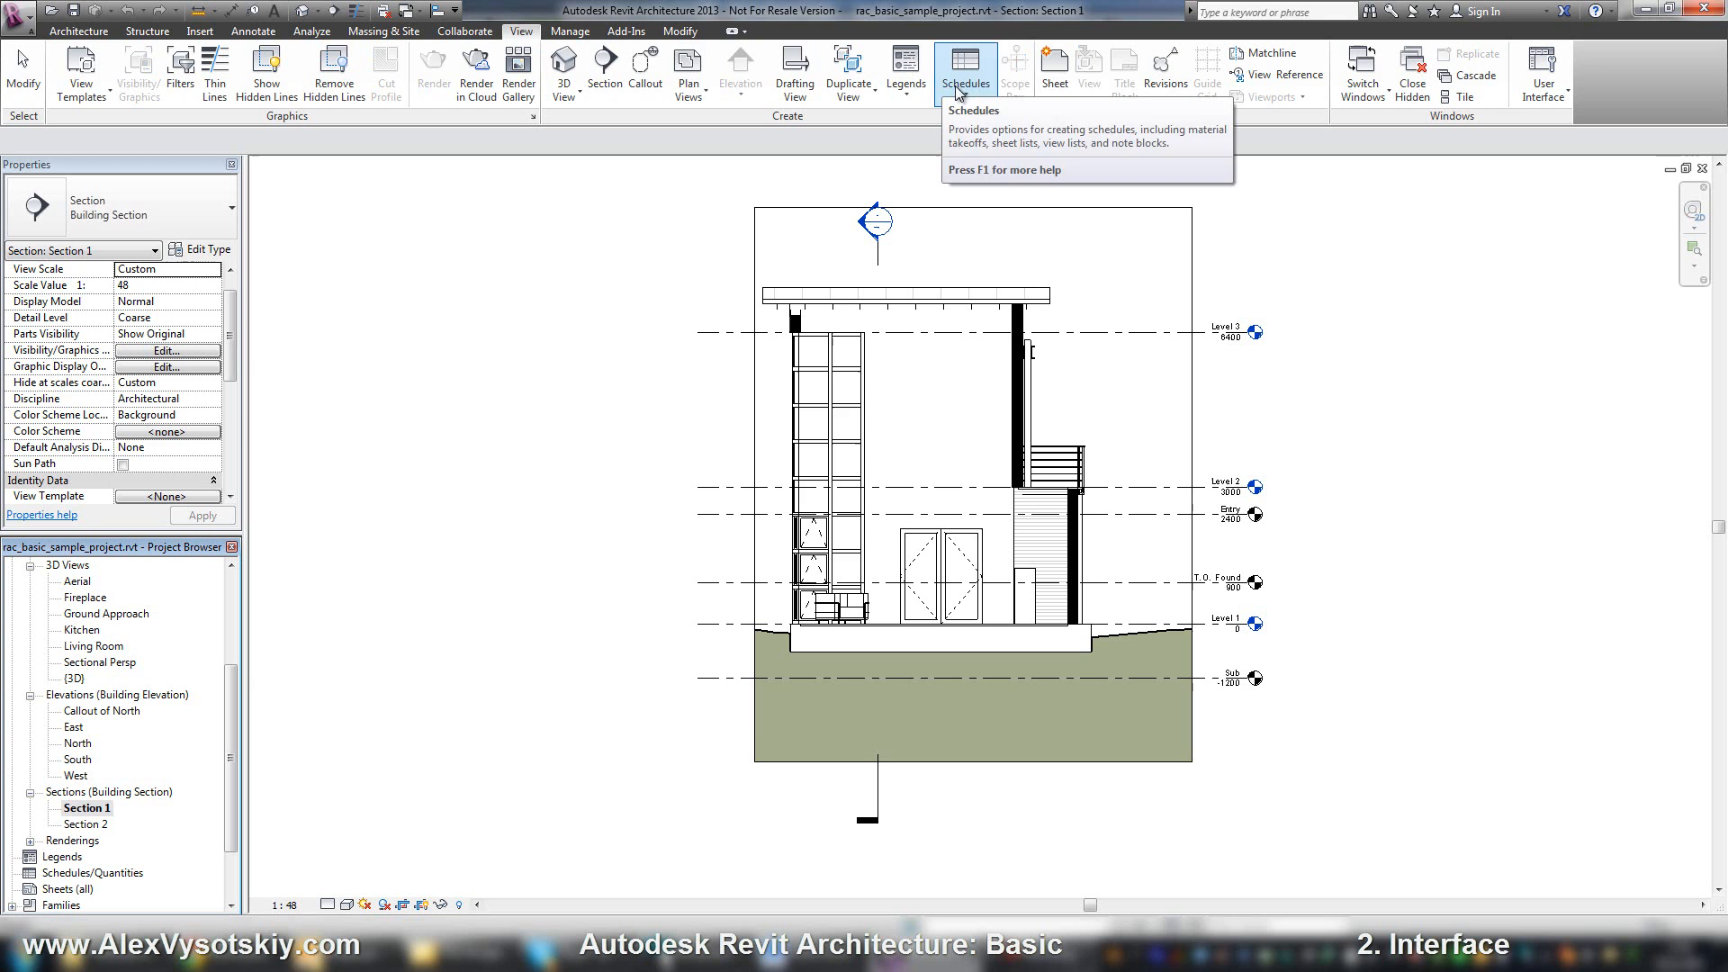
pyautogui.moveTo(936, 156)
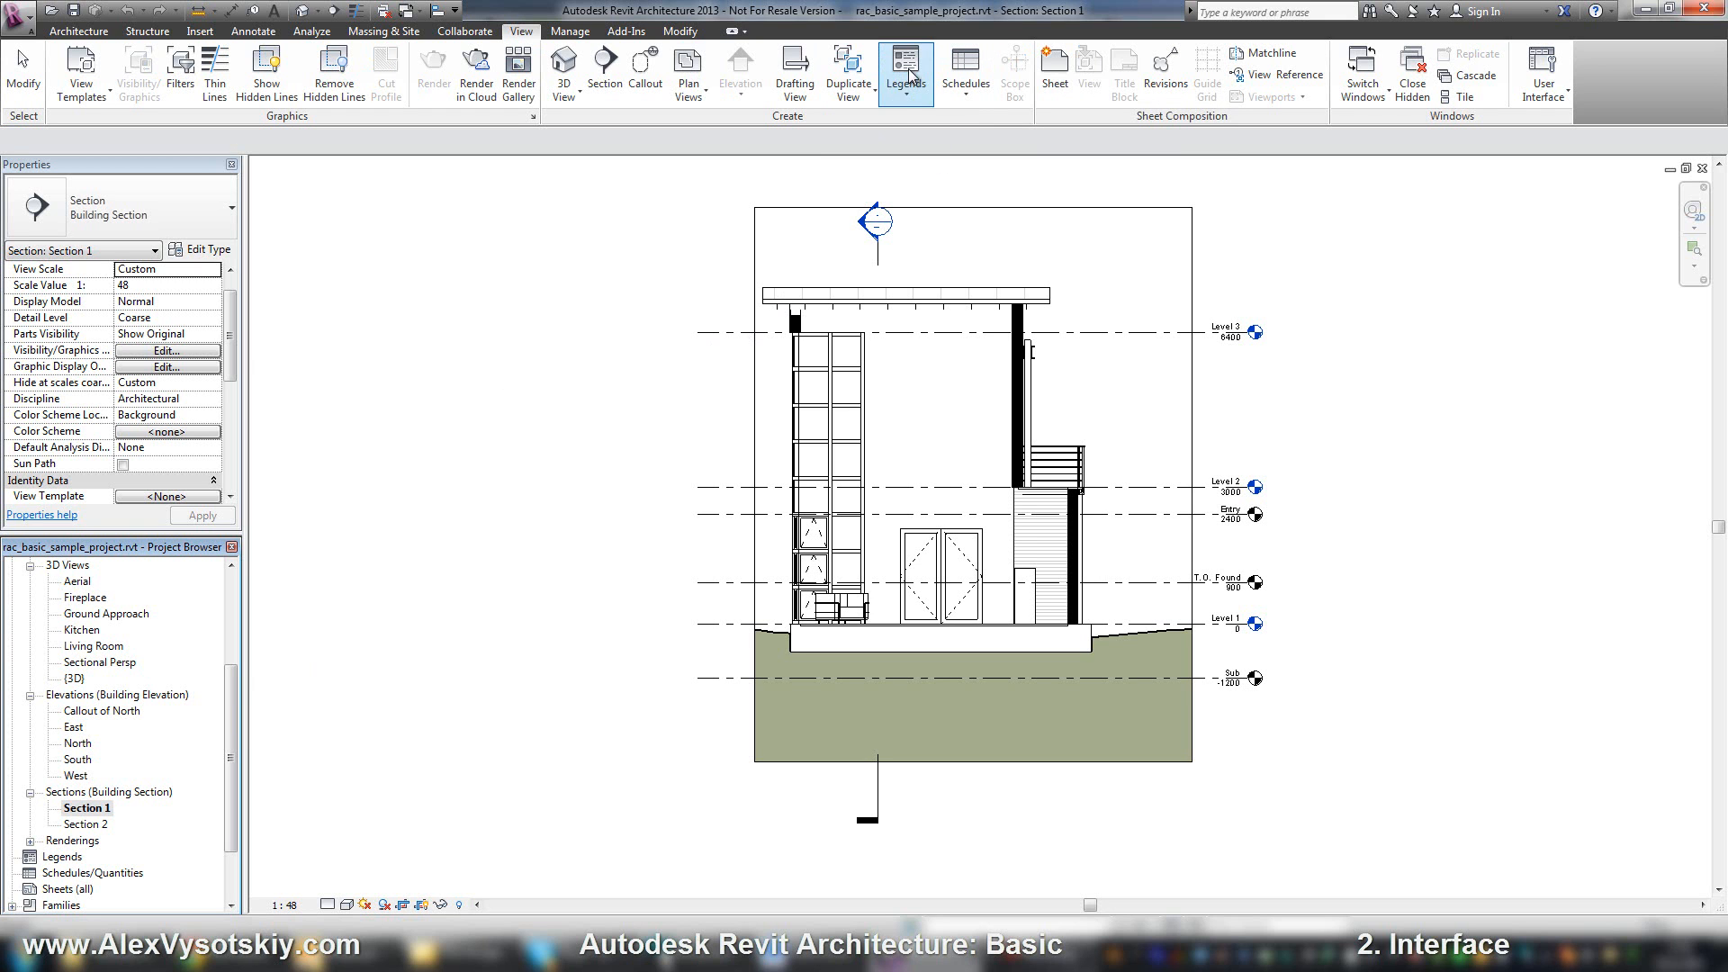
# Create a new legend view, Legend 1, at a 1:100 scale
pyautogui.click(905, 68)
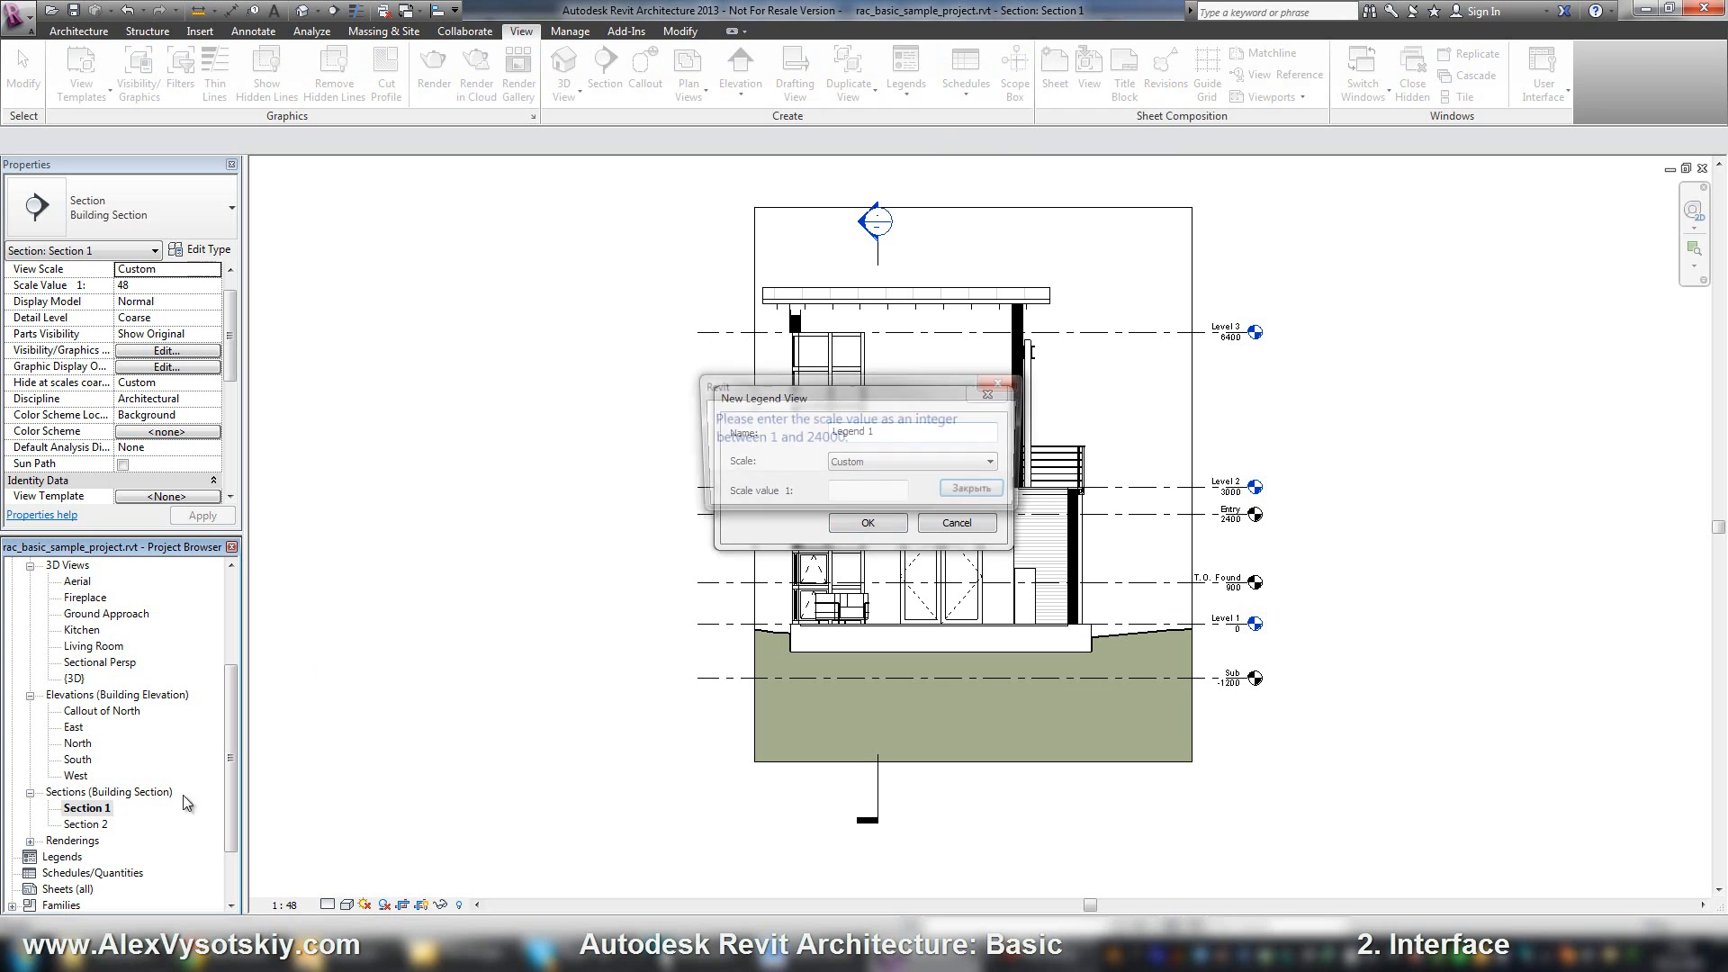
pyautogui.click(967, 488)
pyautogui.write('100')
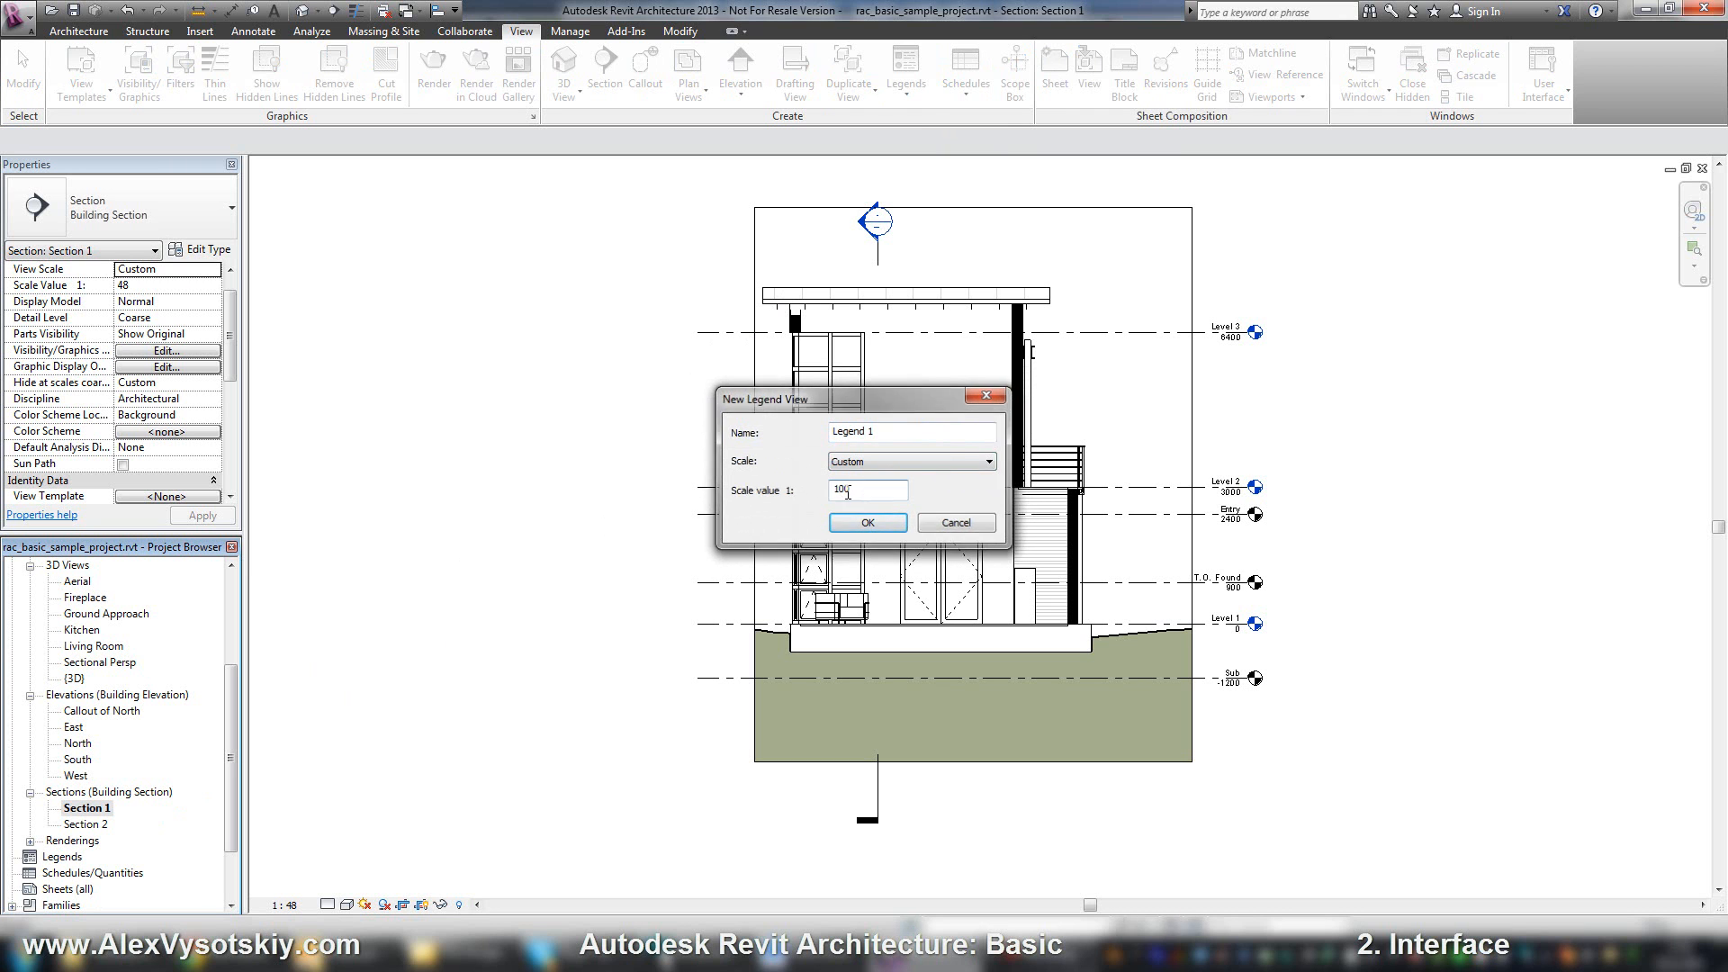
pyautogui.click(866, 522)
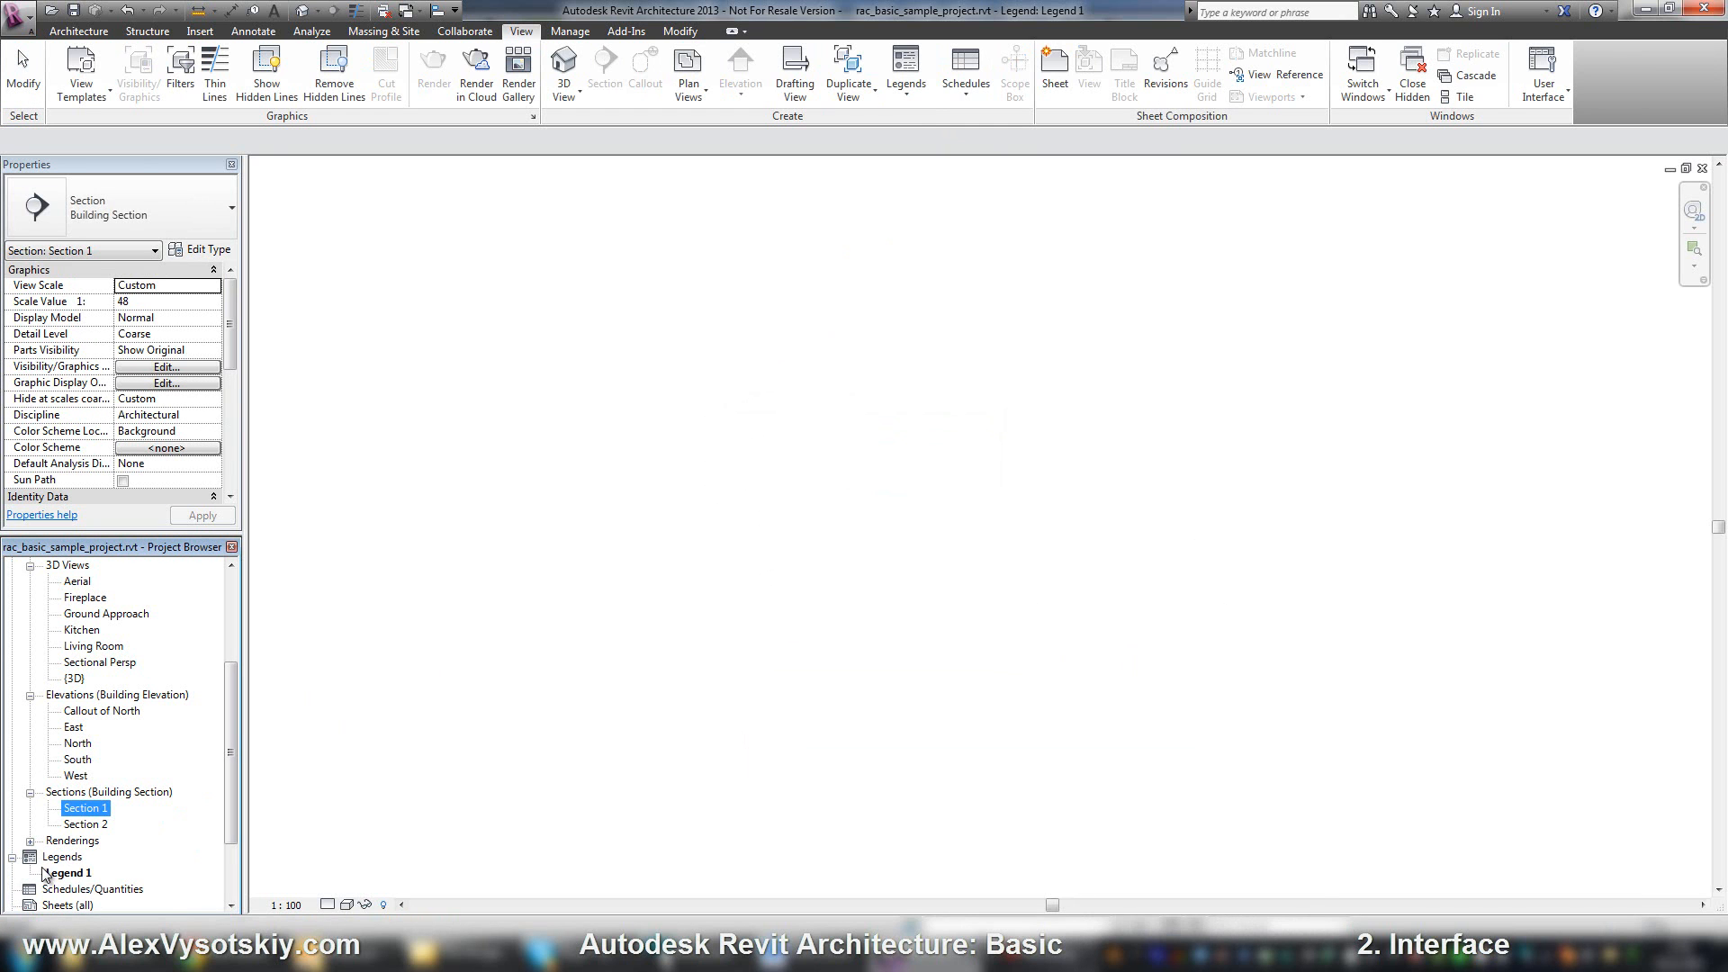
# Create a new drafting view, Drafting 1, accepting the default settings
pyautogui.scroll(-3)
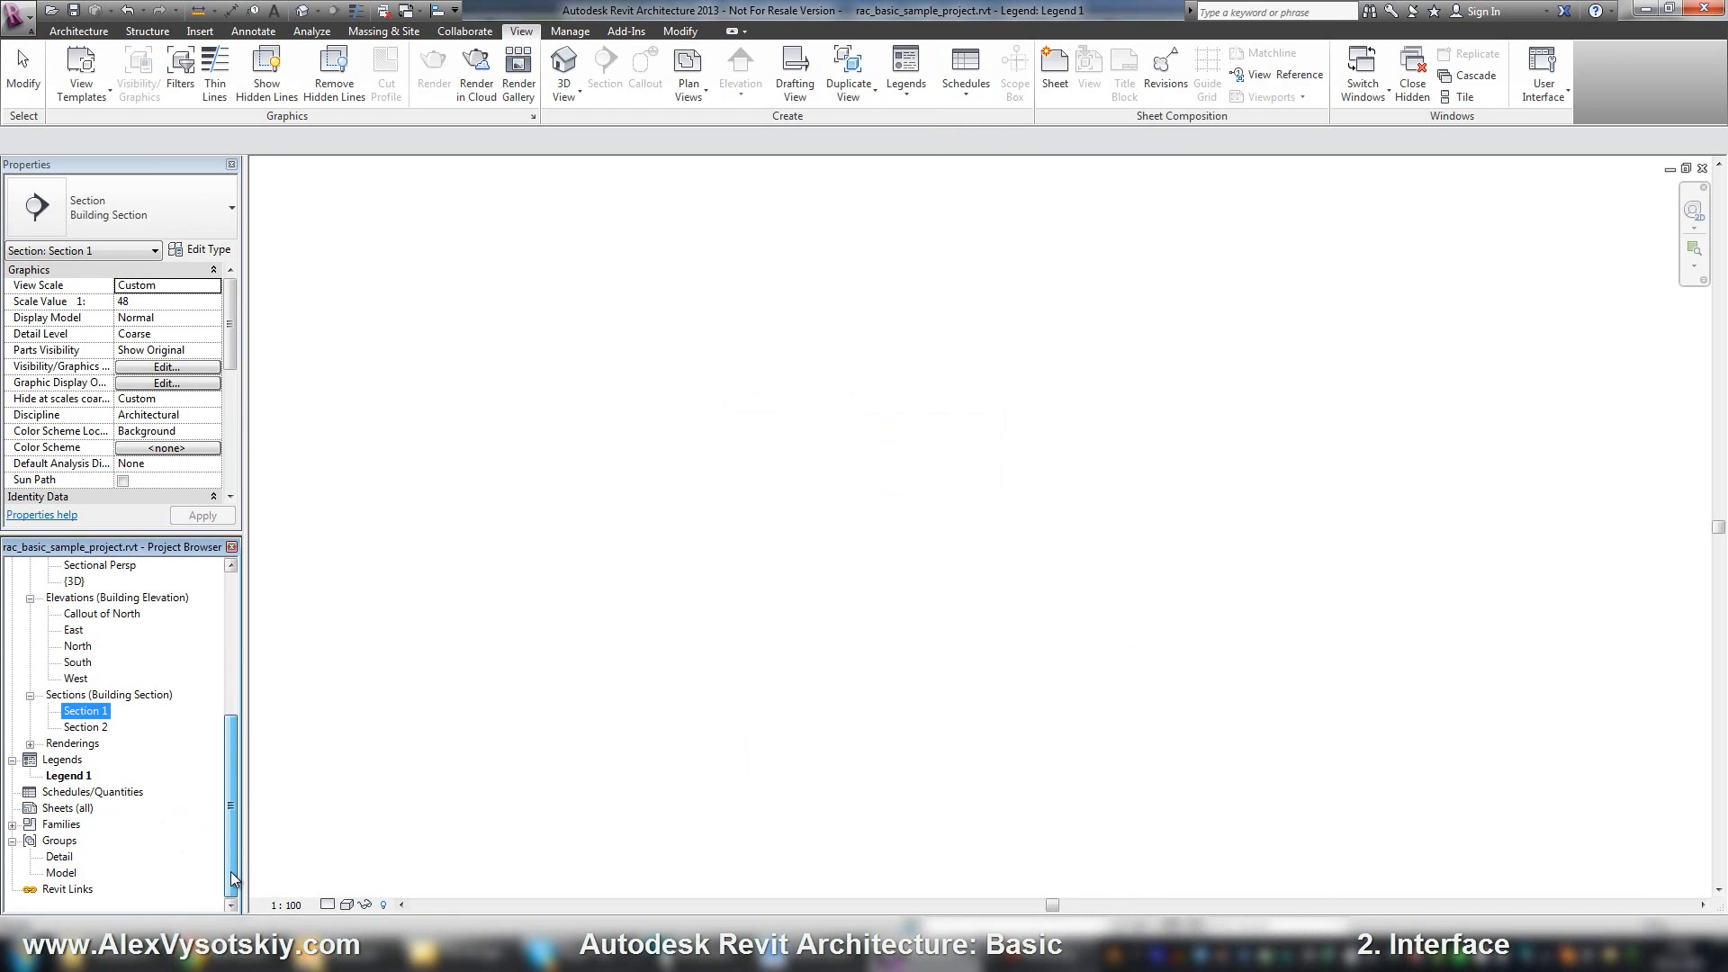
pyautogui.moveTo(247, 879)
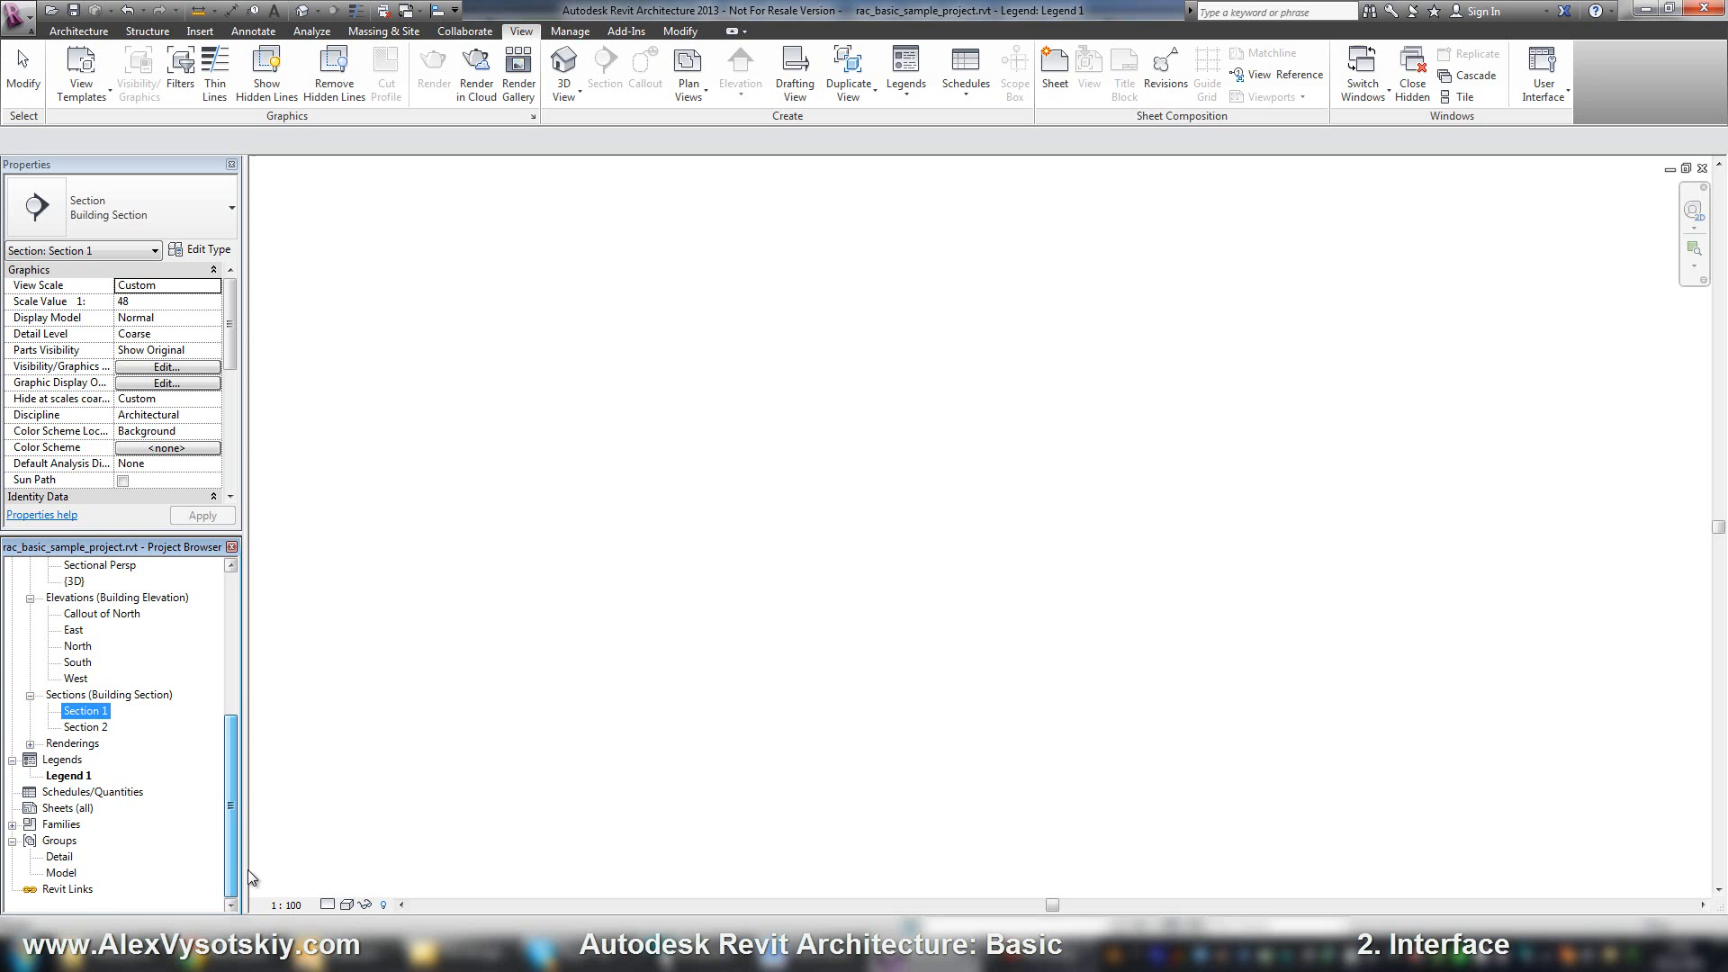
pyautogui.scroll(3)
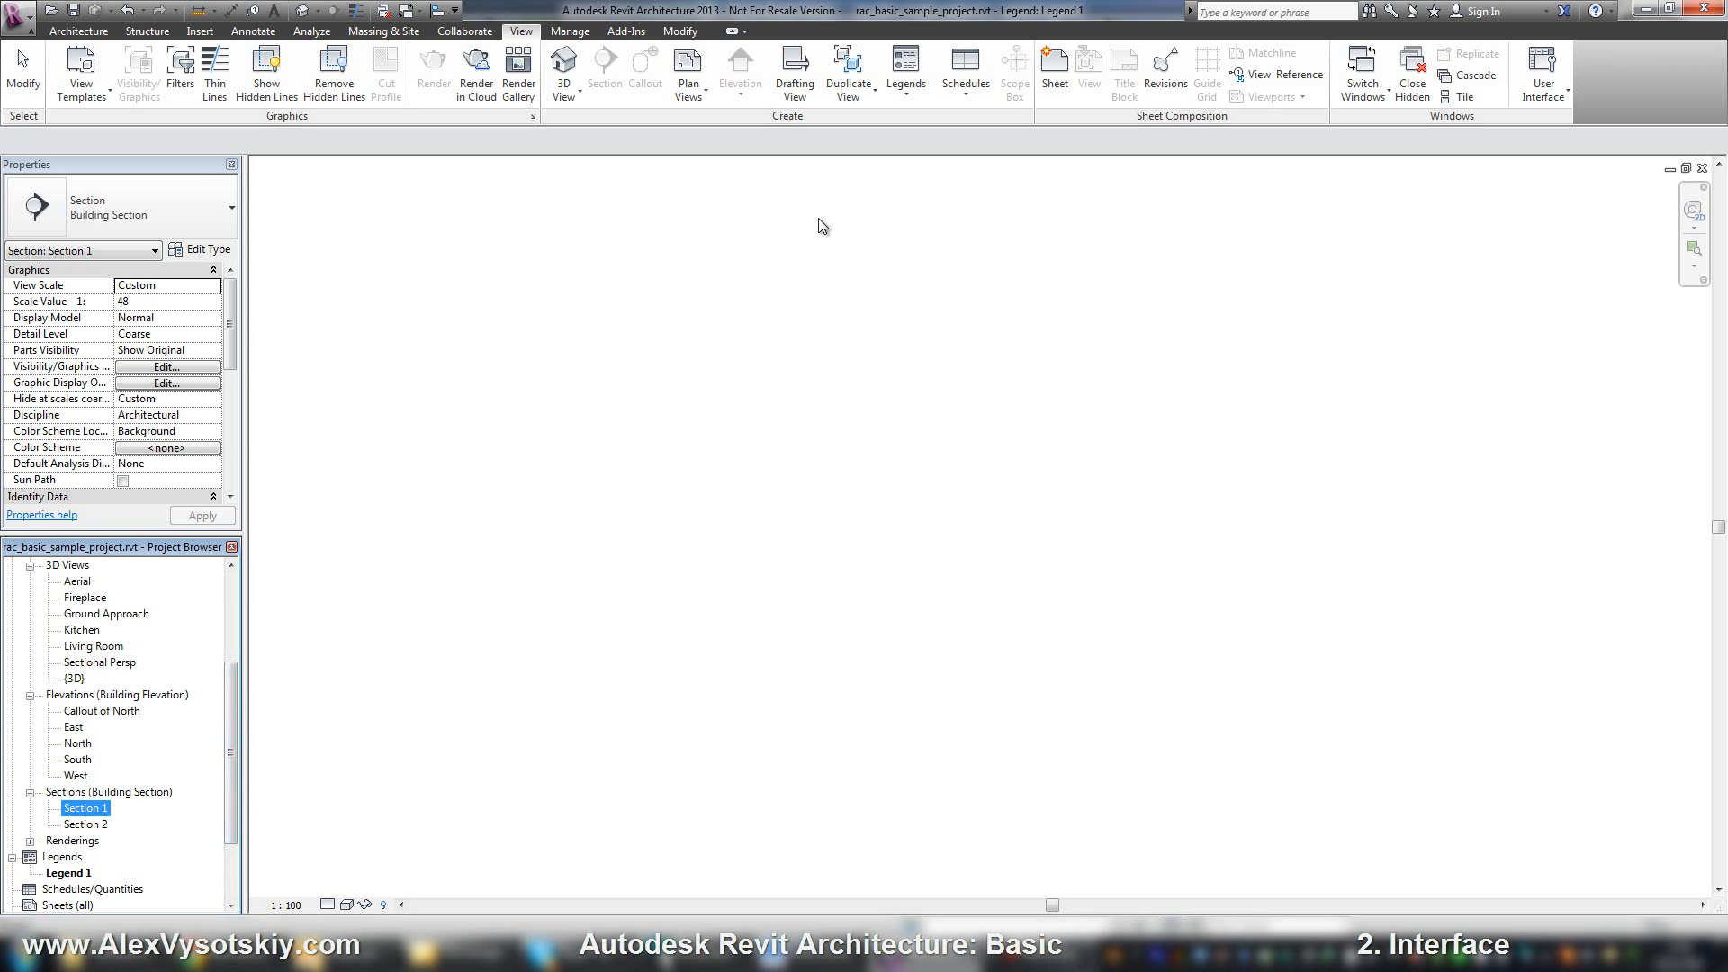
pyautogui.click(794, 69)
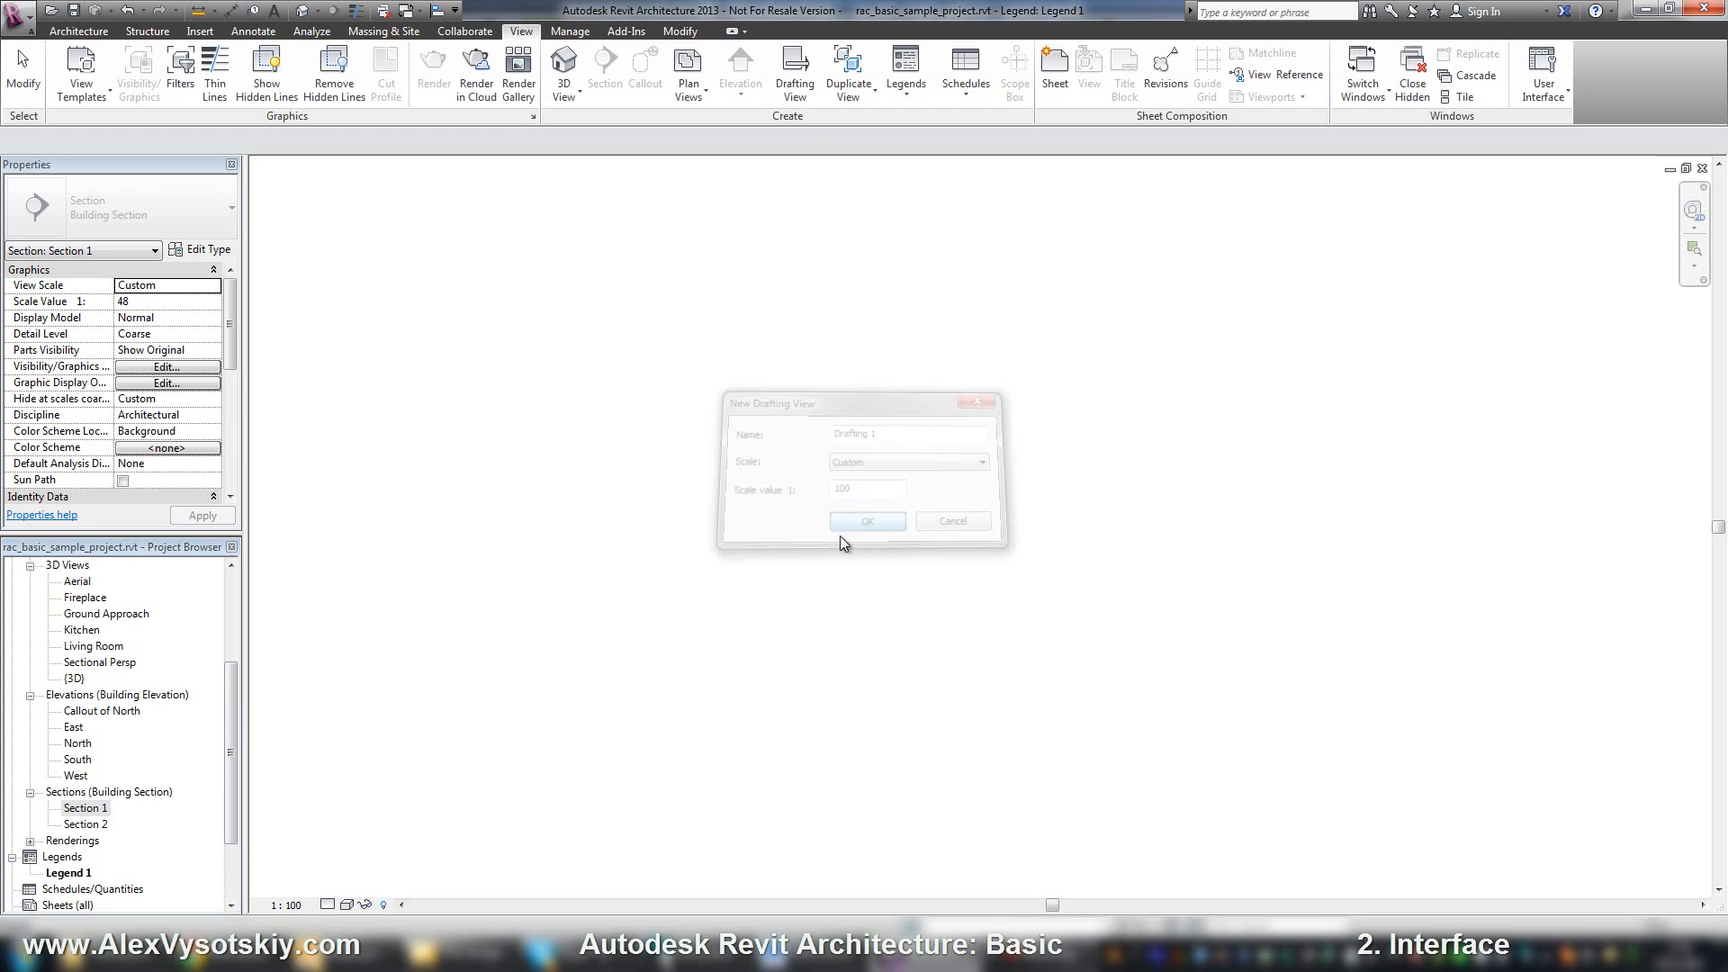
pyautogui.click(866, 521)
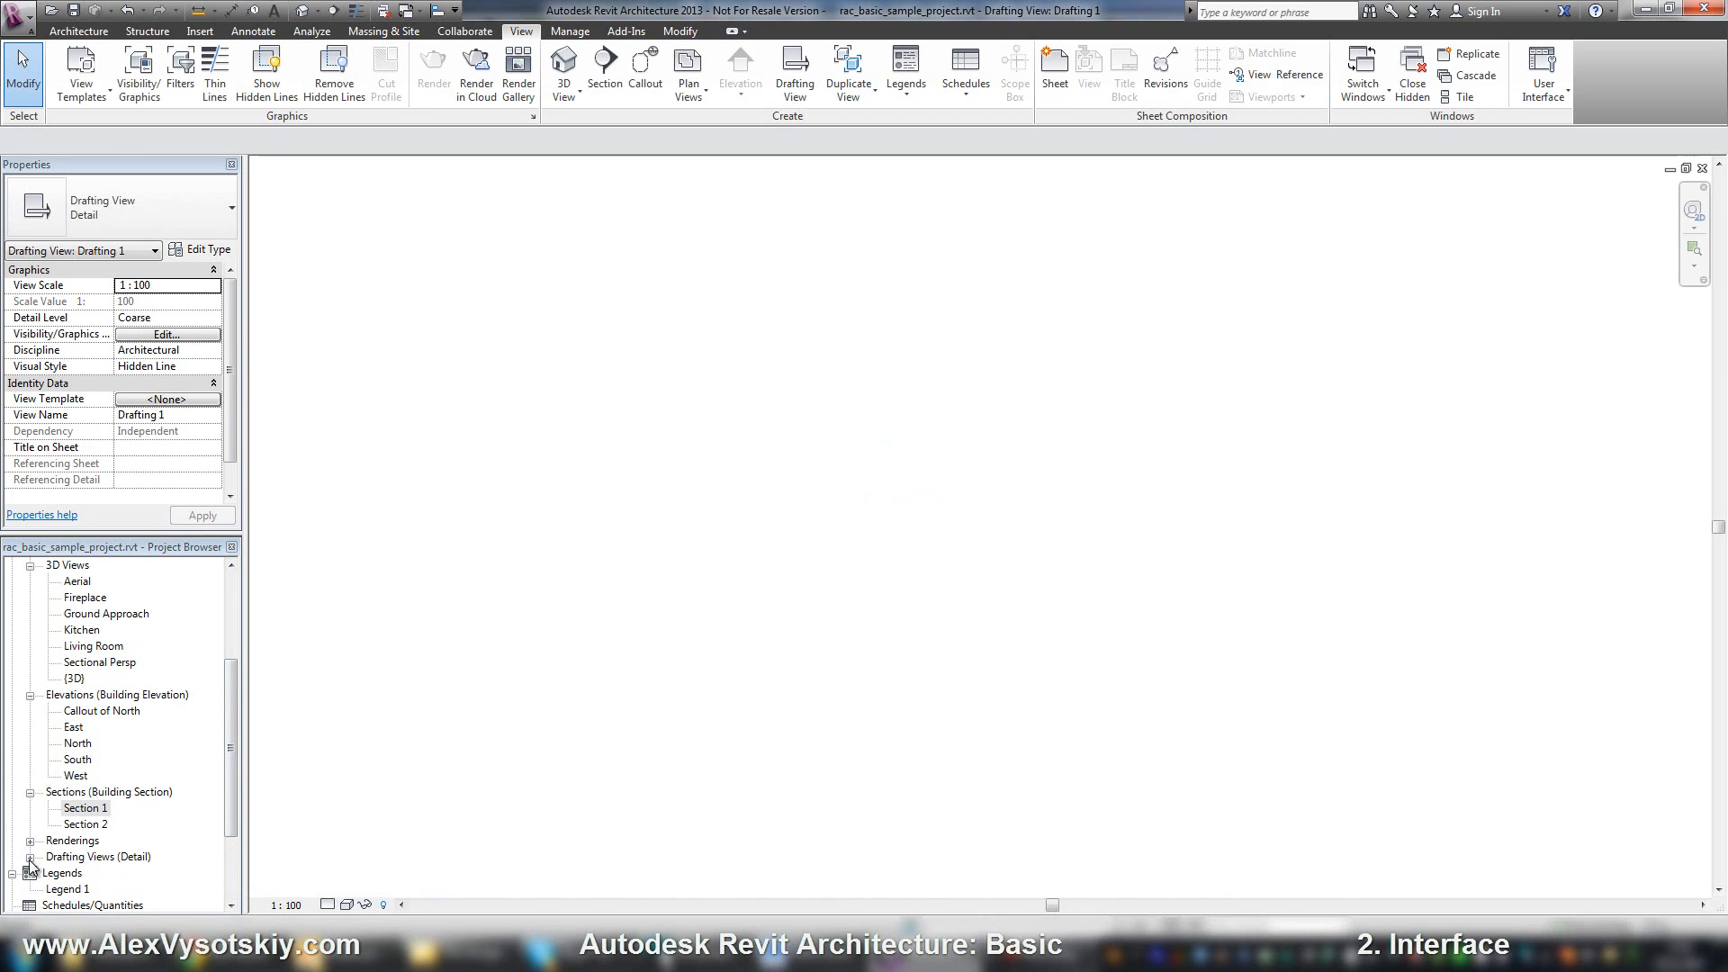
# Expand Drafting Views in the Project Browser to show Drafting 1, then cascade the open windows
pyautogui.click(87, 807)
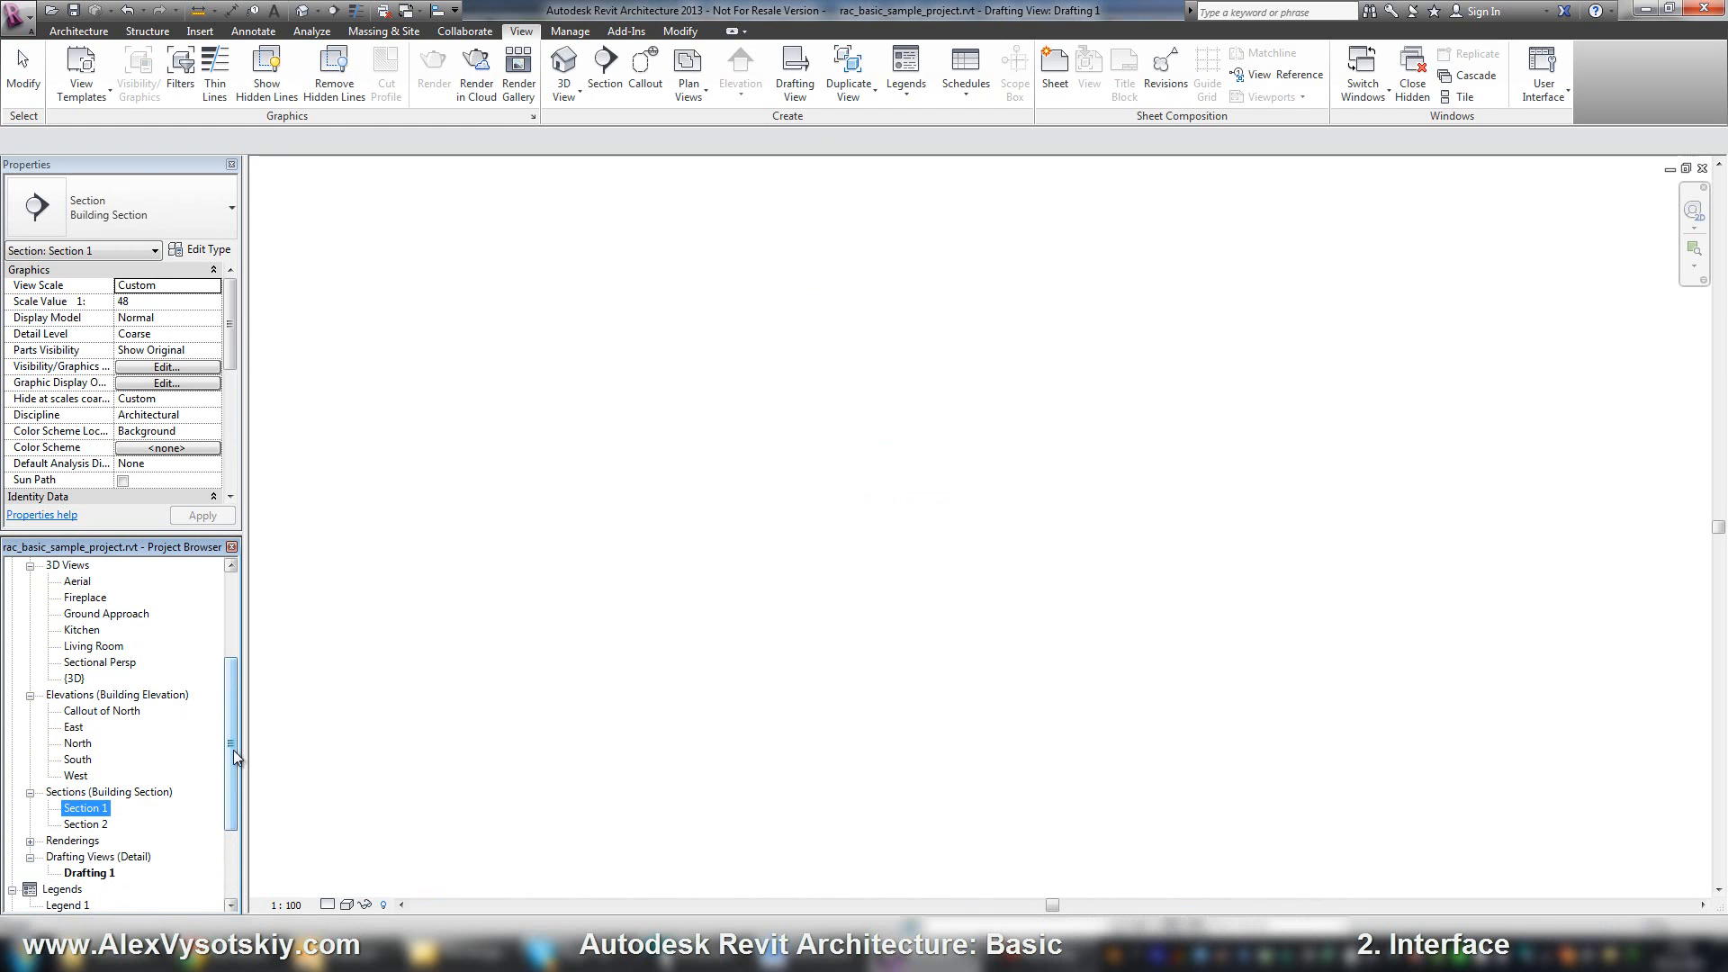
pyautogui.click(83, 711)
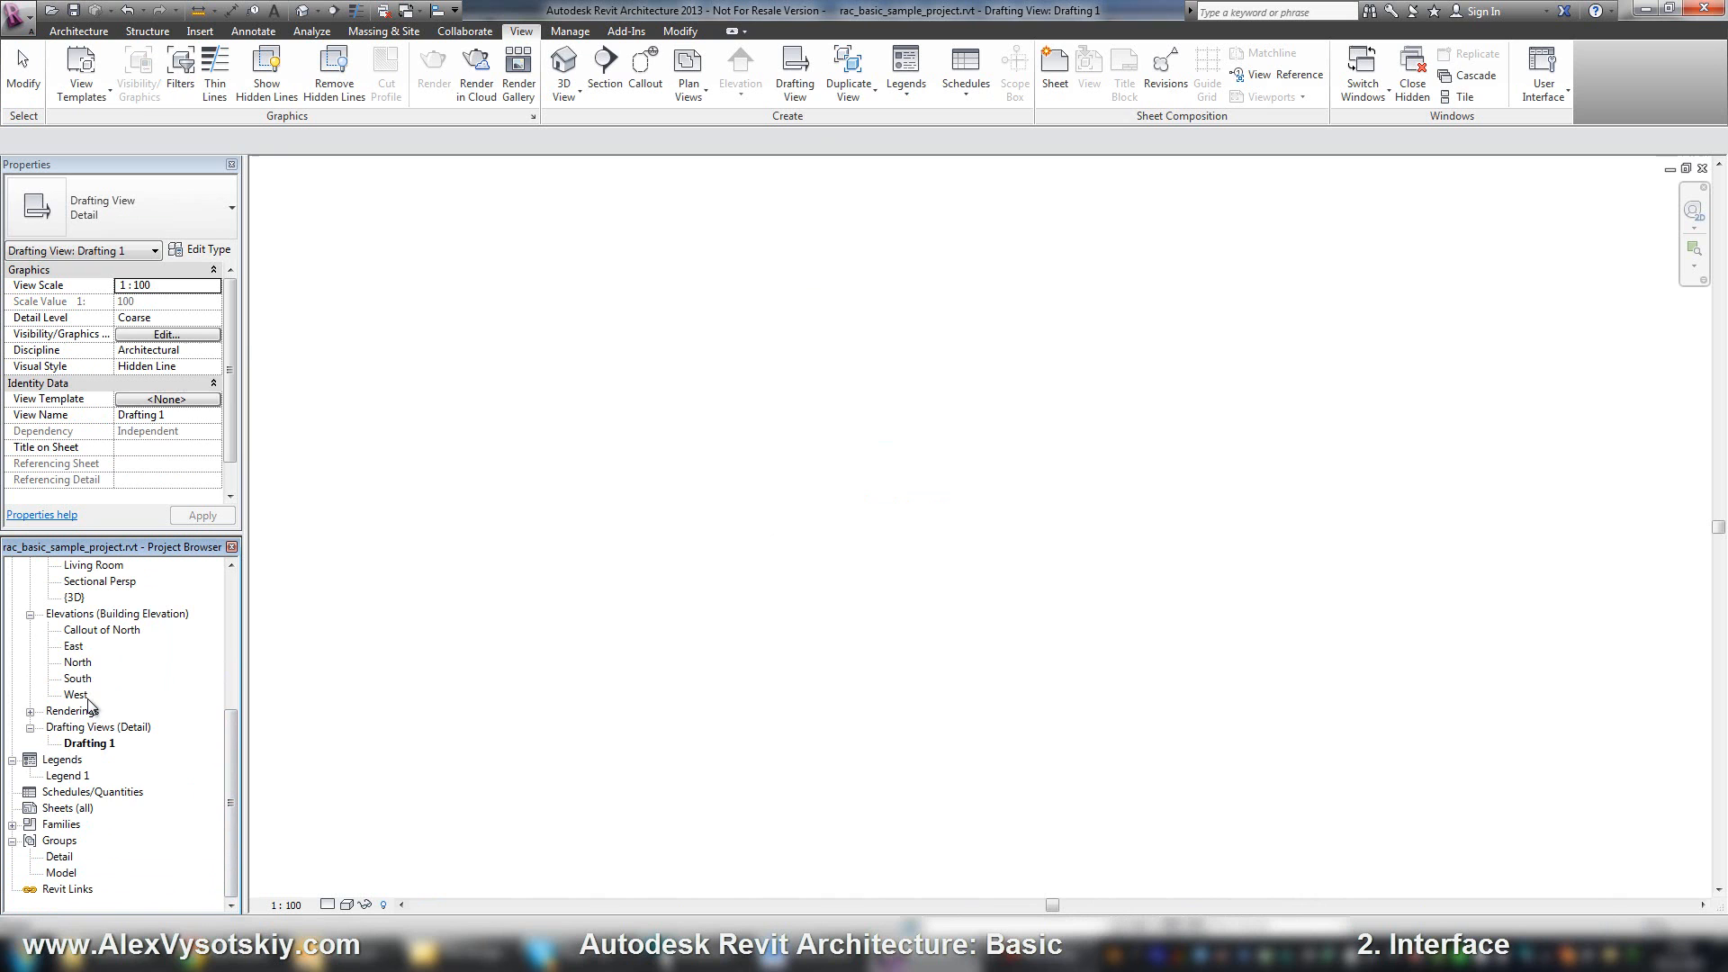
pyautogui.moveTo(83, 678)
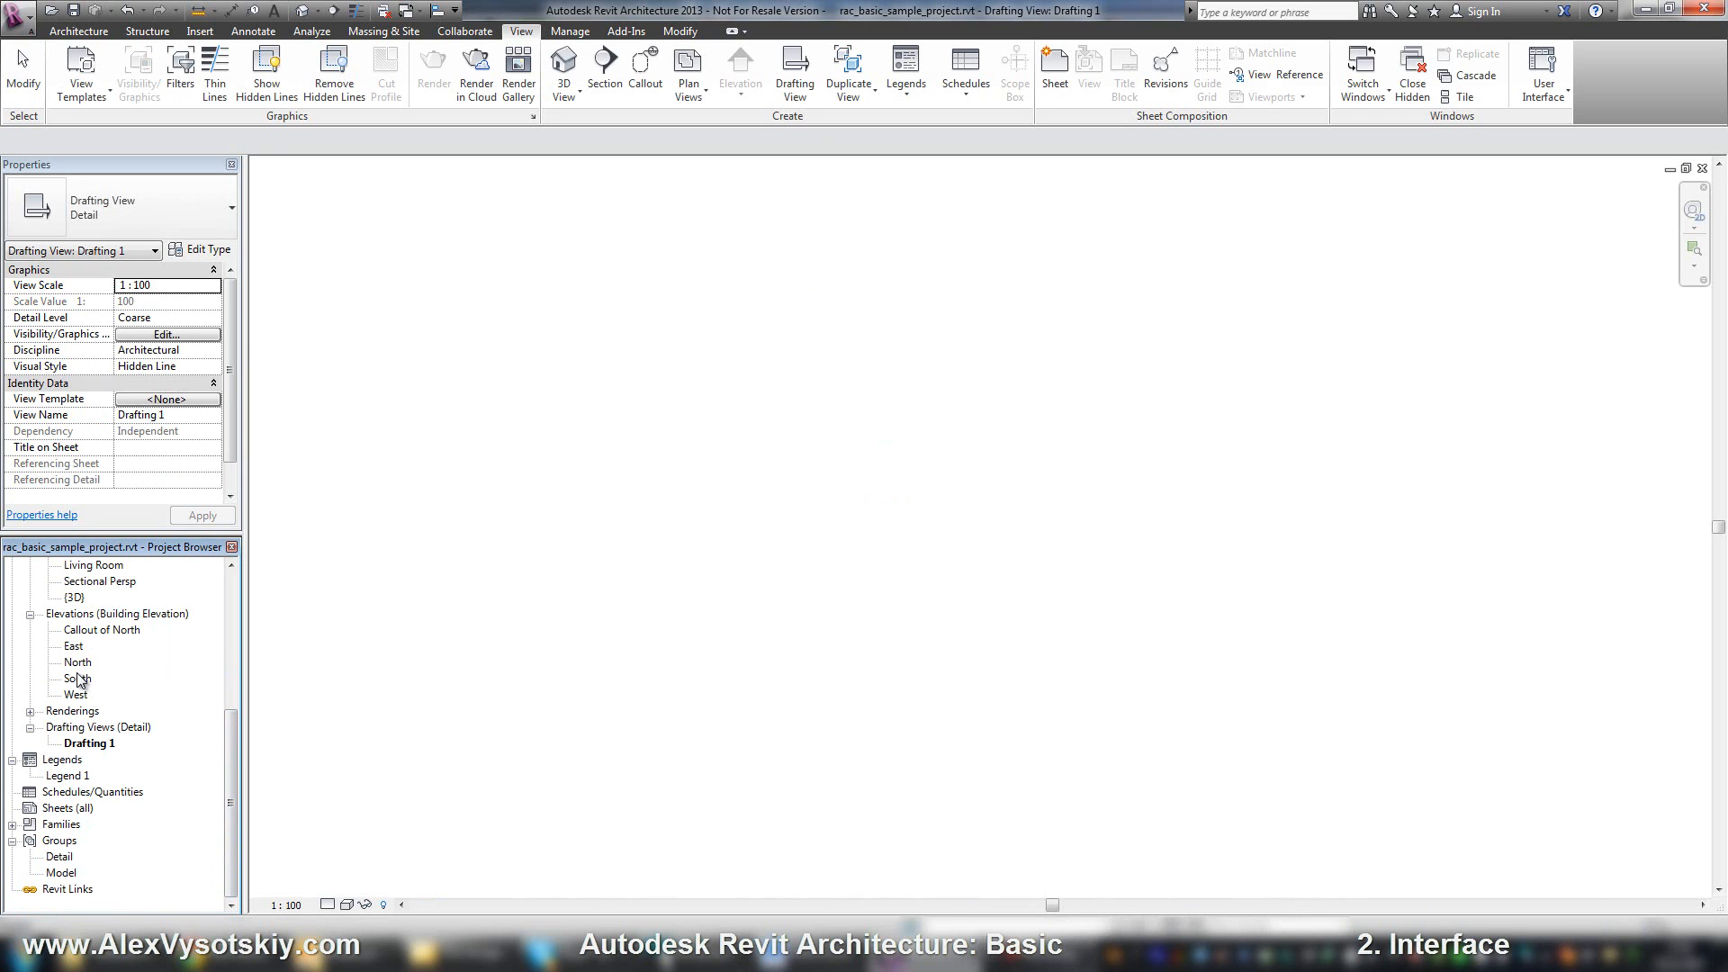
pyautogui.moveTo(448, 205)
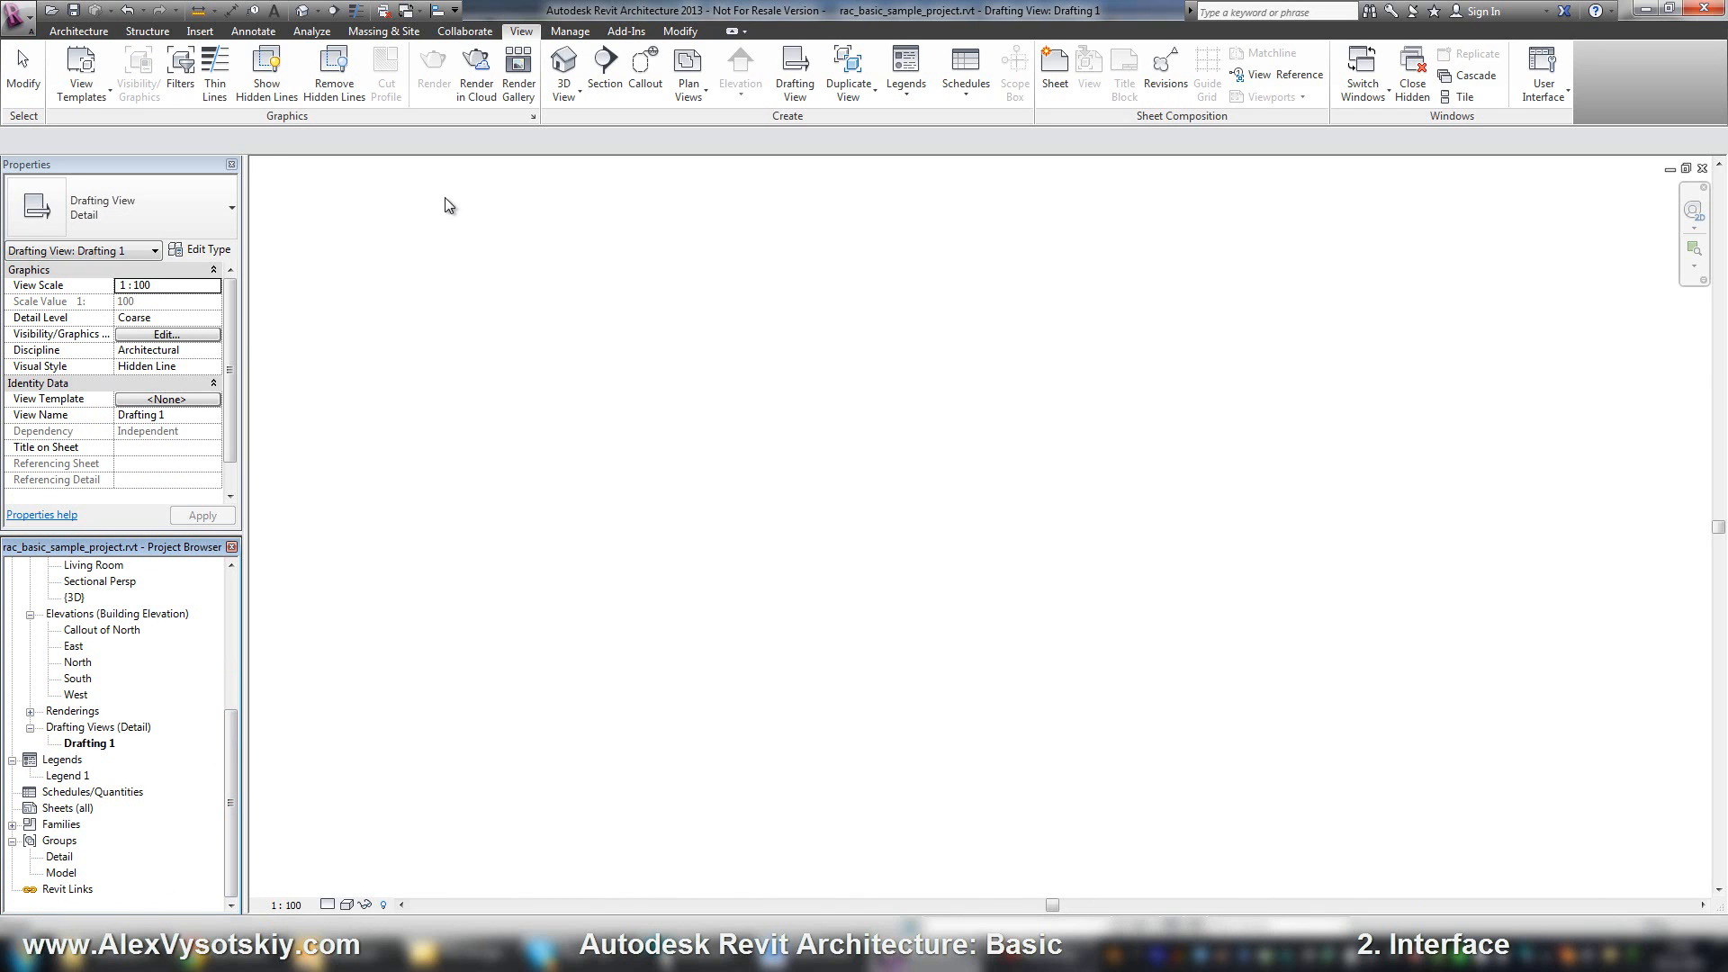
pyautogui.click(1473, 74)
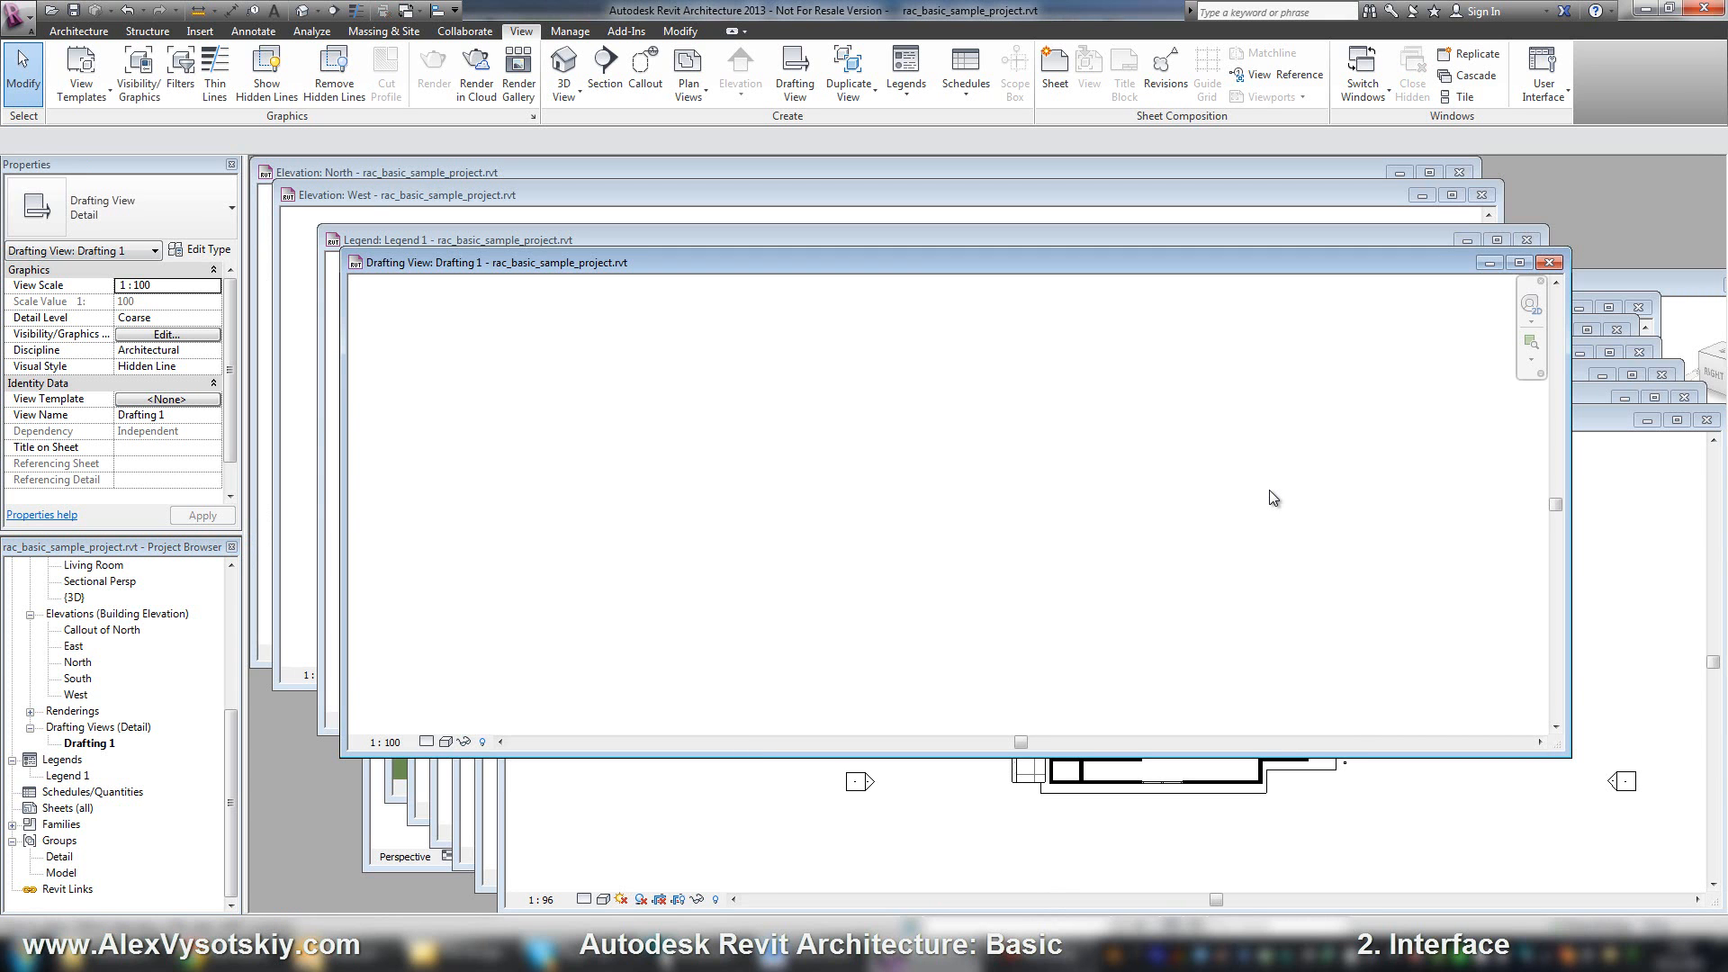
pyautogui.moveTo(731, 271)
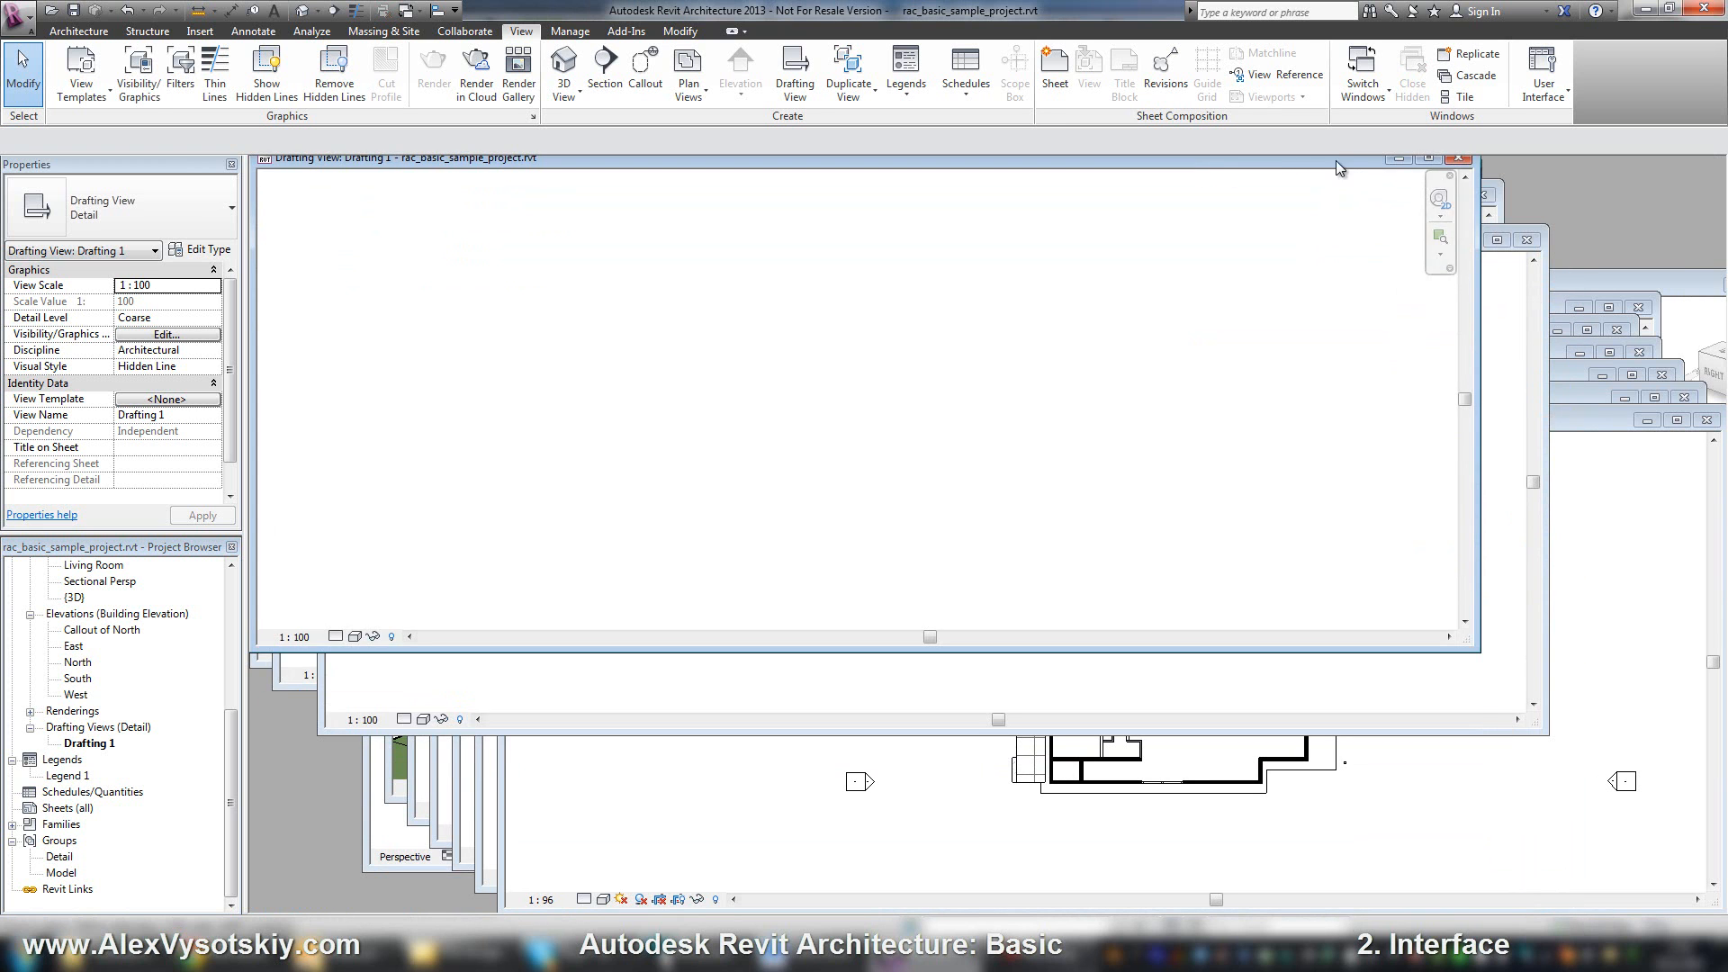
# Tile all open views side by side and make the North elevation the active view
pyautogui.click(1467, 97)
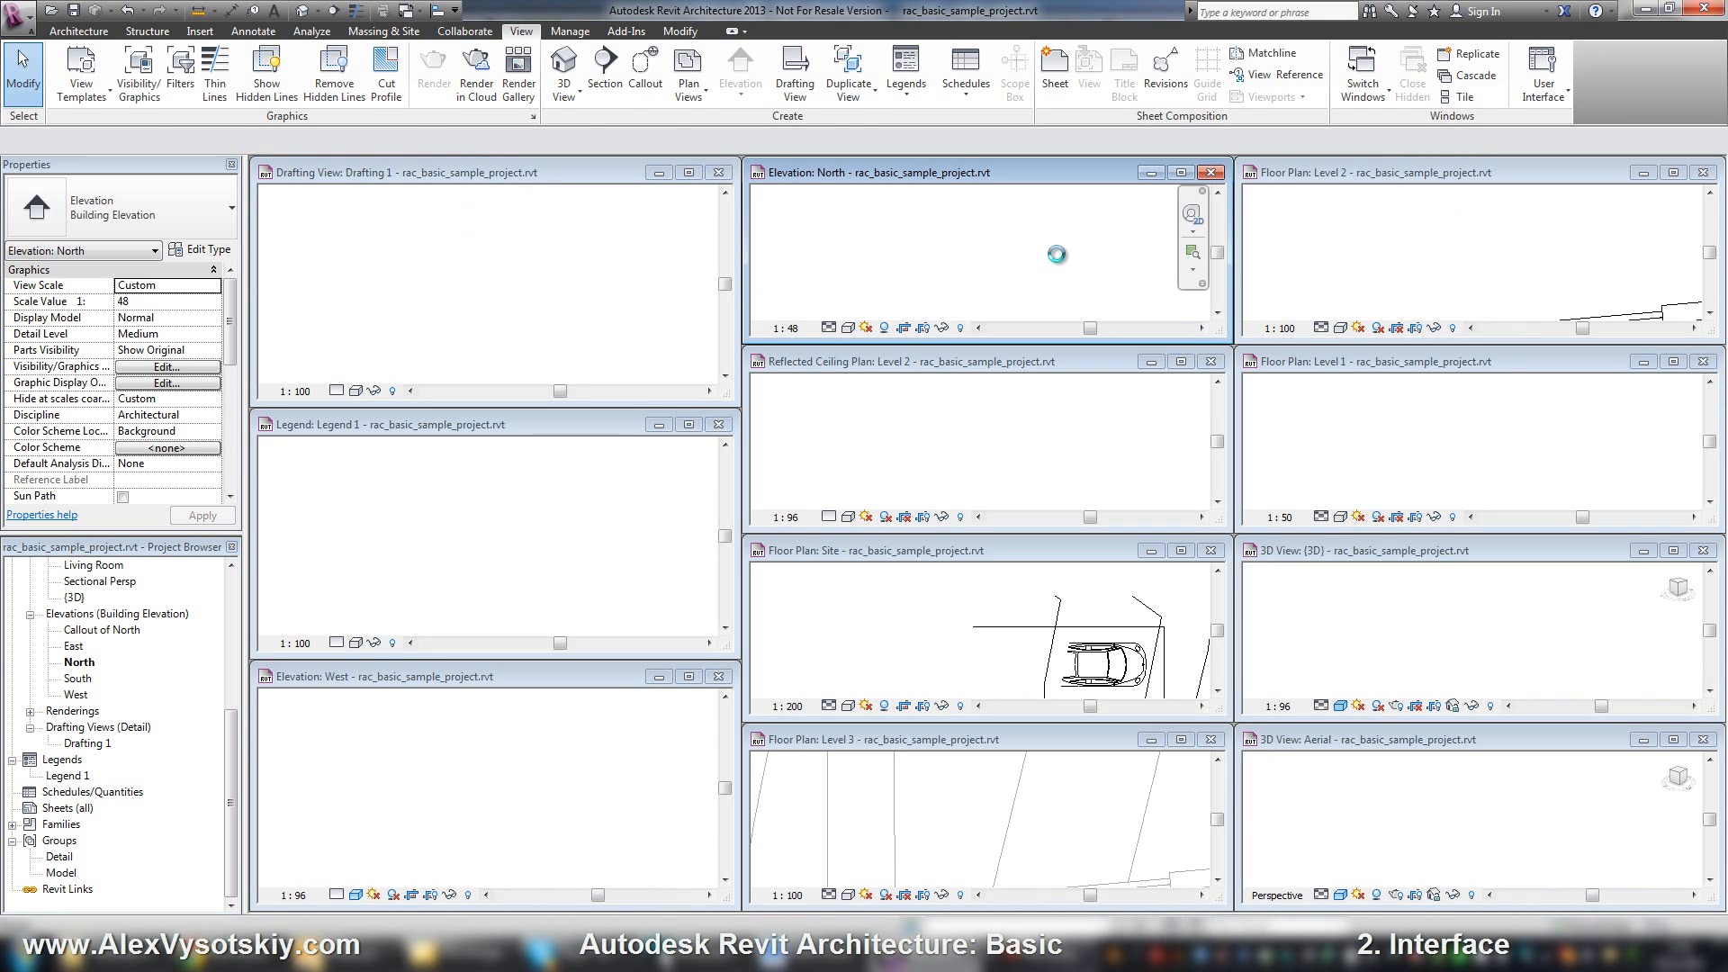
pyautogui.click(981, 248)
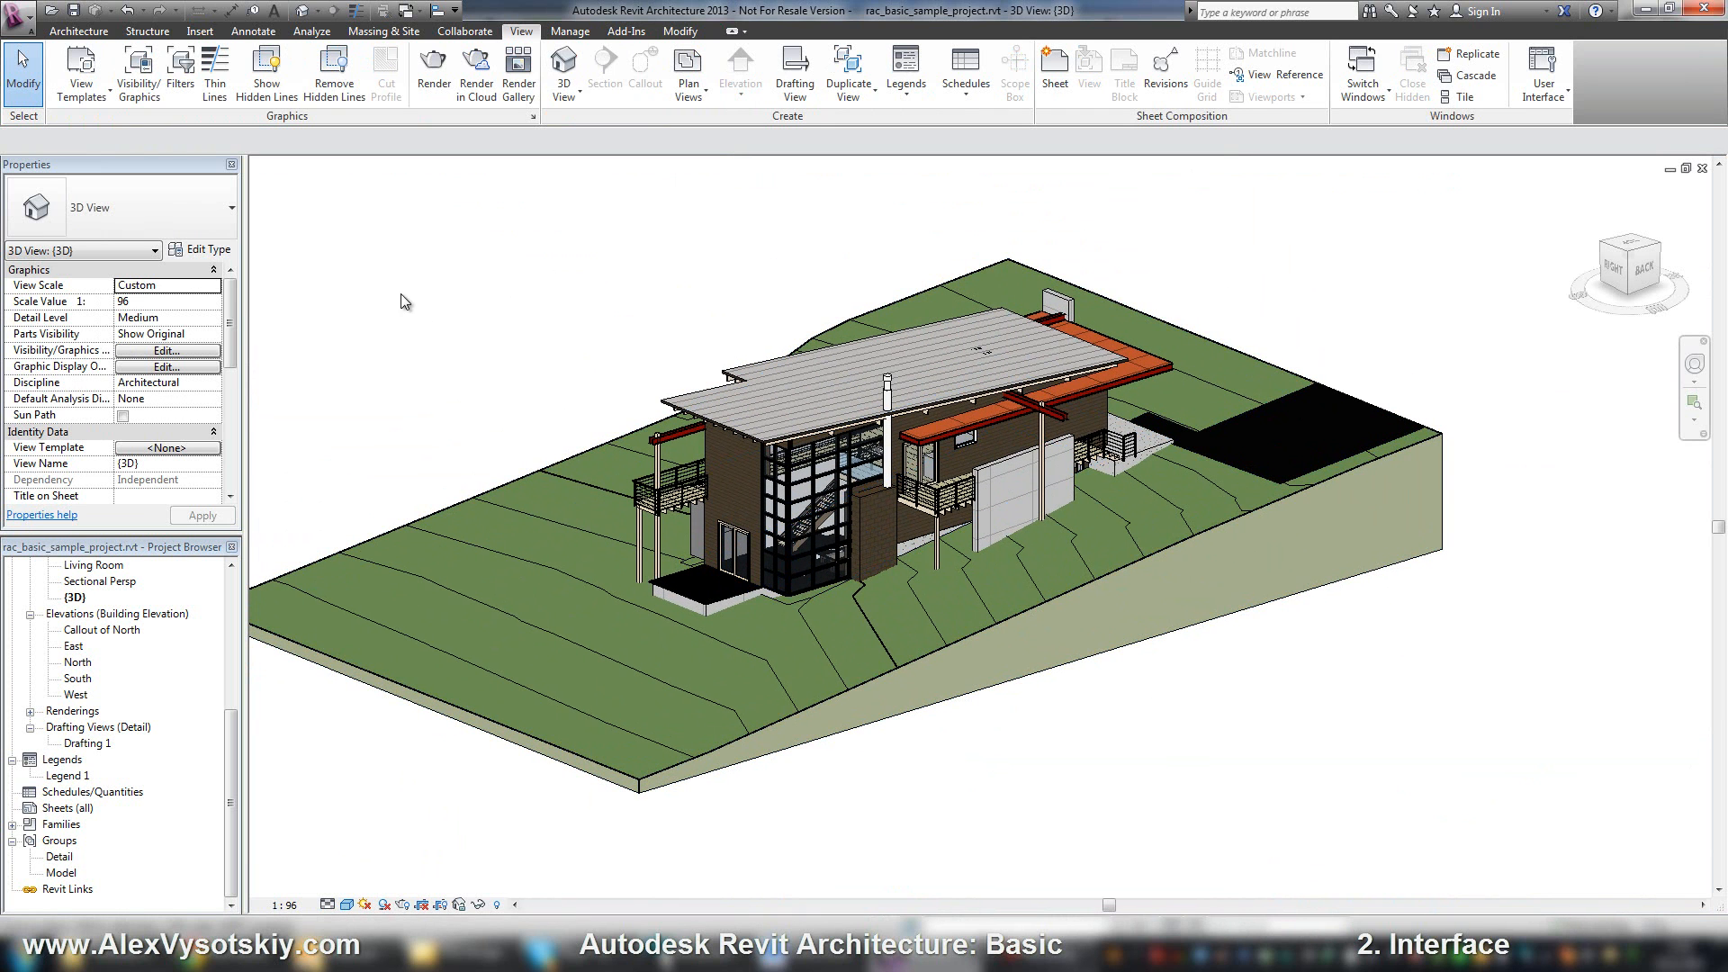
pyautogui.moveTo(413, 147)
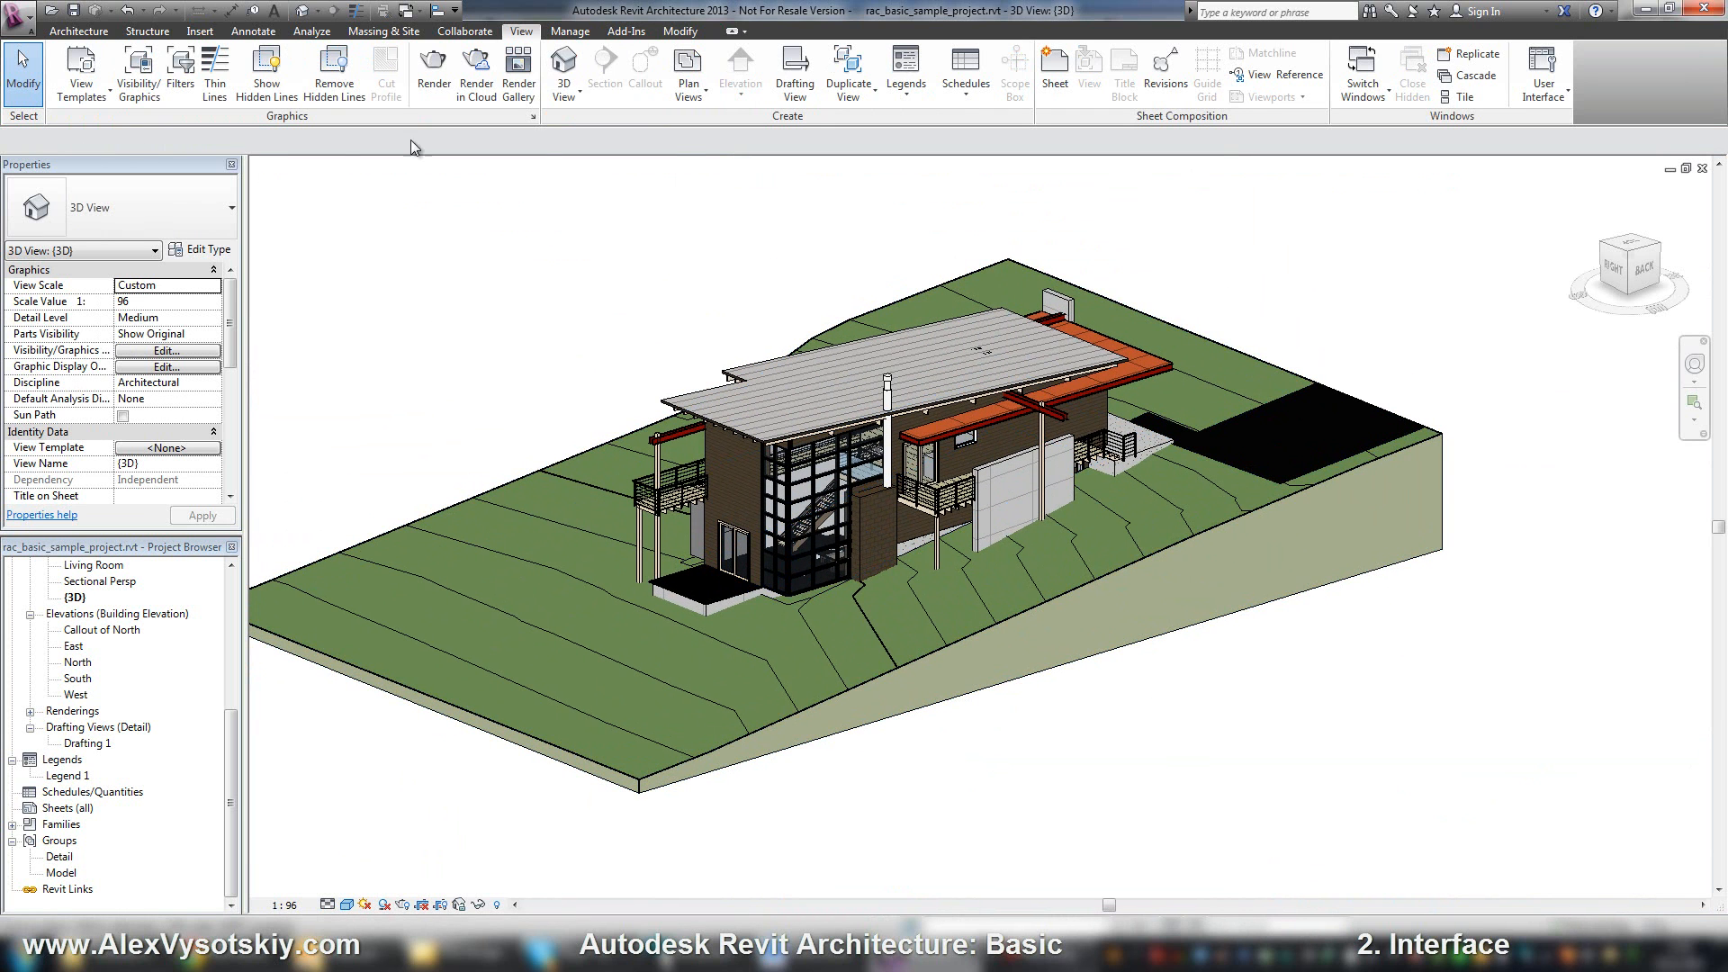
pyautogui.moveTo(677, 147)
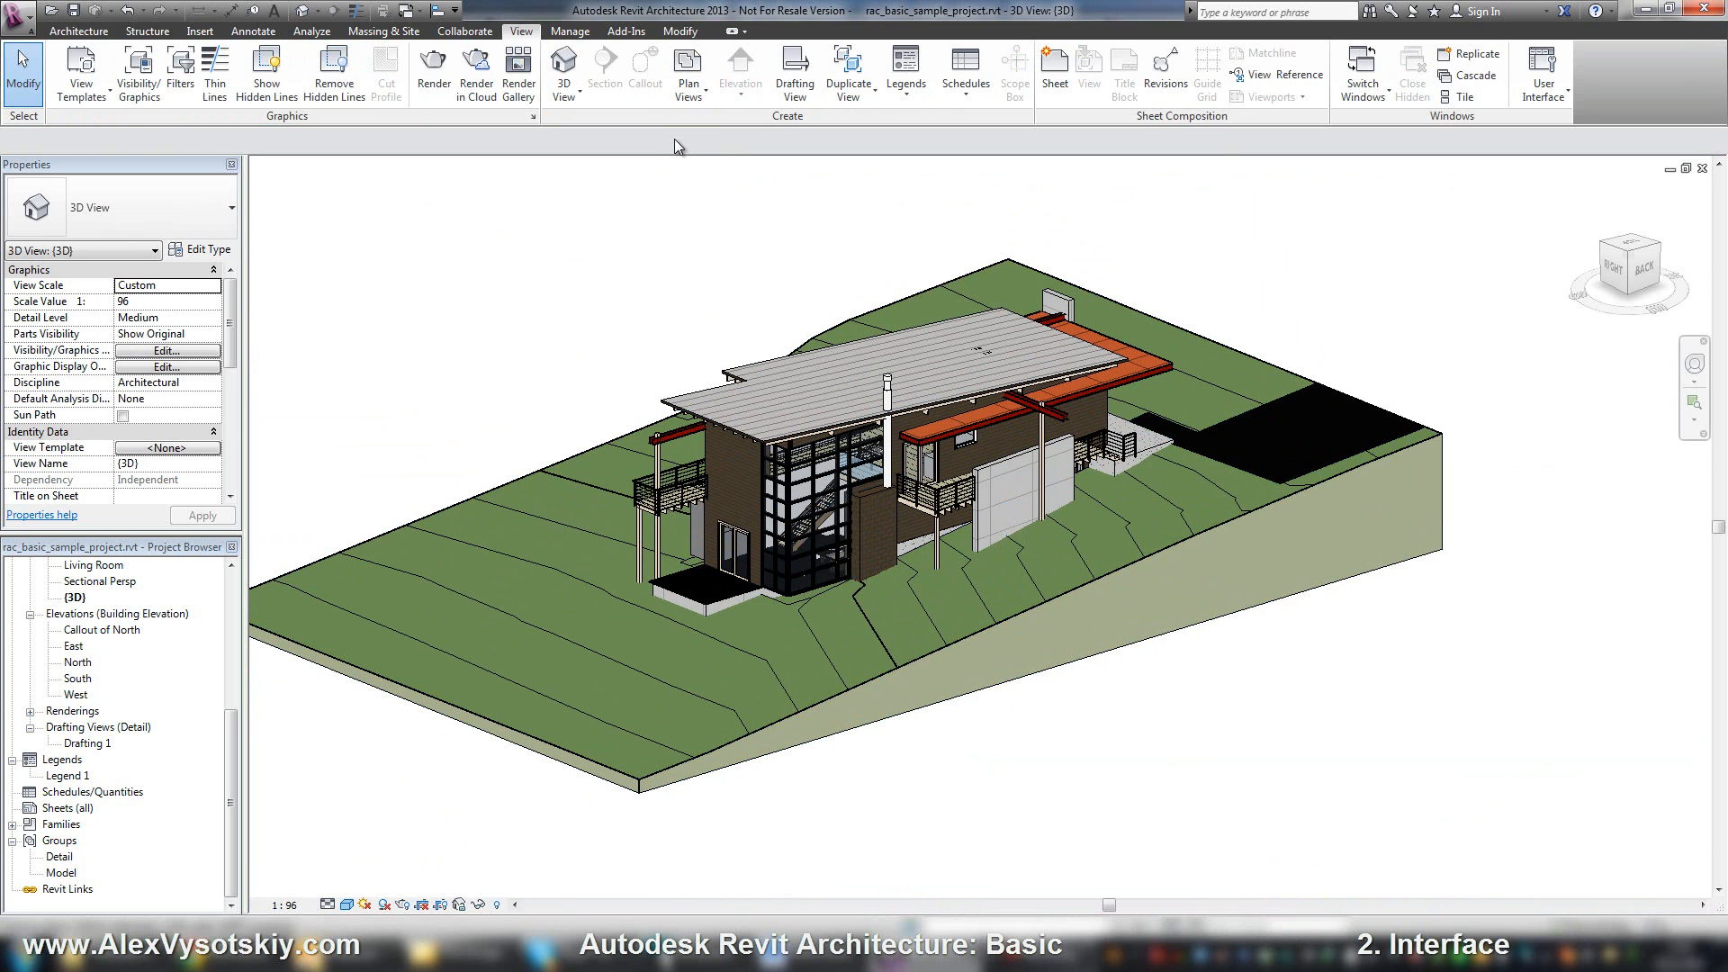
pyautogui.moveTo(598, 473)
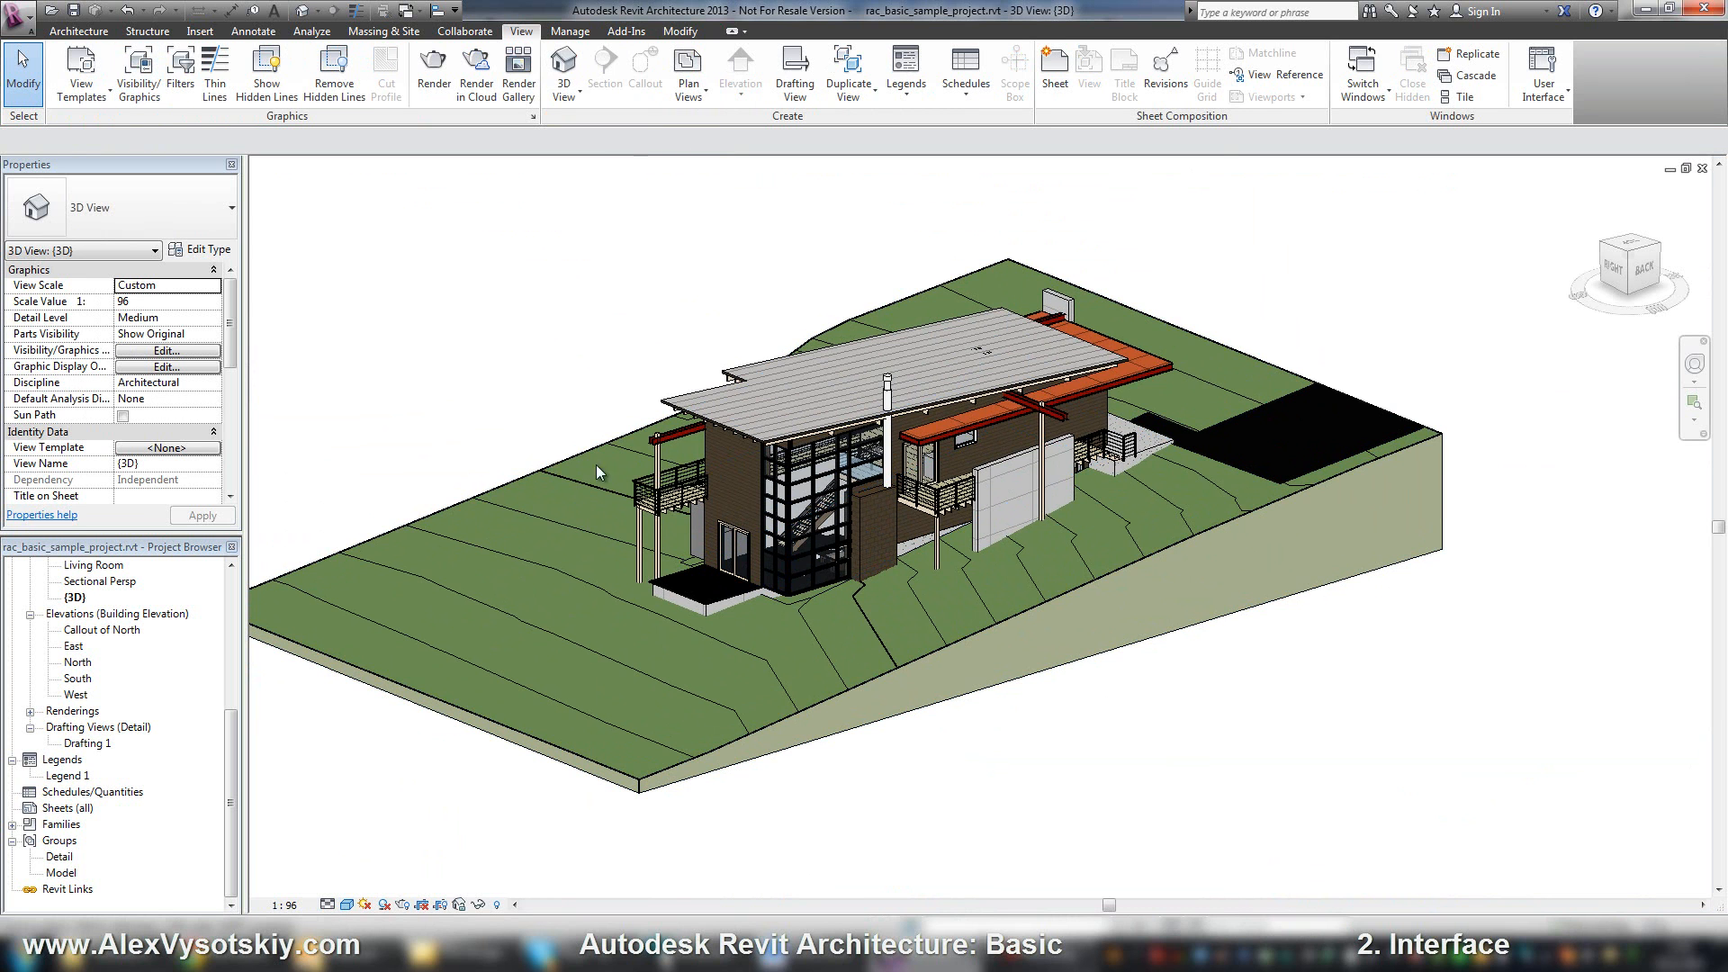
# Select the entrance wall, start the Wall tool, then cancel it via the Manage and Modify tabs
pyautogui.click(755, 507)
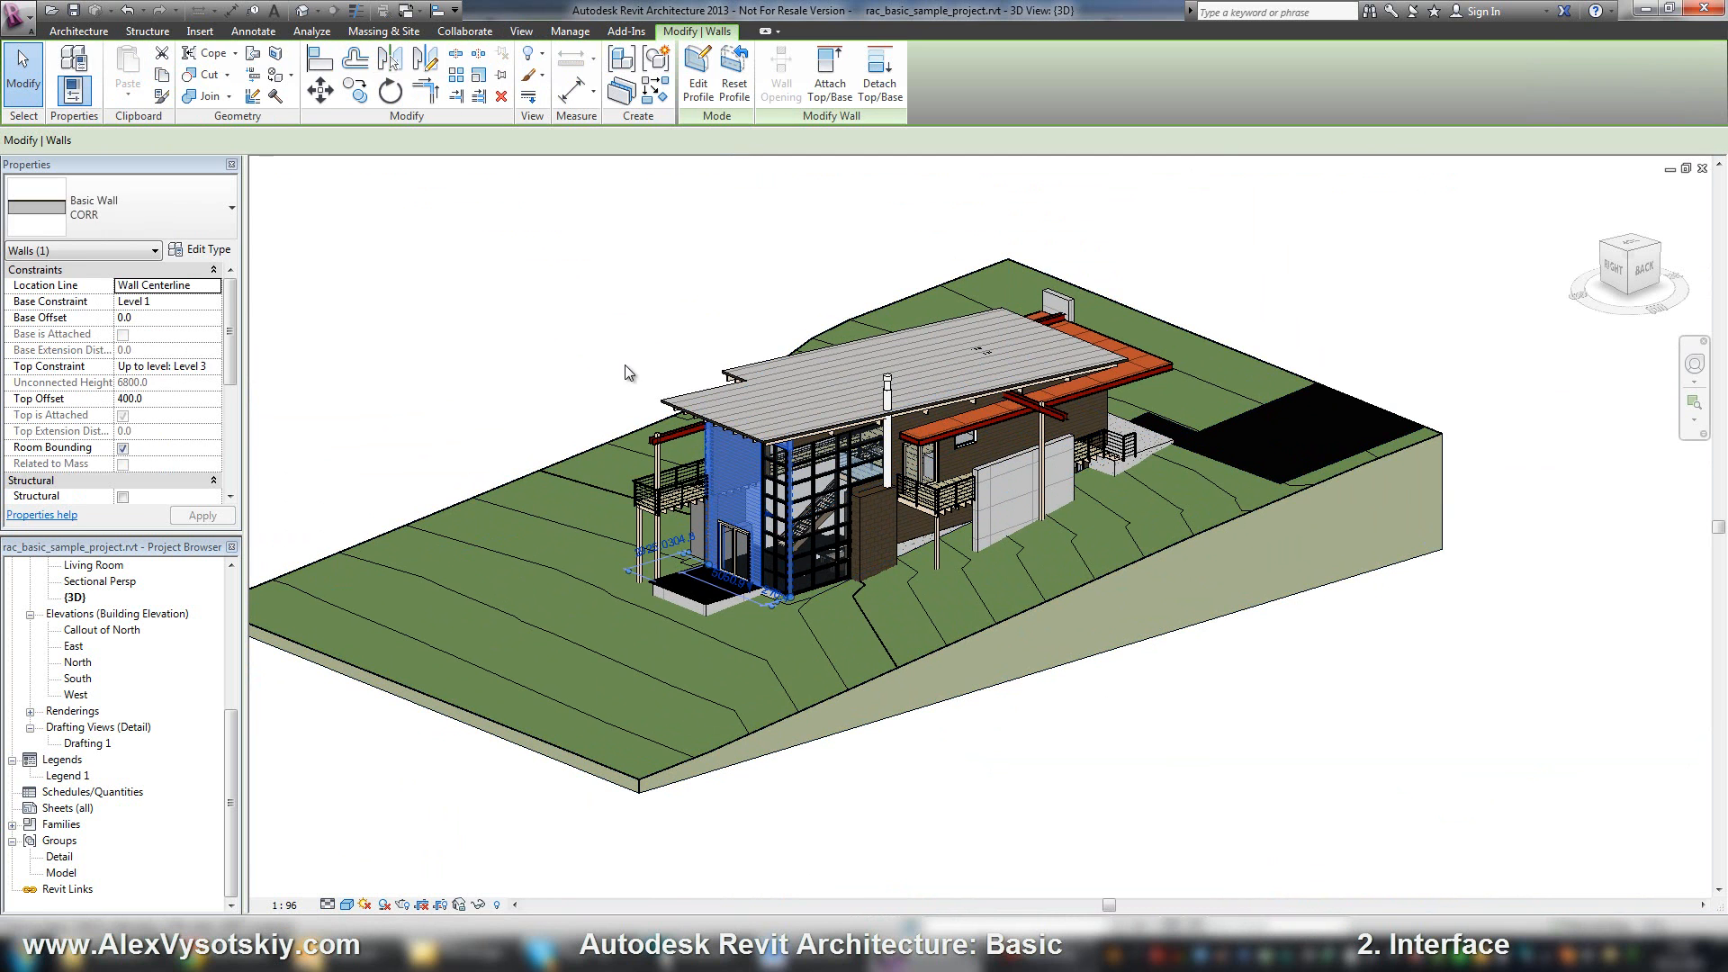
pyautogui.moveTo(525, 310)
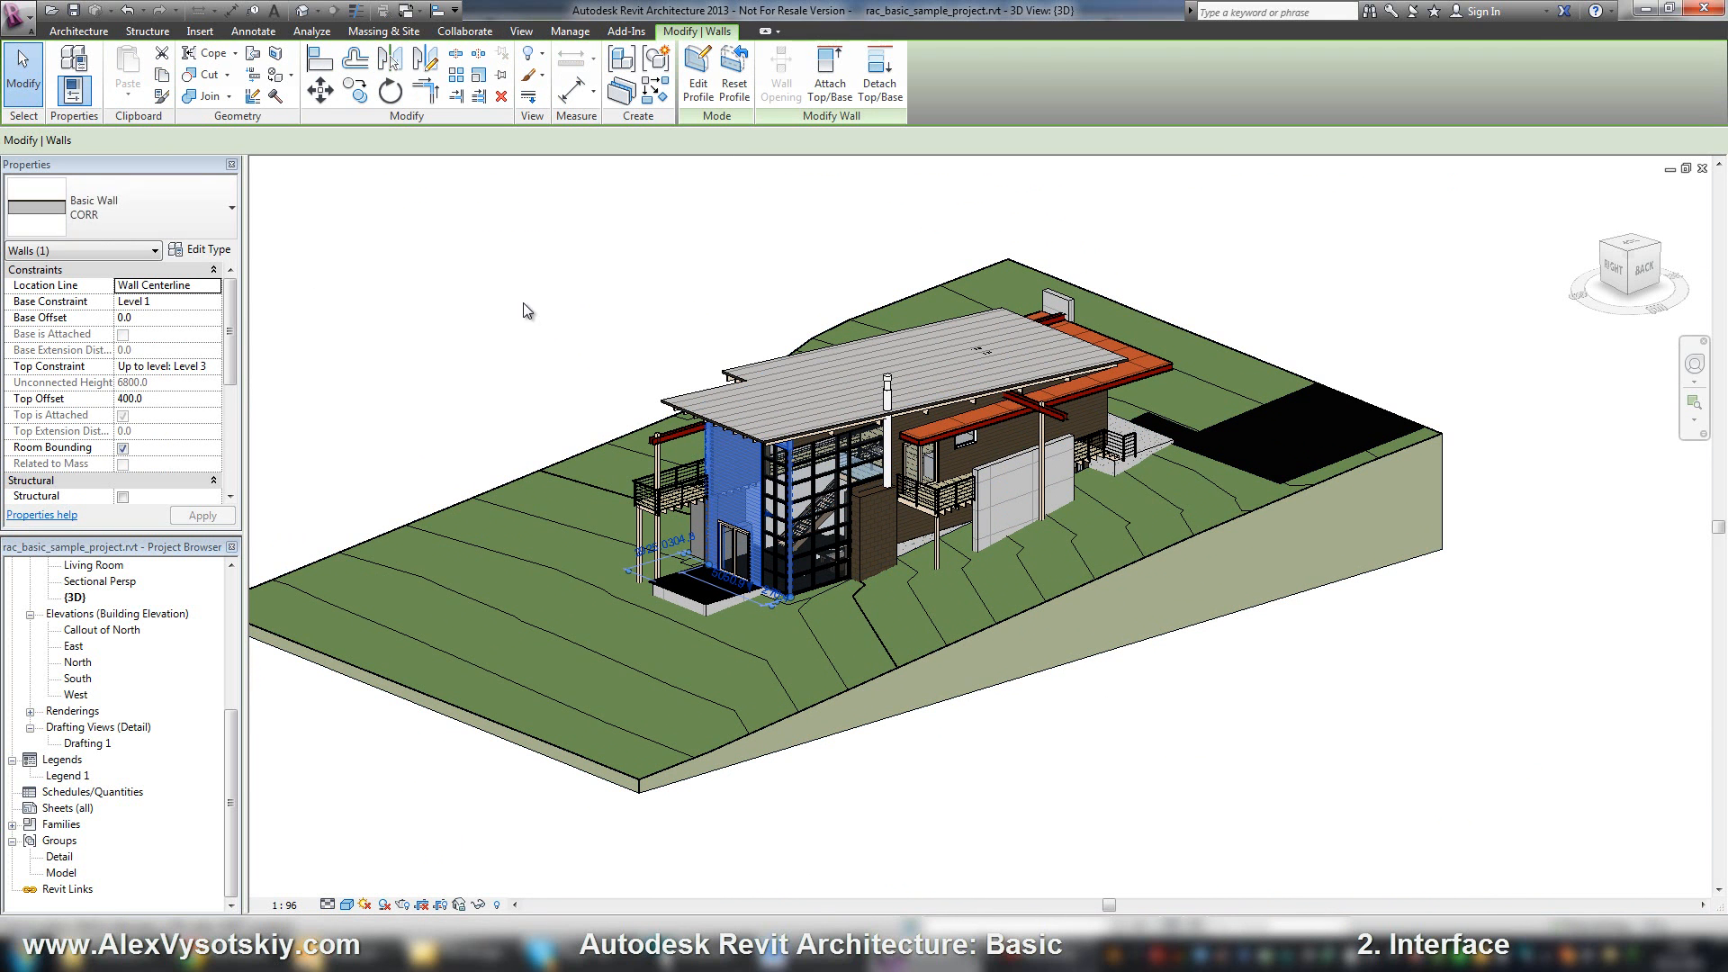
pyautogui.click(77, 31)
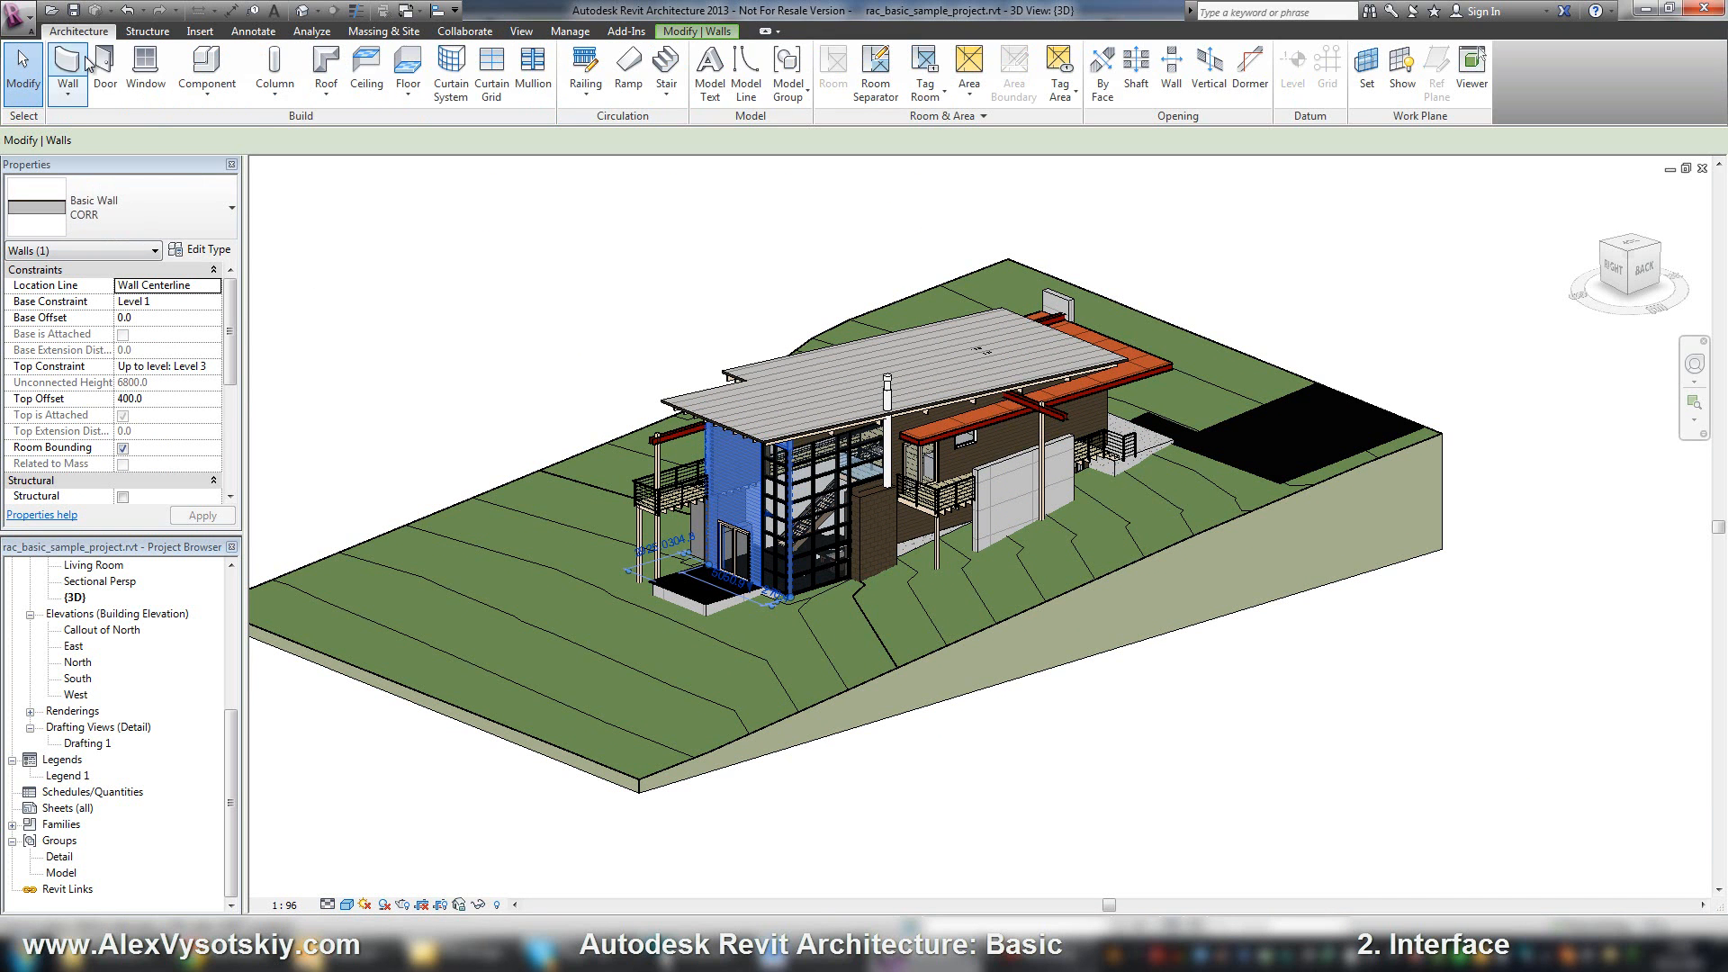
pyautogui.click(68, 71)
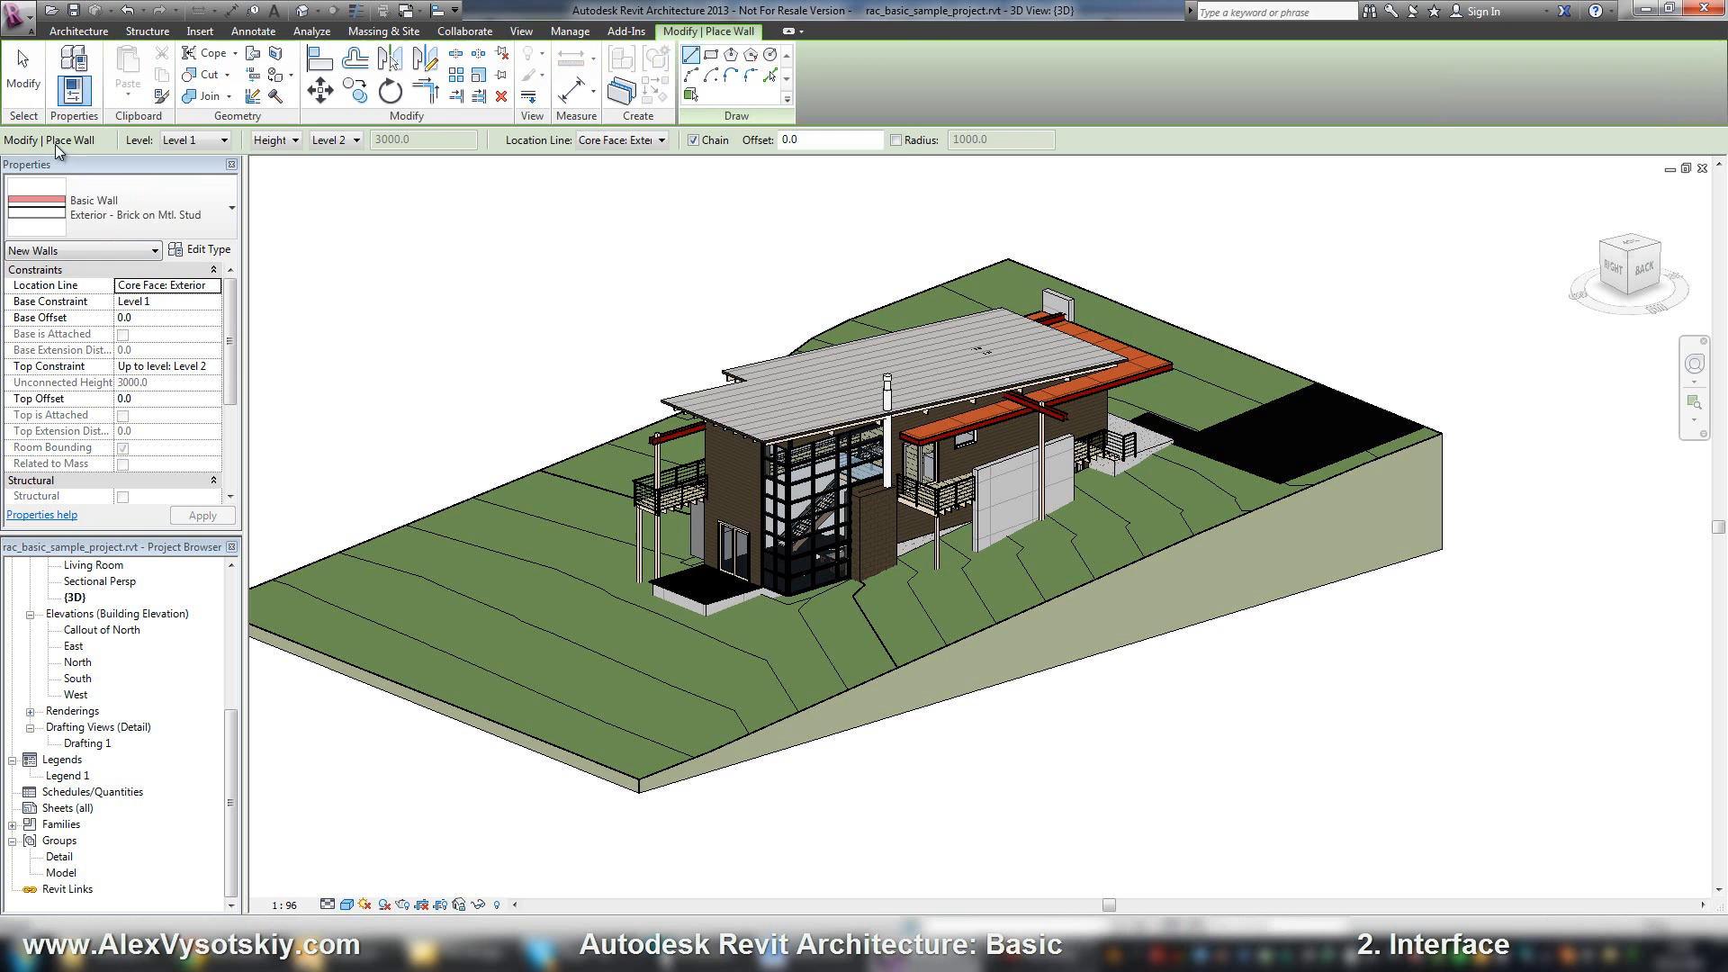
pyautogui.moveTo(856, 160)
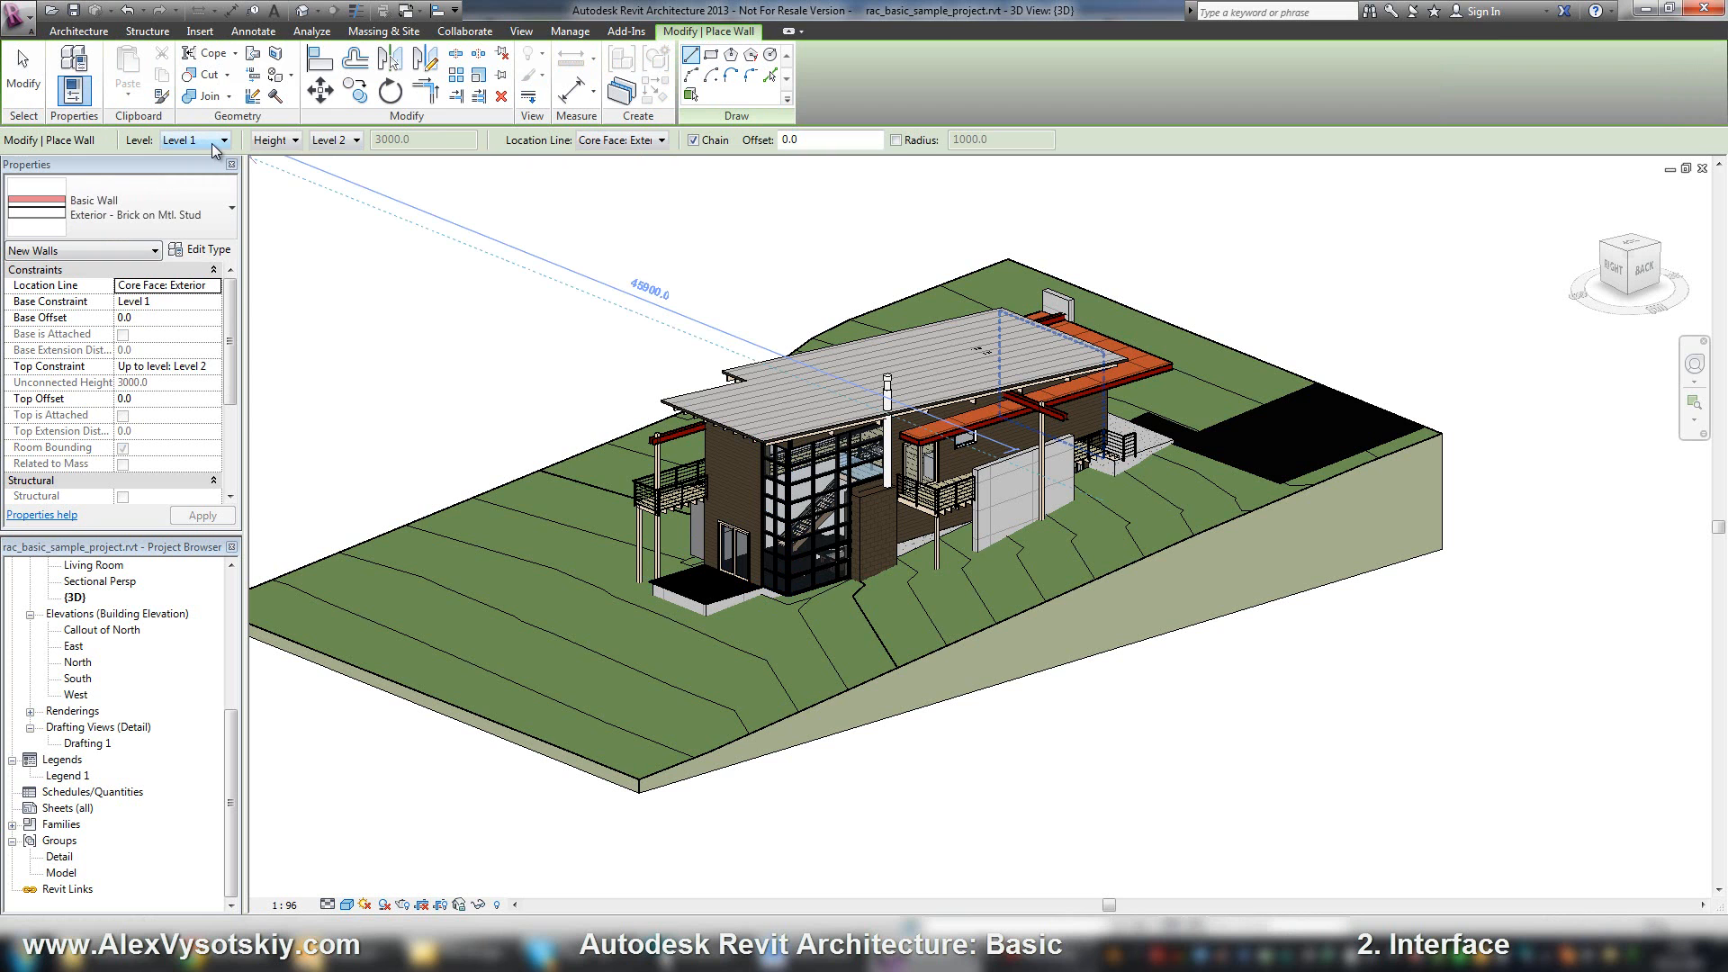
pyautogui.moveTo(242, 305)
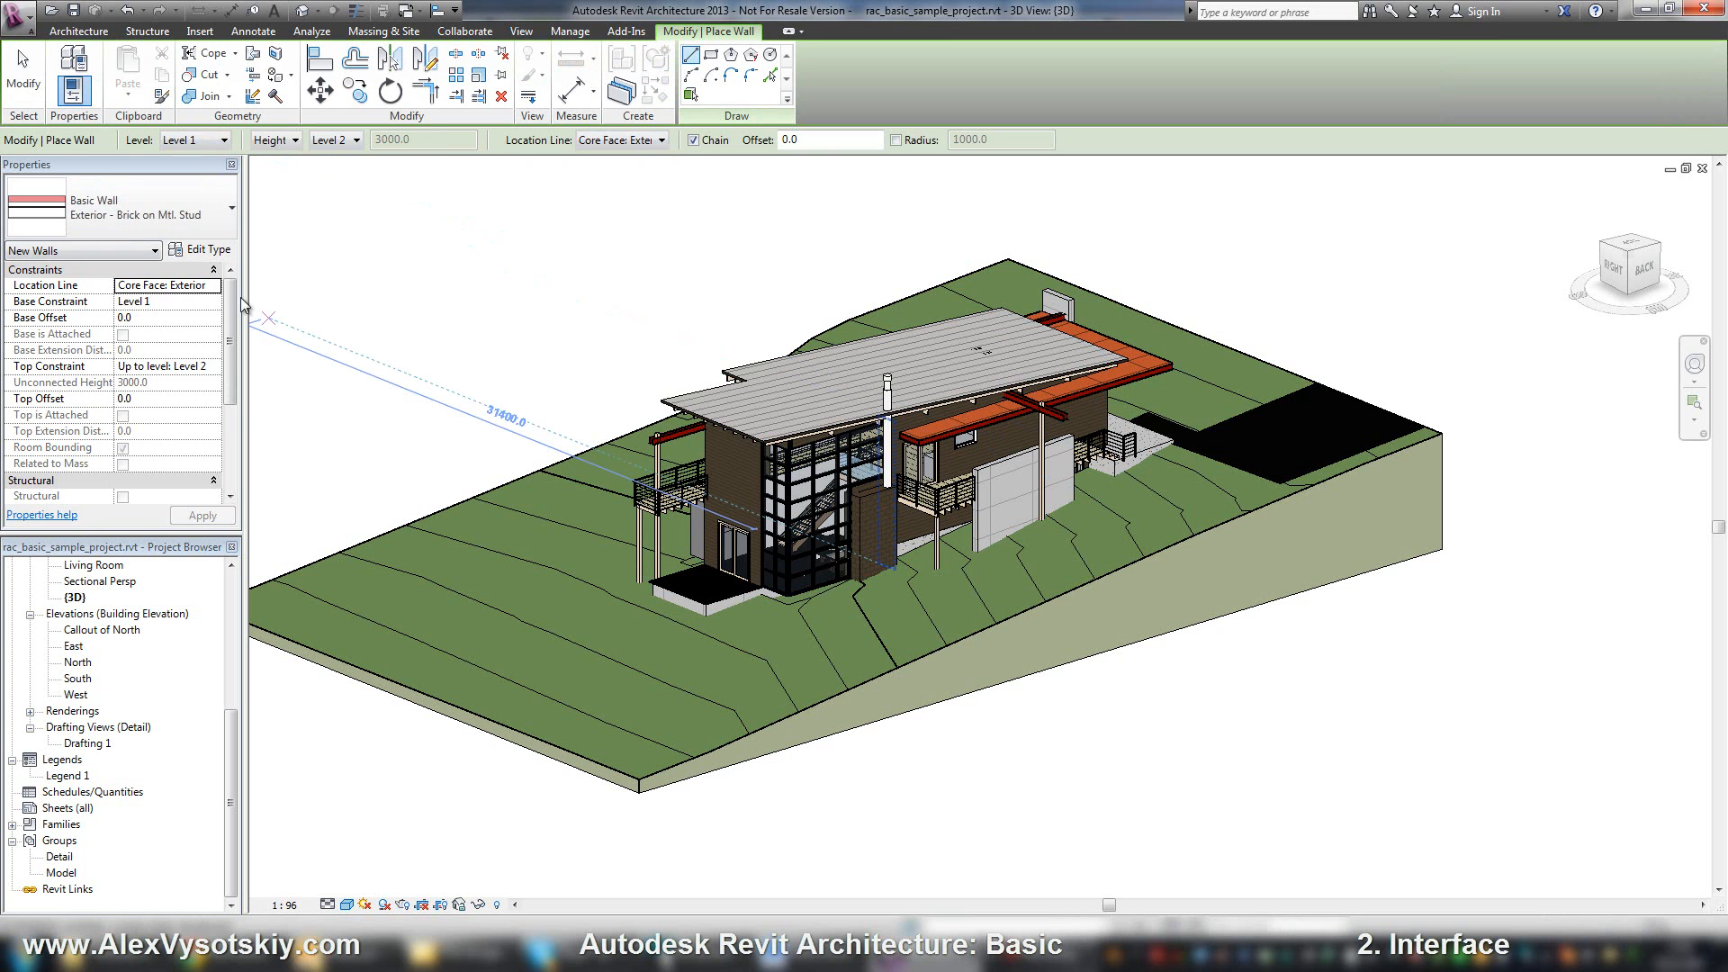
pyautogui.moveTo(110, 390)
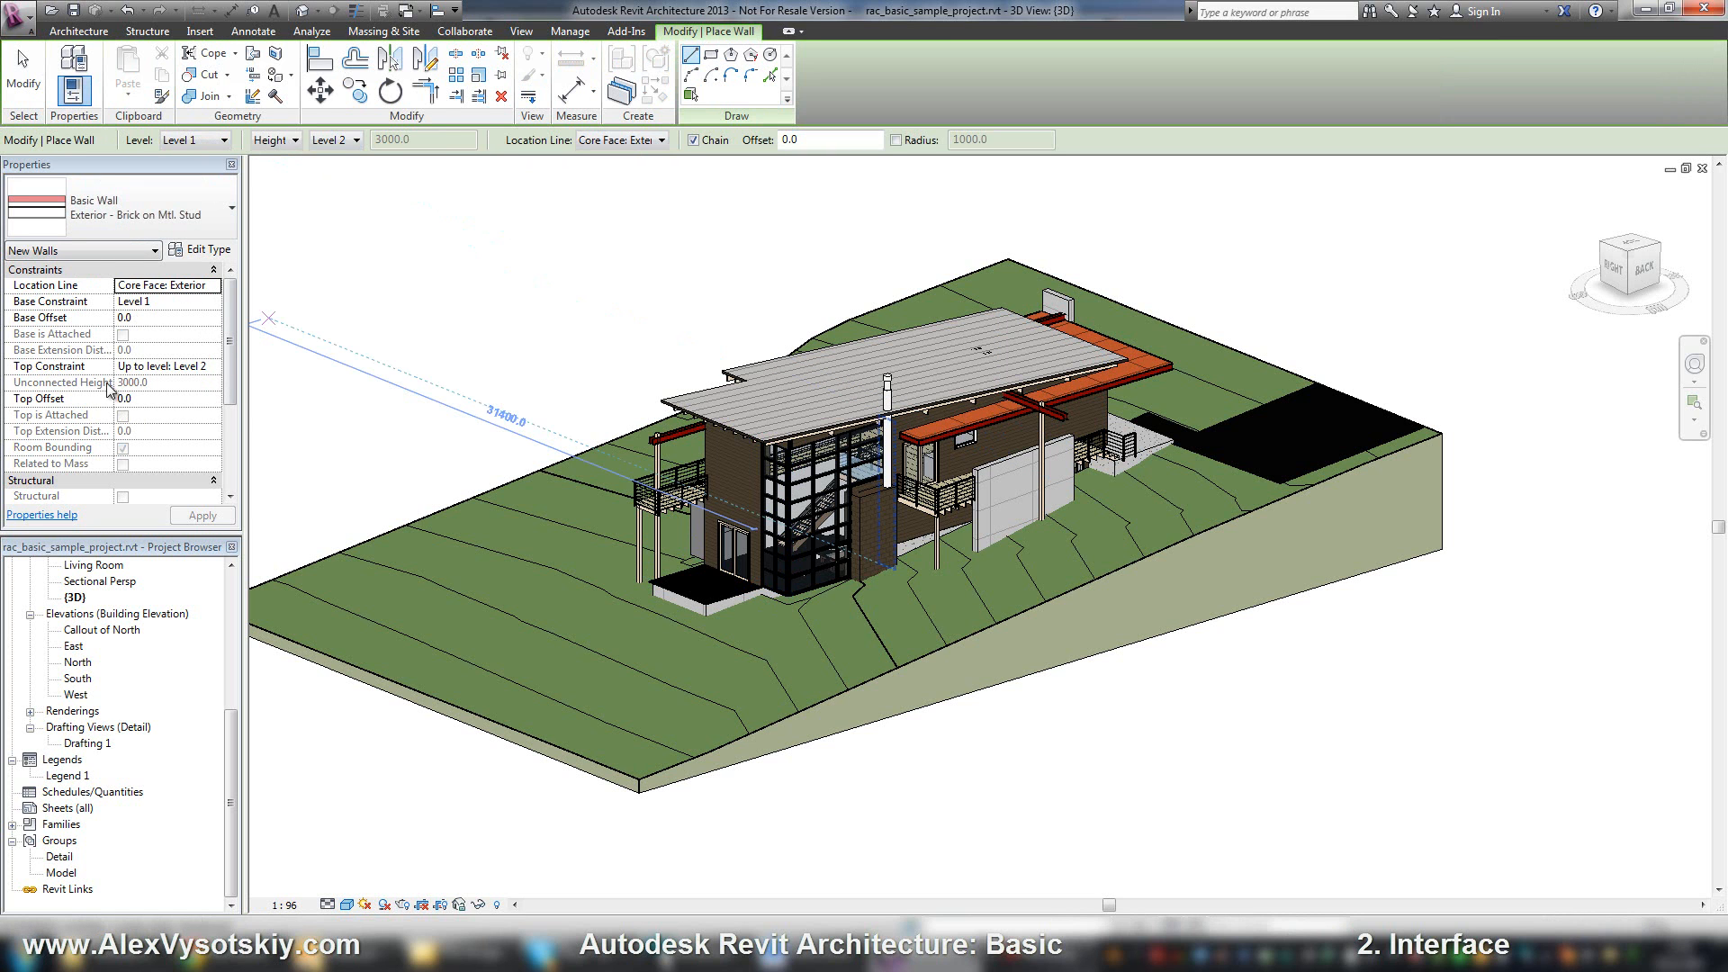
pyautogui.moveTo(188, 276)
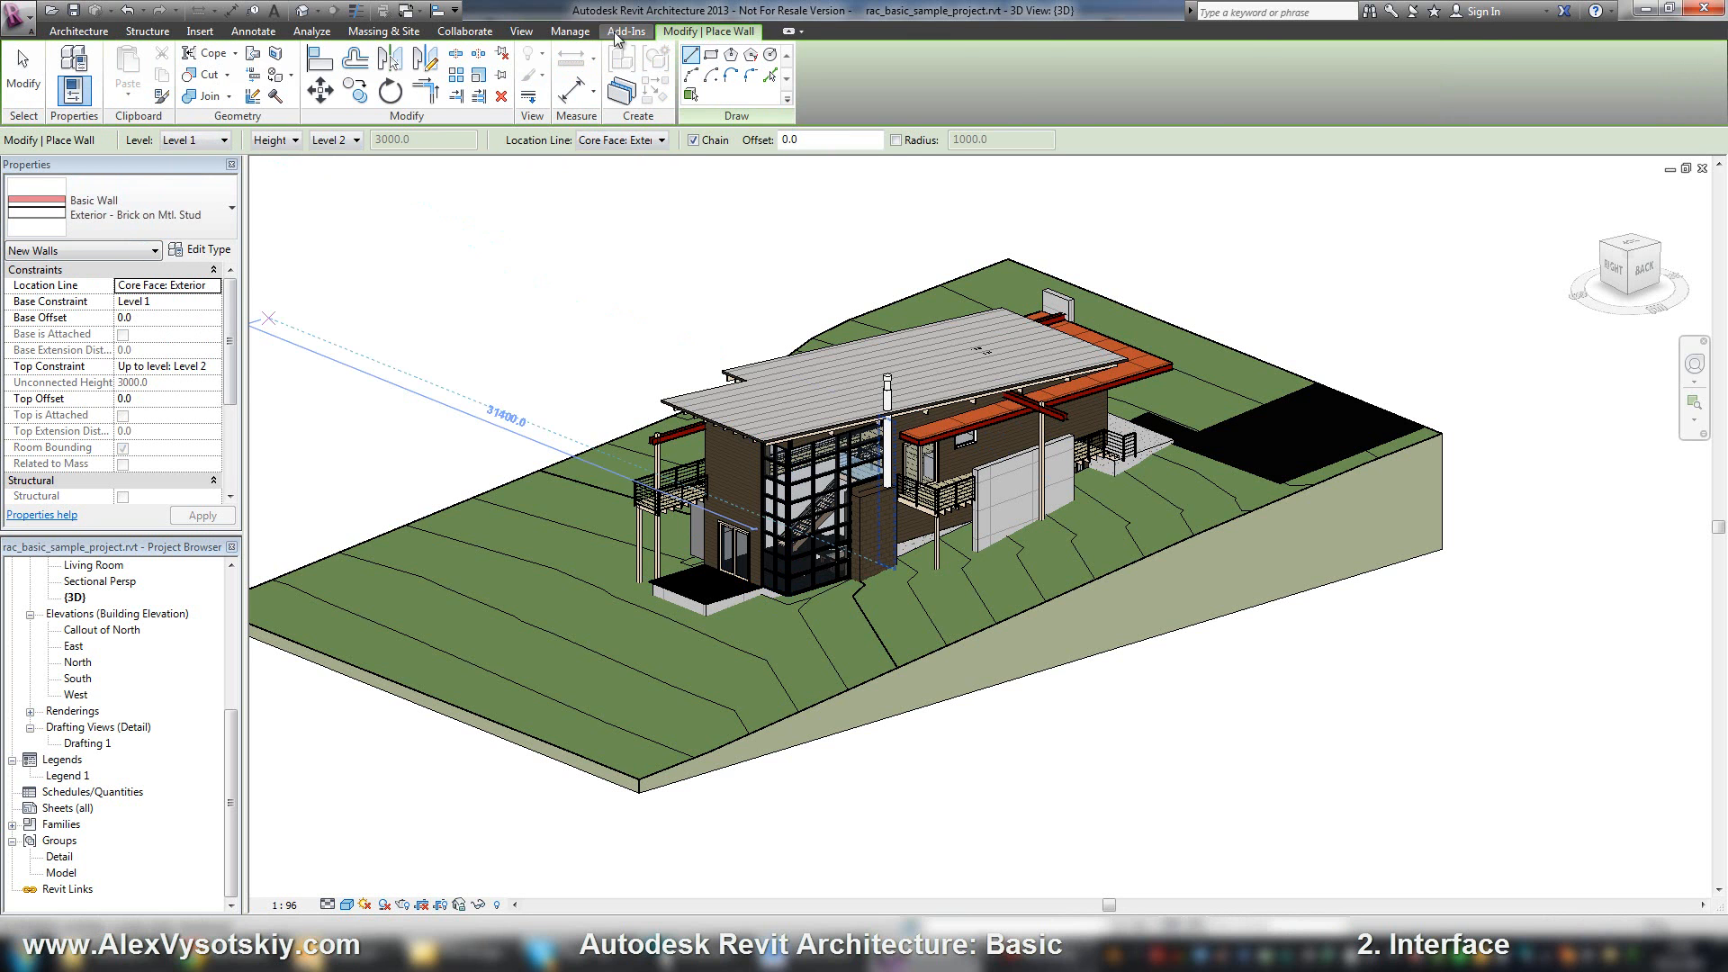
pyautogui.click(569, 29)
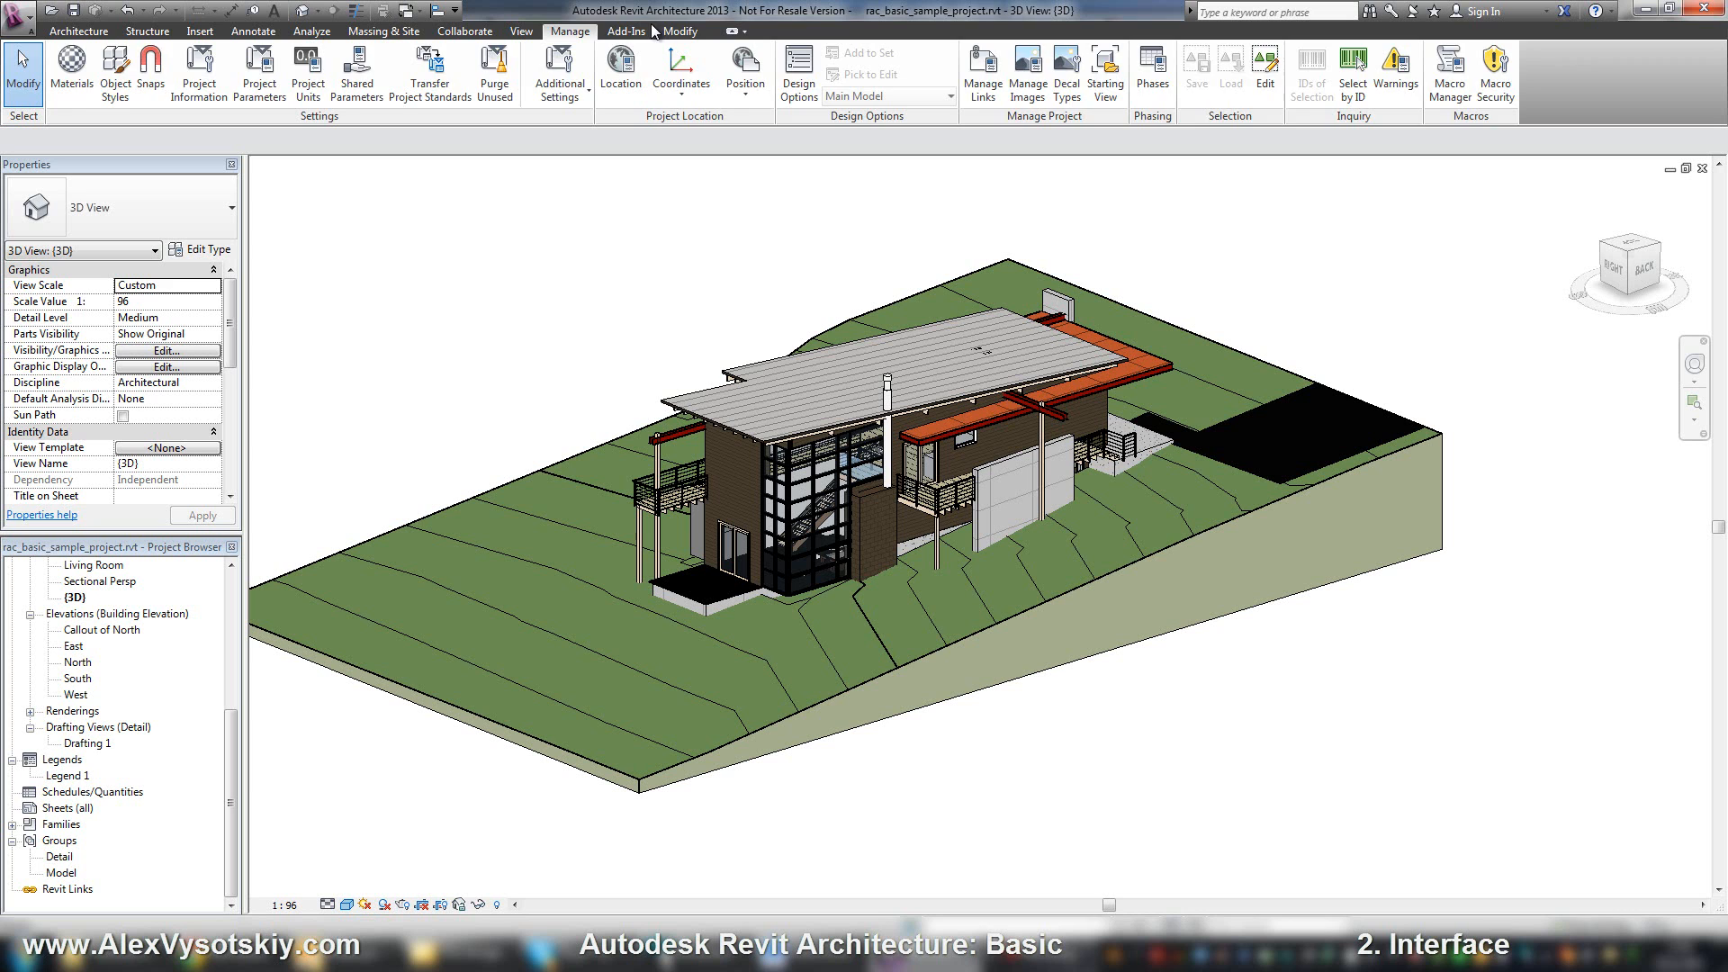
pyautogui.click(679, 29)
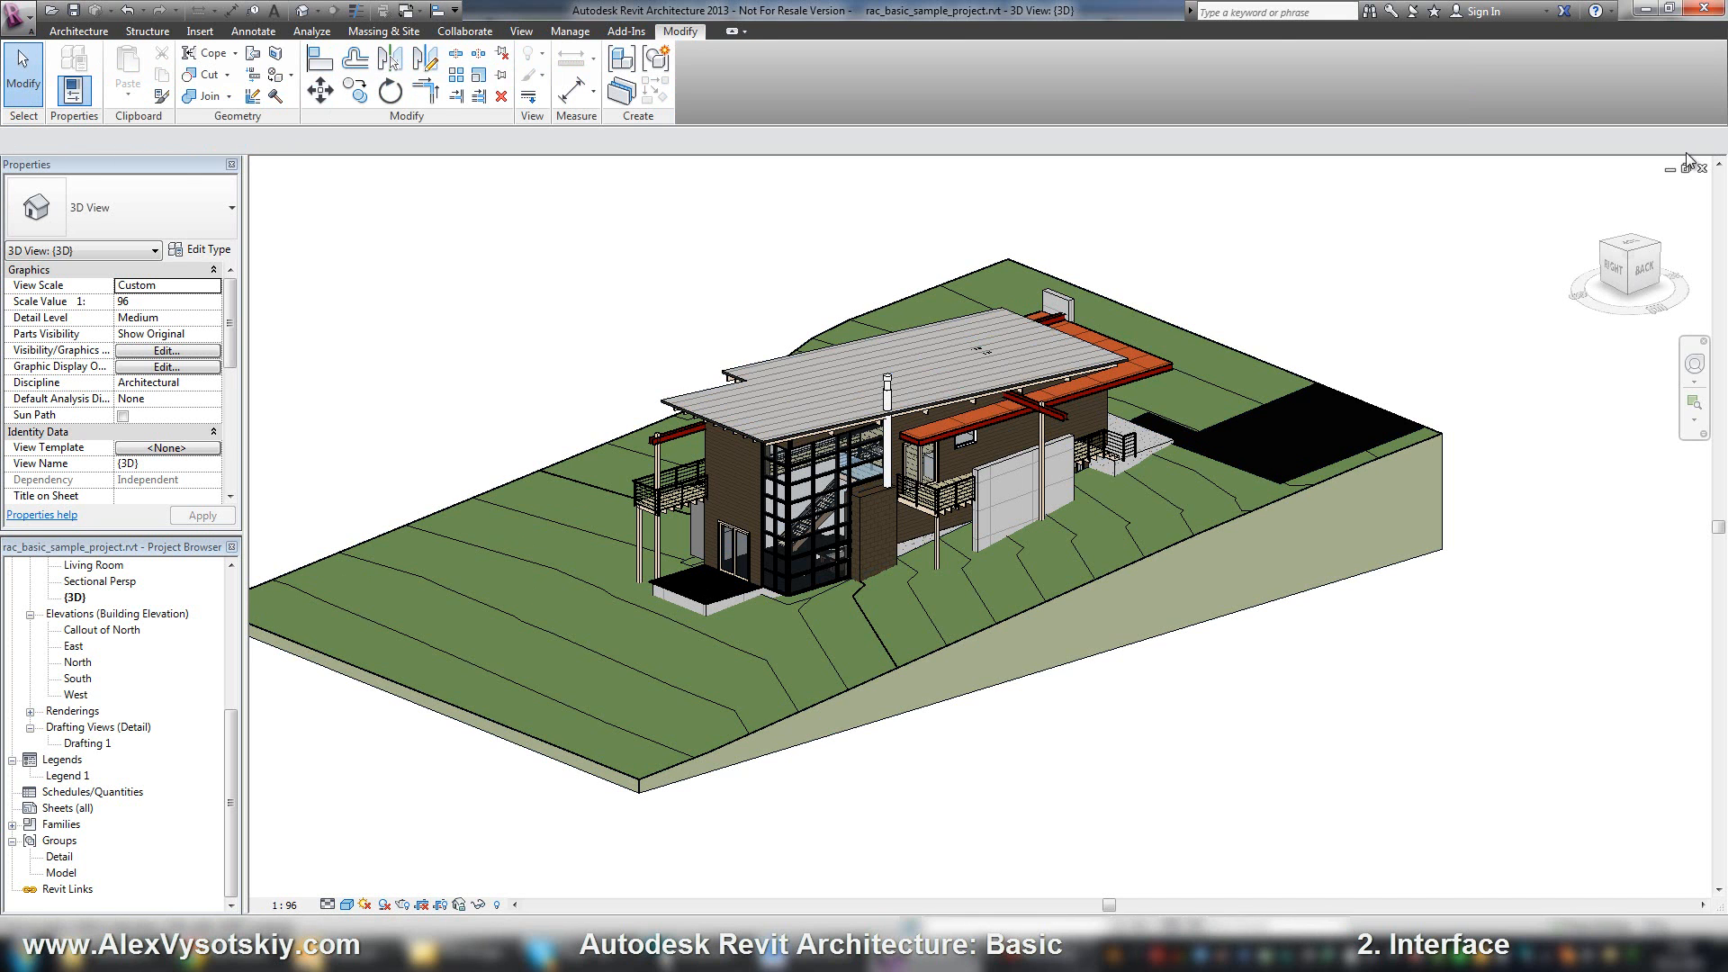
# Restore the {3D} view into its own smaller window and set its detail level to Coarse
pyautogui.click(1705, 166)
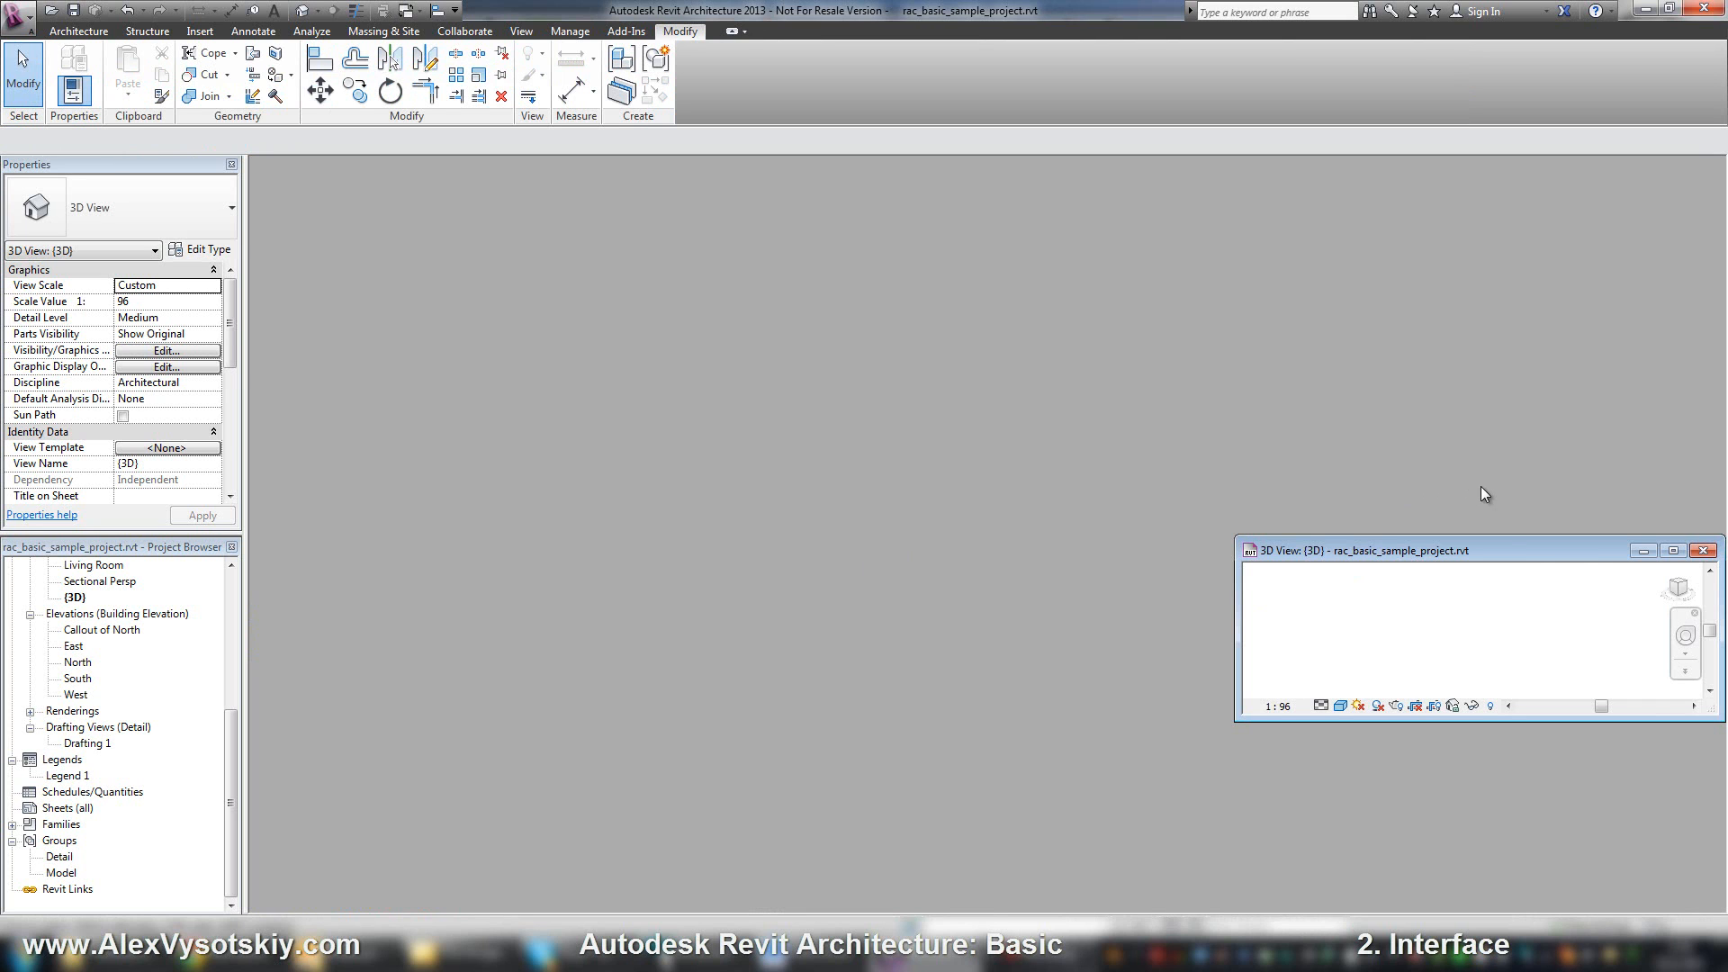
pyautogui.moveTo(1557, 559)
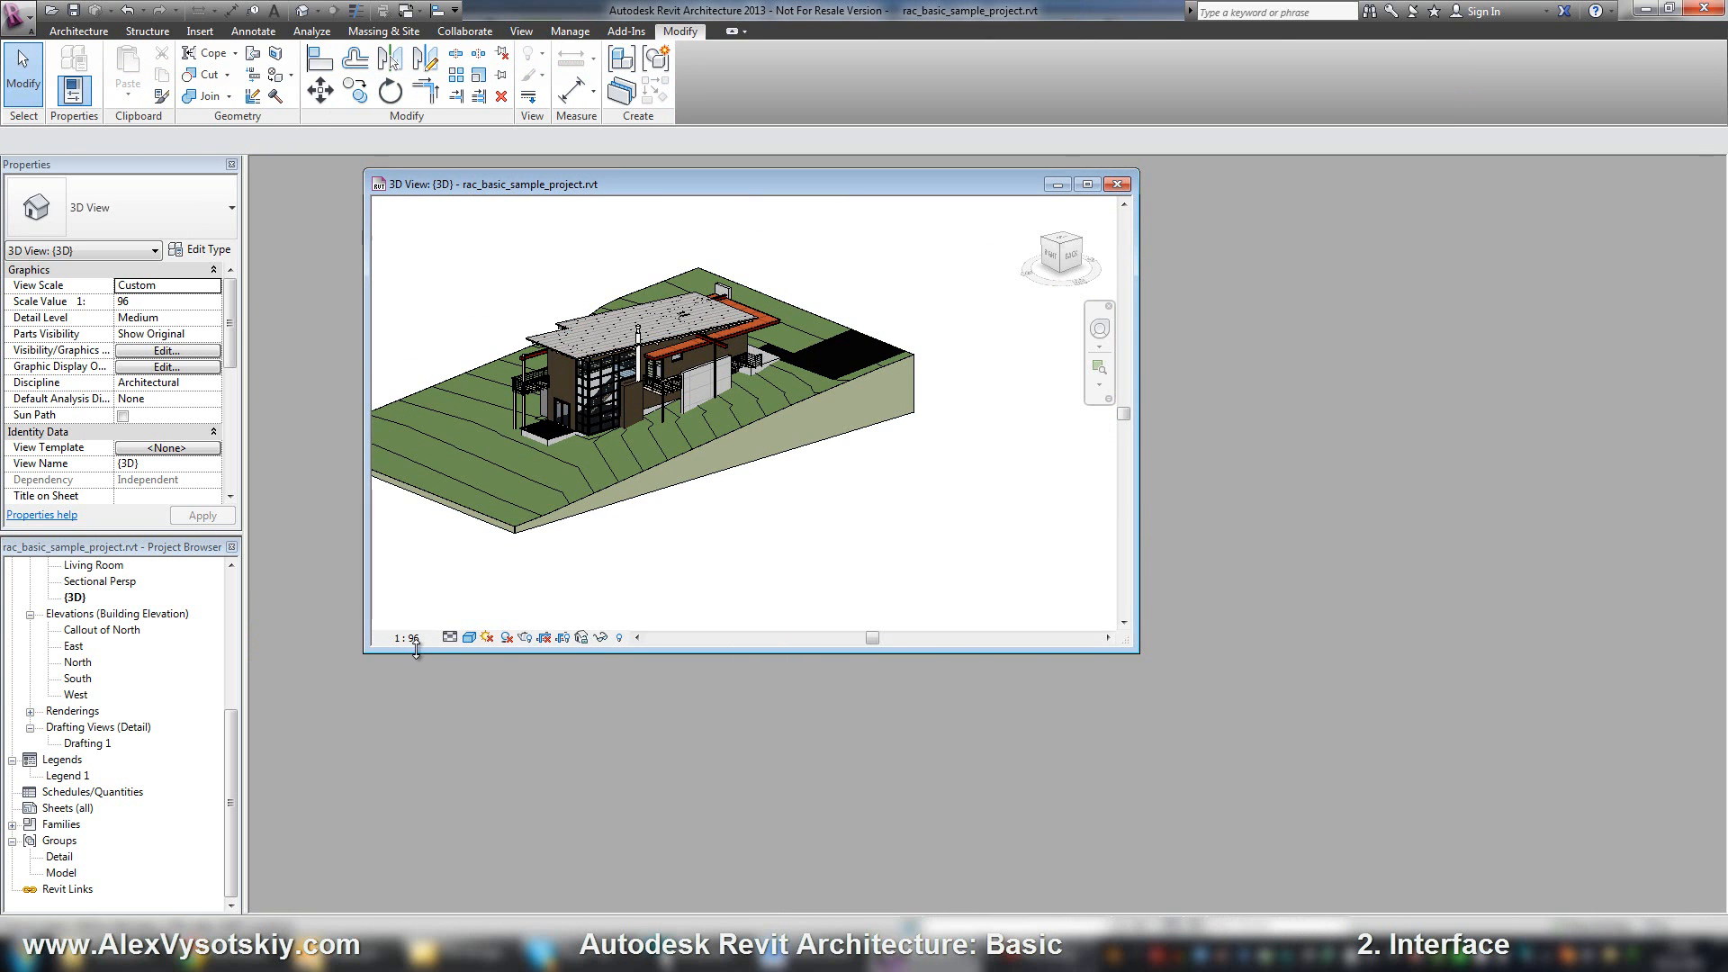
pyautogui.click(408, 637)
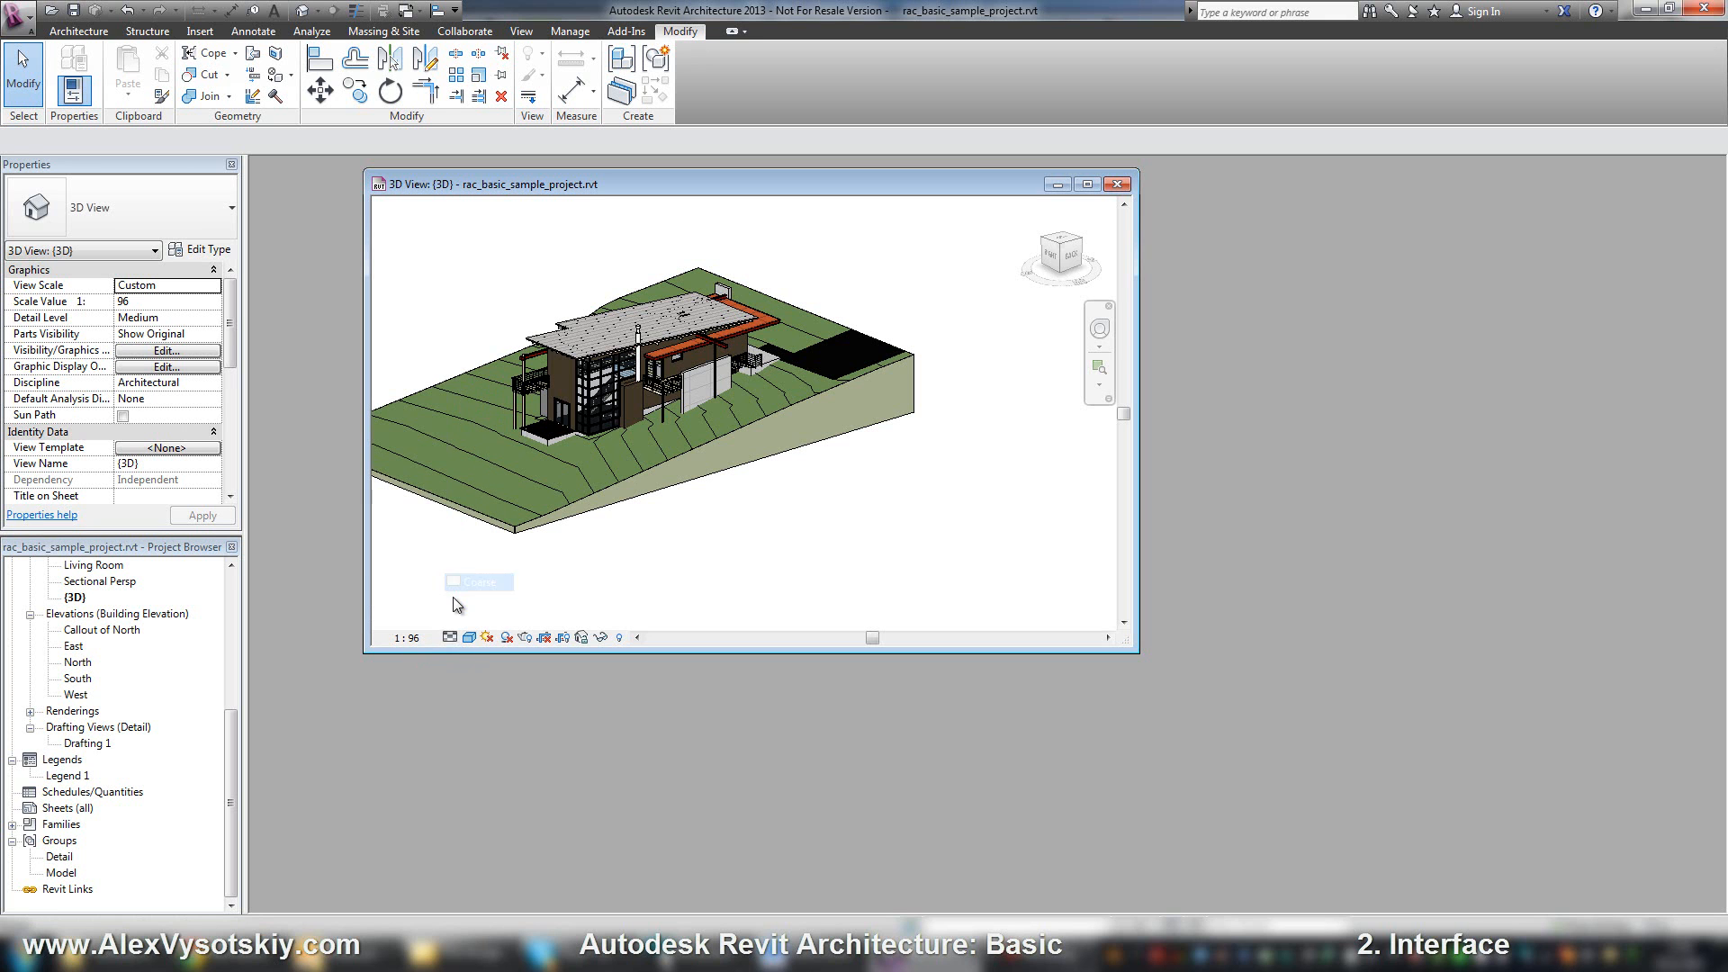
pyautogui.click(450, 637)
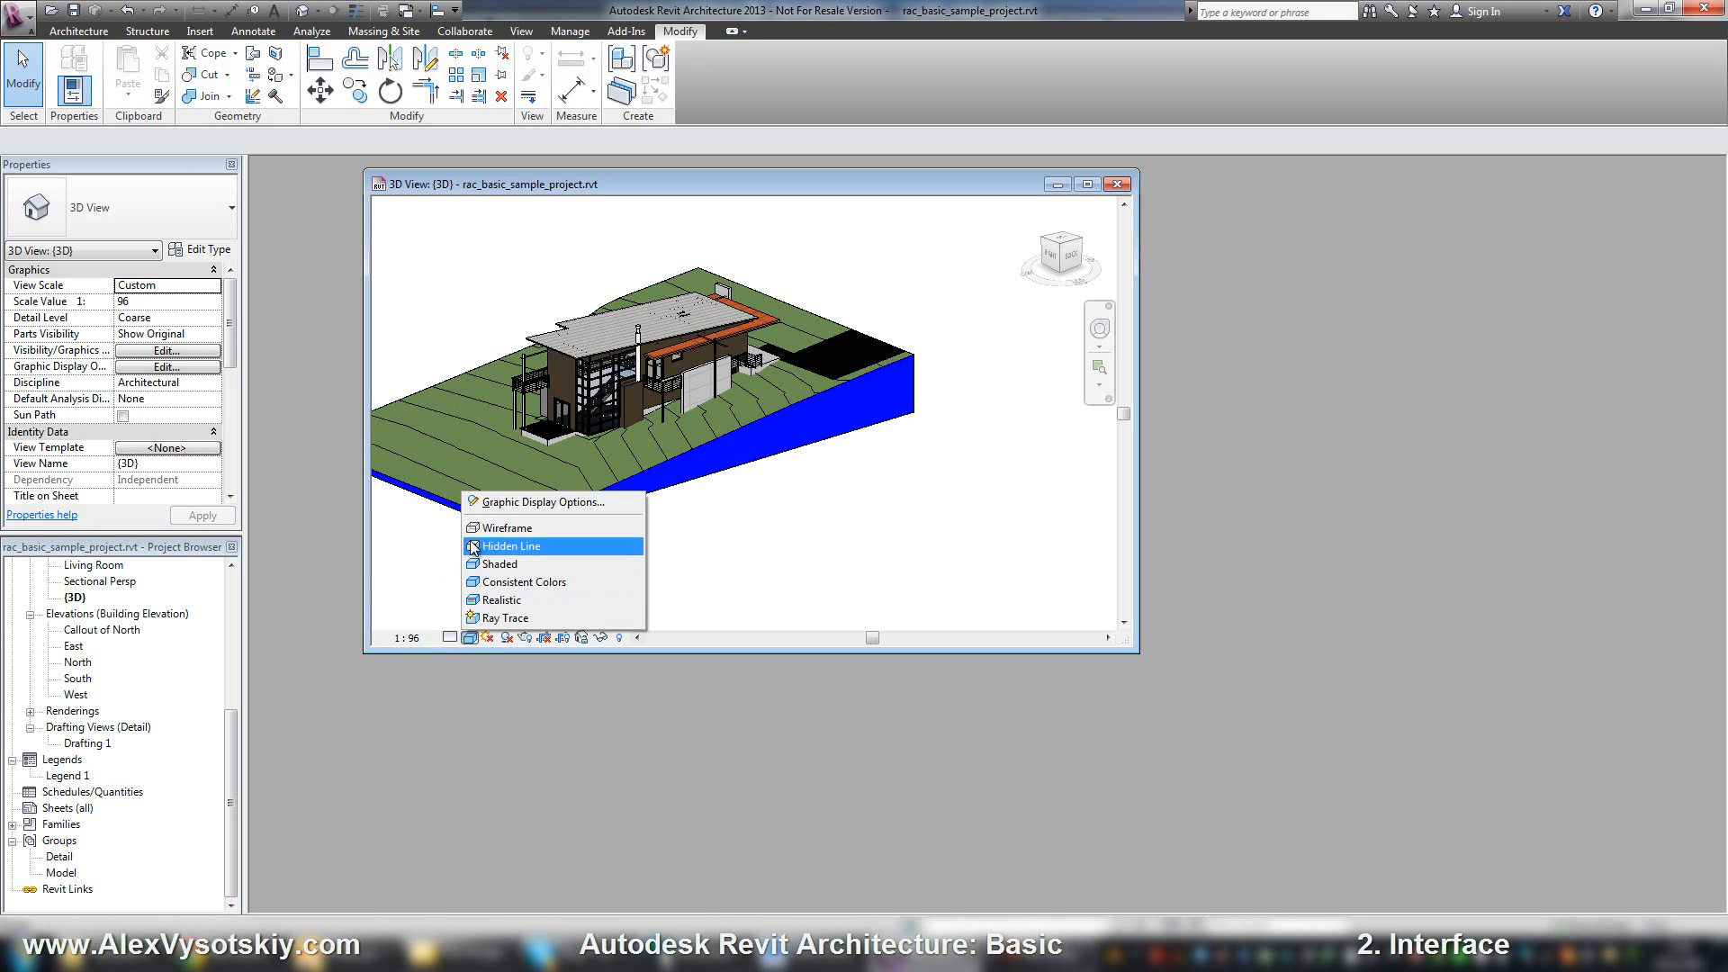
pyautogui.click(508, 526)
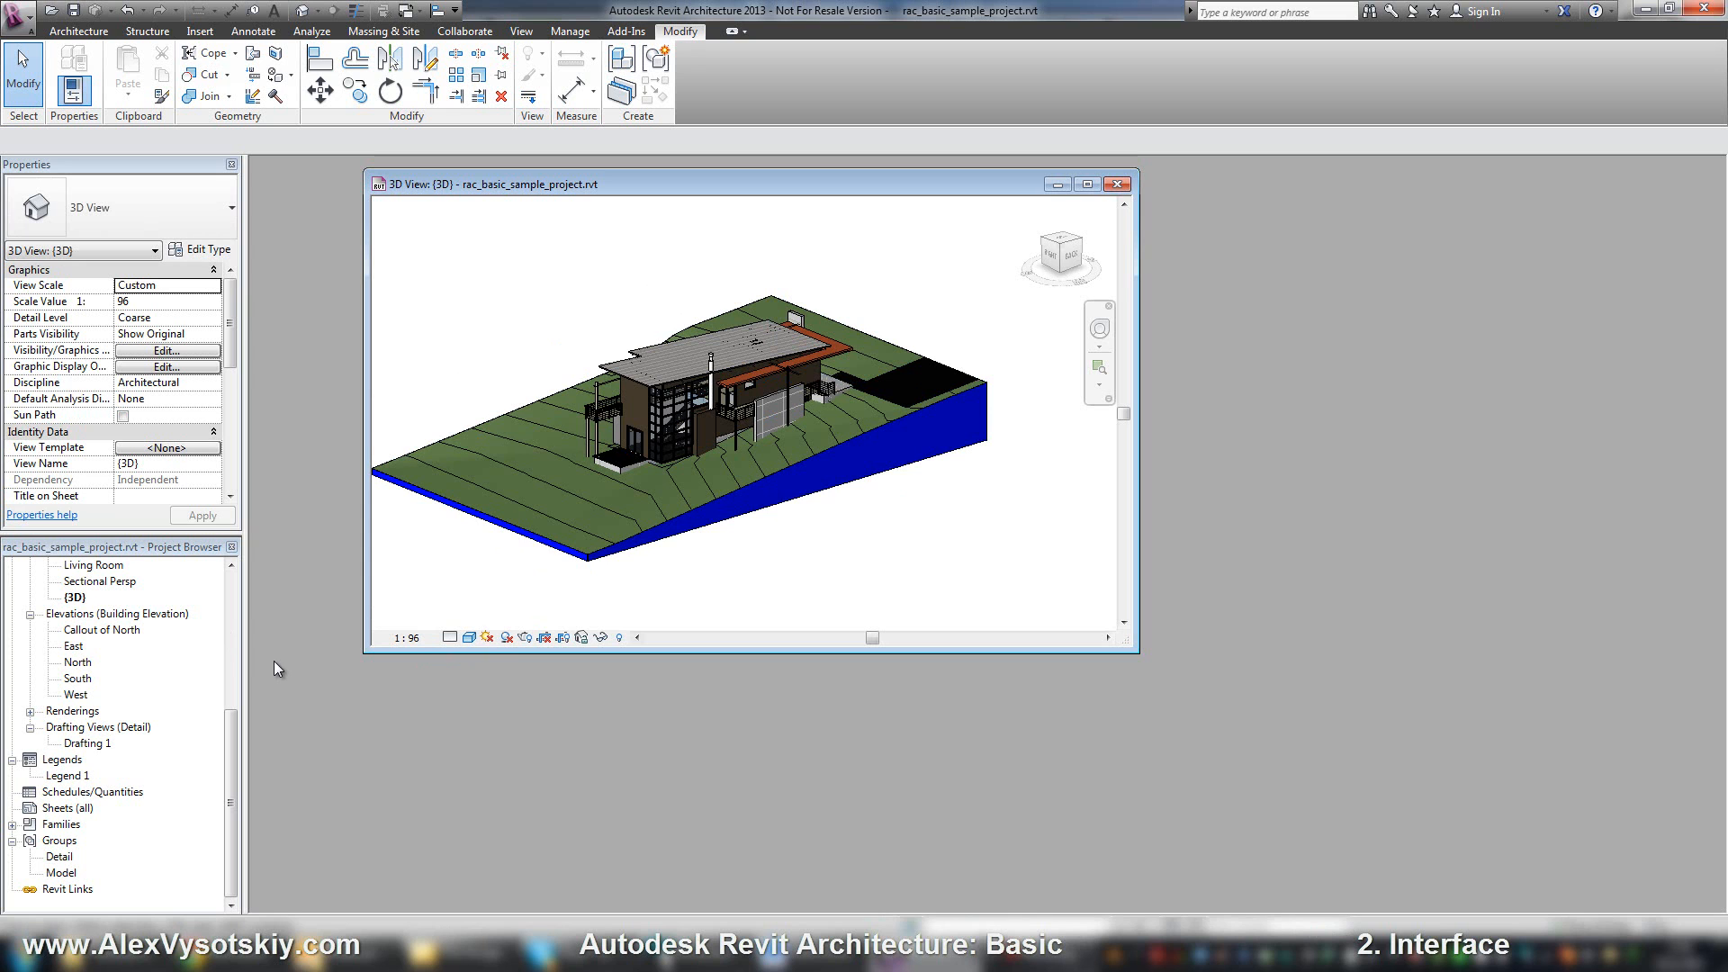
pyautogui.moveTo(254, 736)
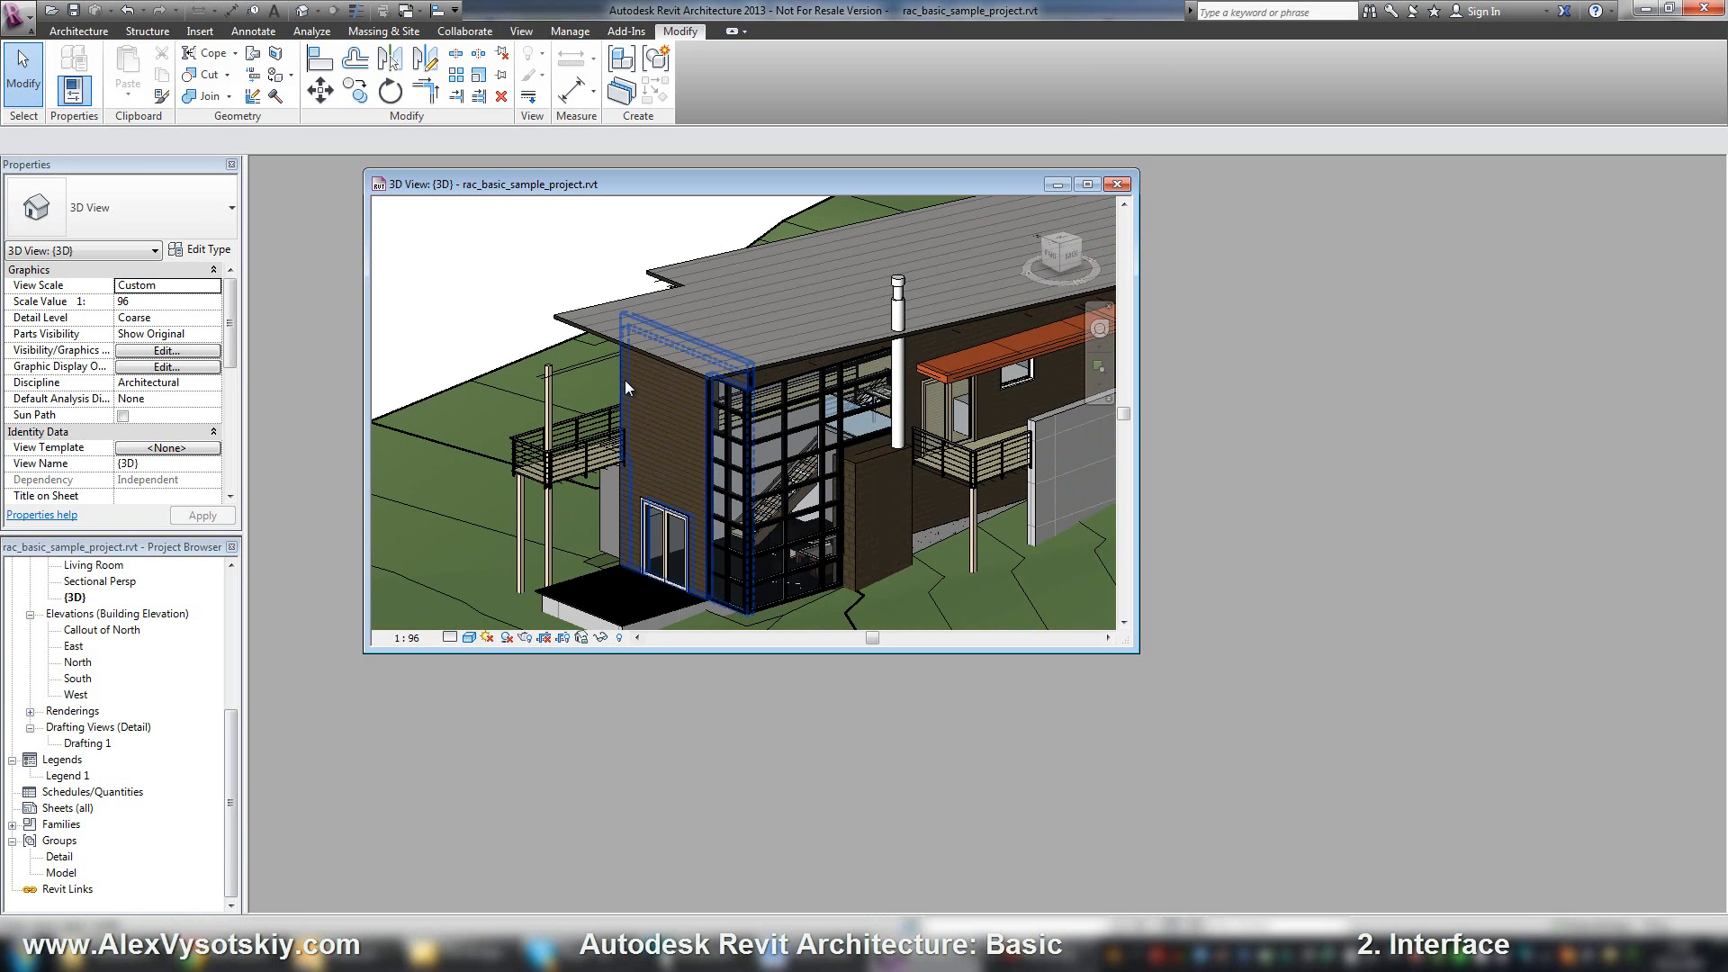
pyautogui.moveTo(623, 384)
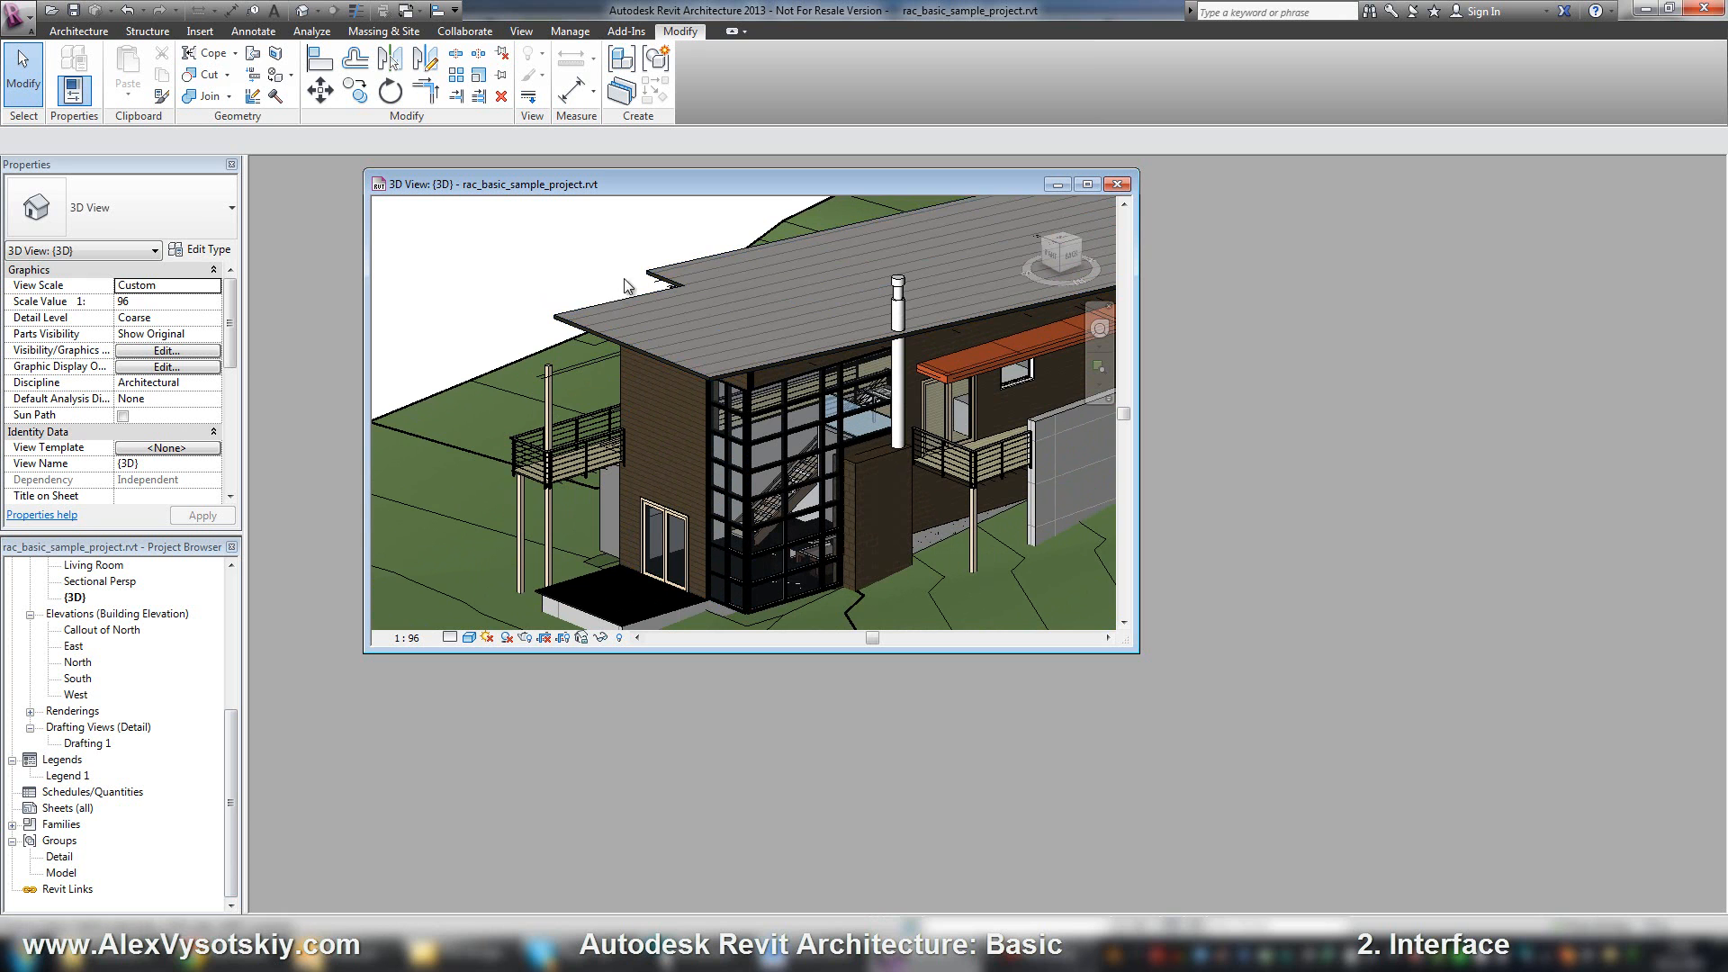
# Zoom in on the glazed stair tower, roof and balconies in the floating 3D window
pyautogui.click(664, 337)
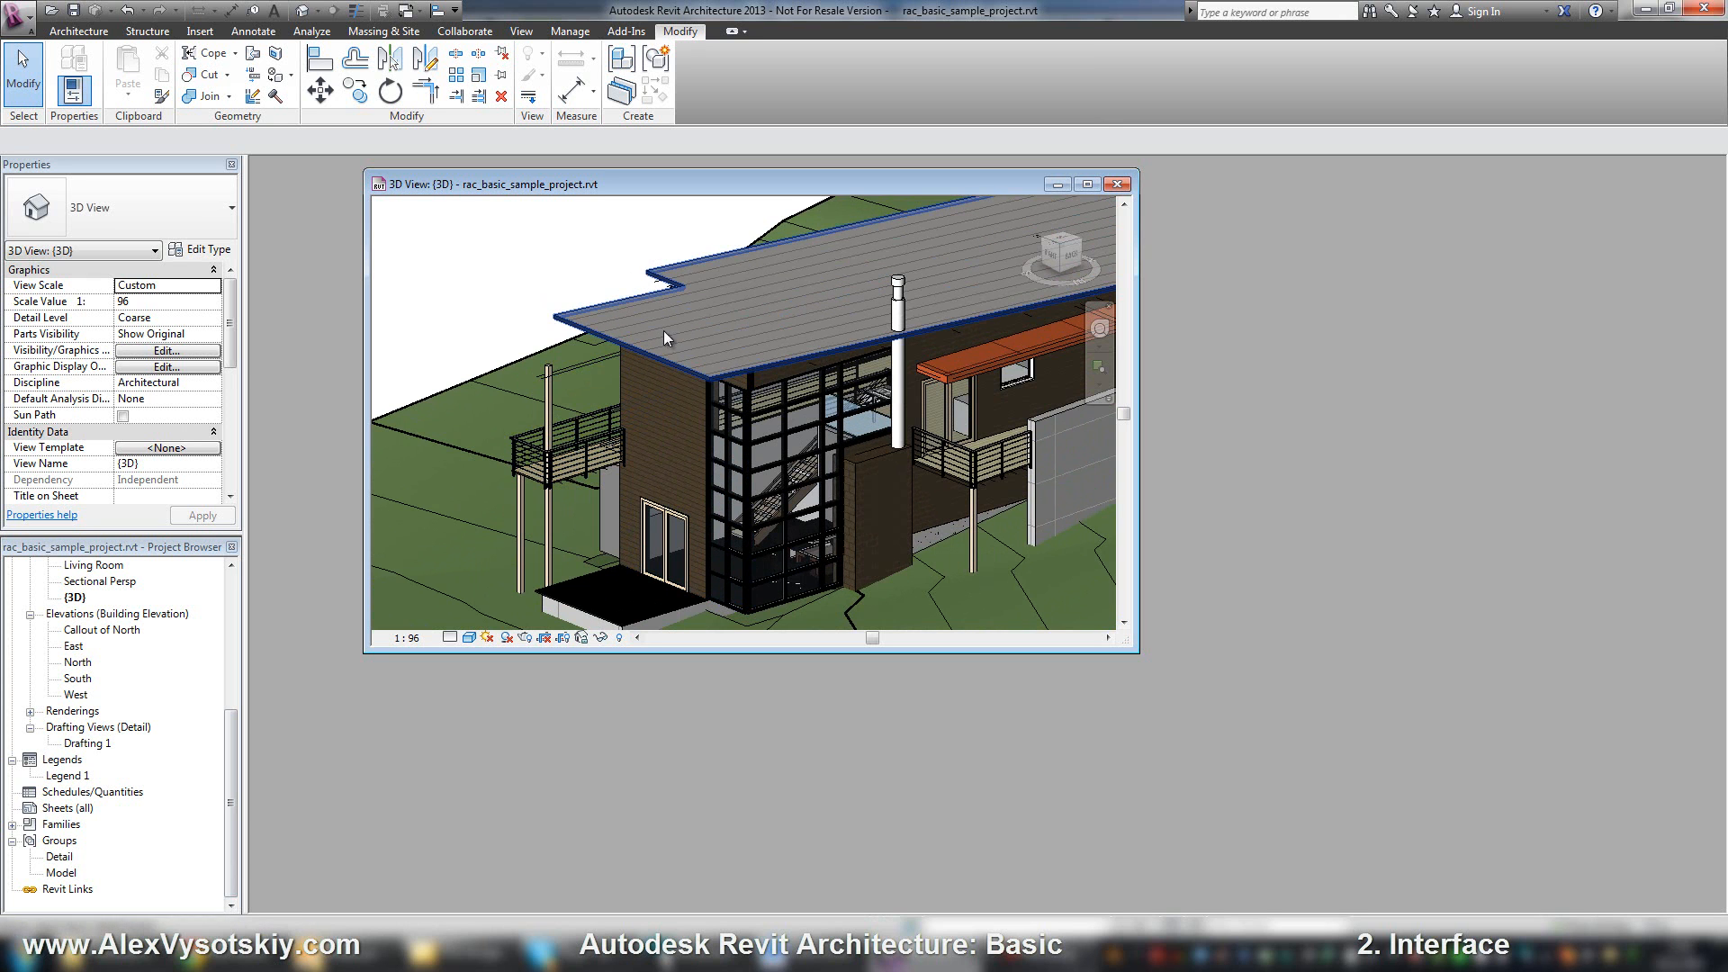
pyautogui.moveTo(625, 350)
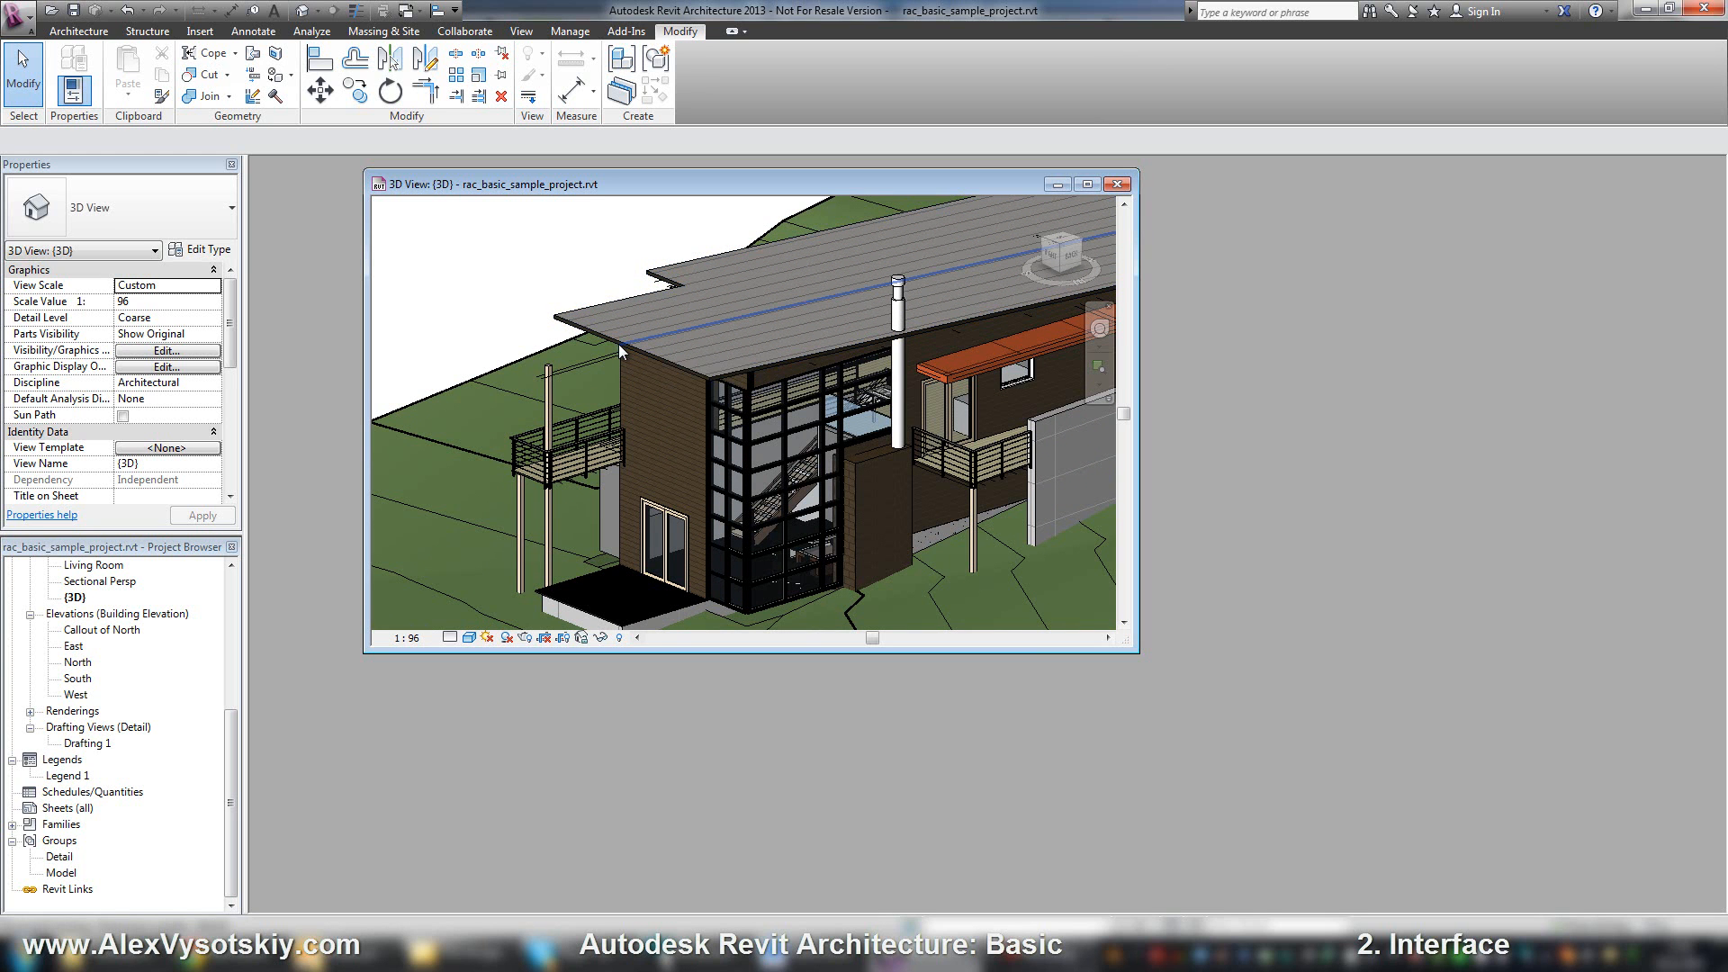
pyautogui.moveTo(623, 350)
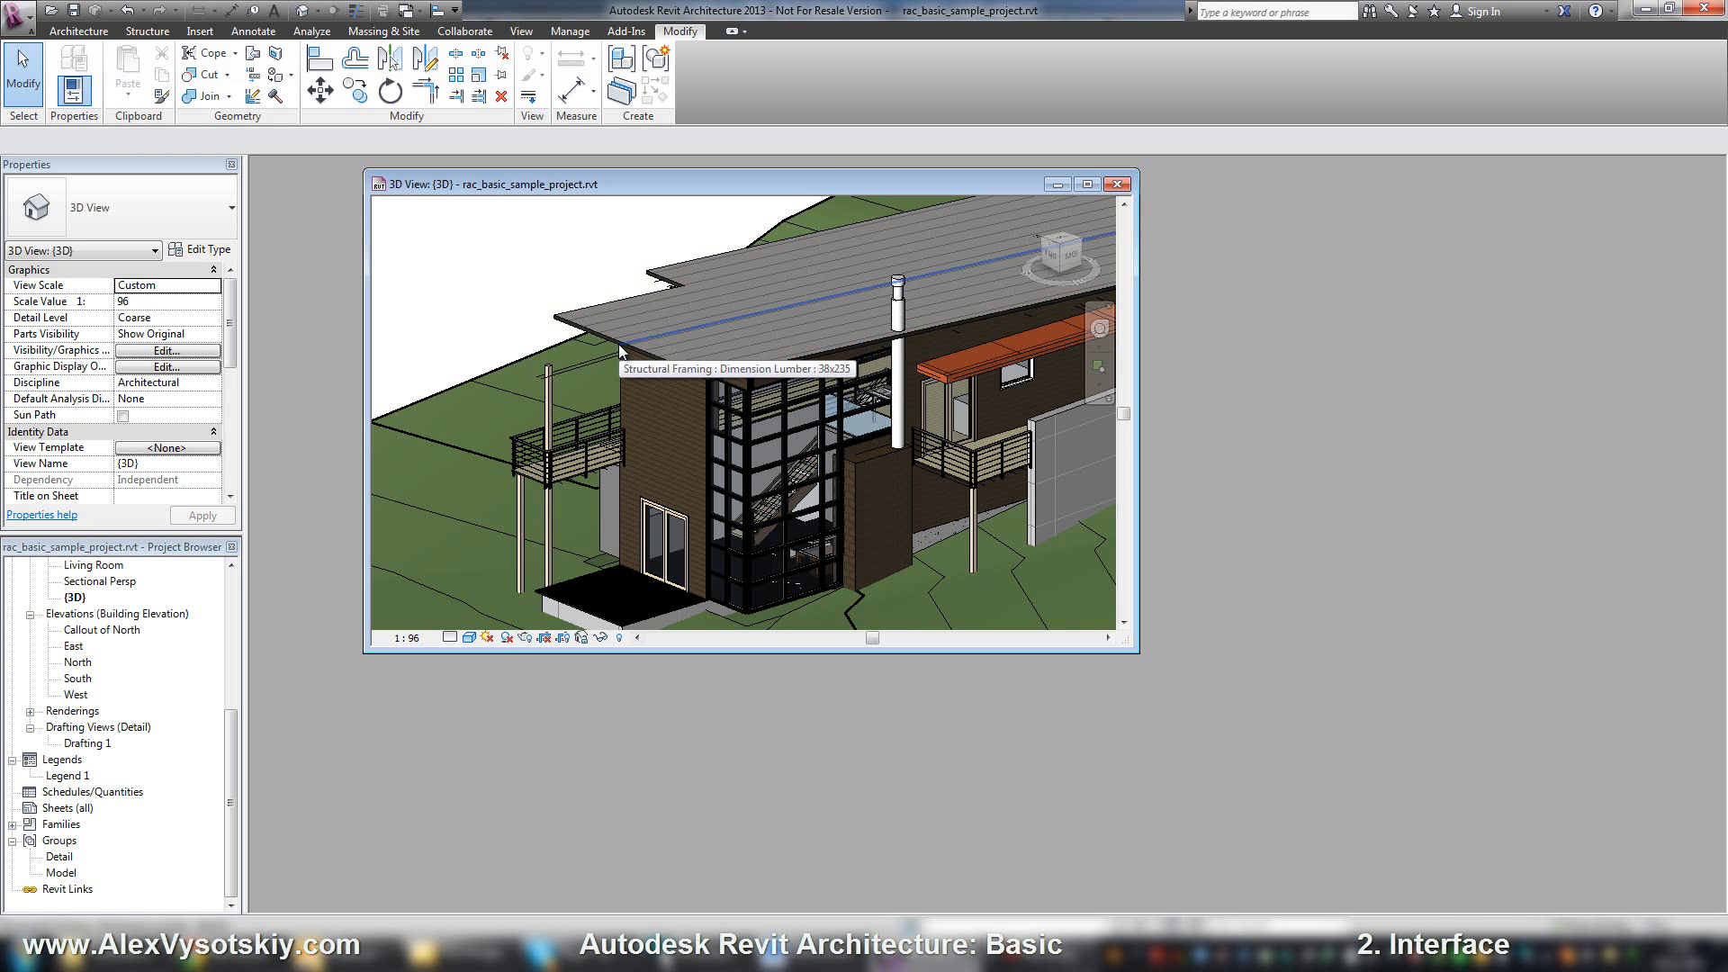
pyautogui.moveTo(623, 353)
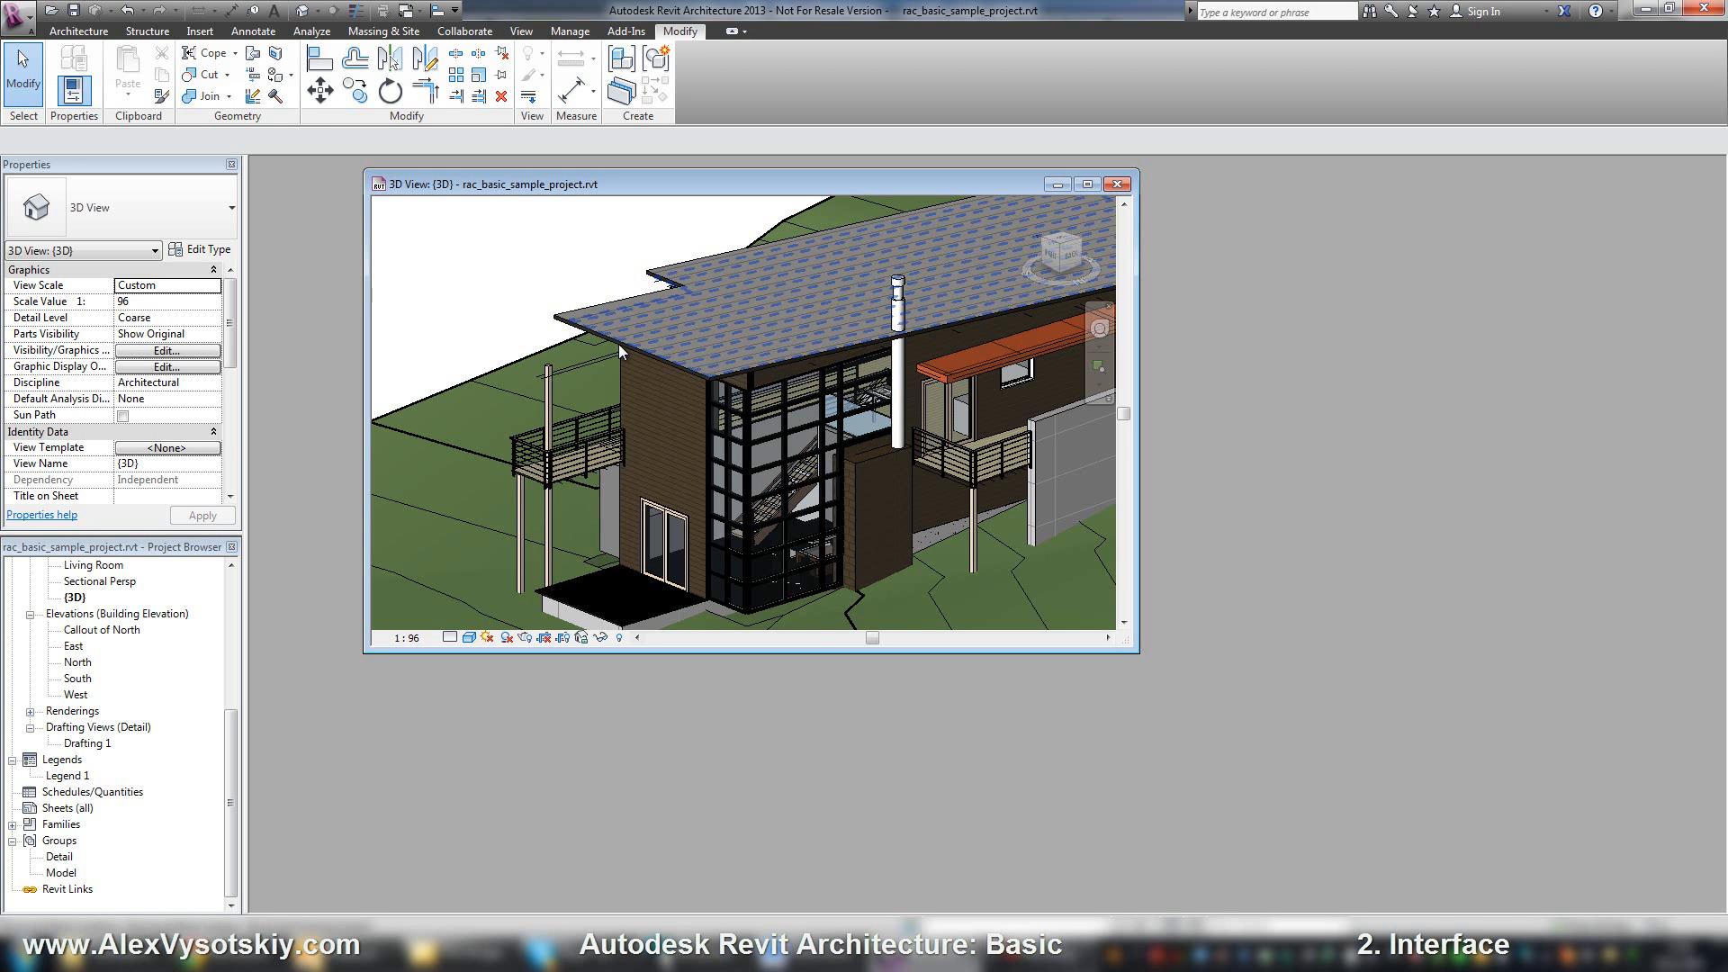
pyautogui.moveTo(620, 353)
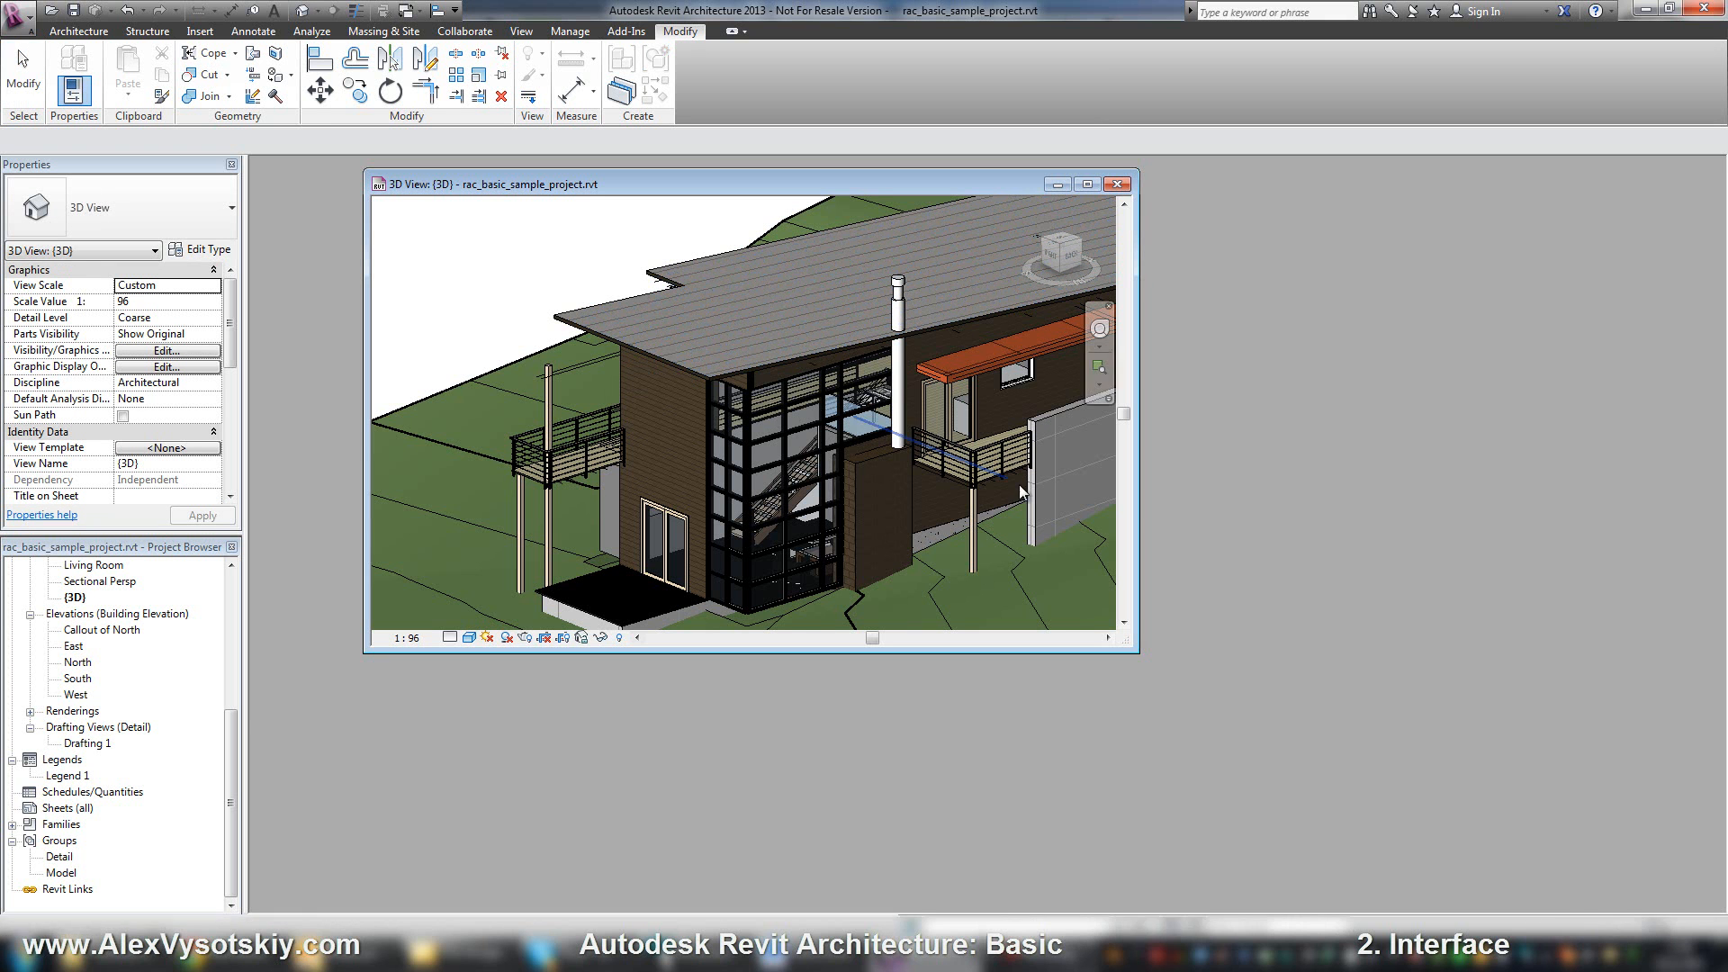
# Maximize the {3D} view and click empty space to clear the highlighting
pyautogui.click(1087, 184)
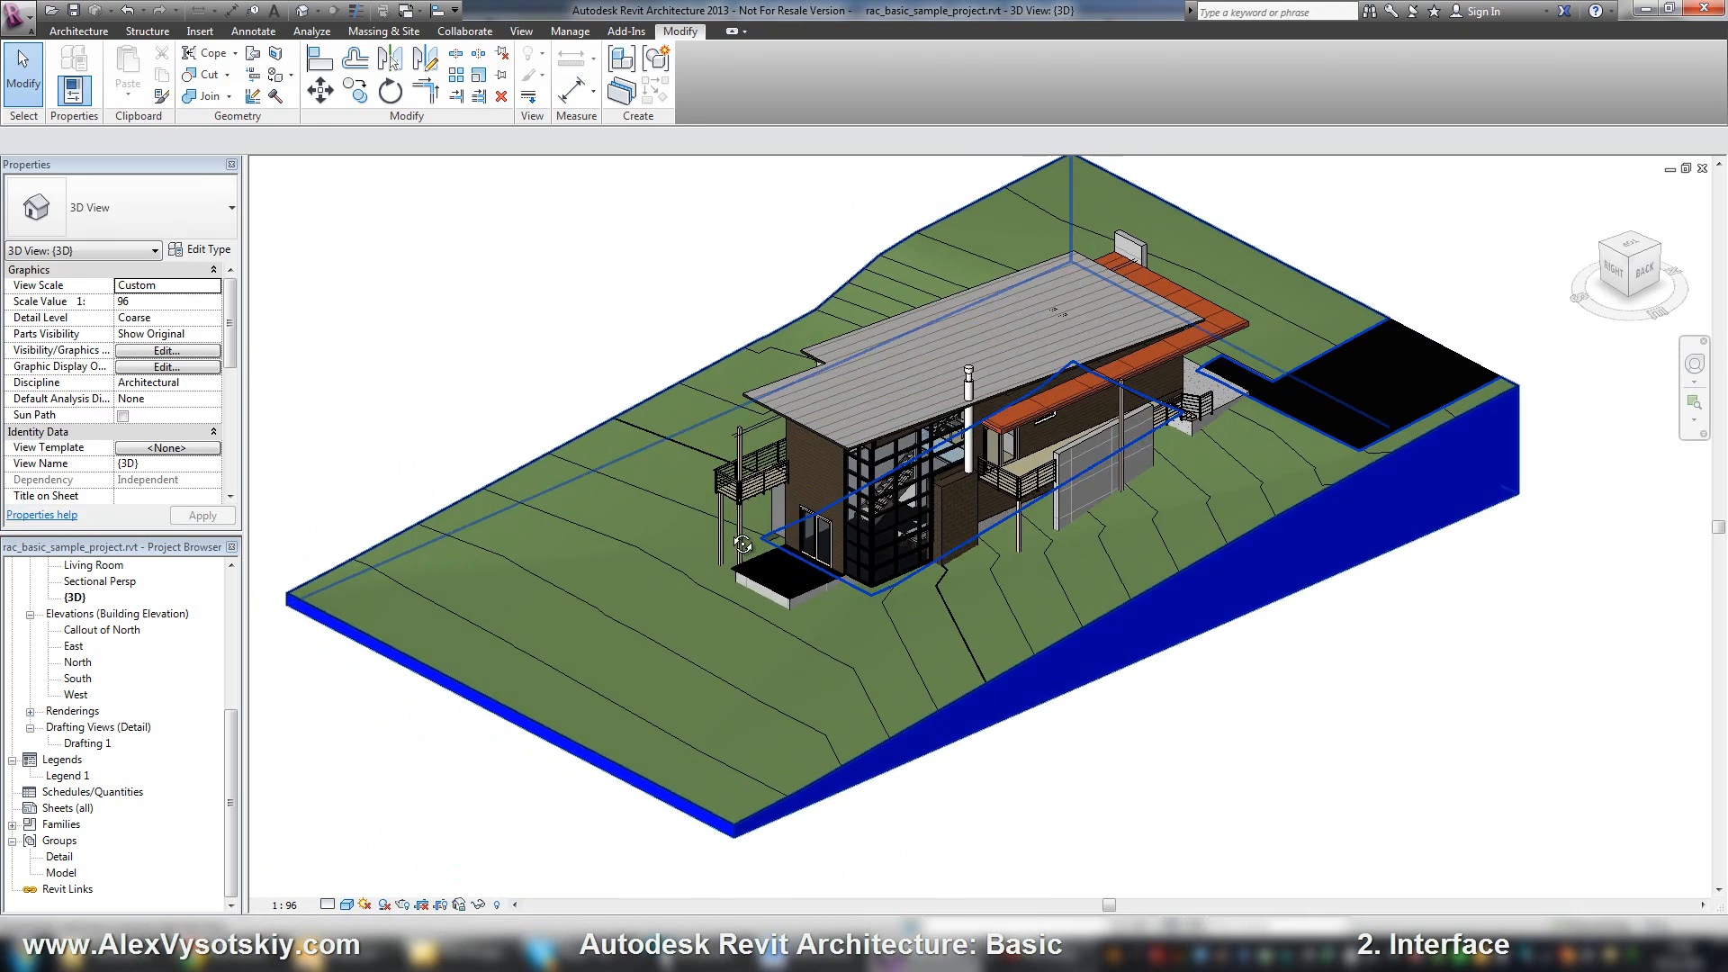
pyautogui.click(559, 333)
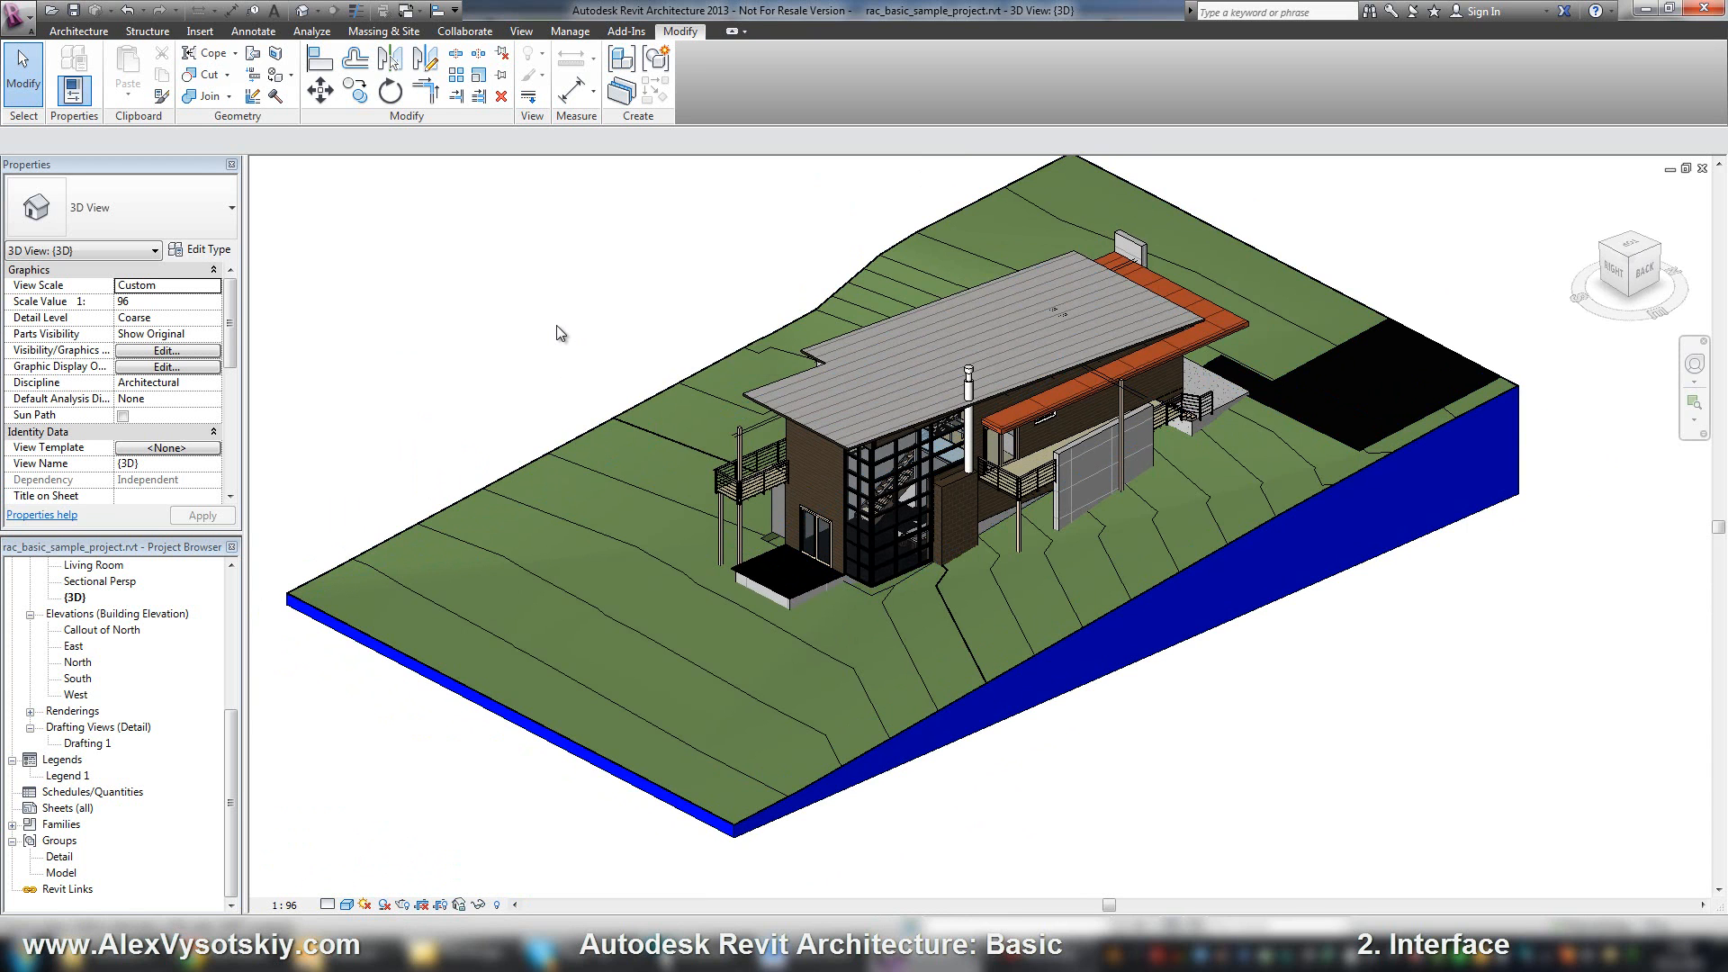
pyautogui.moveTo(560, 343)
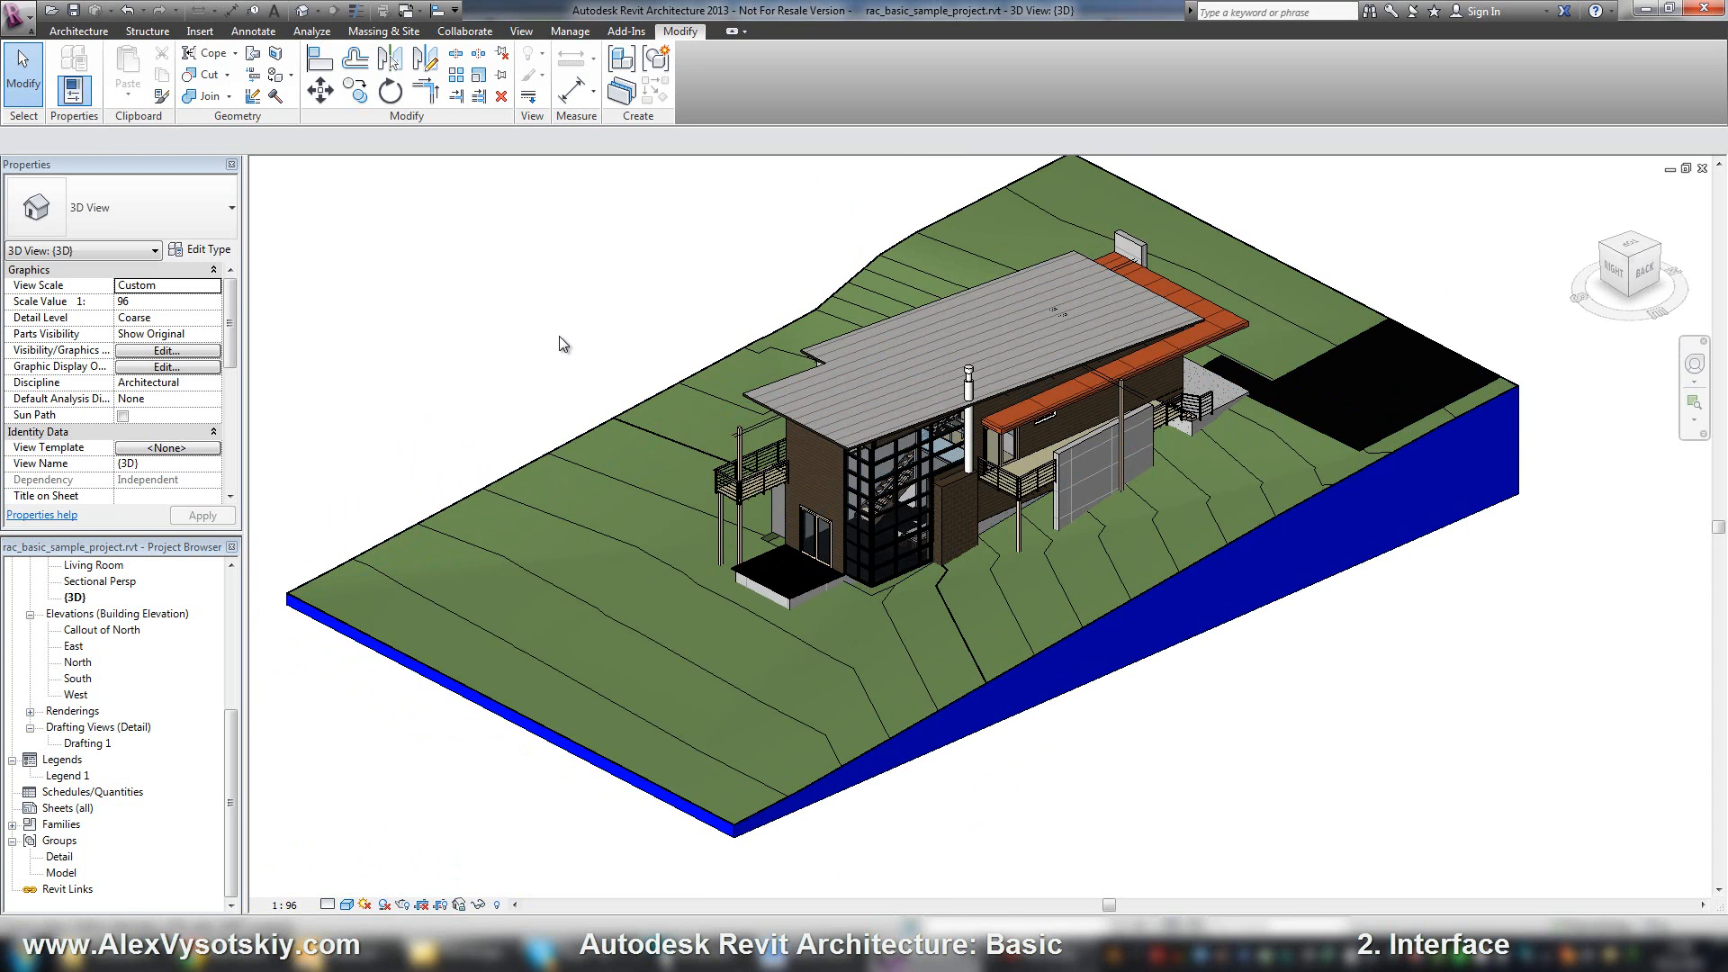